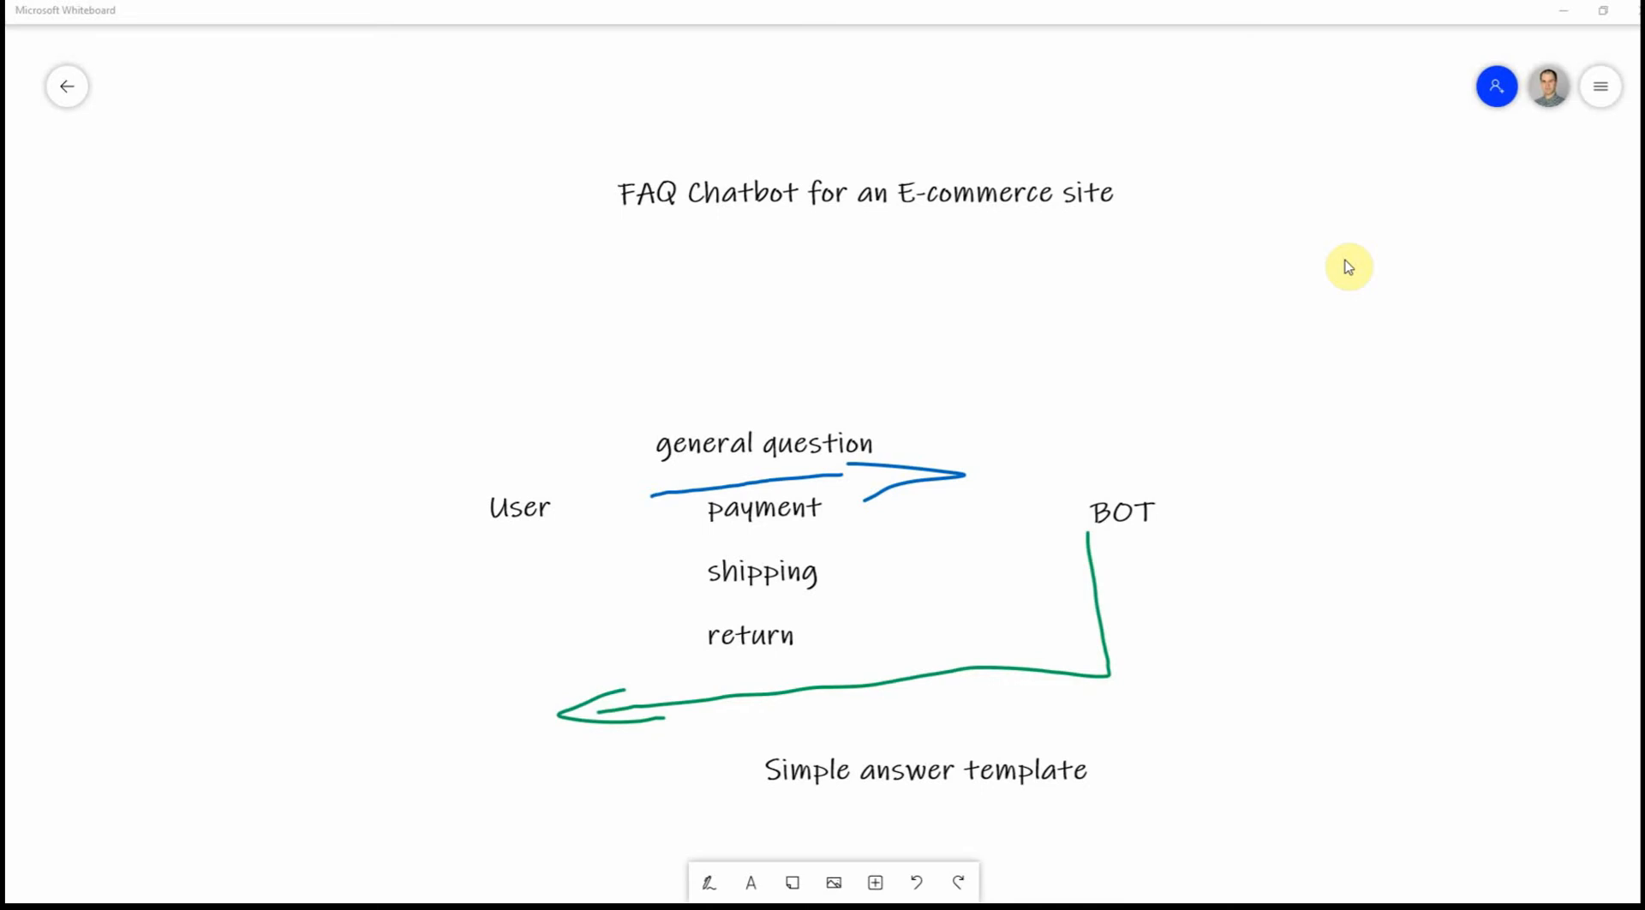
{"action": "mouse_move", "coordinate": [271, 472]}
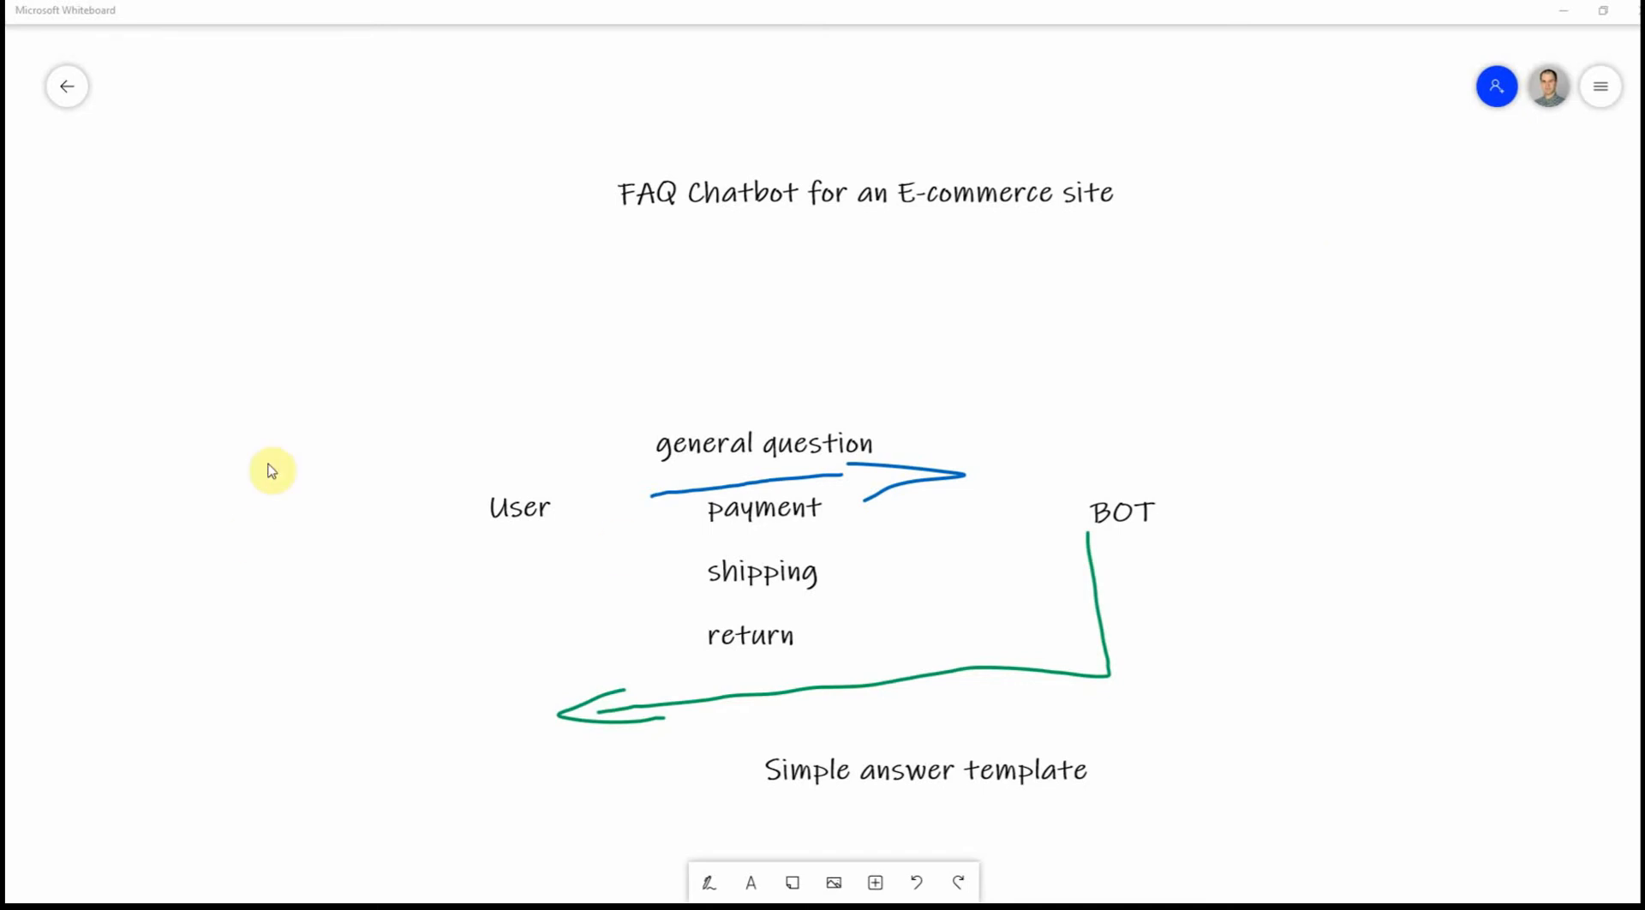
{"action": "mouse_move", "coordinate": [562, 495]}
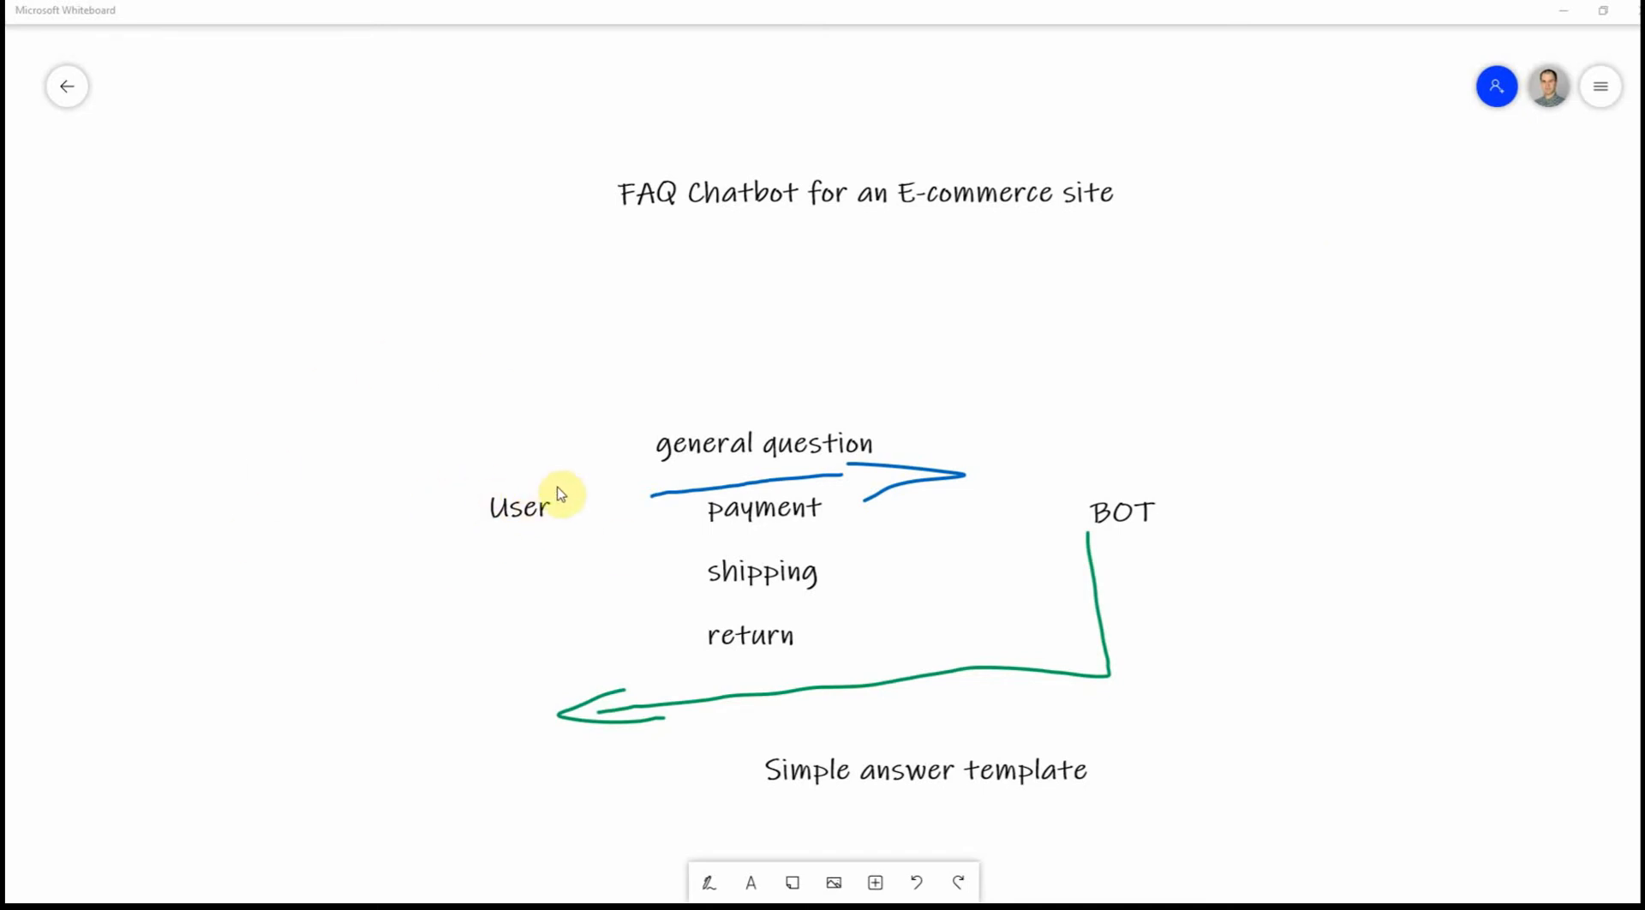
{"action": "mouse_move", "coordinate": [762, 459]}
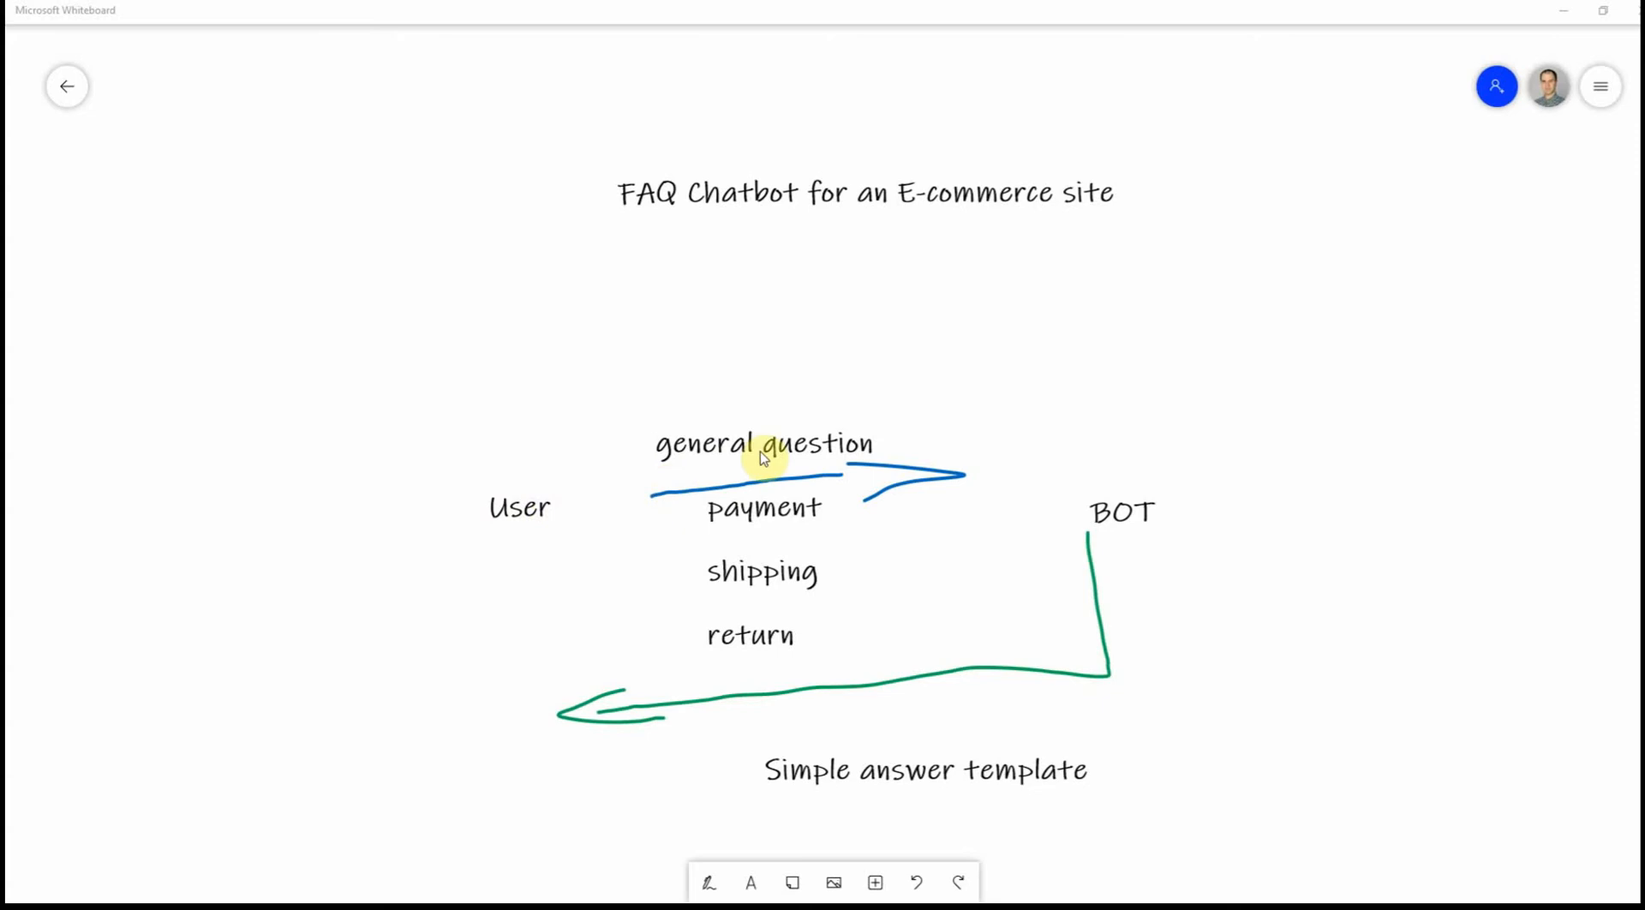
{"action": "mouse_move", "coordinate": [682, 469]}
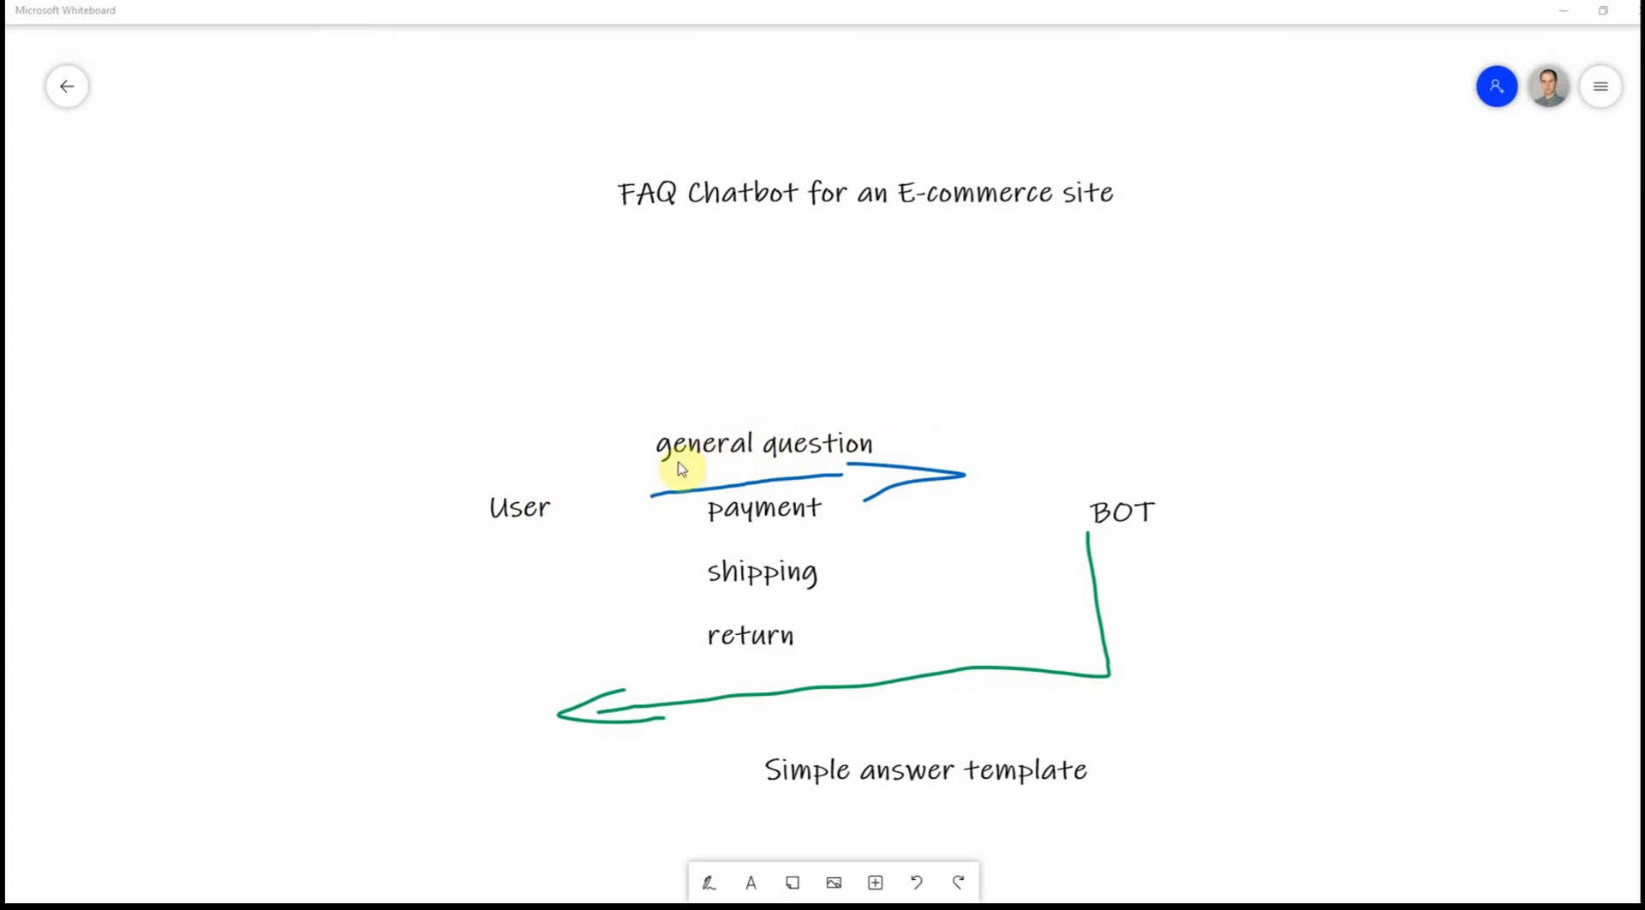
{"action": "mouse_move", "coordinate": [809, 514]}
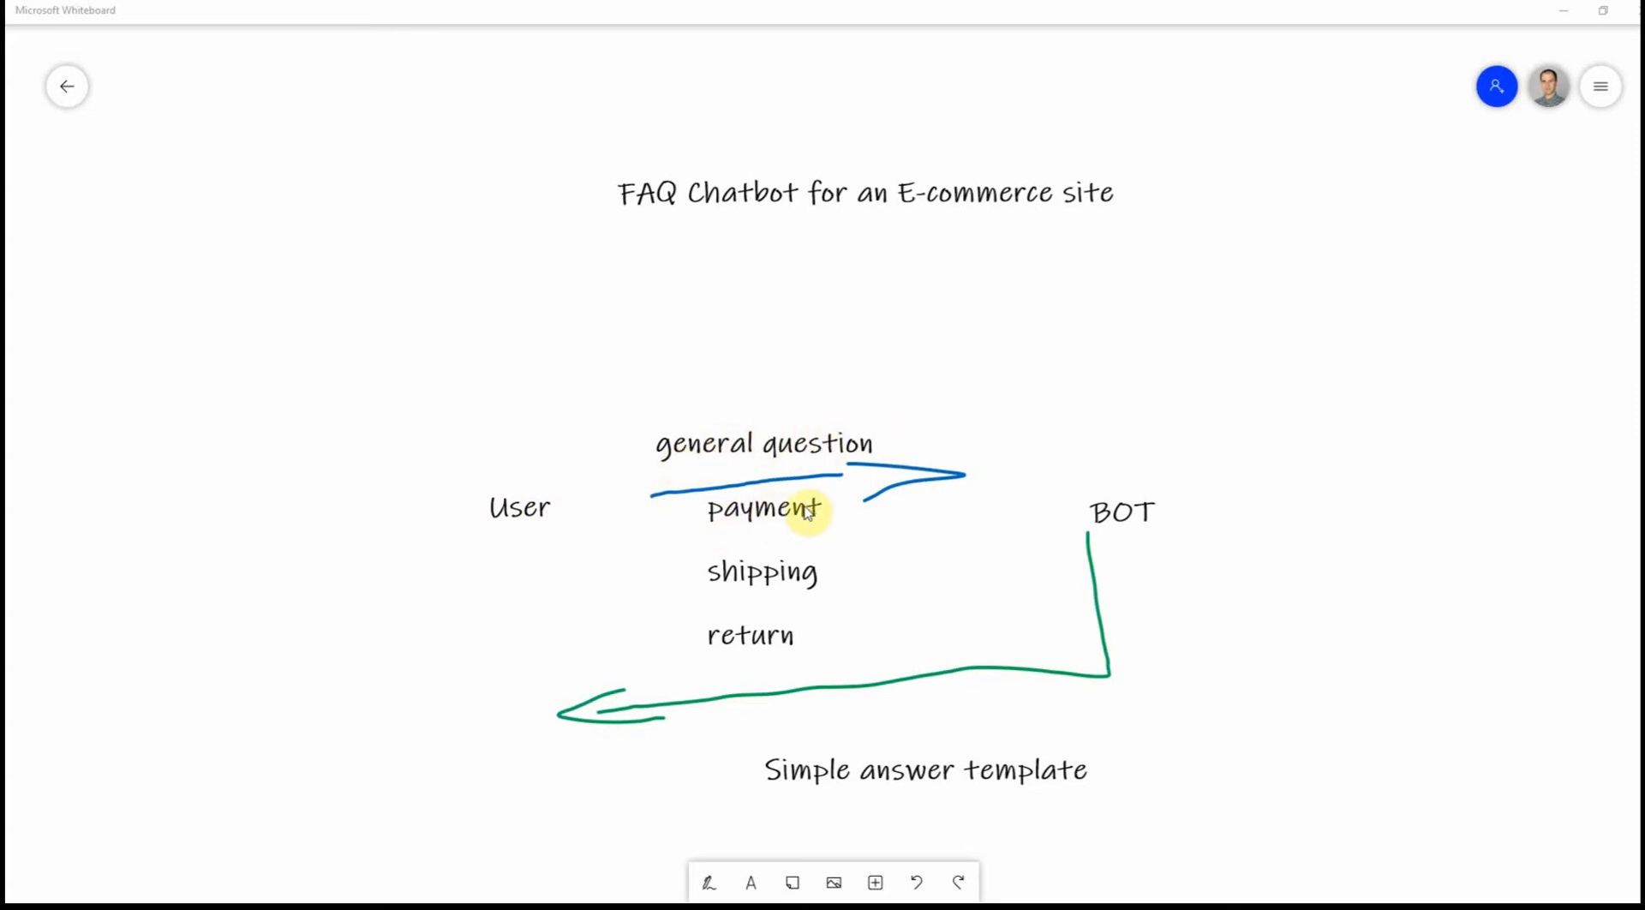
{"action": "mouse_move", "coordinate": [730, 631]}
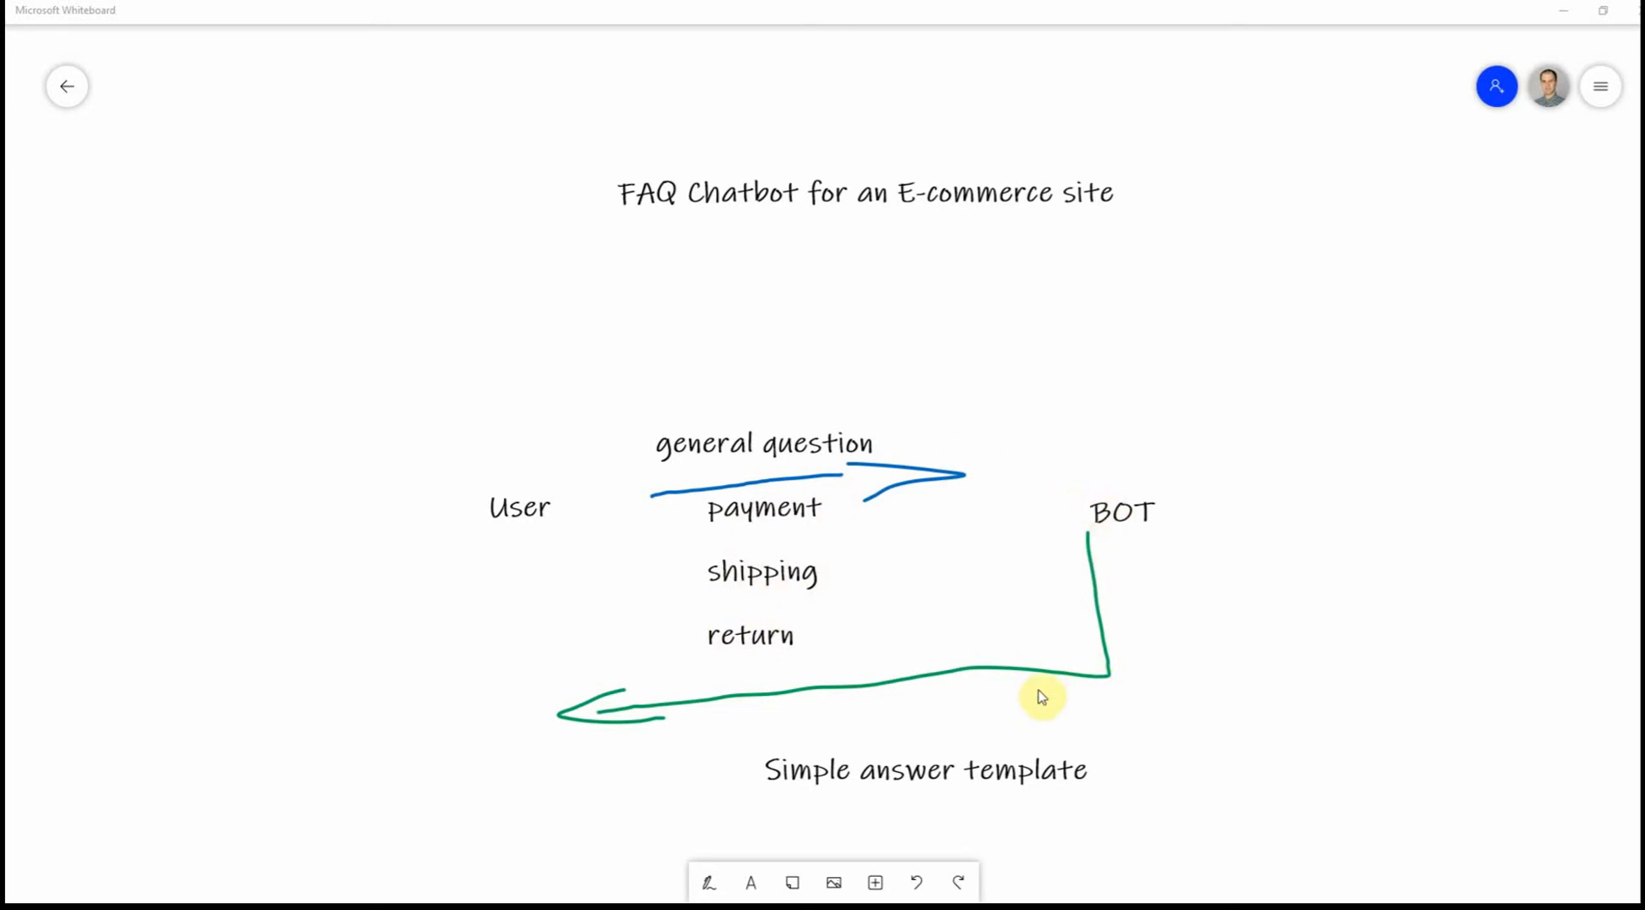
{"action": "mouse_move", "coordinate": [786, 710]}
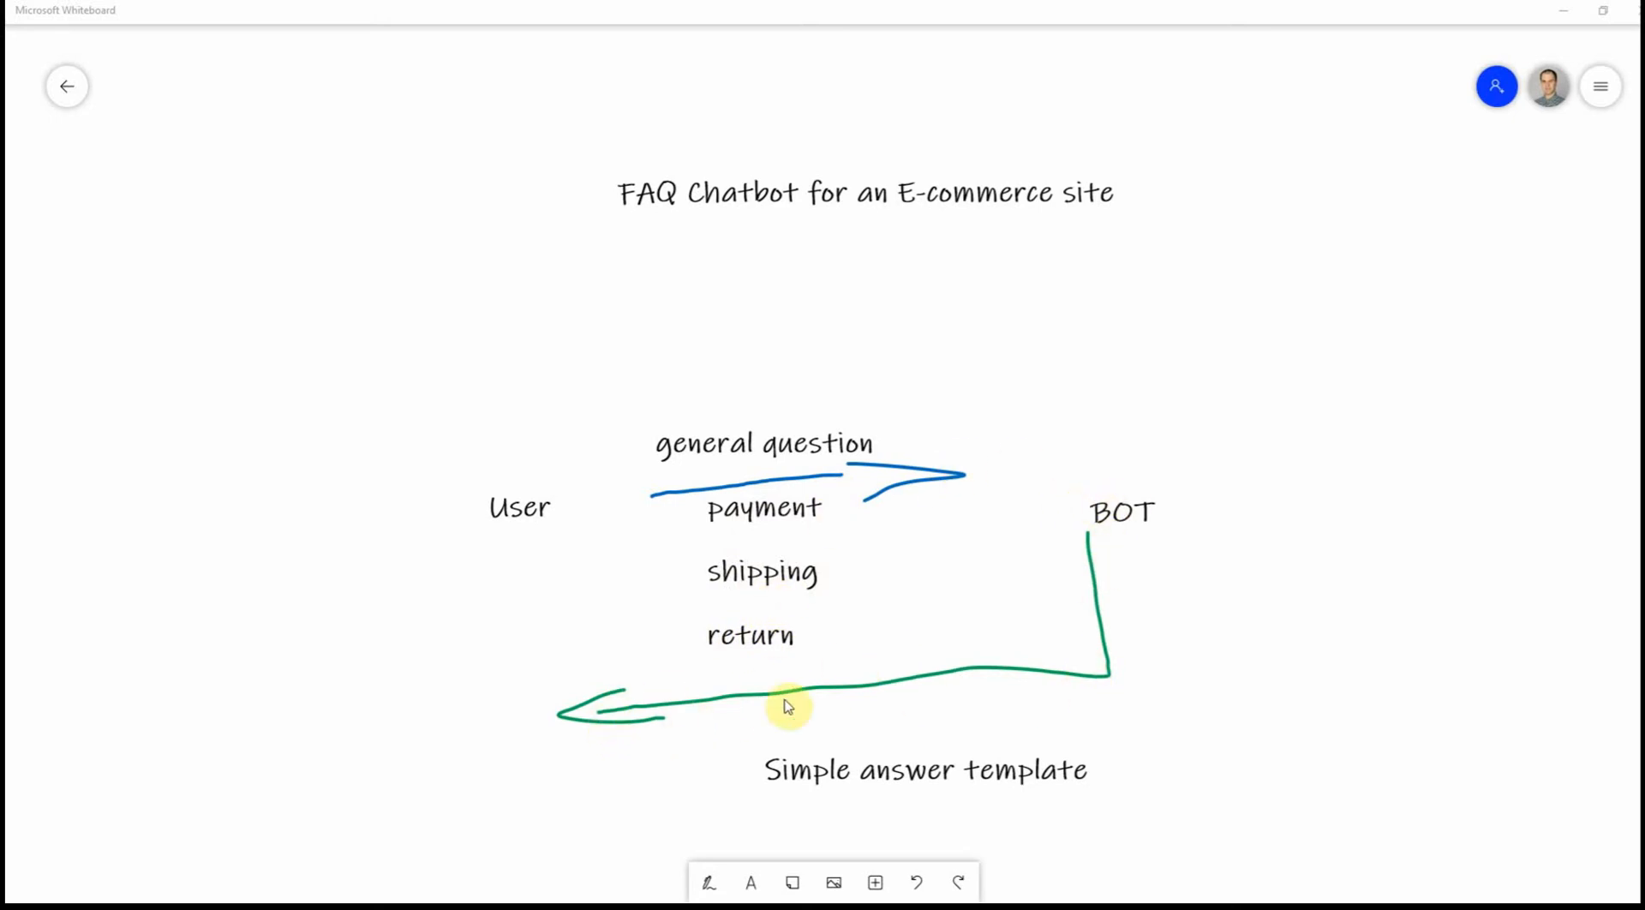
{"action": "mouse_move", "coordinate": [966, 802]}
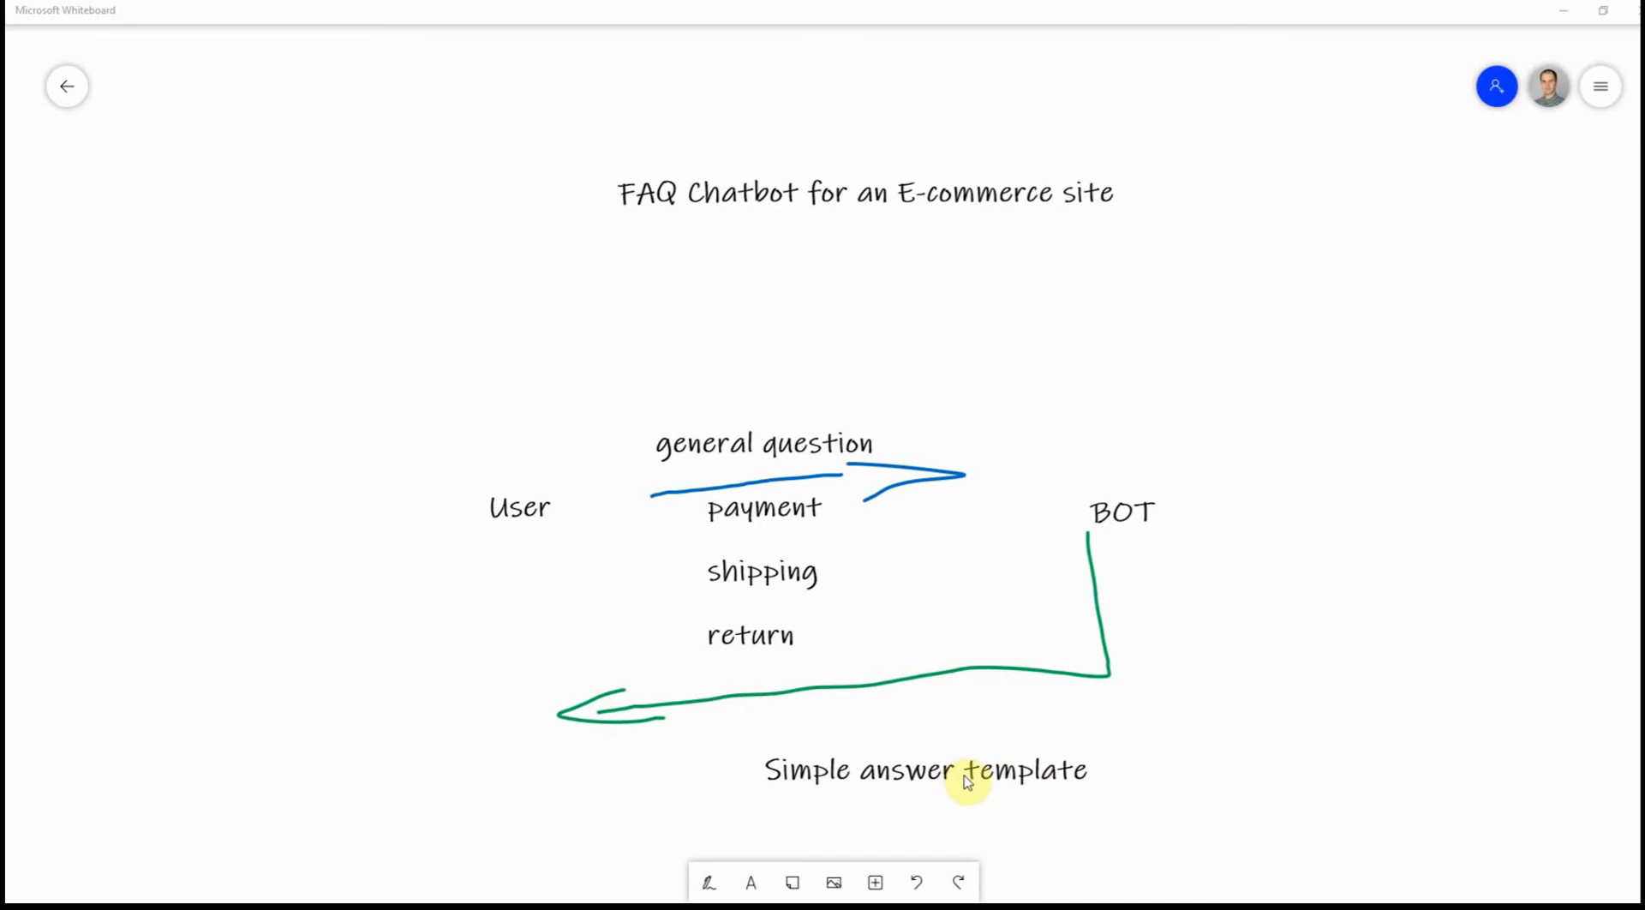
{"action": "mouse_move", "coordinate": [1015, 618]}
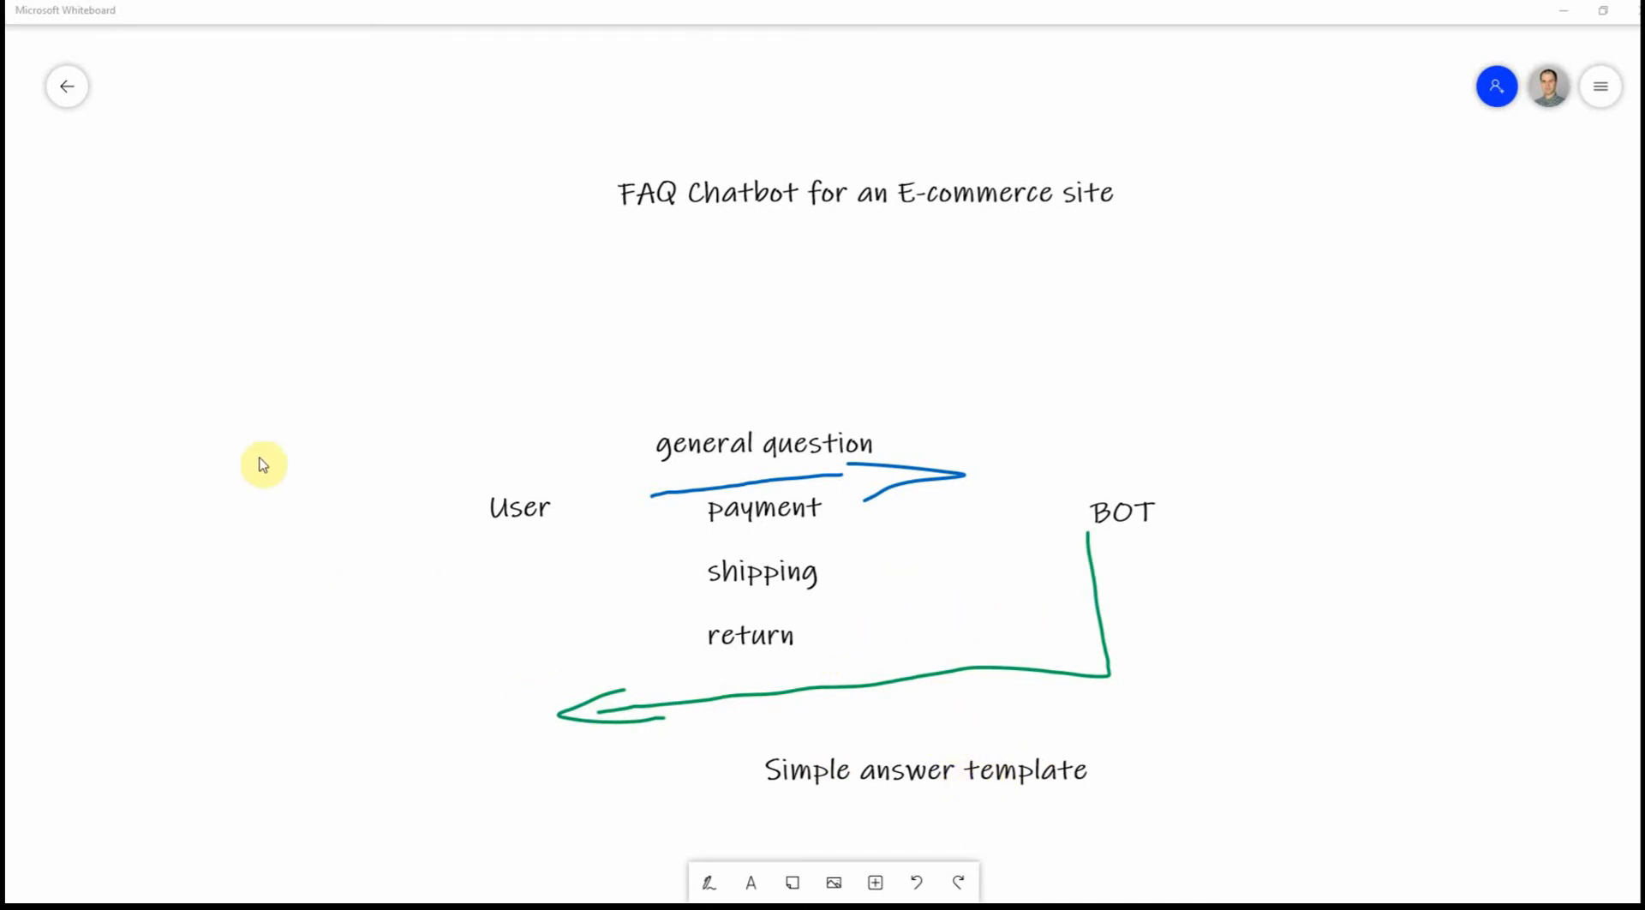
{"action": "mouse_move", "coordinate": [329, 390]}
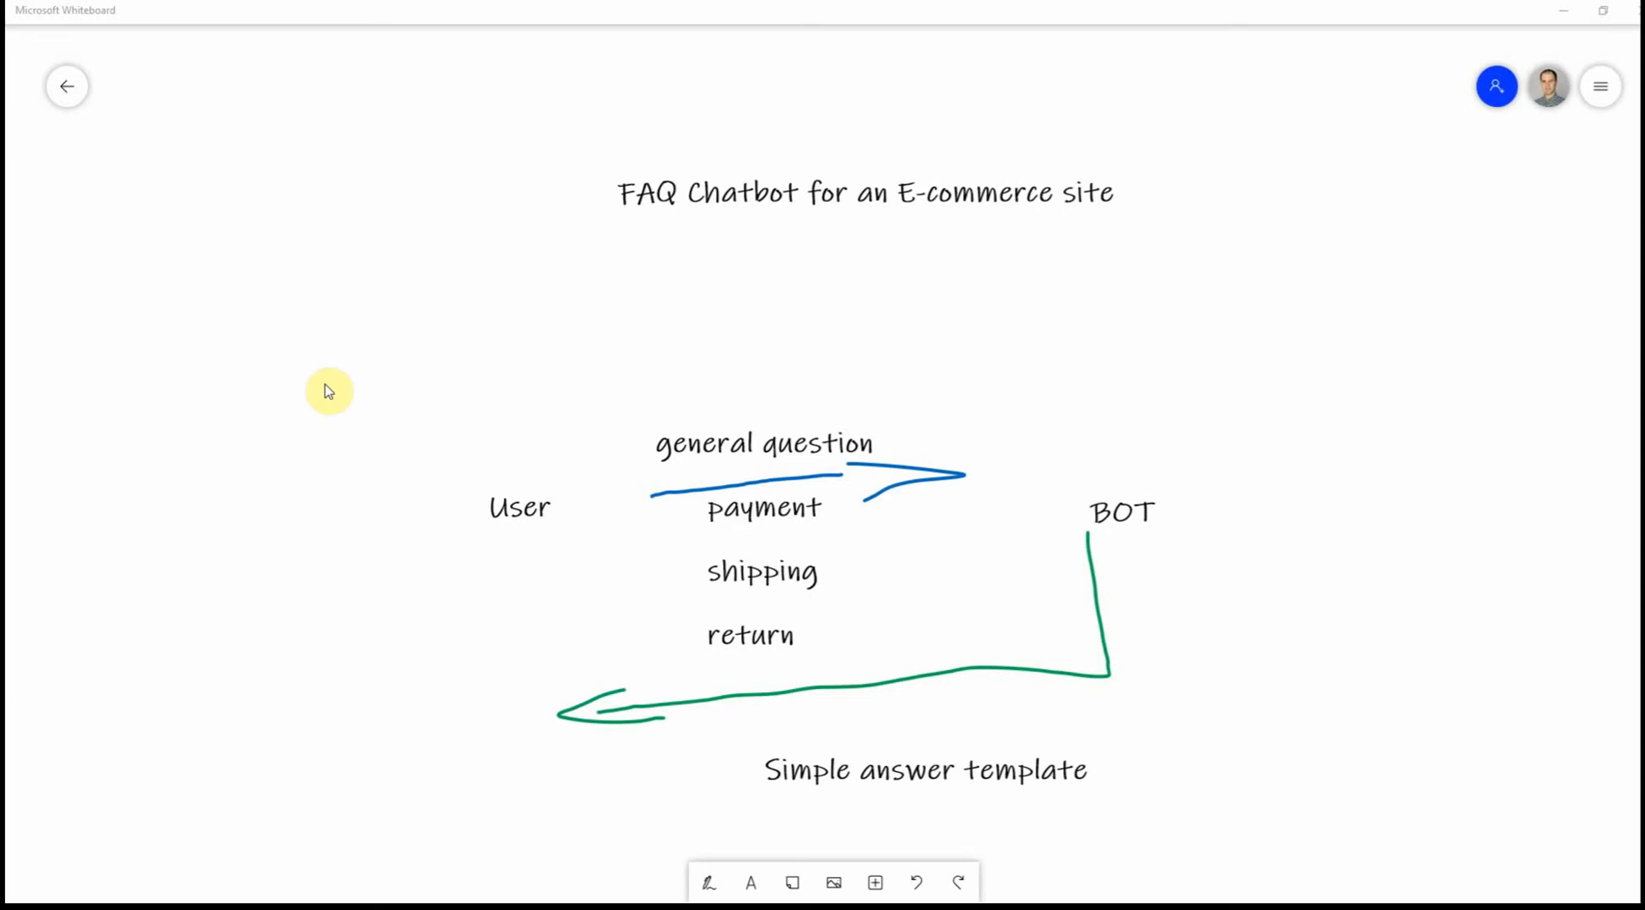
{"action": "mouse_move", "coordinate": [408, 360]}
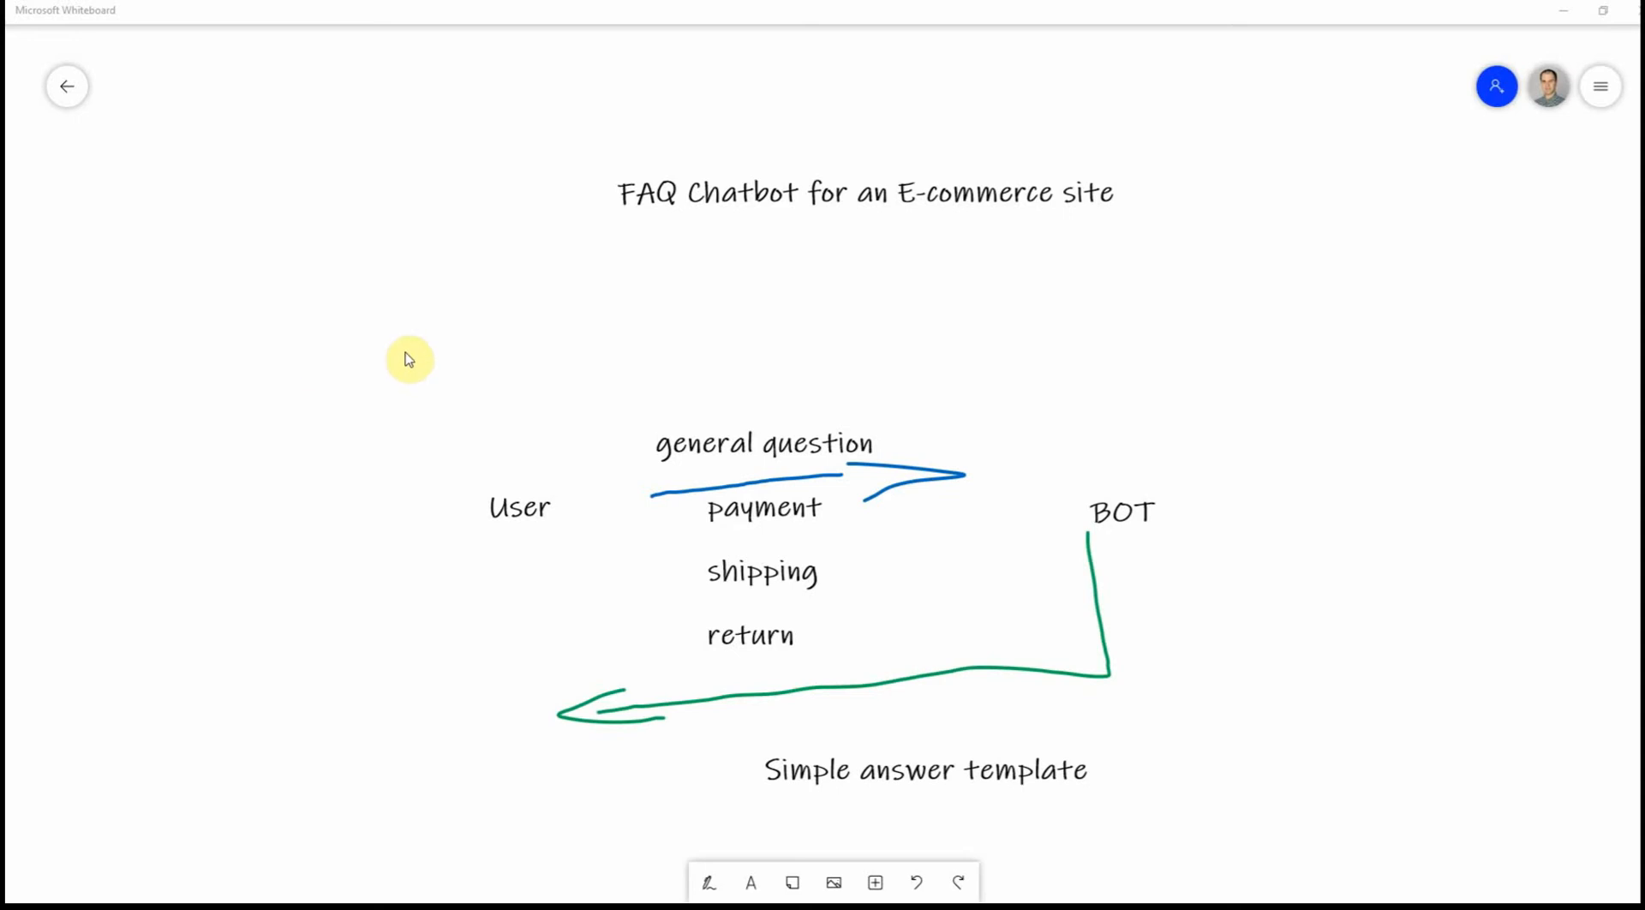
{"action": "mouse_move", "coordinate": [448, 331]}
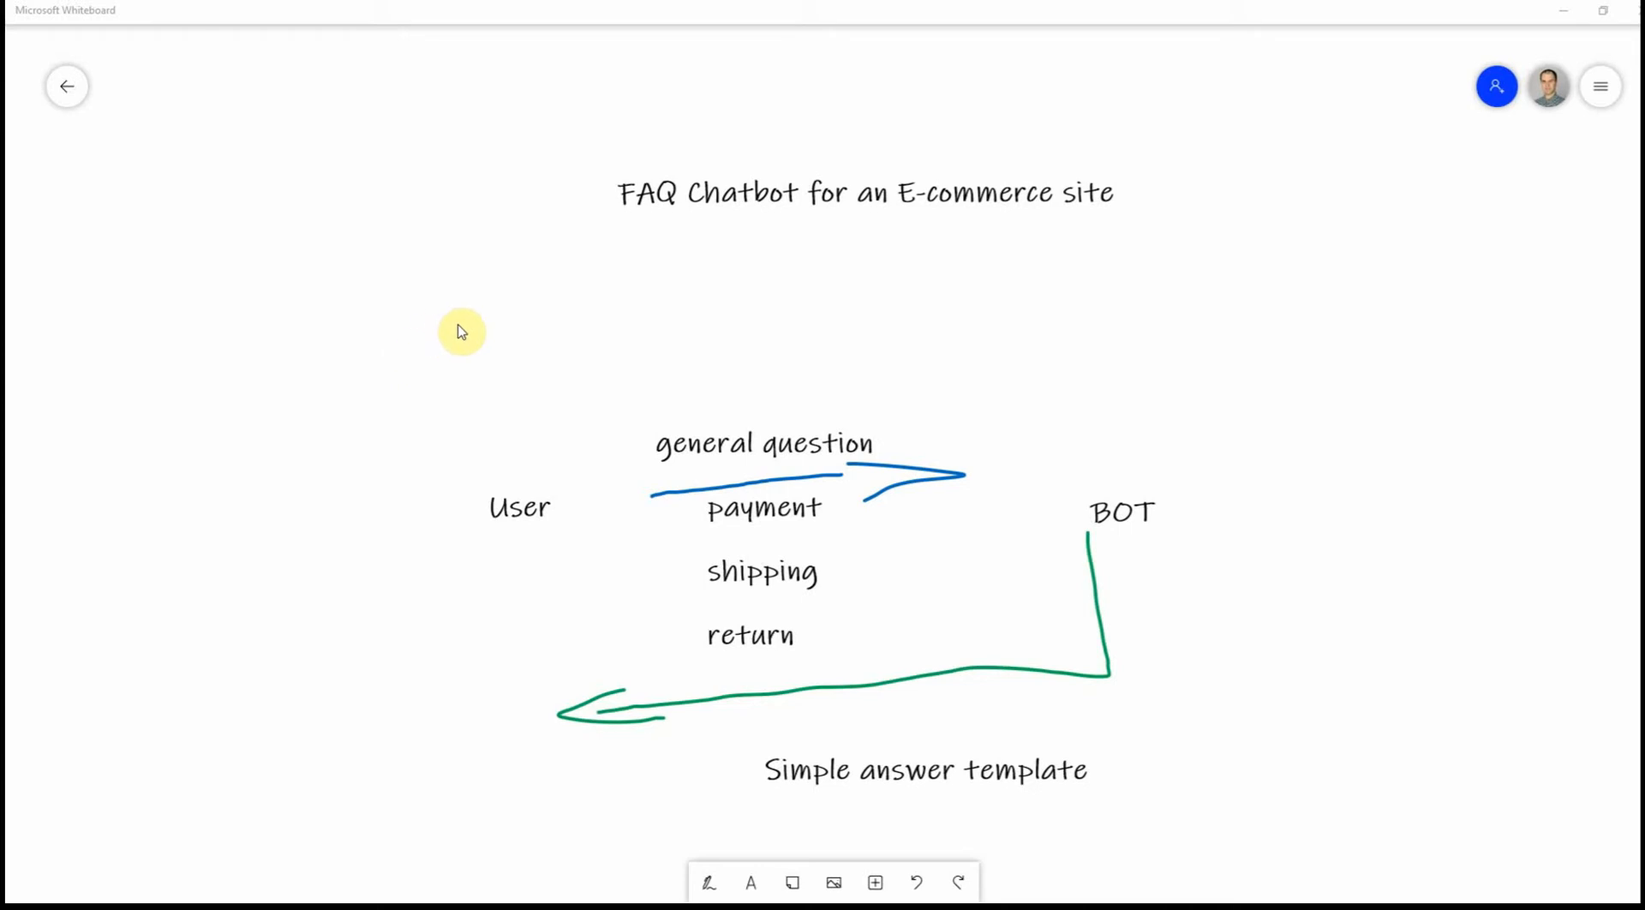
{"action": "mouse_move", "coordinate": [134, 70]}
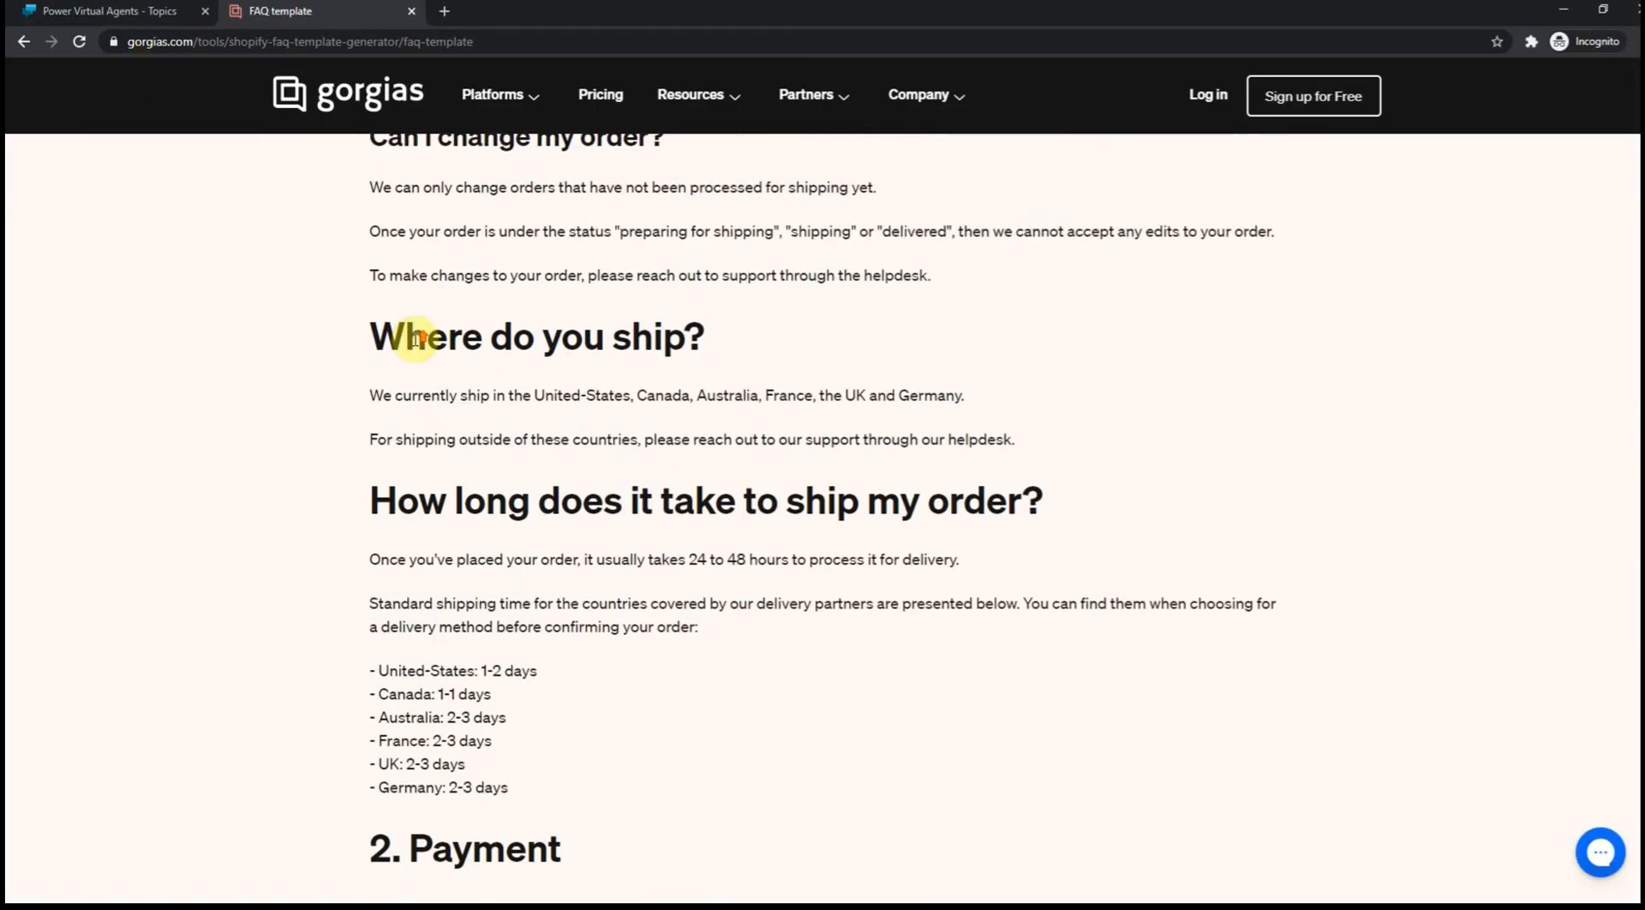
- Scroll through the FAQ template questions, then return to the bot's home page
{"action": "scroll", "scroll_direction": "up", "scroll_amount": 3}
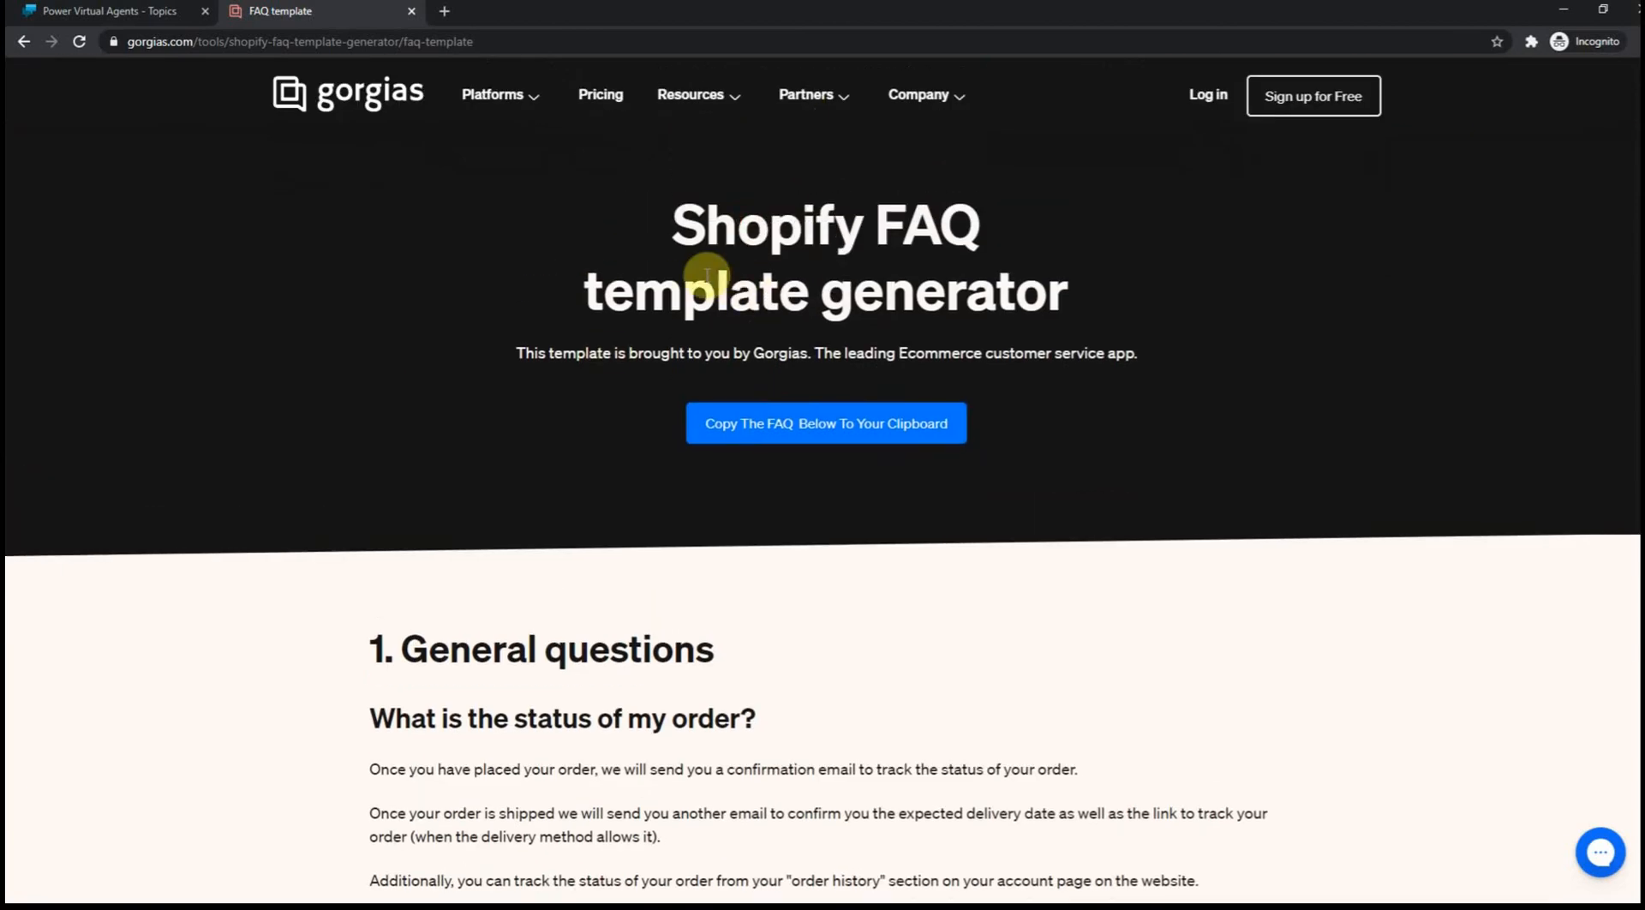
{"action": "scroll", "scroll_direction": "down", "scroll_amount": 3}
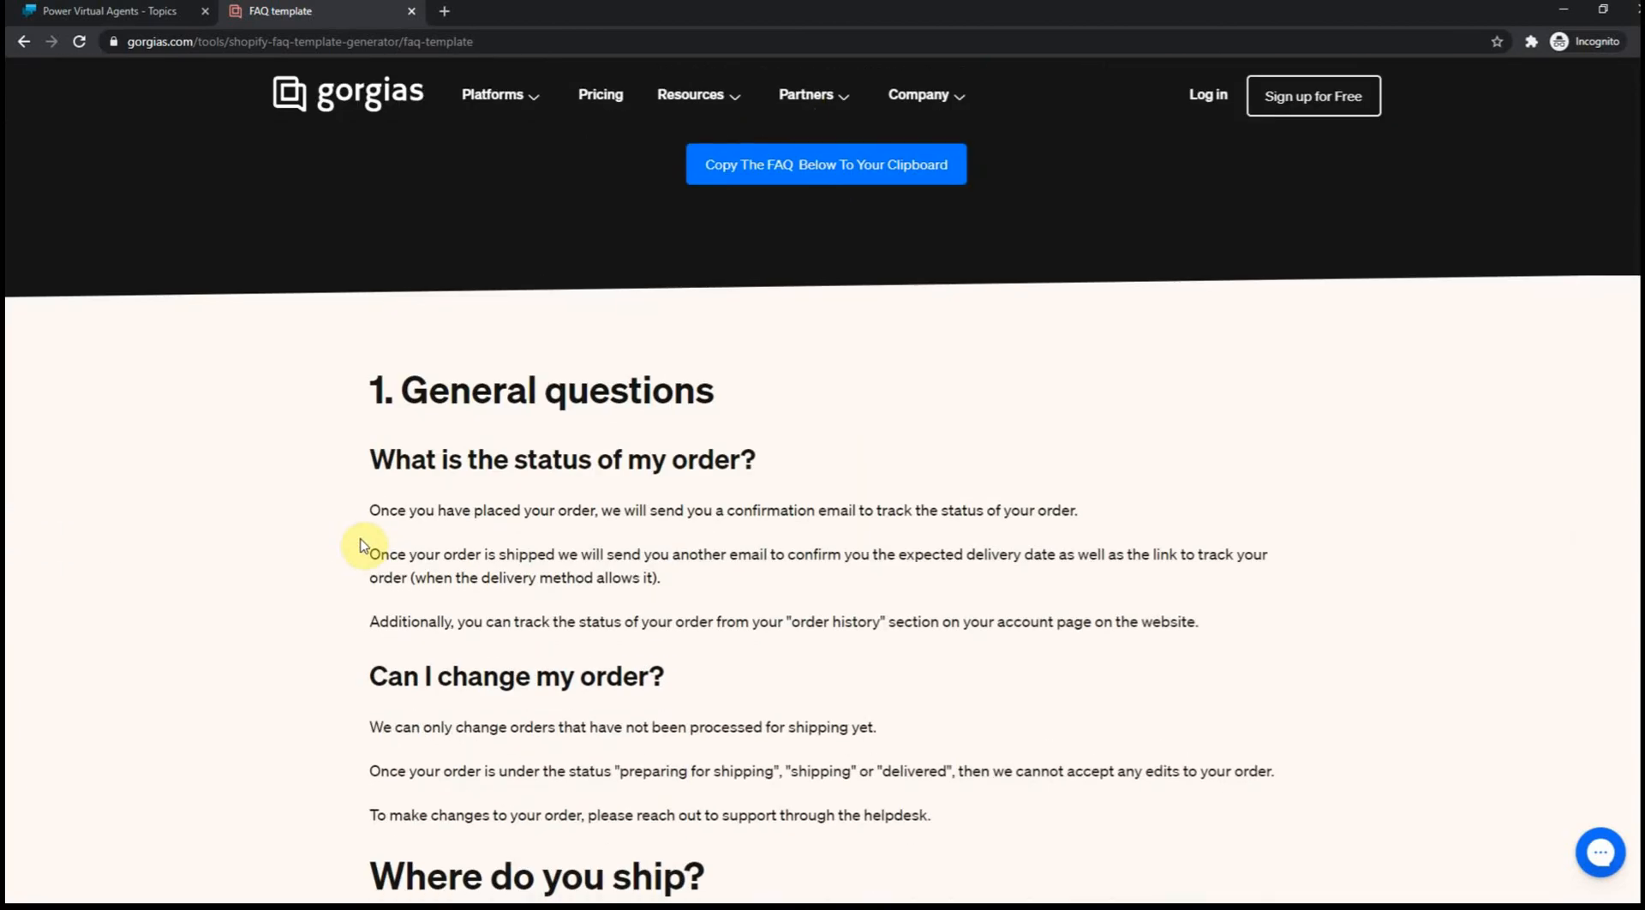
{"action": "scroll", "scroll_direction": "down", "scroll_amount": 3}
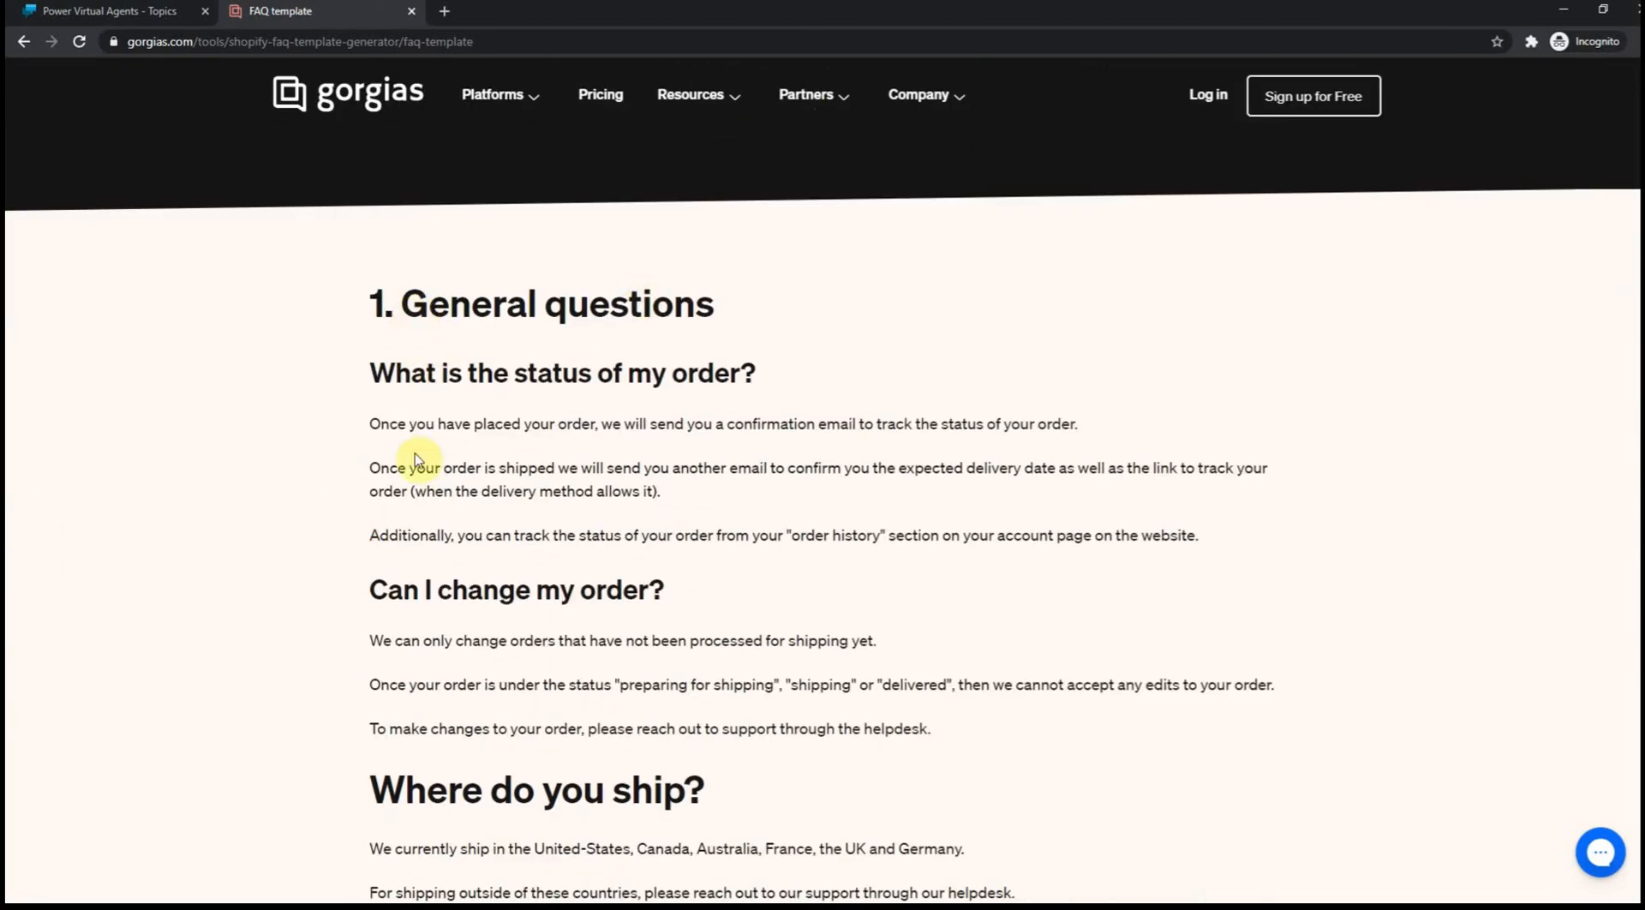
{"action": "scroll", "scroll_direction": "down", "scroll_amount": 3}
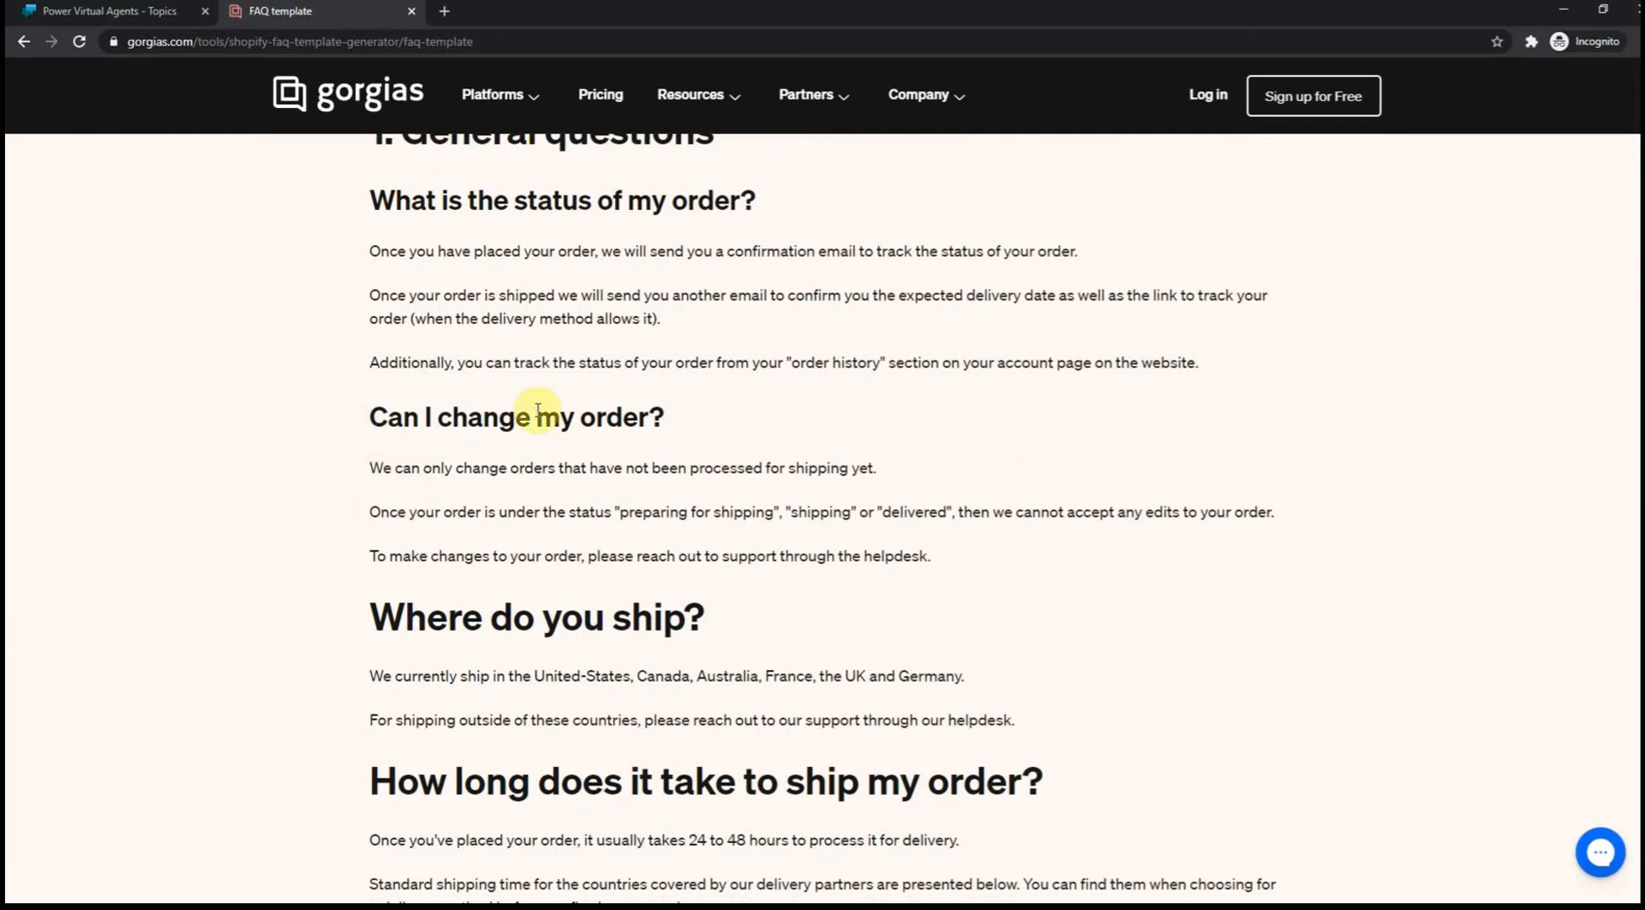
{"action": "scroll", "scroll_direction": "down", "scroll_amount": 3}
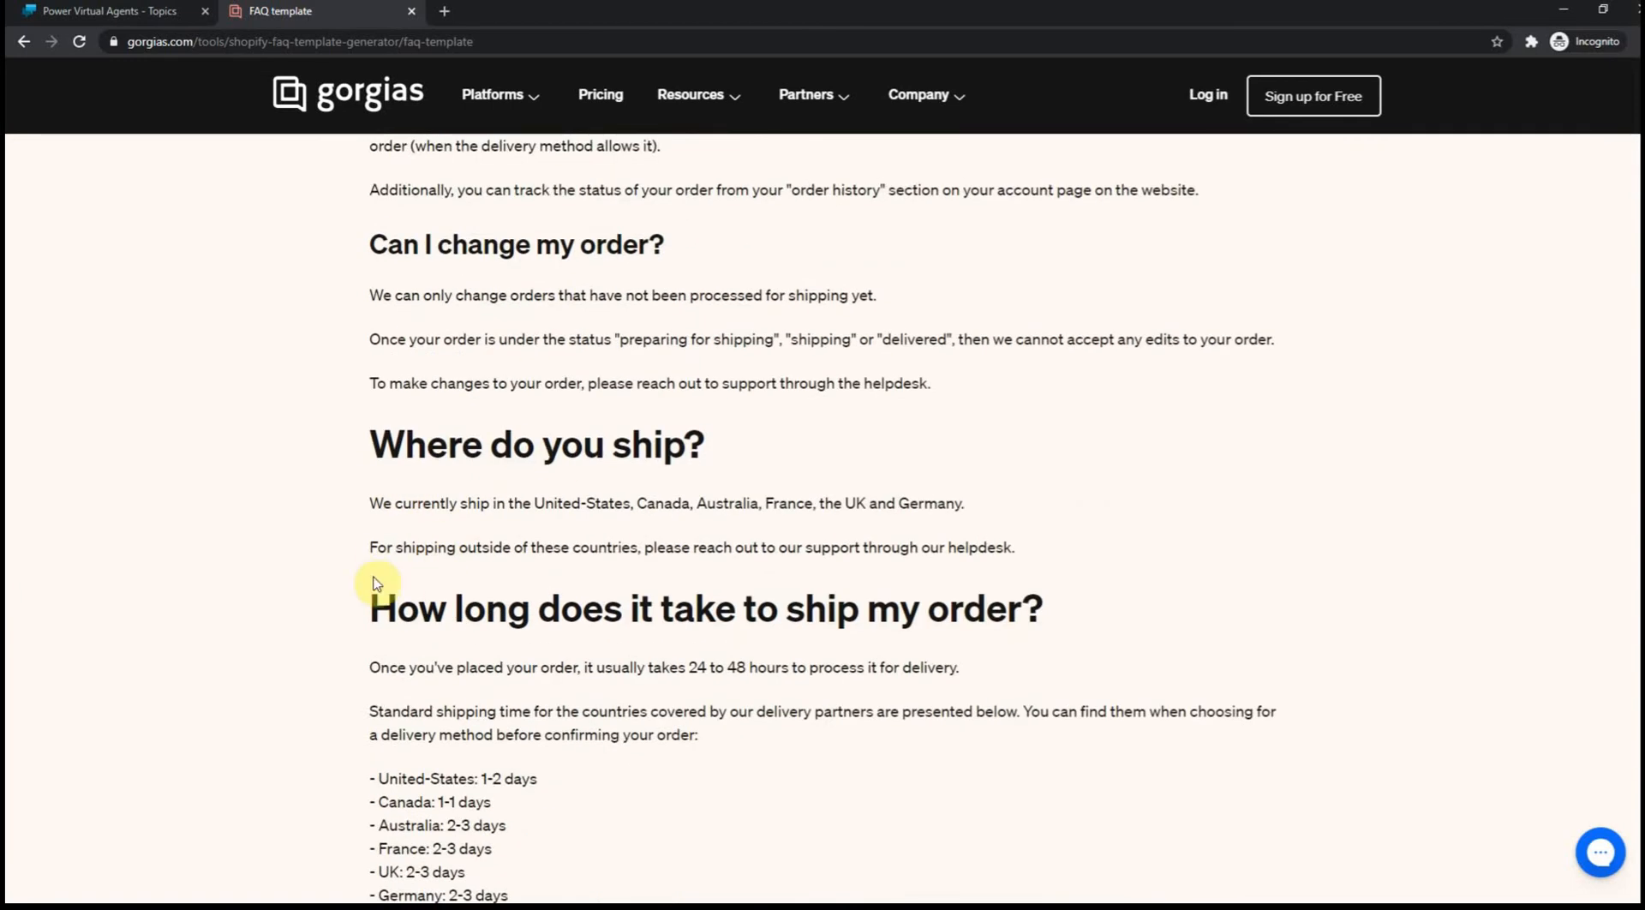
{"action": "scroll", "scroll_direction": "down", "scroll_amount": 3}
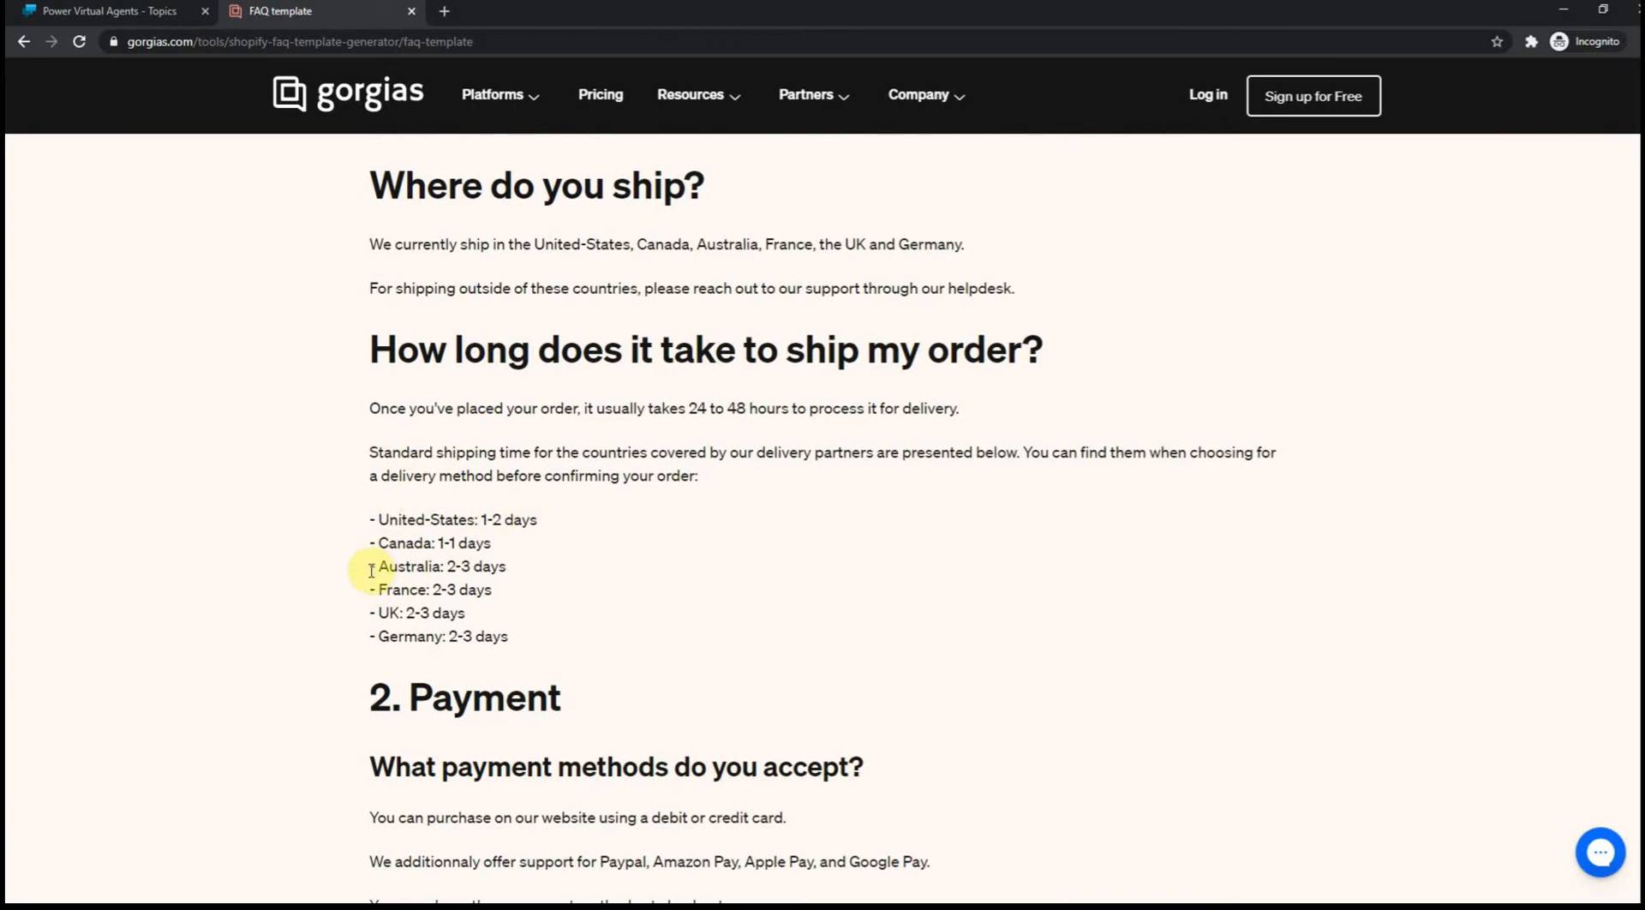
{"action": "scroll", "scroll_direction": "down", "scroll_amount": 3}
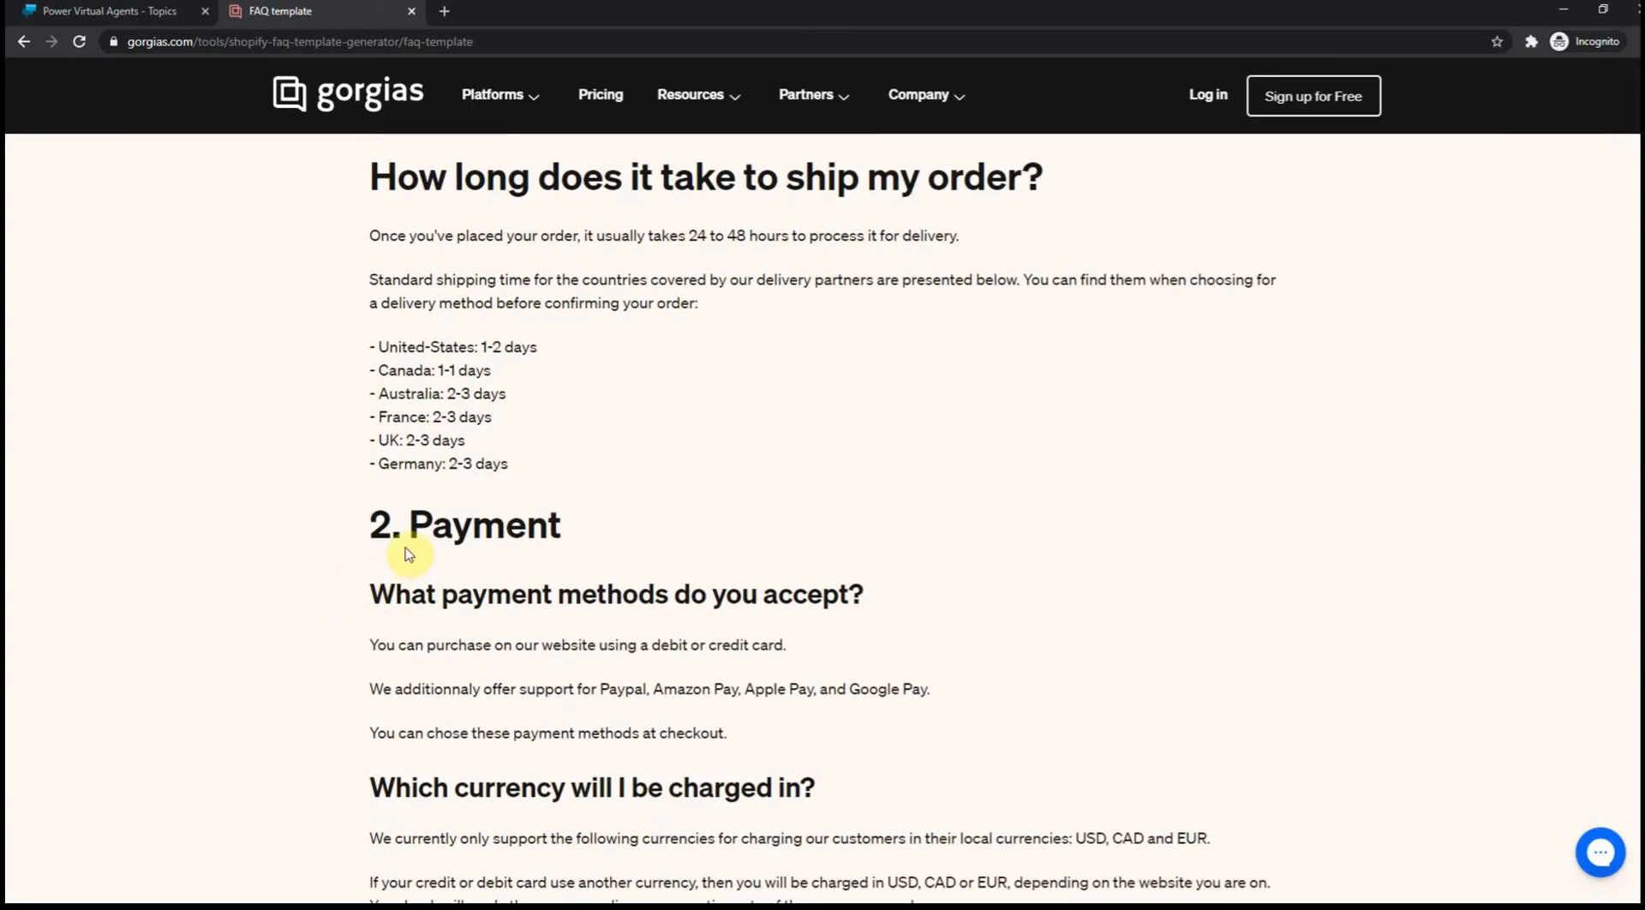
{"action": "scroll", "scroll_direction": "down", "scroll_amount": 3}
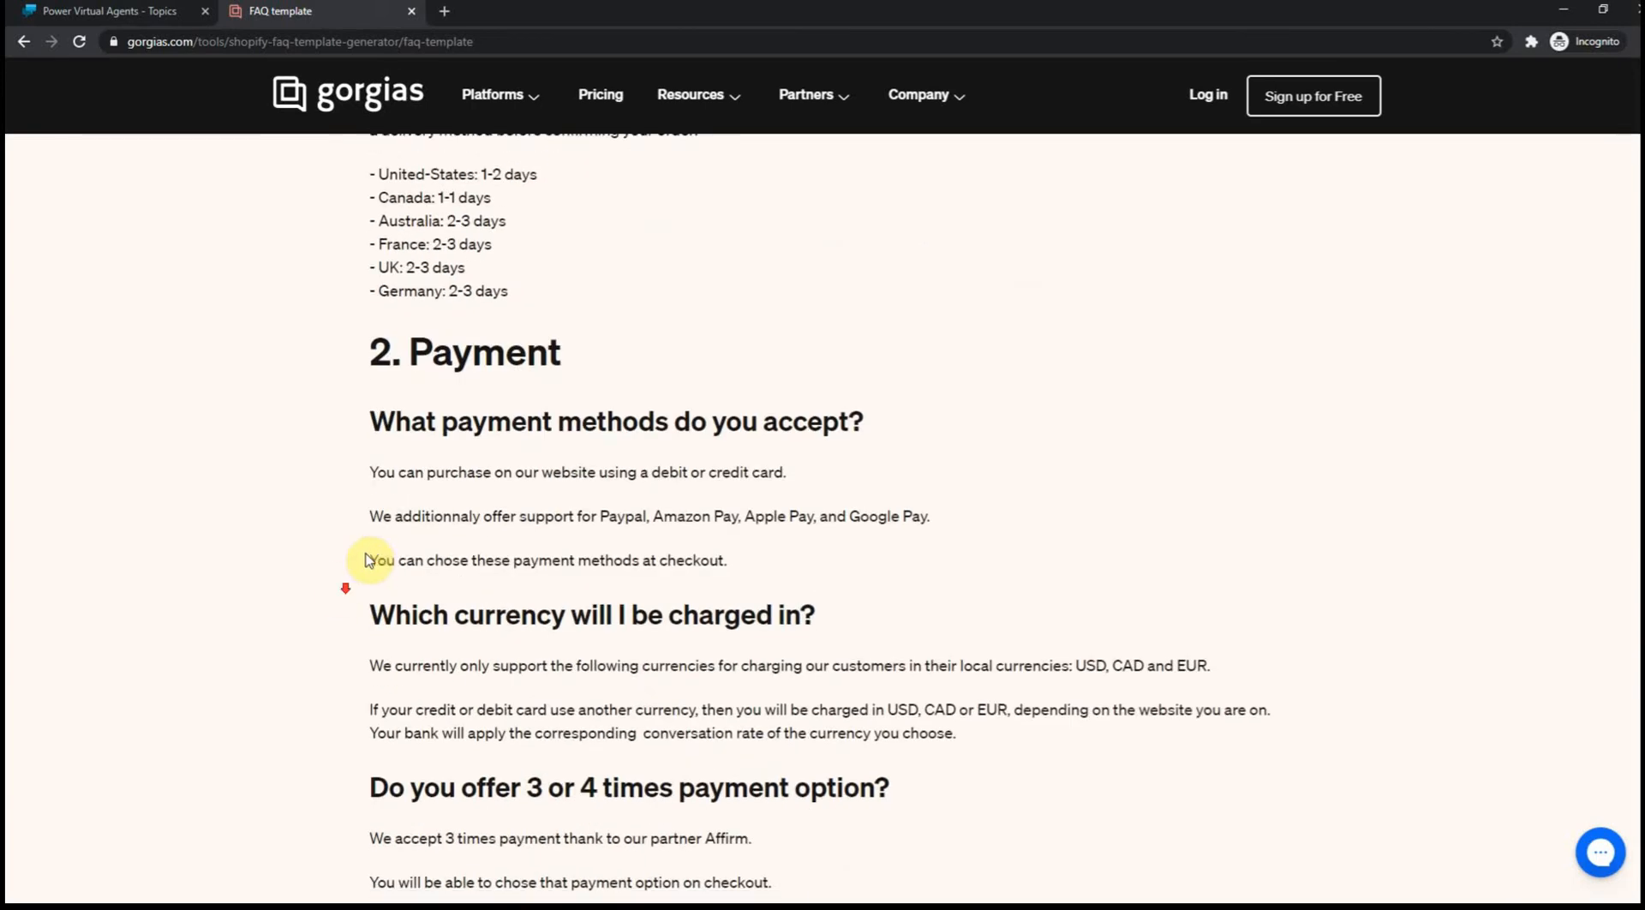
{"action": "scroll", "scroll_direction": "down", "scroll_amount": 3}
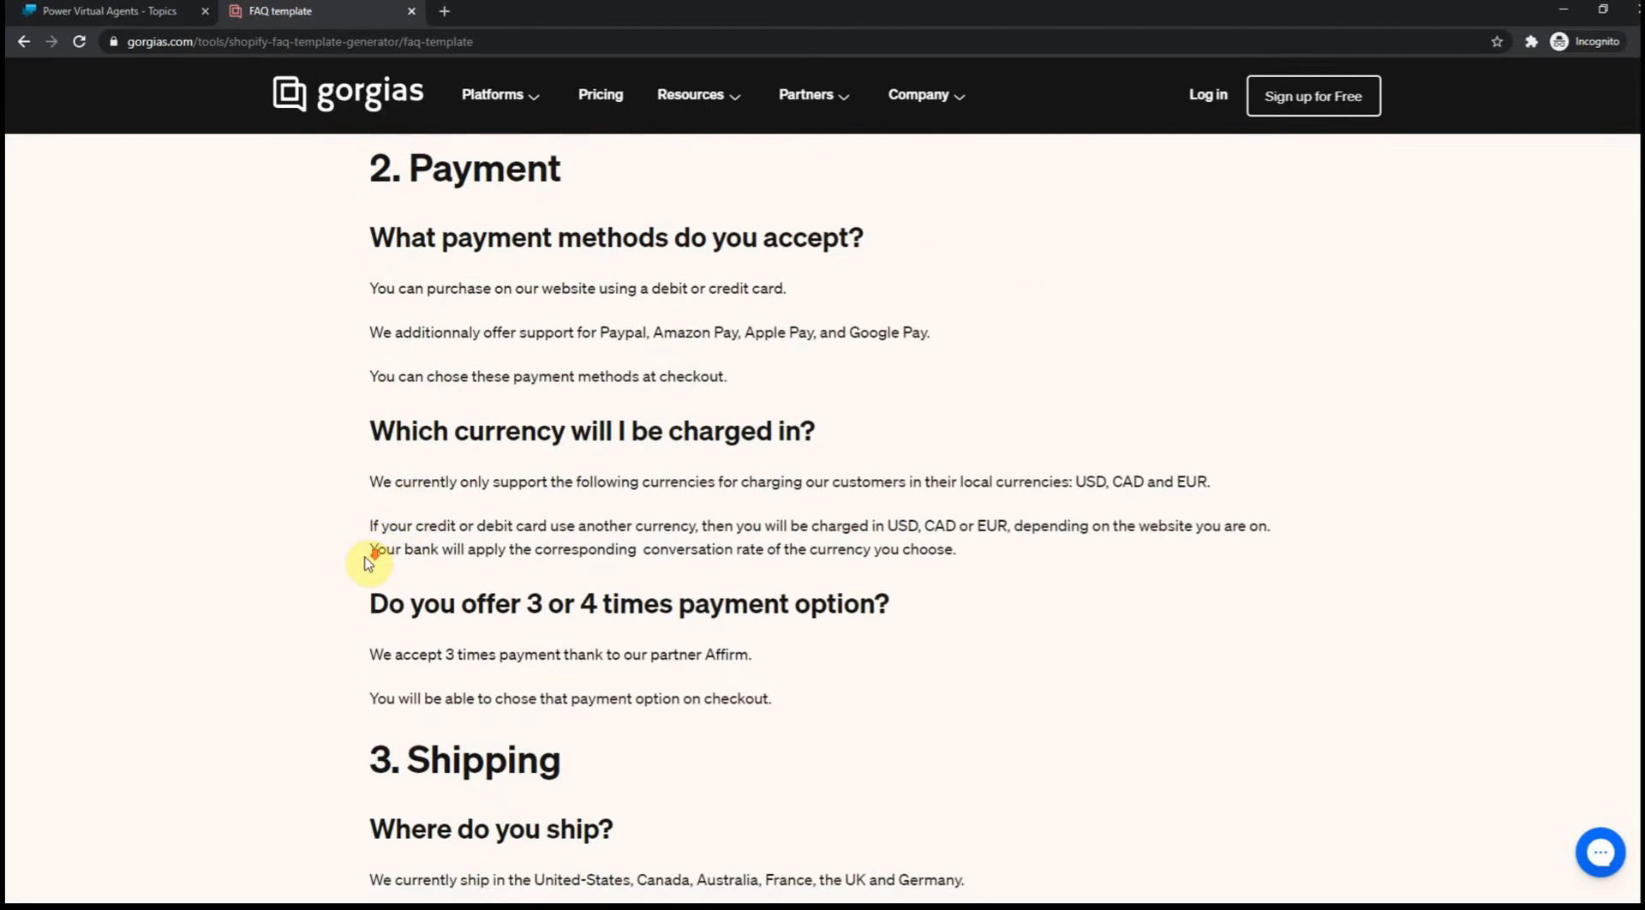
{"action": "scroll", "scroll_direction": "down", "scroll_amount": 3}
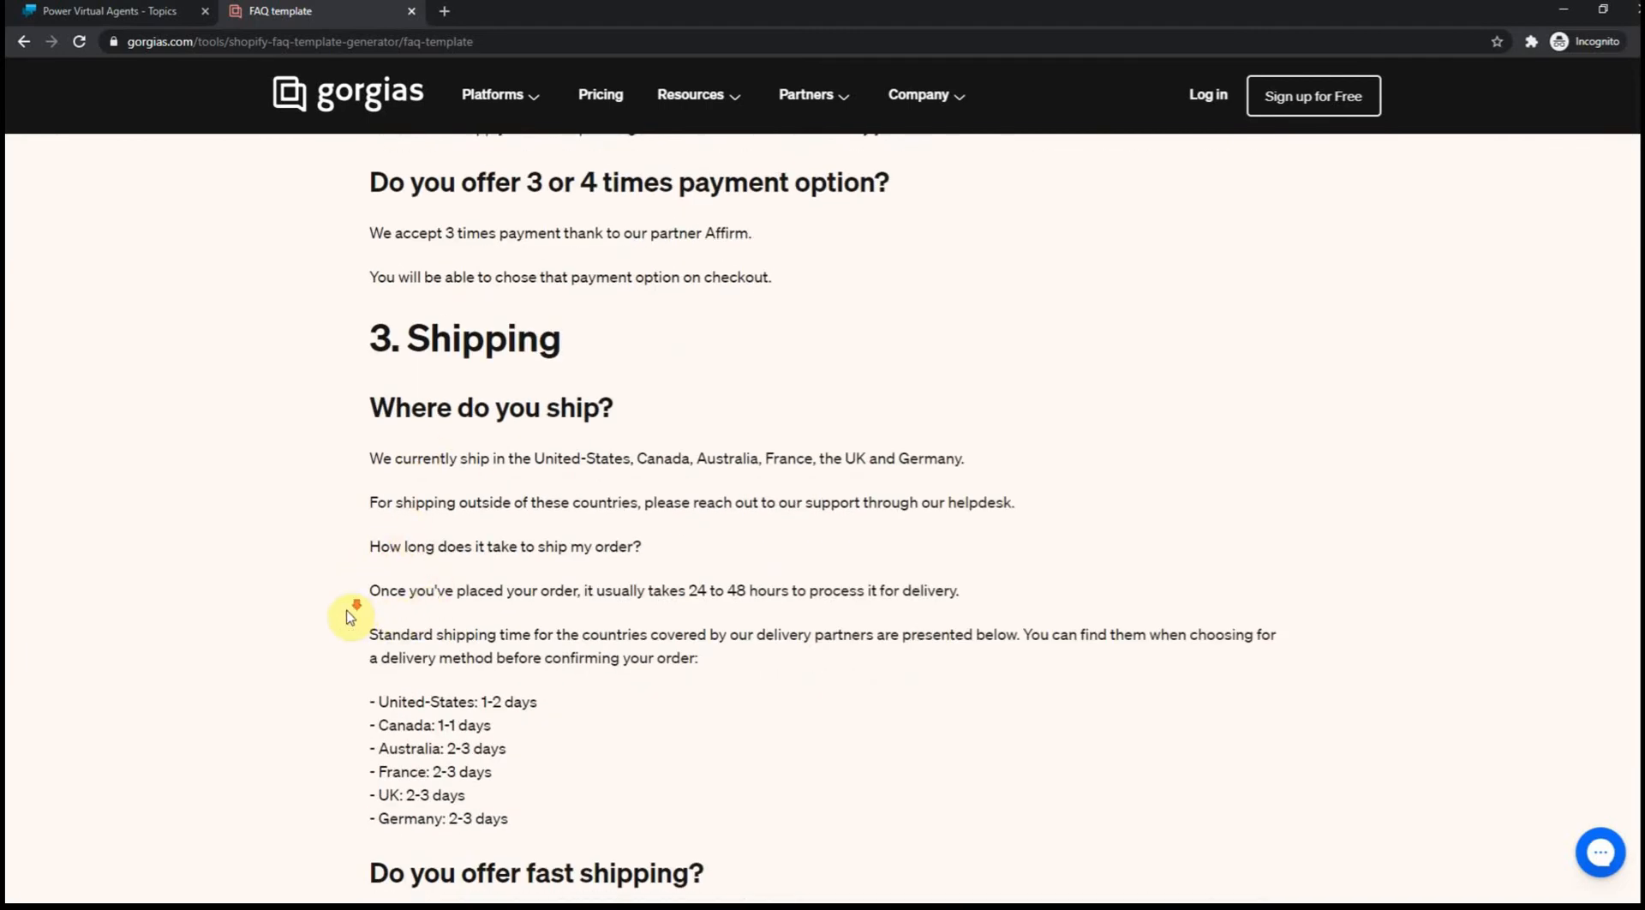
{"action": "scroll", "scroll_direction": "down", "scroll_amount": 3}
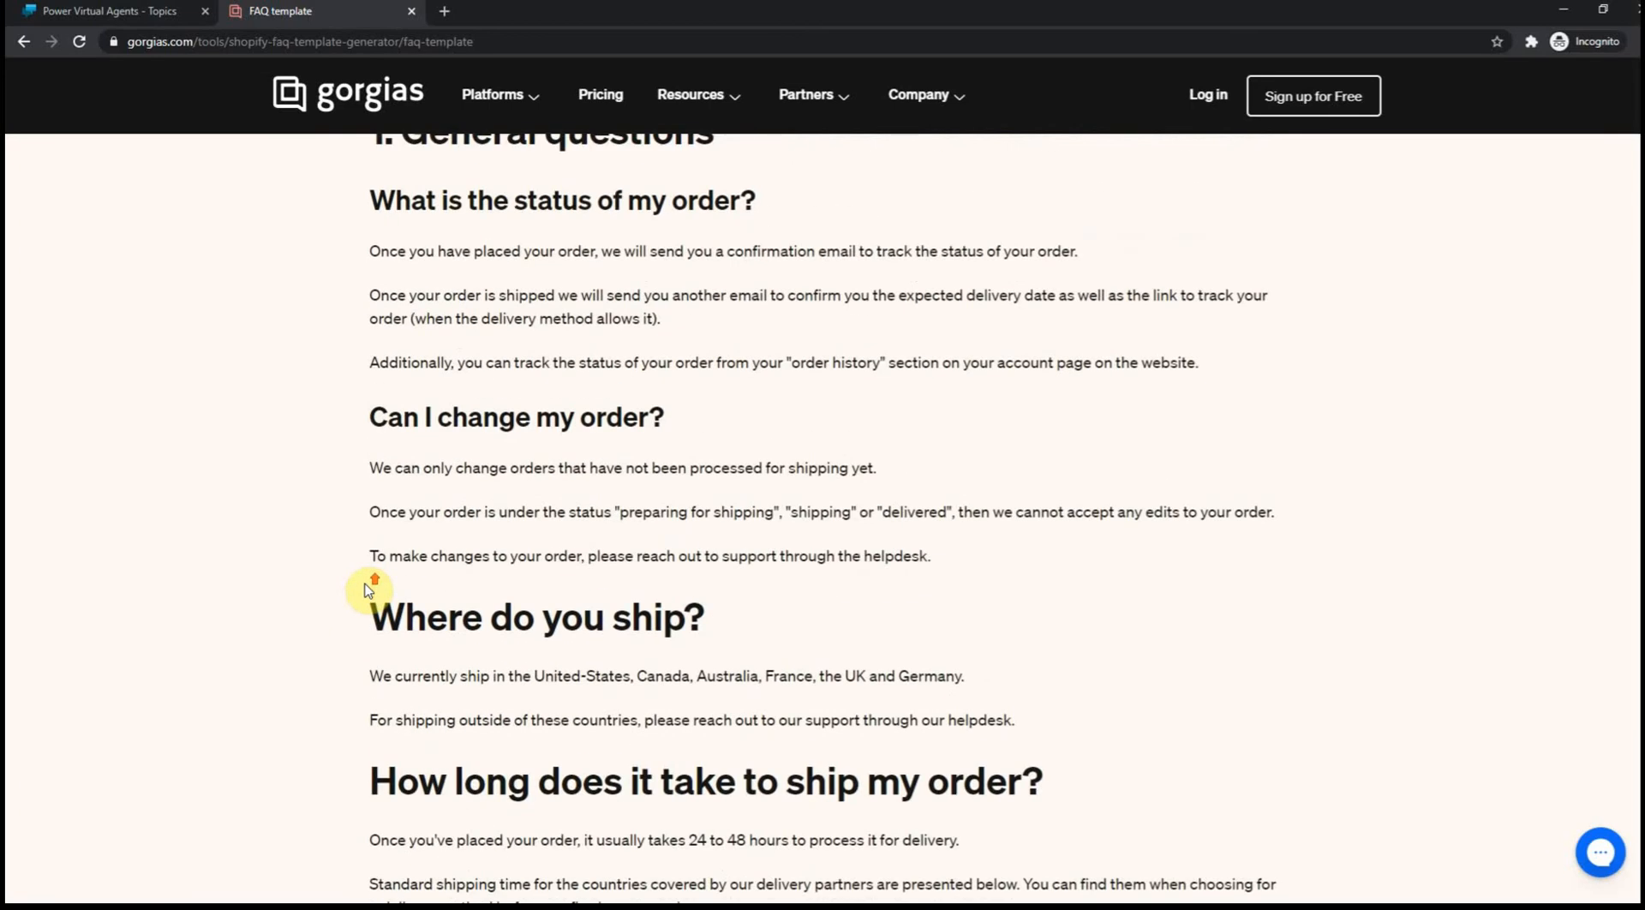
{"action": "scroll", "scroll_direction": "up", "scroll_amount": 3}
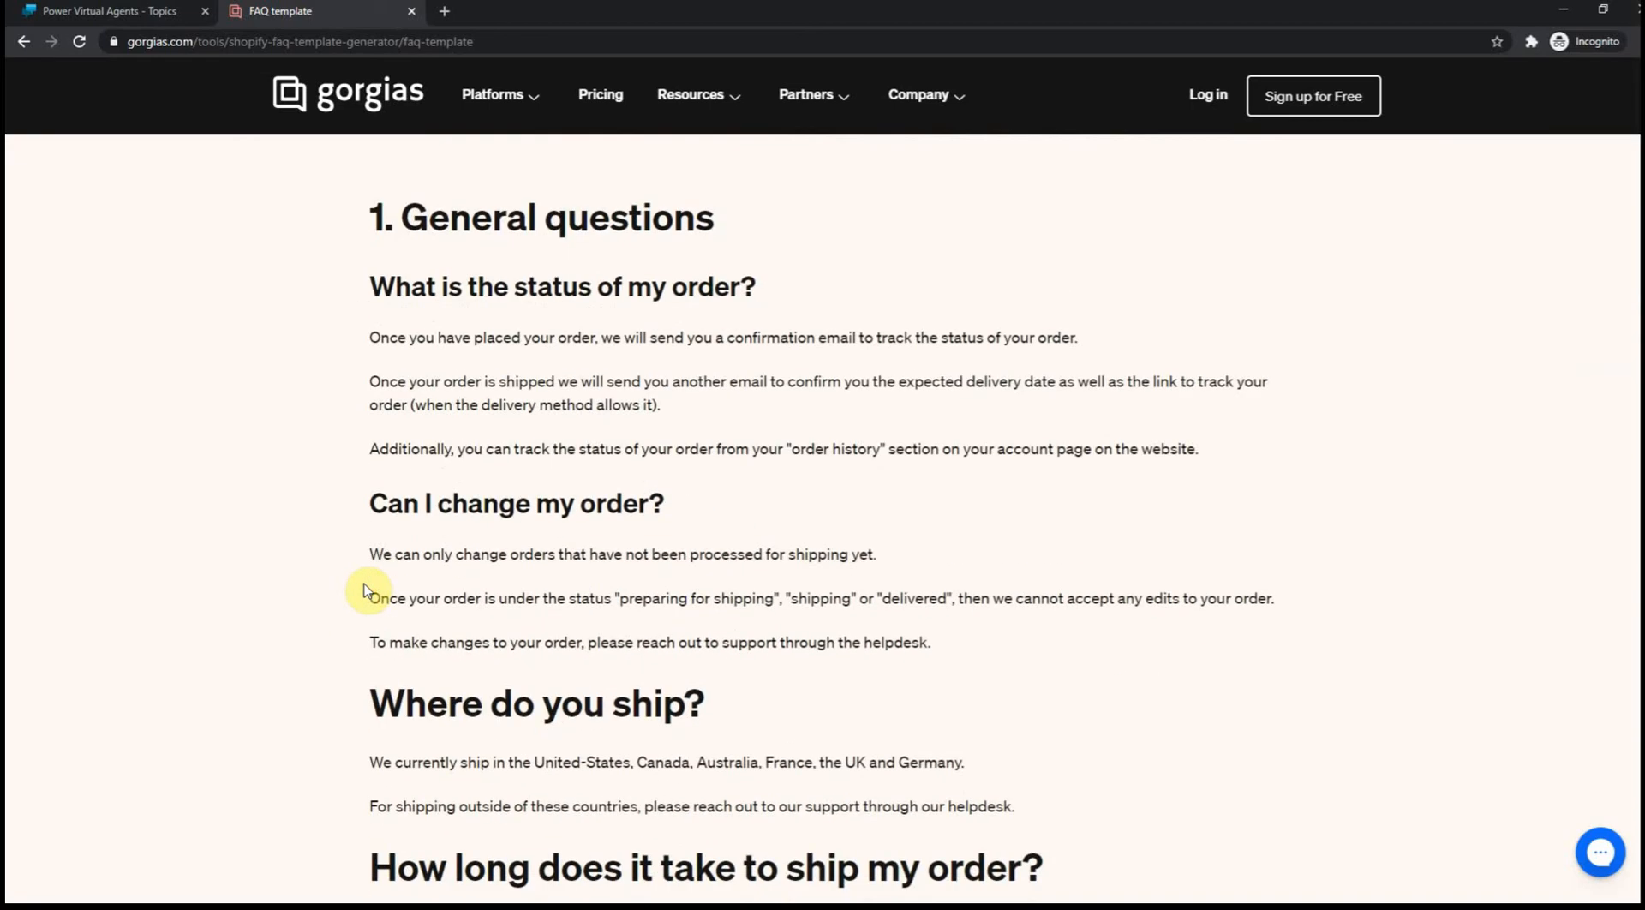
{"action": "mouse_move", "coordinate": [413, 366]}
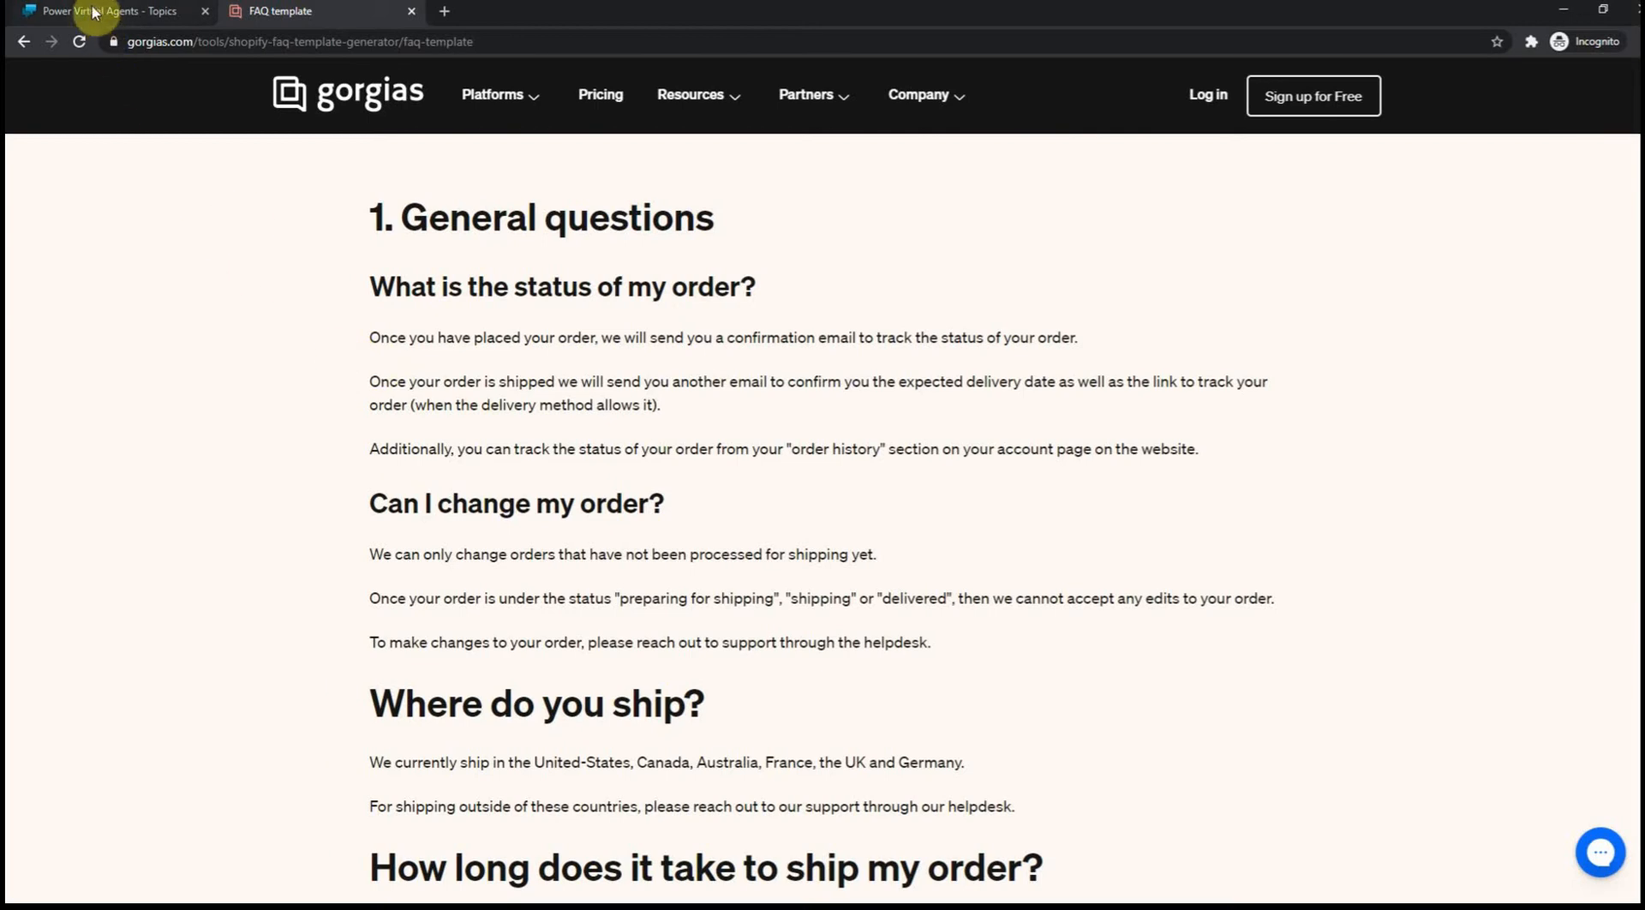
{"action": "left_click", "coordinate": [112, 12]}
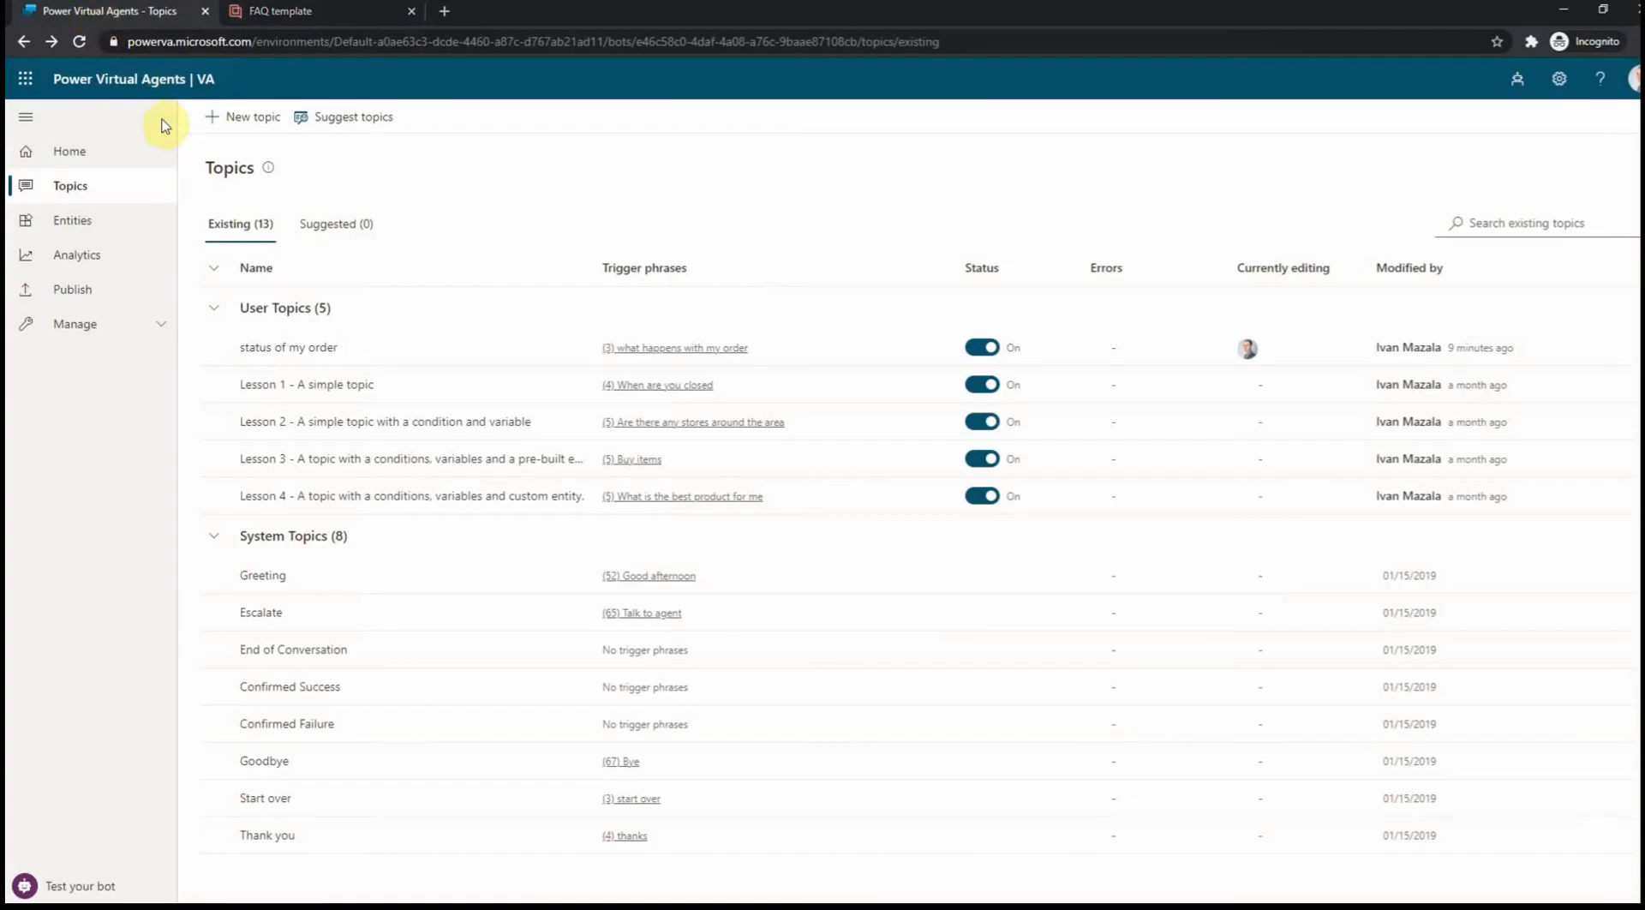
{"action": "left_click", "coordinate": [69, 151]}
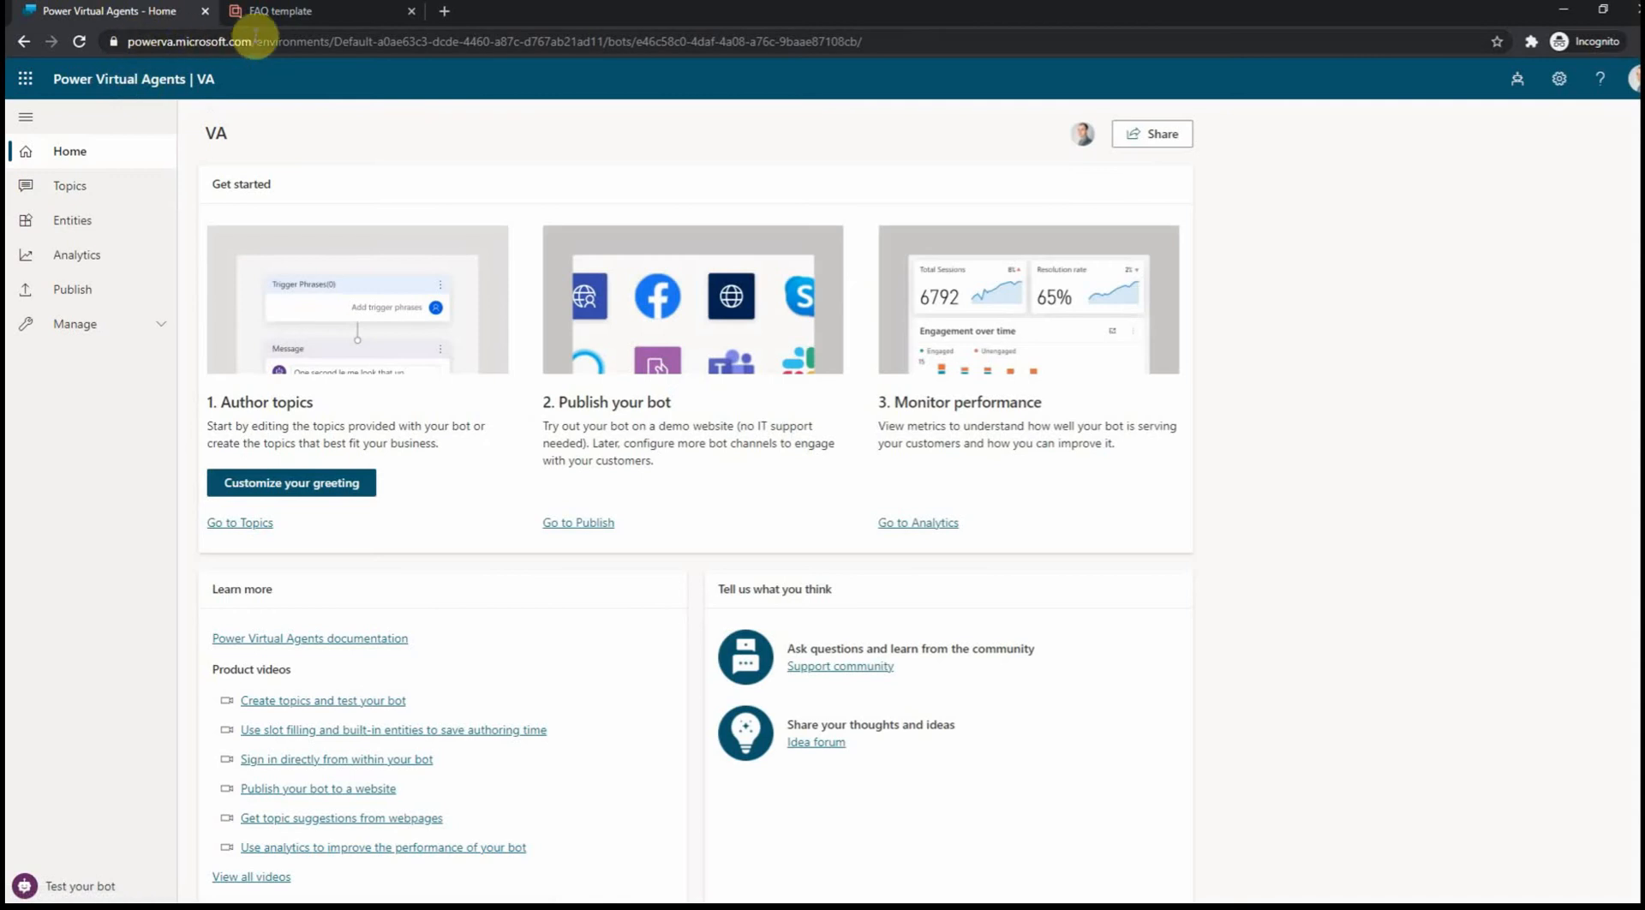
{"action": "mouse_move", "coordinate": [300, 511]}
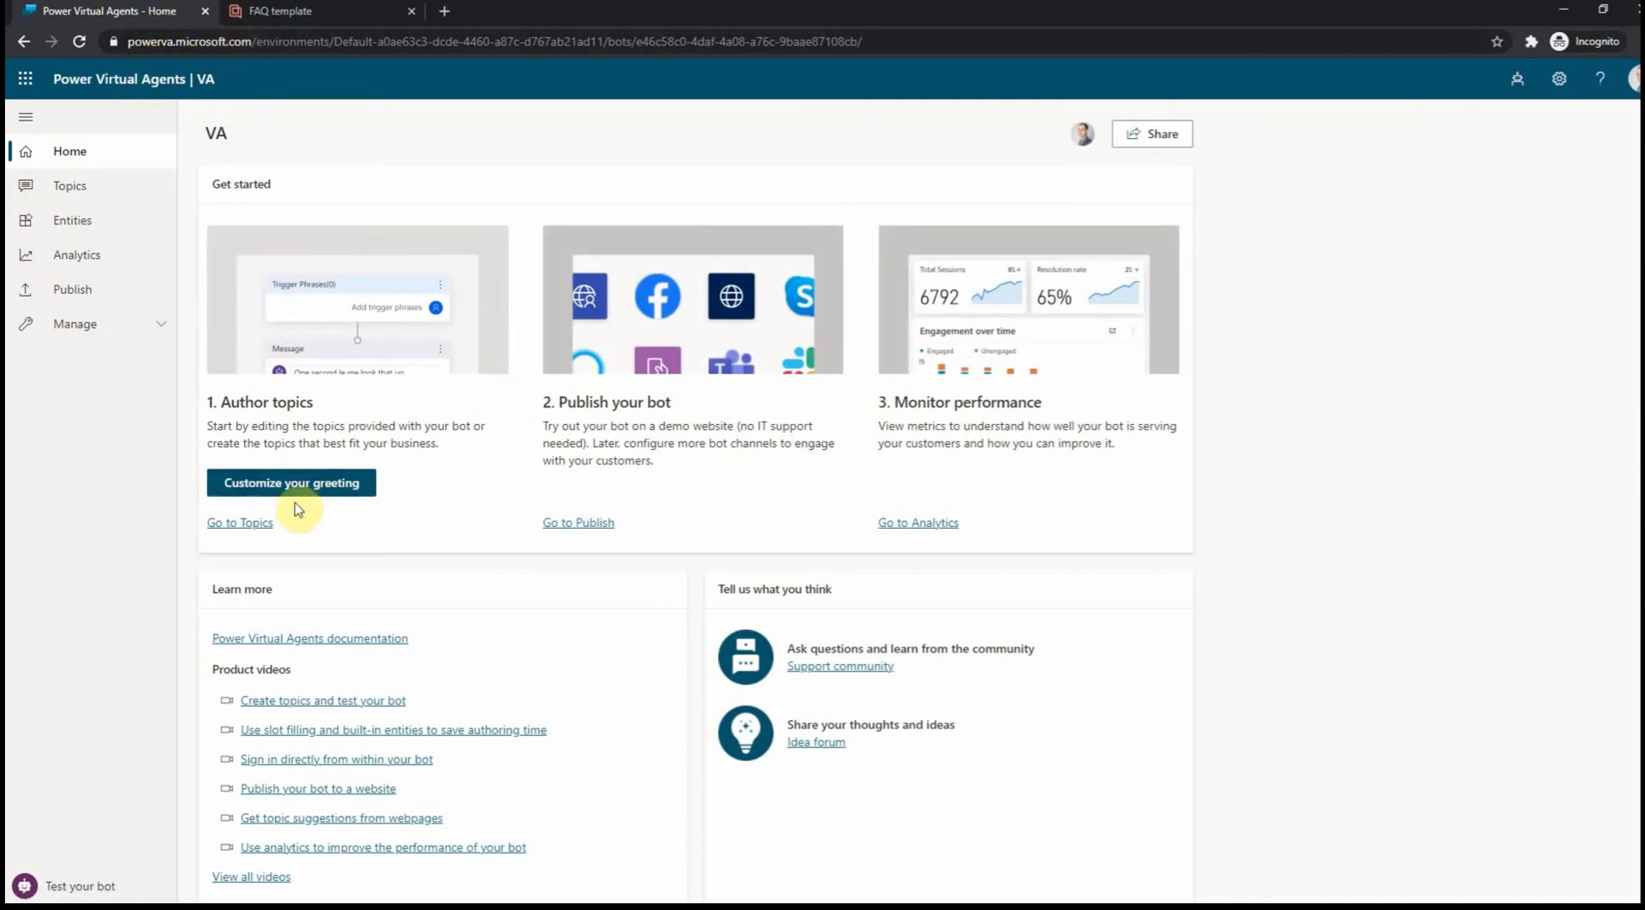
{"action": "mouse_move", "coordinate": [1049, 292]}
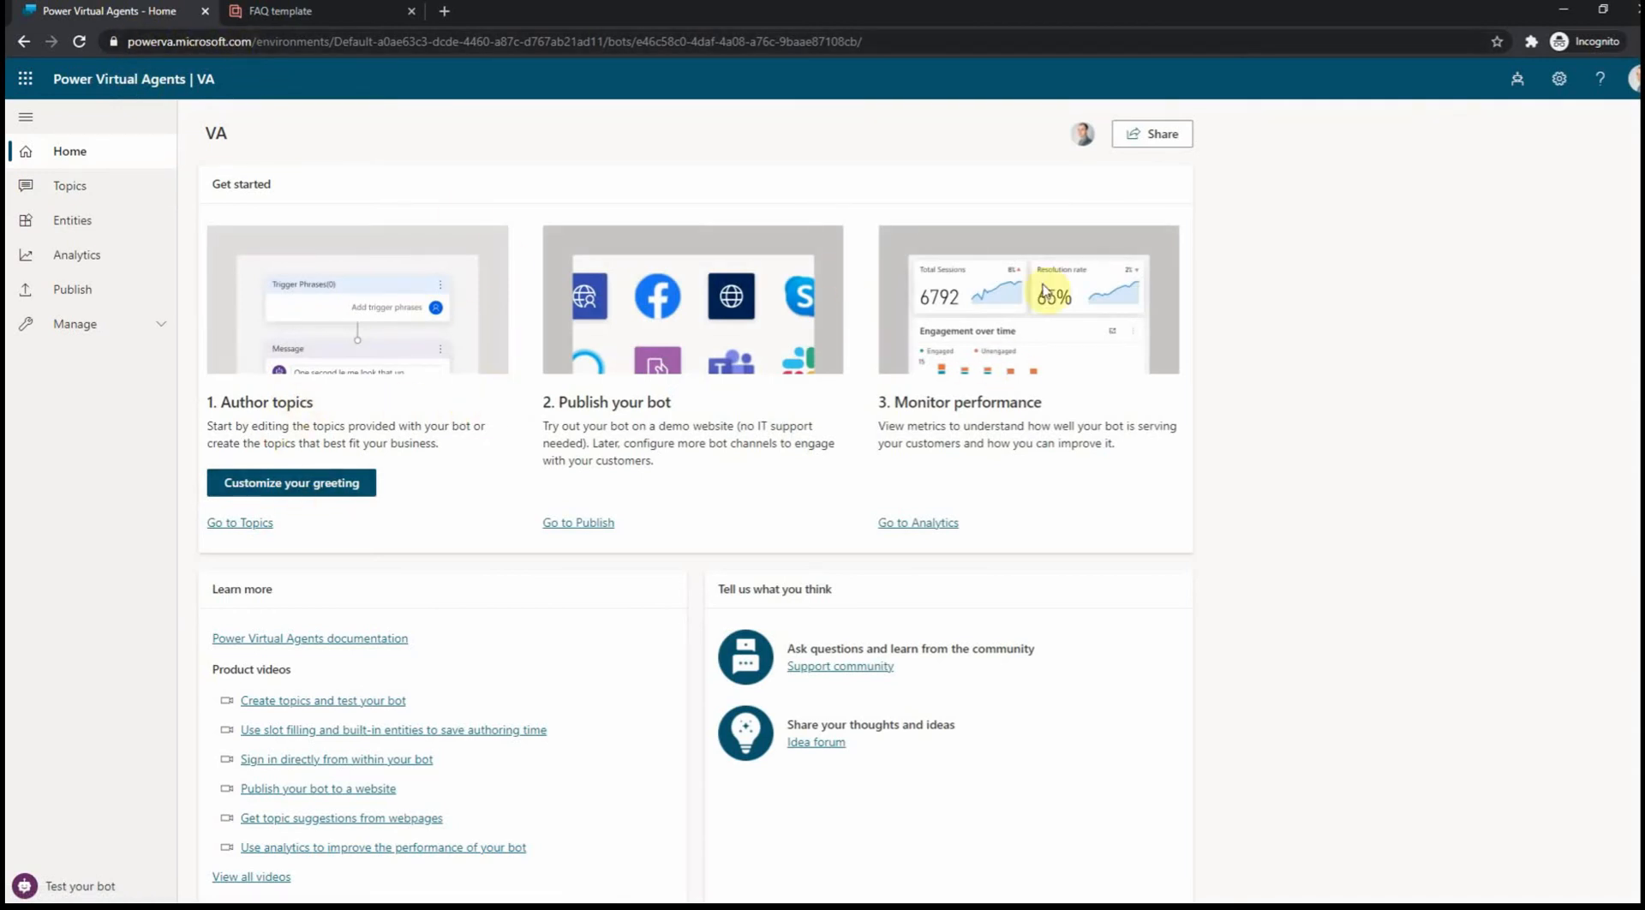
{"action": "mouse_move", "coordinate": [332, 411]}
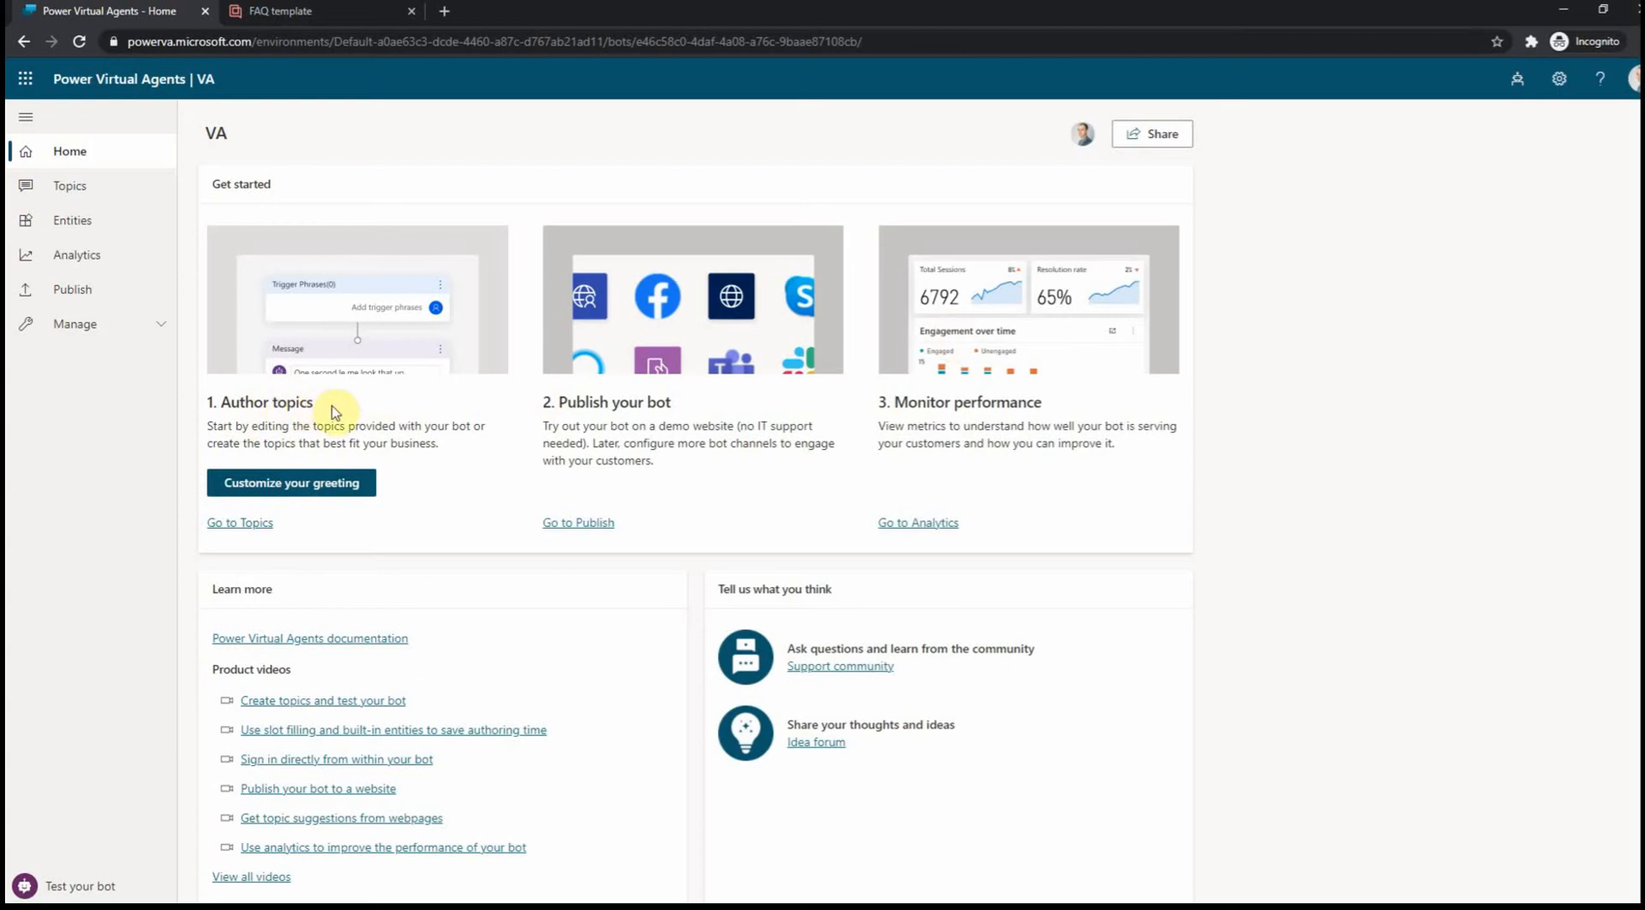
{"action": "mouse_move", "coordinate": [1008, 389]}
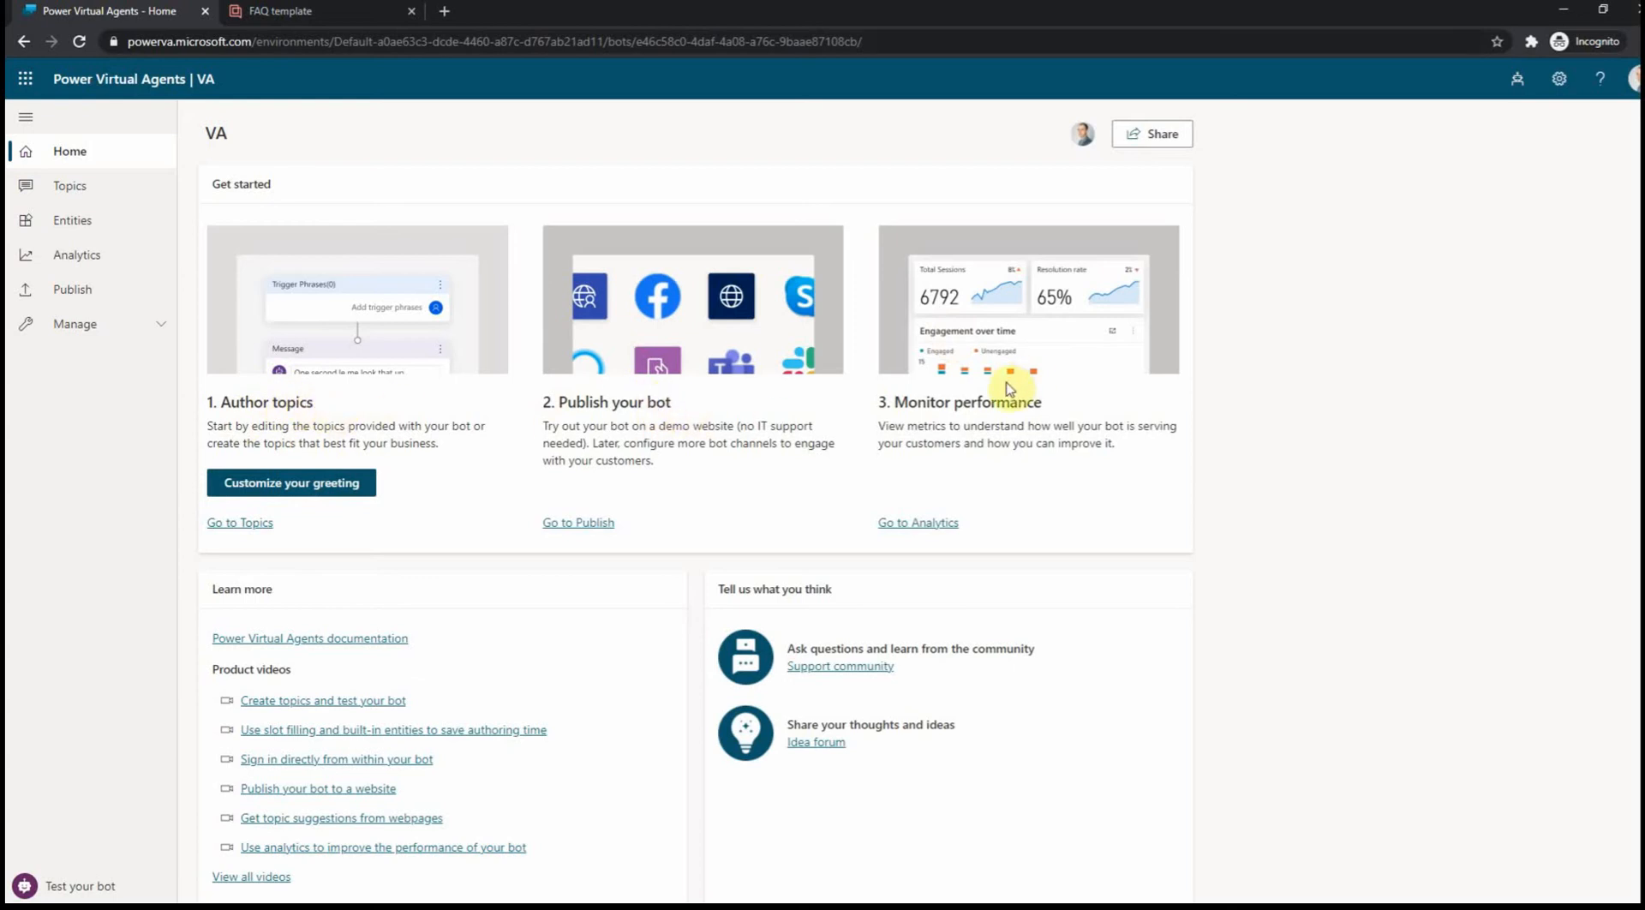
{"action": "mouse_move", "coordinate": [329, 413]}
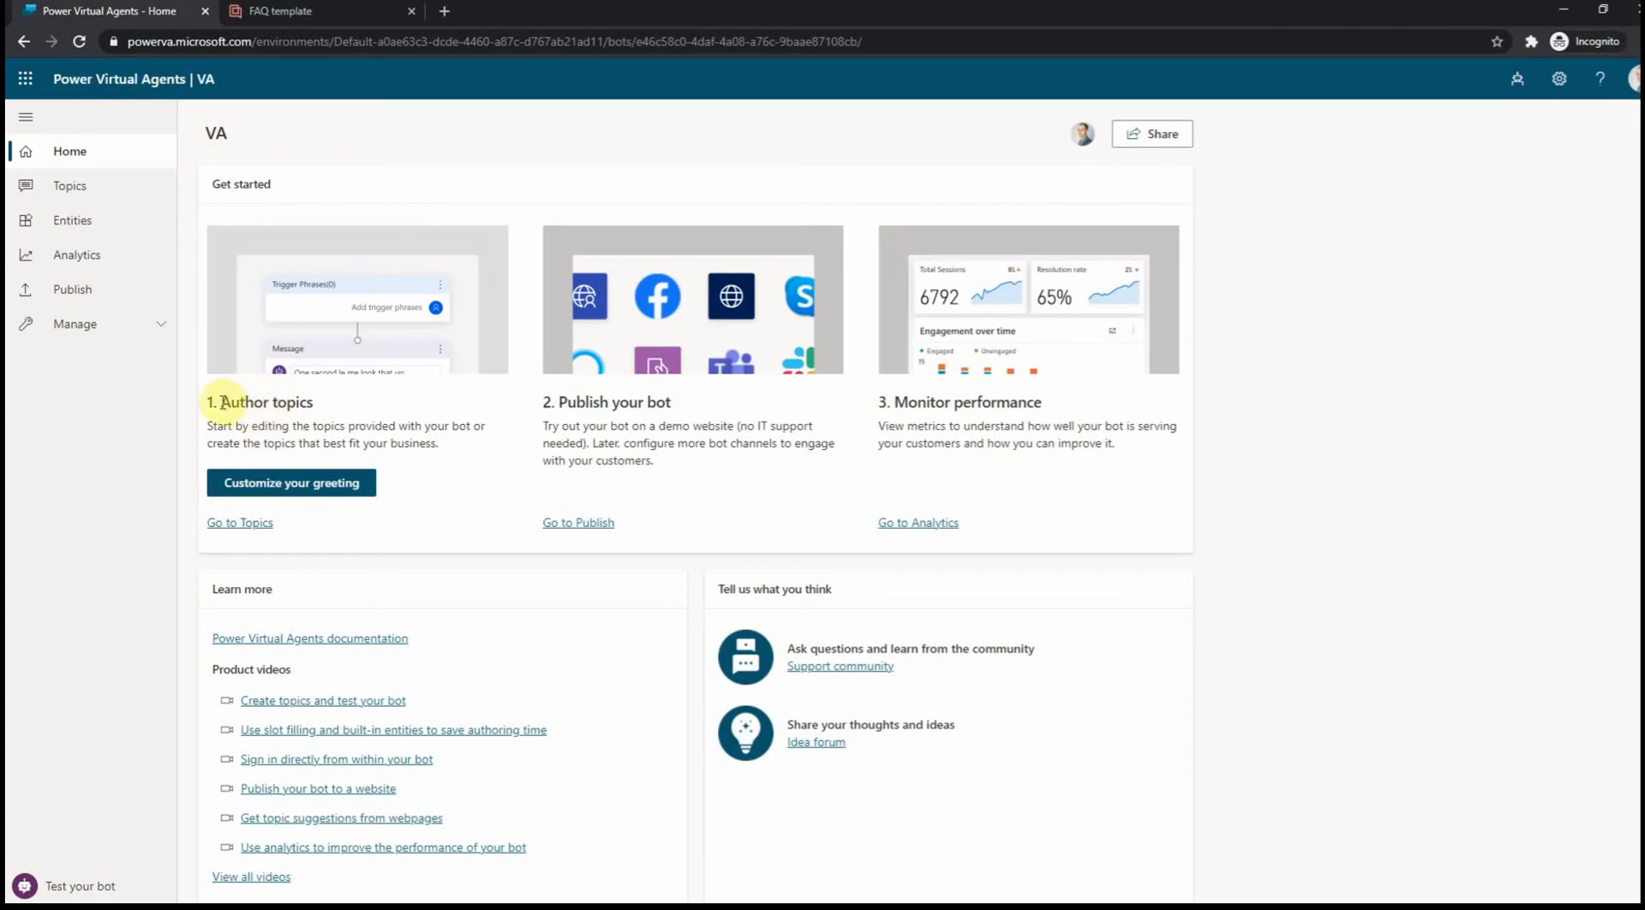
{"action": "mouse_move", "coordinate": [298, 403]}
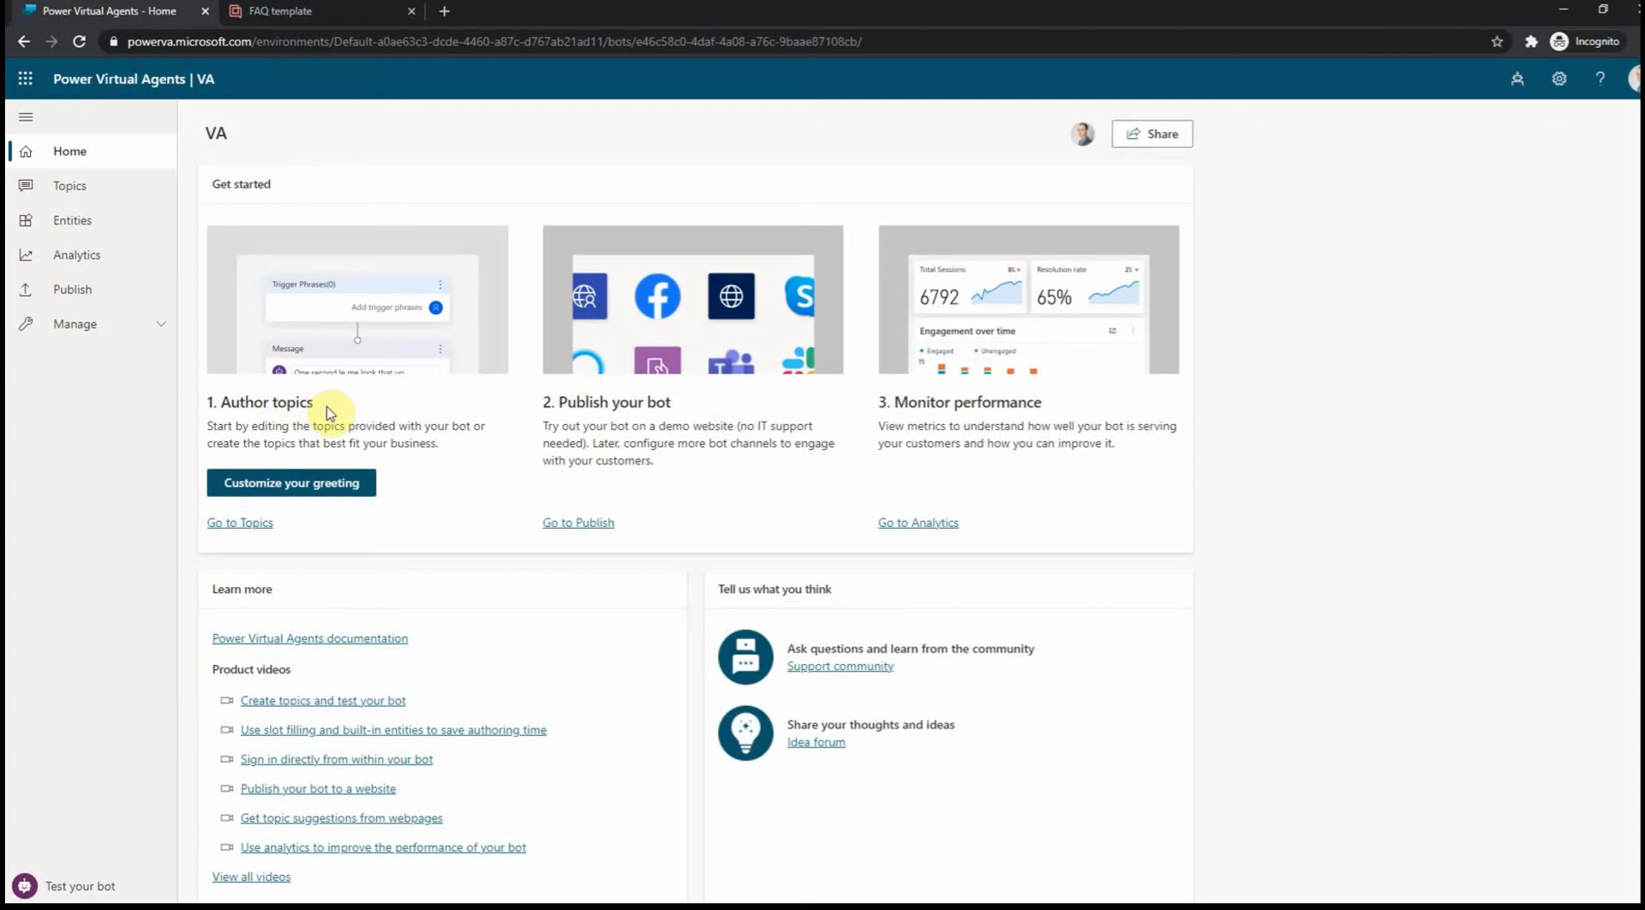
{"action": "mouse_move", "coordinate": [603, 406]}
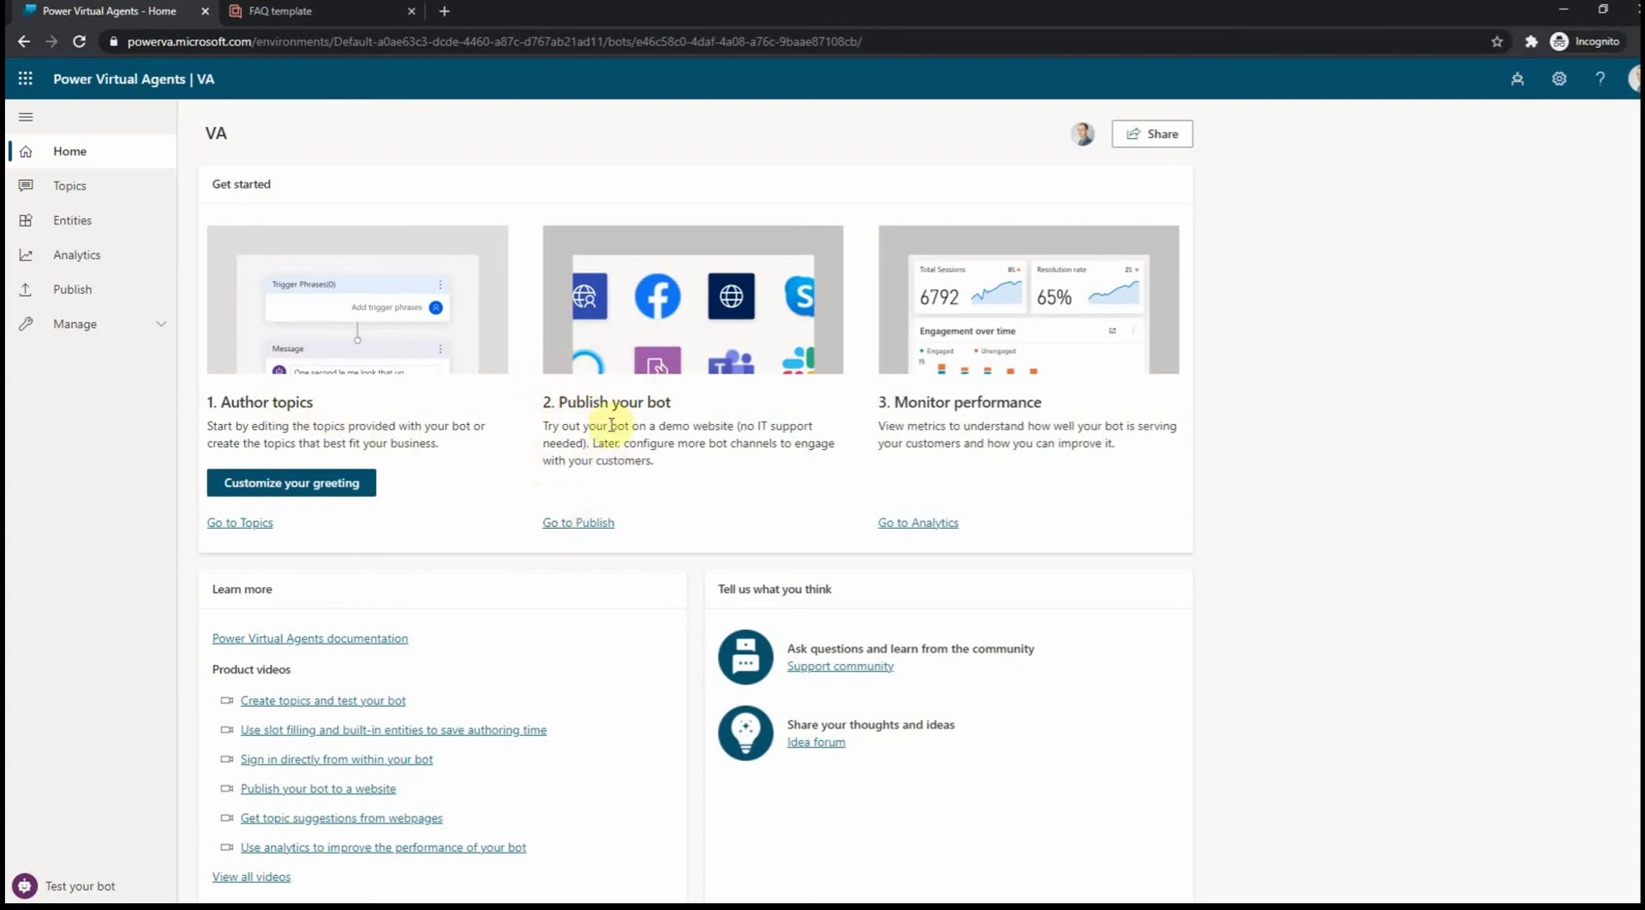
{"action": "mouse_move", "coordinate": [202, 418]}
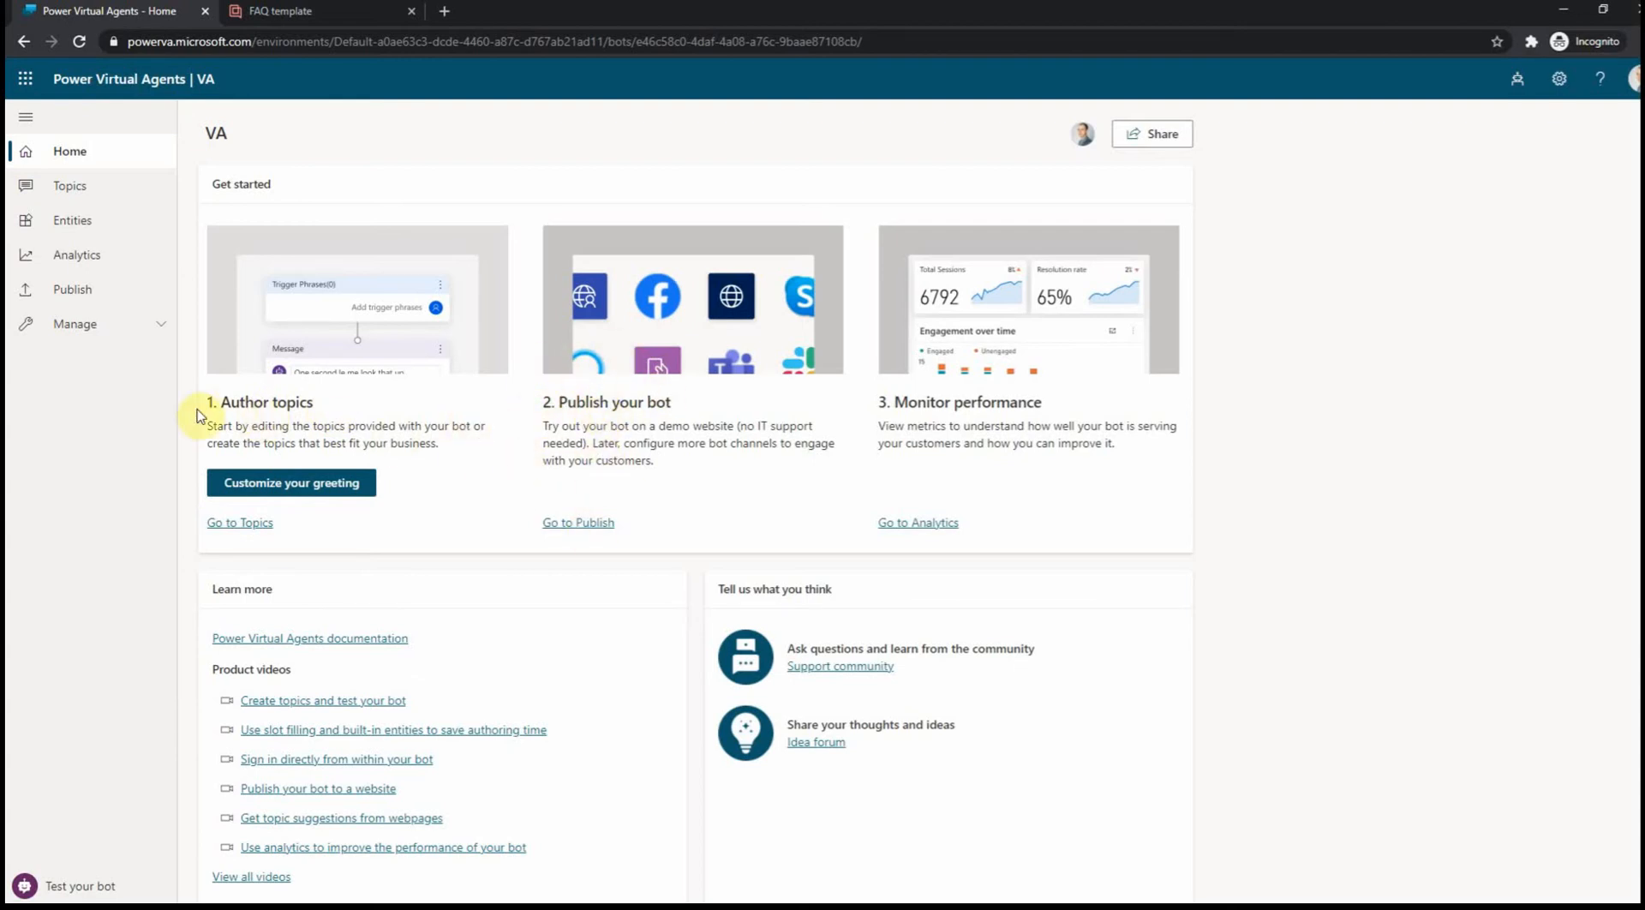
{"action": "mouse_move", "coordinate": [96, 203]}
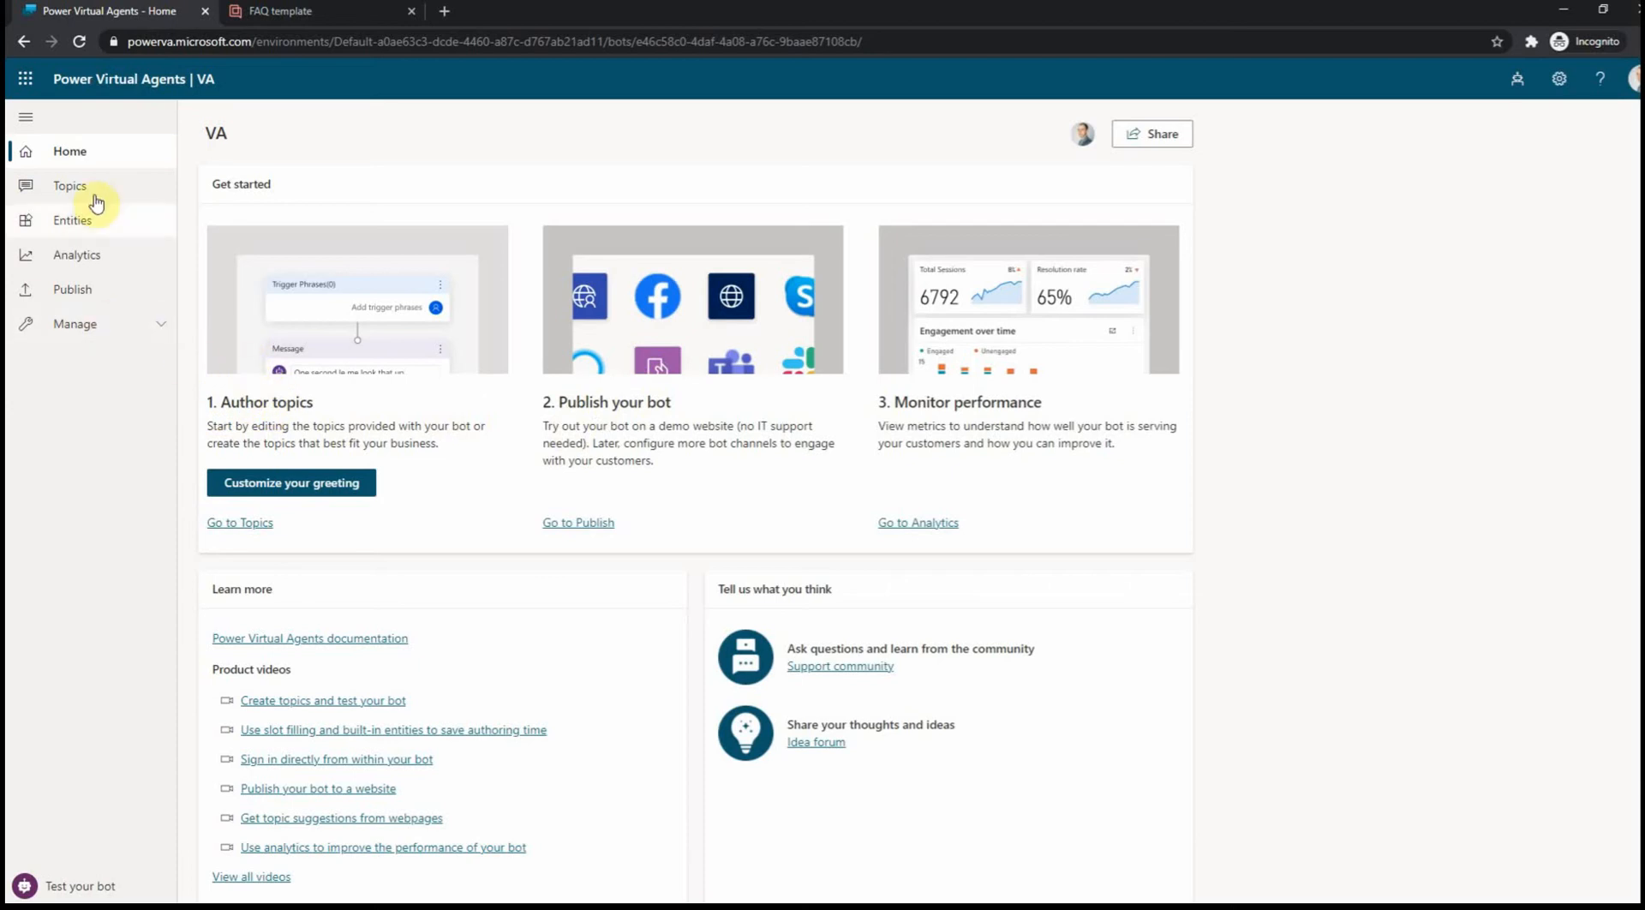
{"action": "mouse_move", "coordinate": [117, 199]}
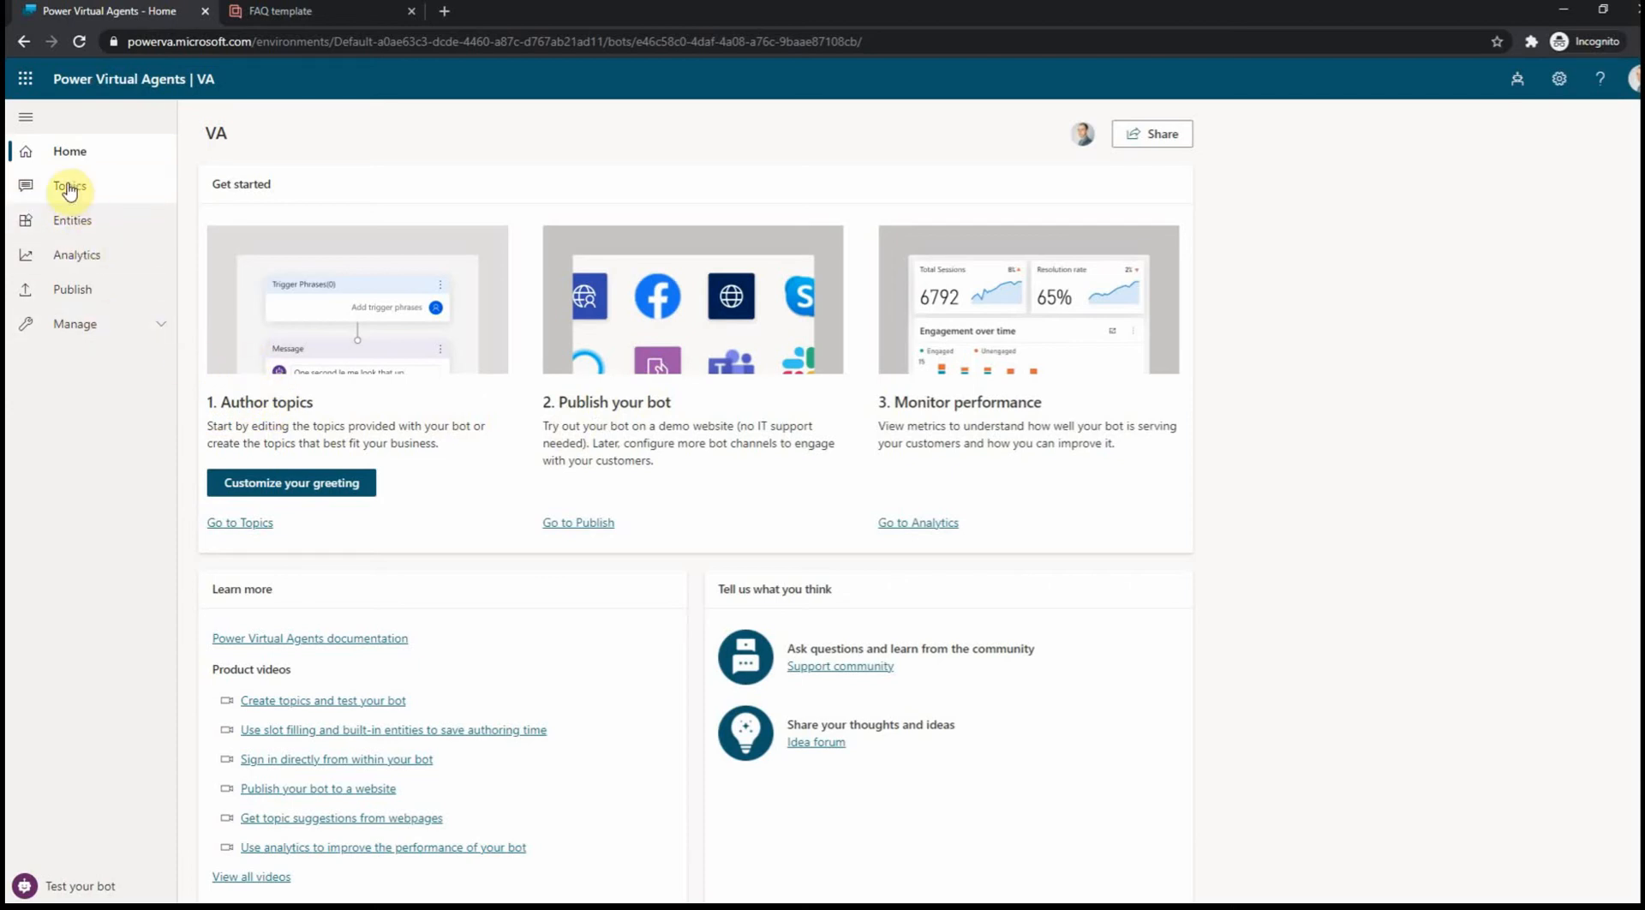
{"action": "mouse_move", "coordinate": [96, 183]}
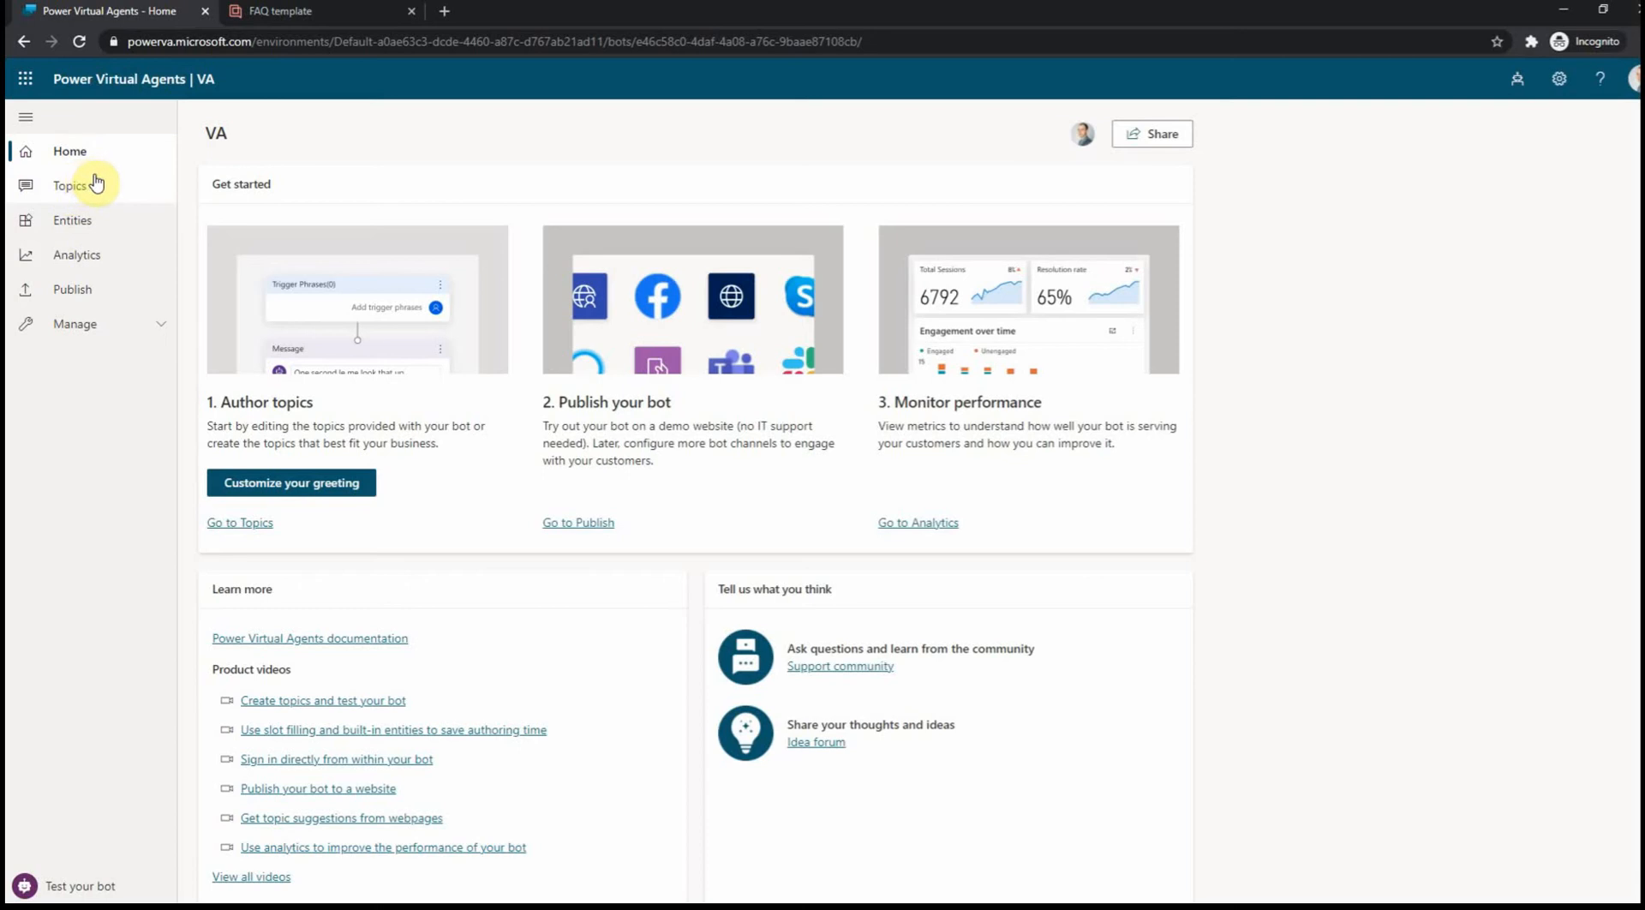
{"action": "mouse_move", "coordinate": [77, 190]}
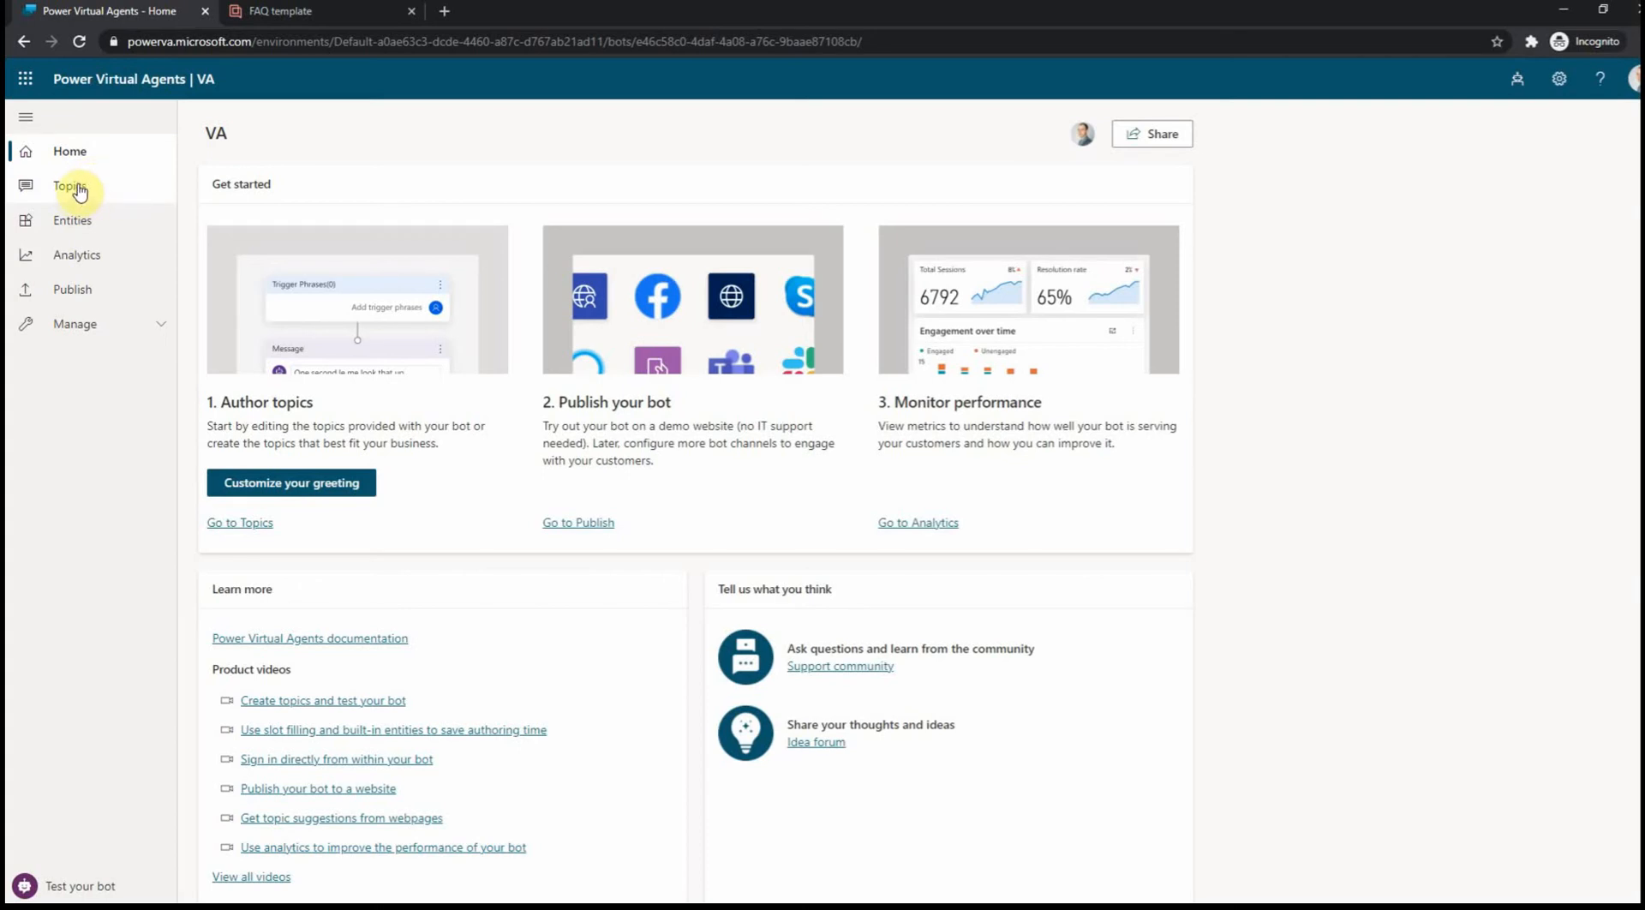
{"action": "mouse_move", "coordinate": [82, 213]}
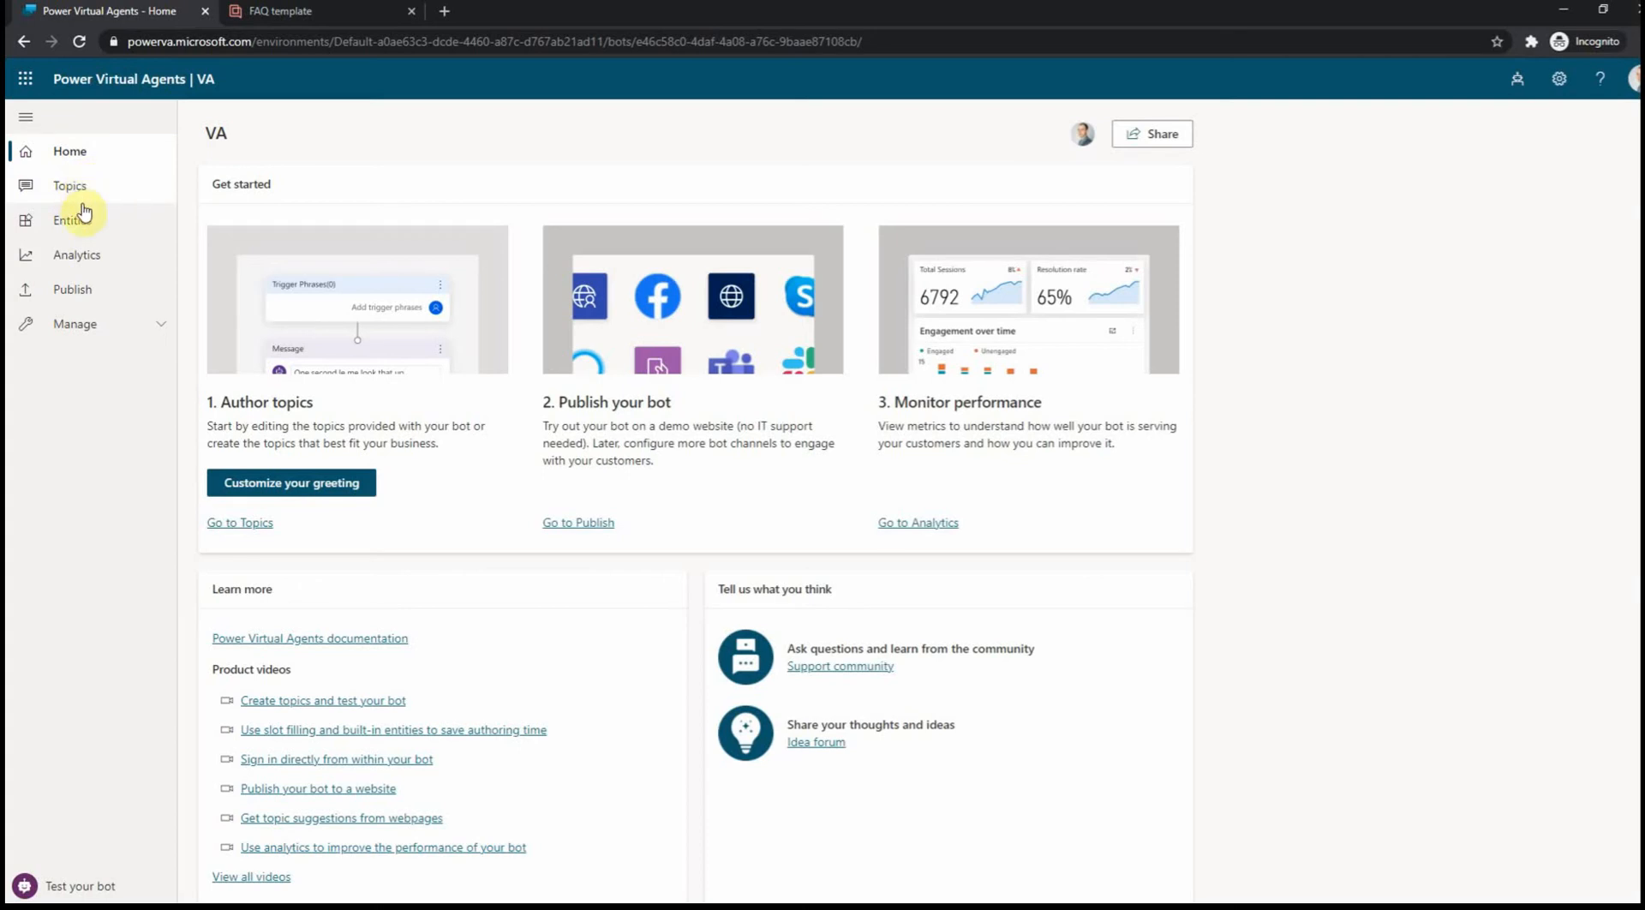
- Review the order_status list entity (shipped, created, cancelled) on the Entities page and close it
{"action": "left_click", "coordinate": [65, 221]}
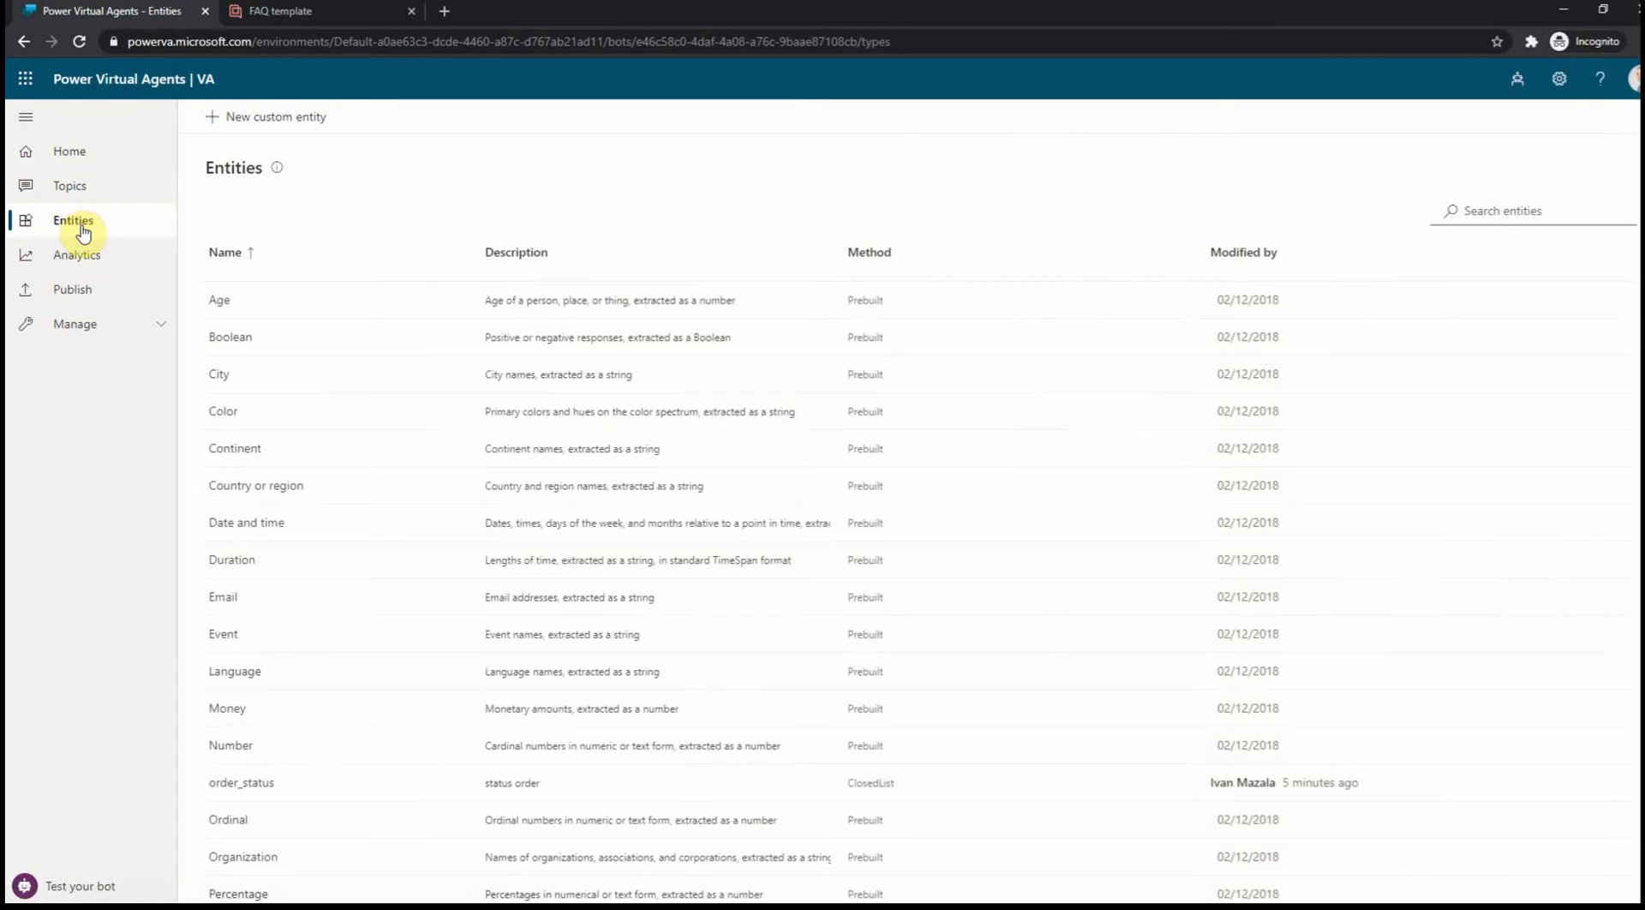
{"action": "mouse_move", "coordinate": [237, 207]}
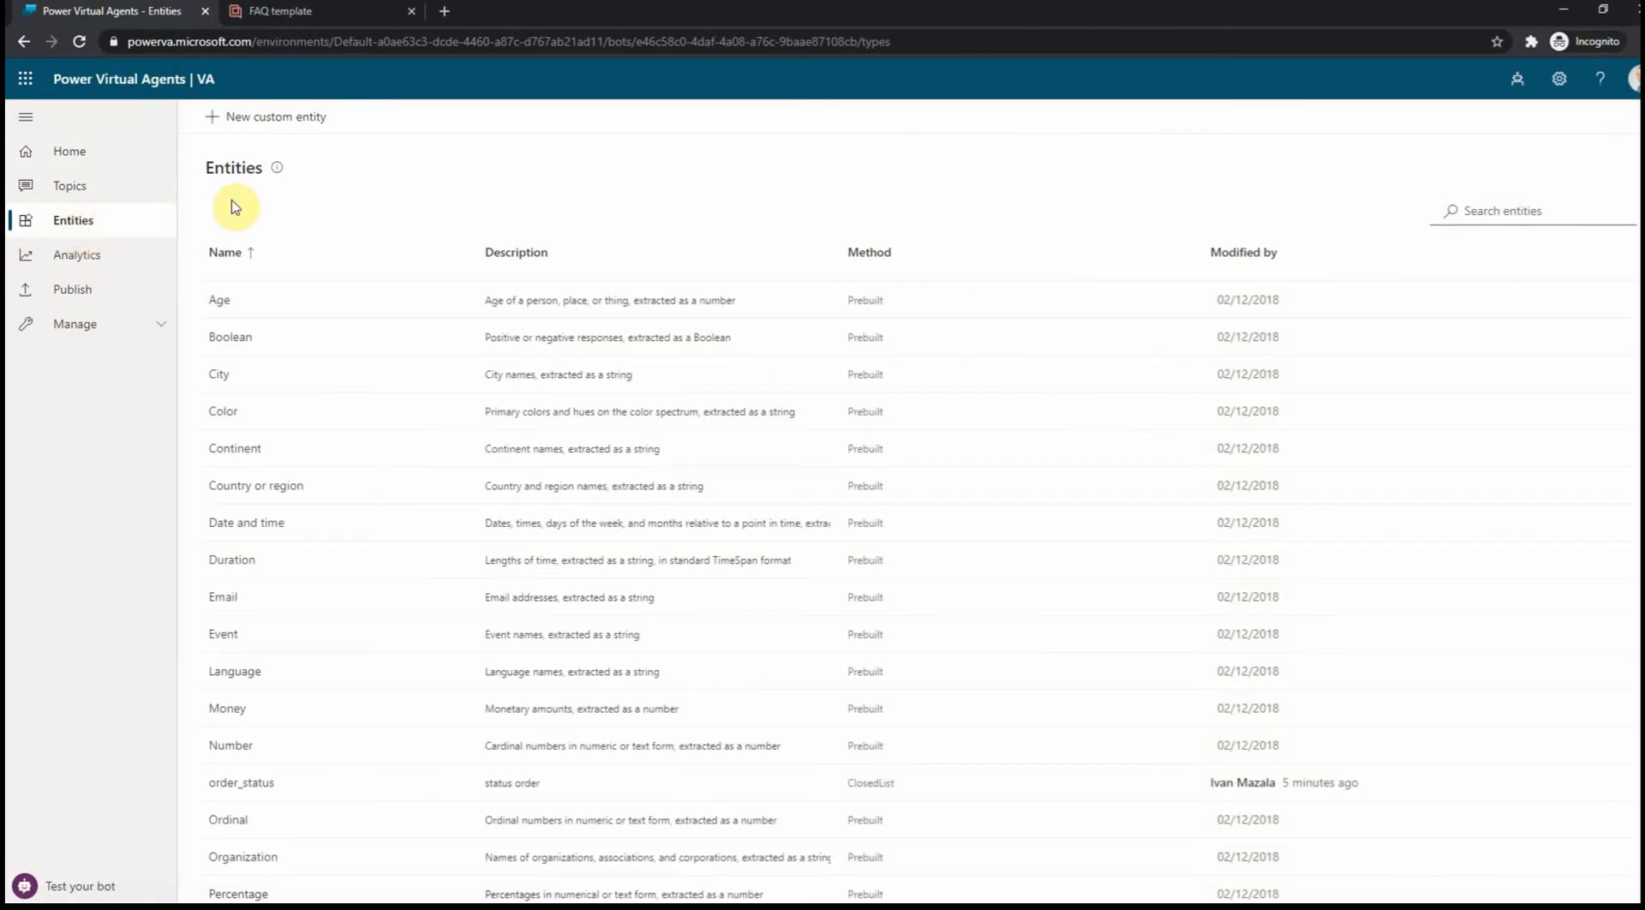
{"action": "mouse_move", "coordinate": [292, 216]}
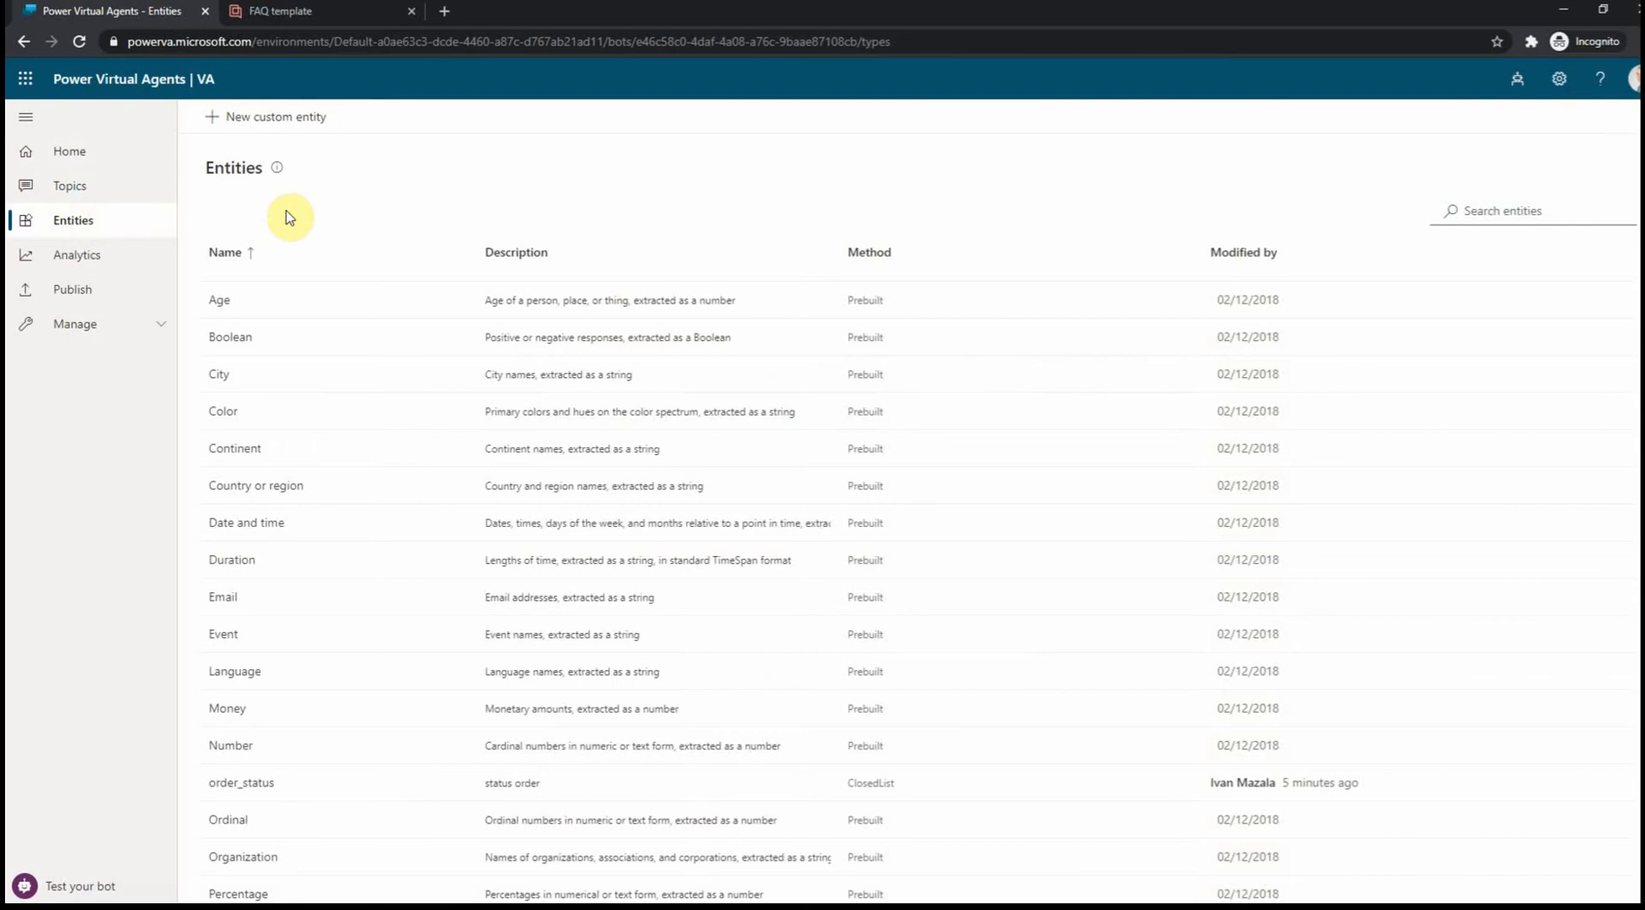
{"action": "mouse_move", "coordinate": [308, 322]}
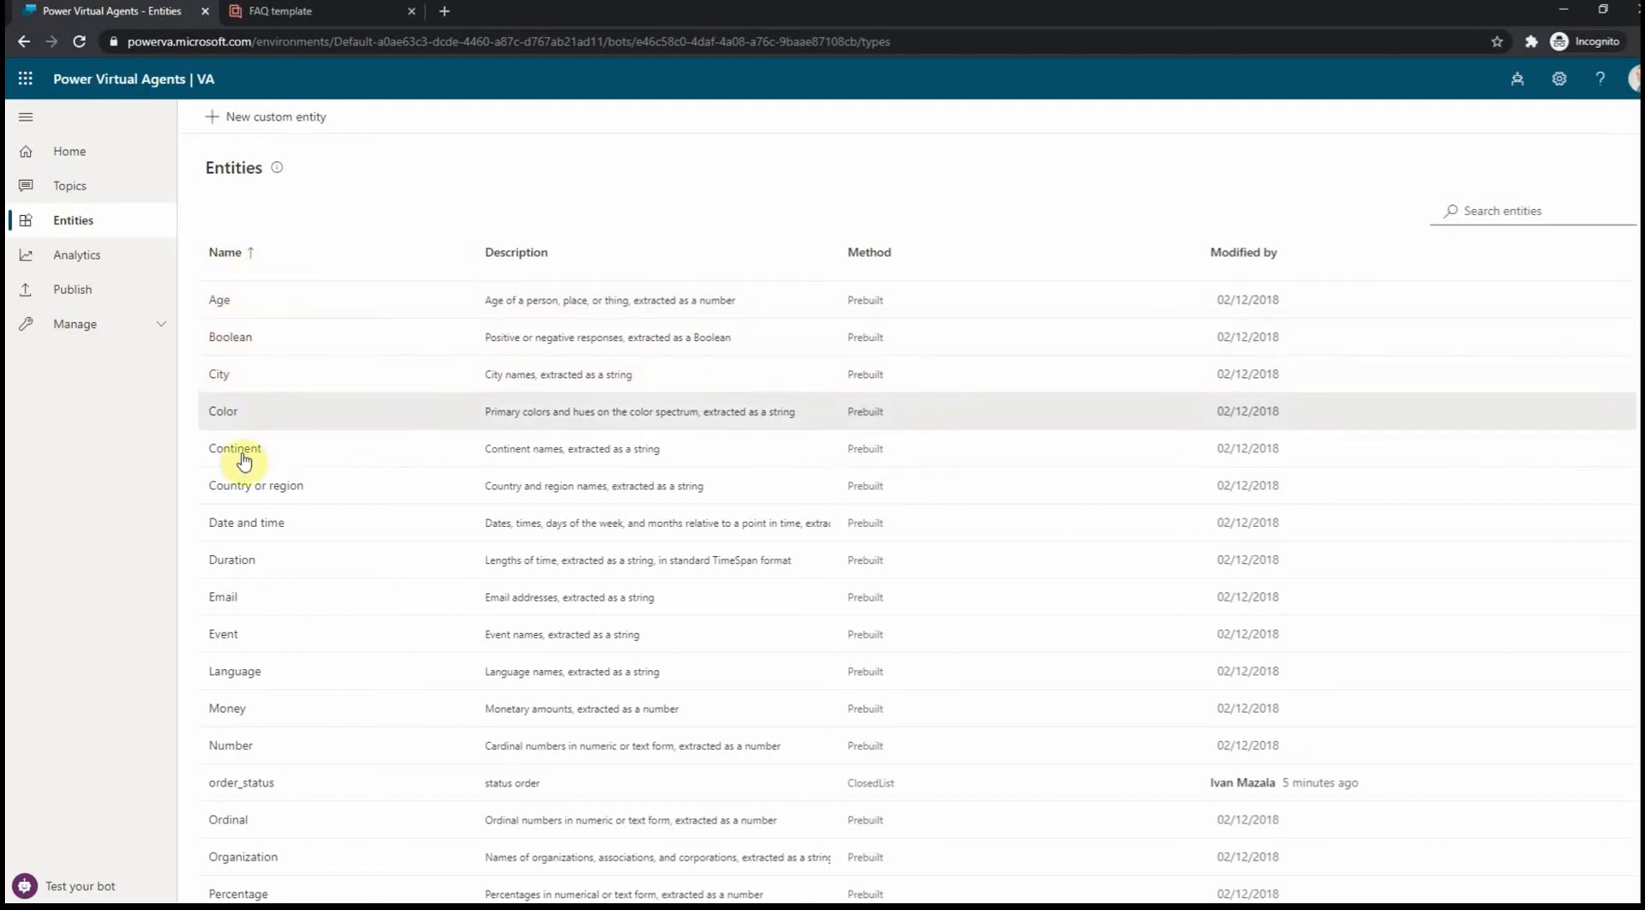
{"action": "scroll", "scroll_direction": "down", "scroll_amount": 3}
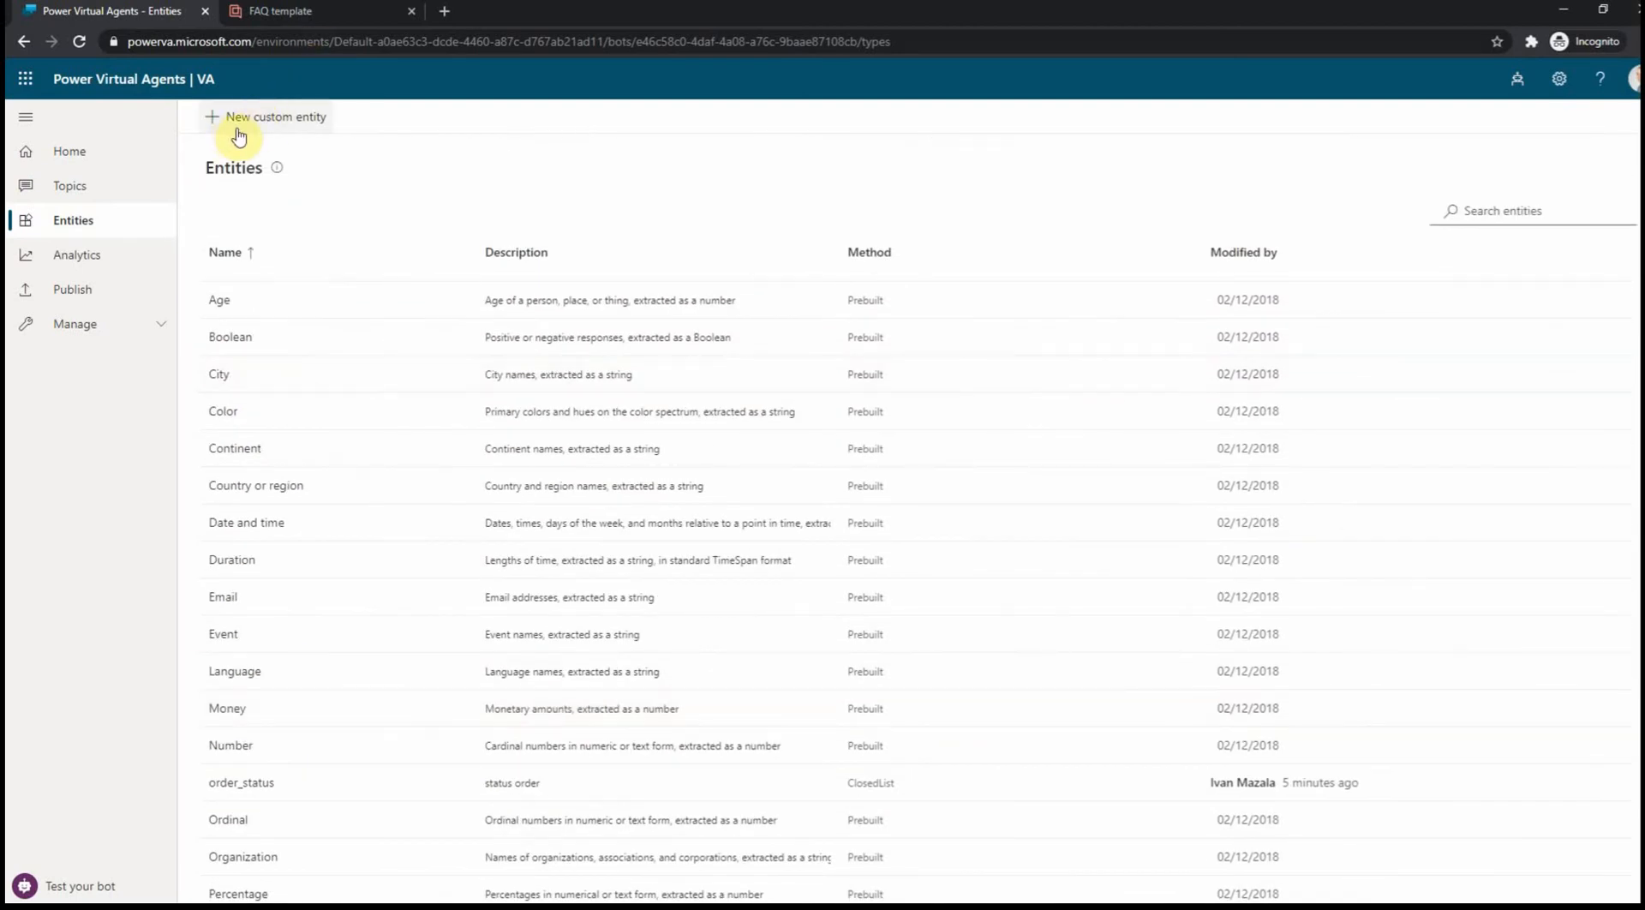
{"action": "scroll", "scroll_direction": "down", "scroll_amount": 3}
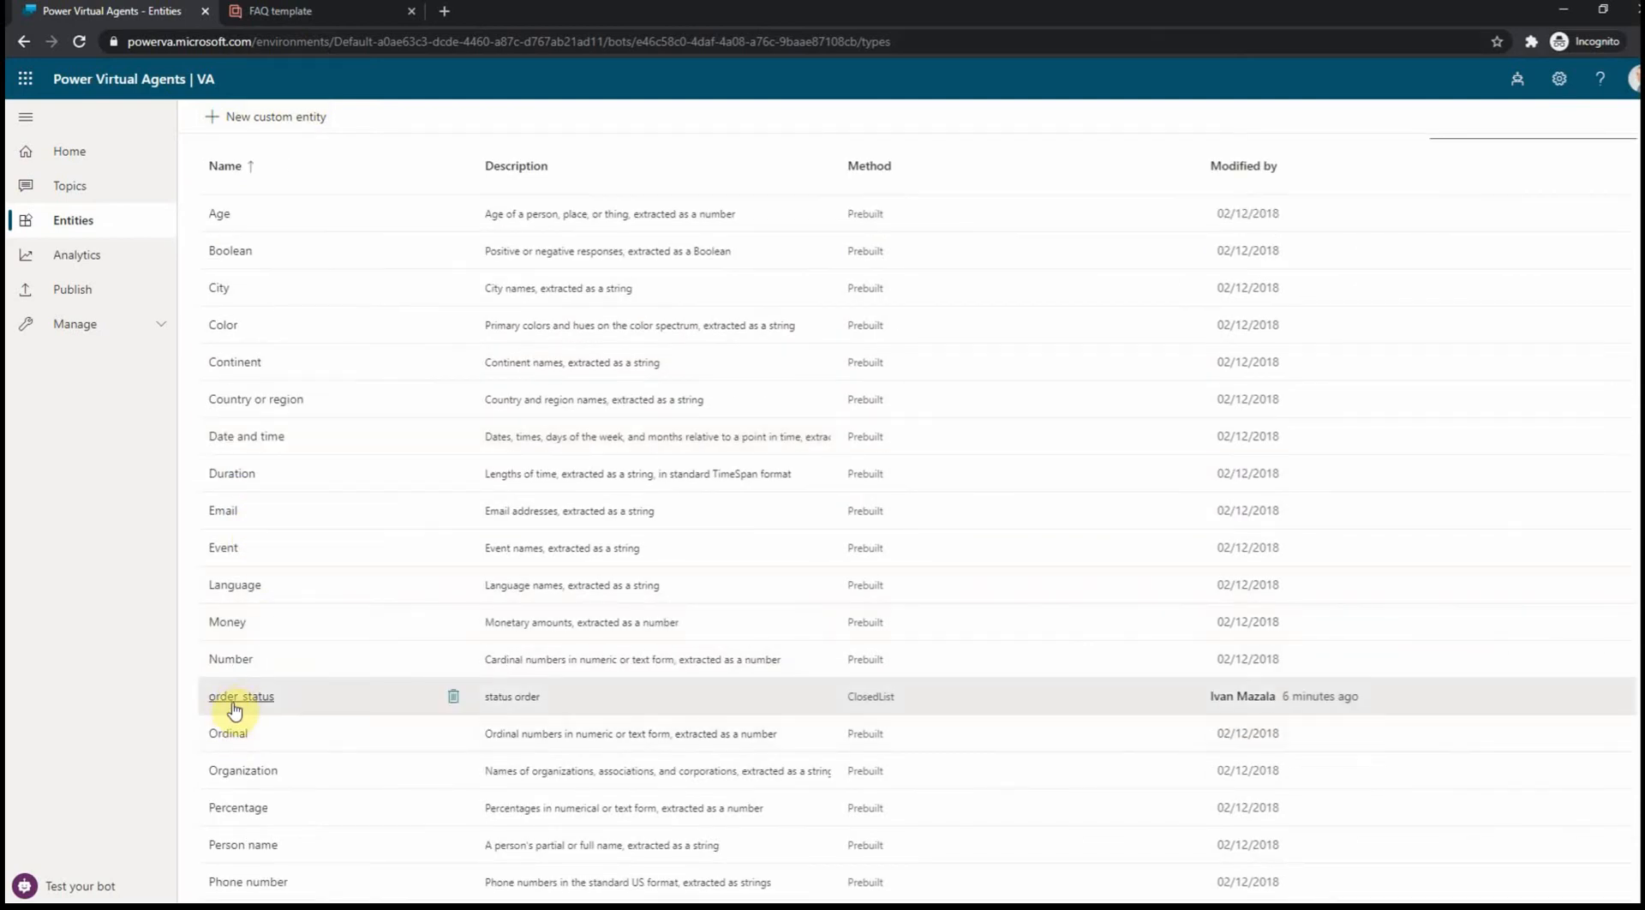
{"action": "left_click", "coordinate": [240, 695]}
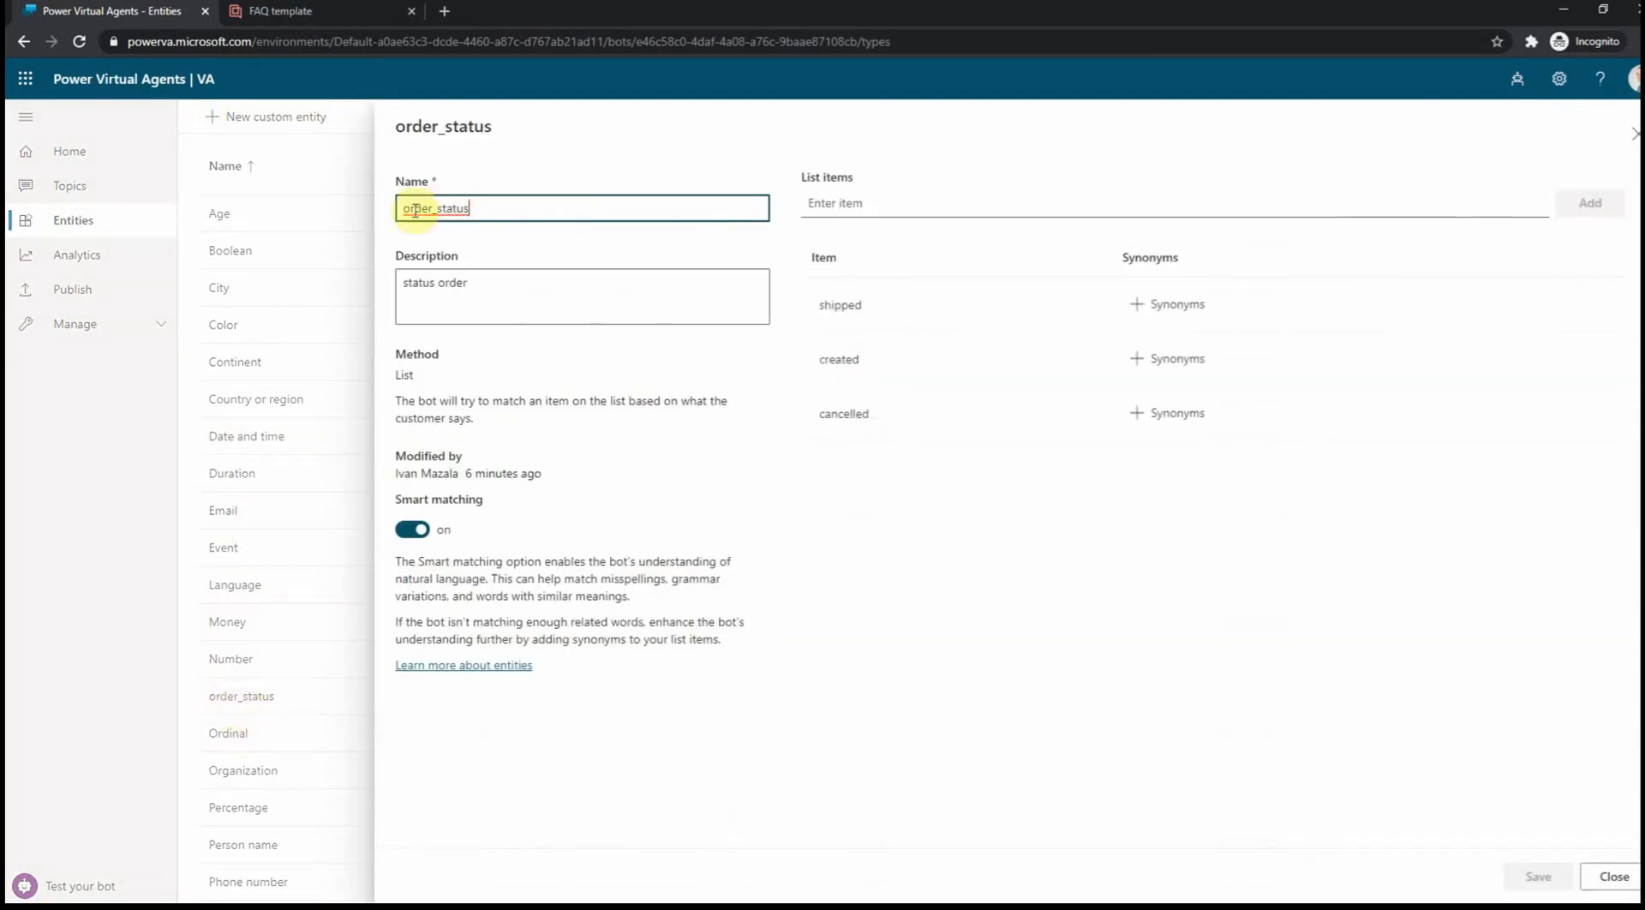
{"action": "mouse_move", "coordinate": [809, 305]}
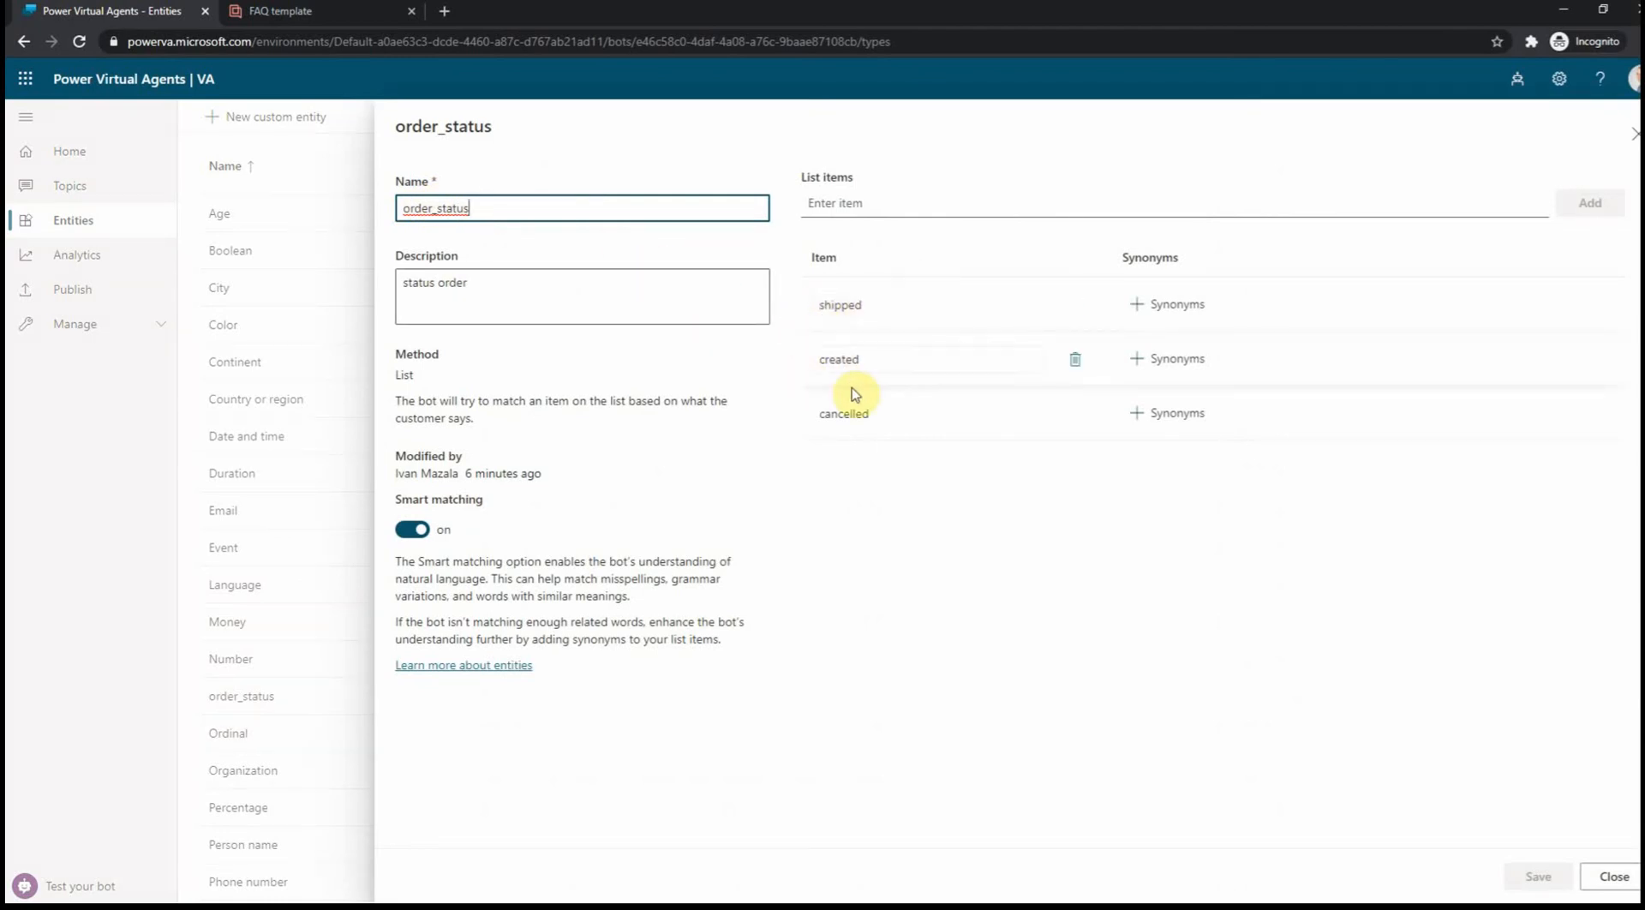
{"action": "mouse_move", "coordinate": [1635, 132]}
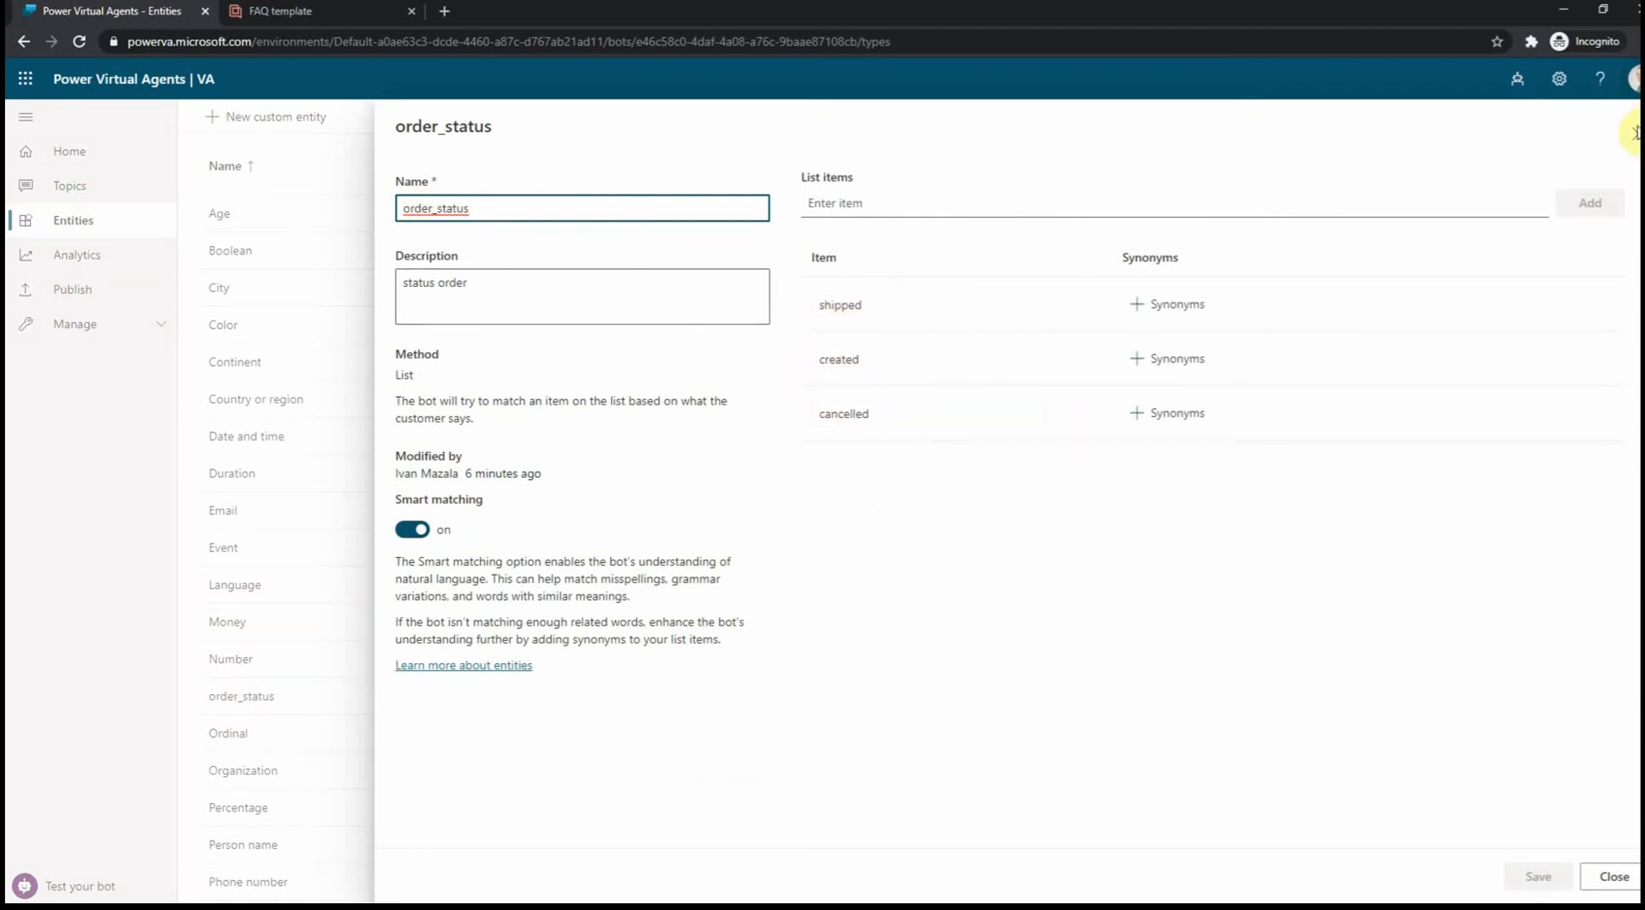
{"action": "left_click", "coordinate": [1614, 878]}
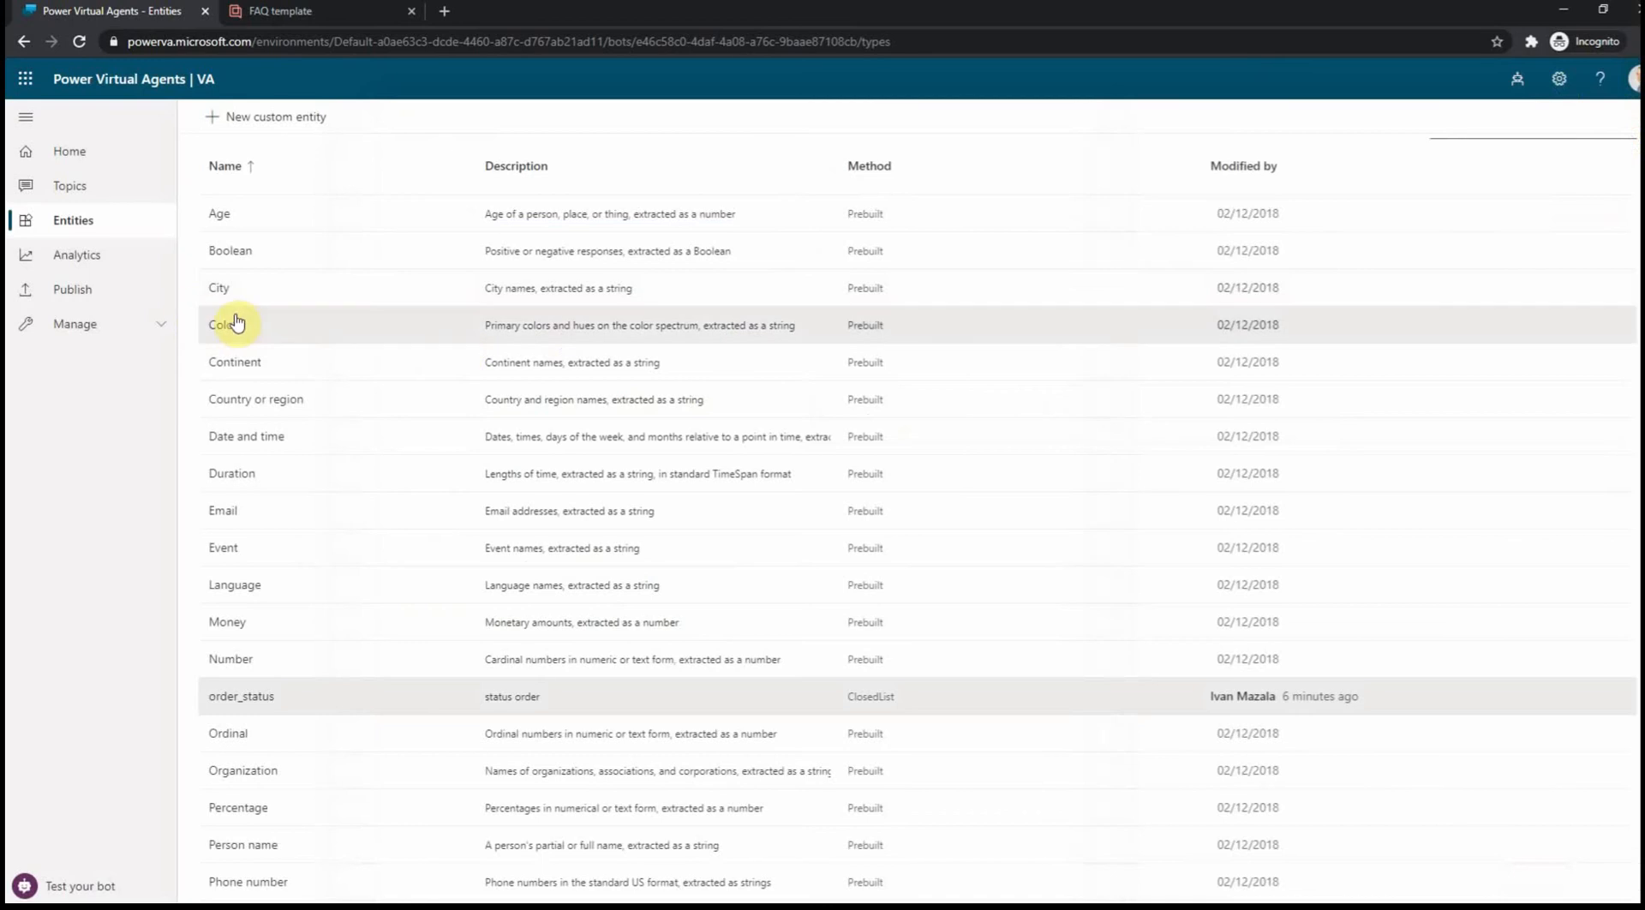
{"action": "mouse_move", "coordinate": [147, 269]}
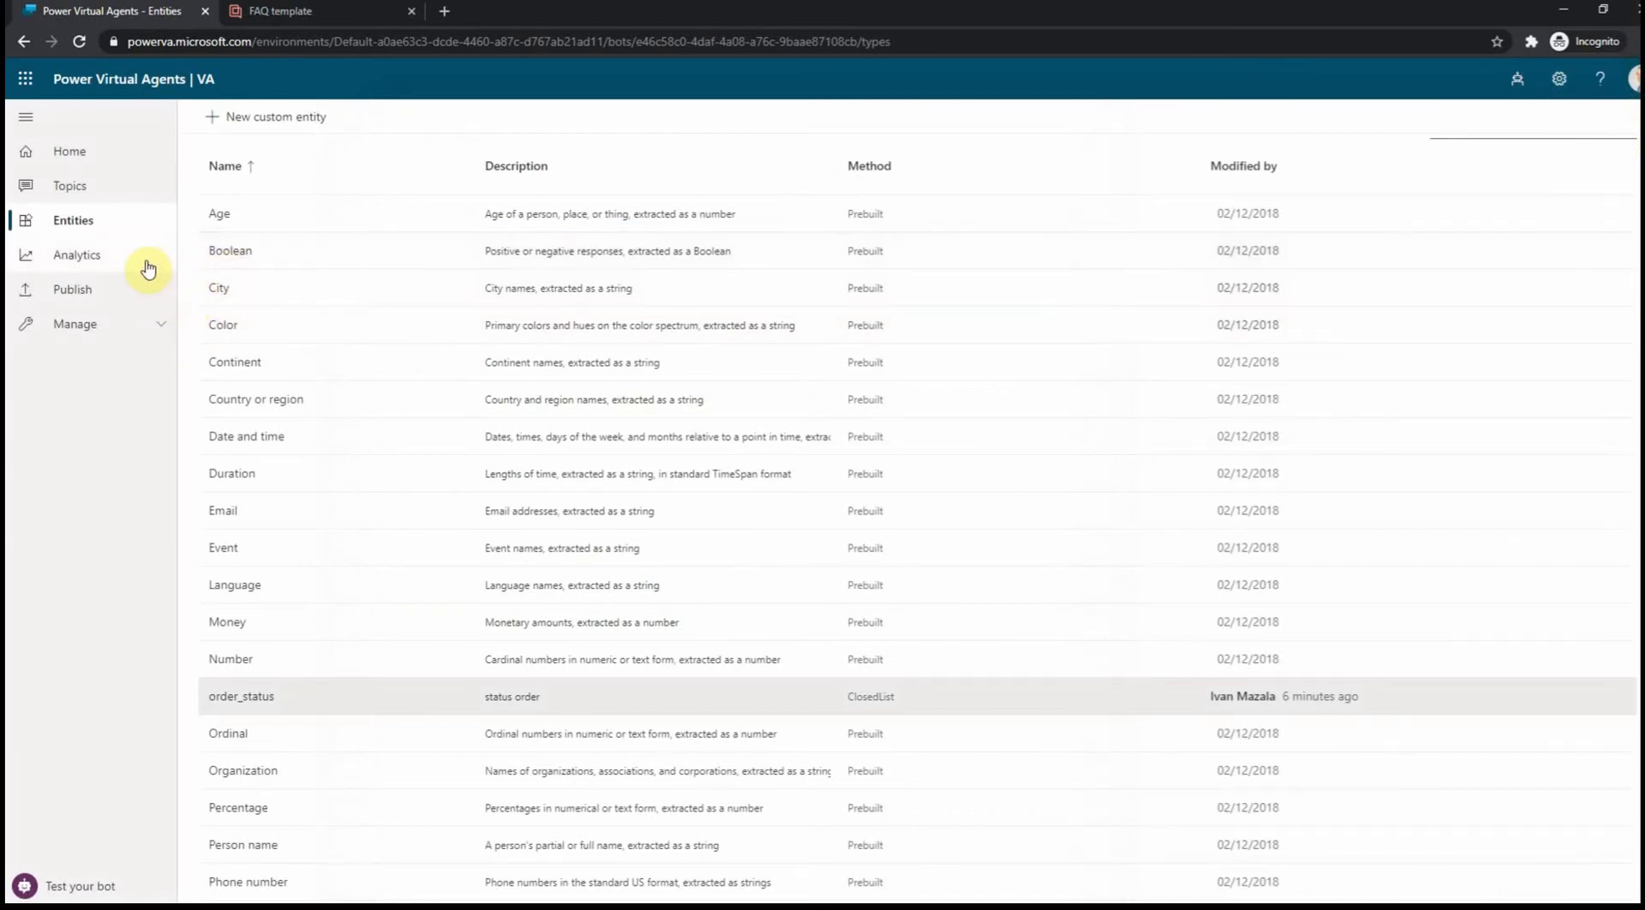
- Show the Topics list after checking the FAQ's order status question
{"action": "left_click", "coordinate": [69, 185]}
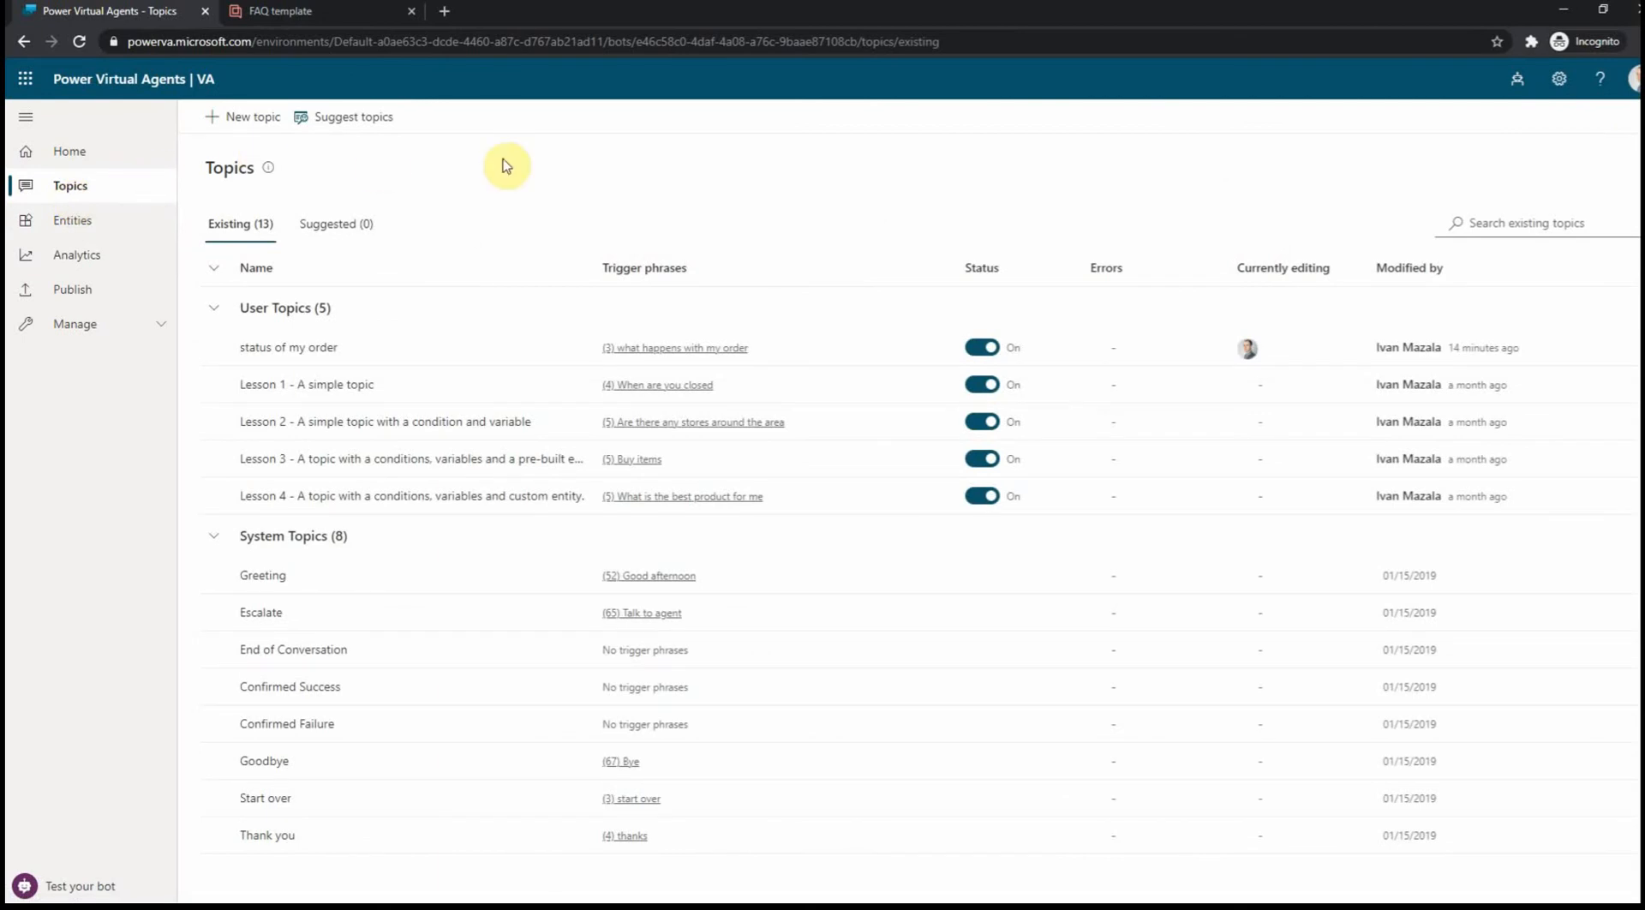
{"action": "left_click", "coordinate": [282, 12]}
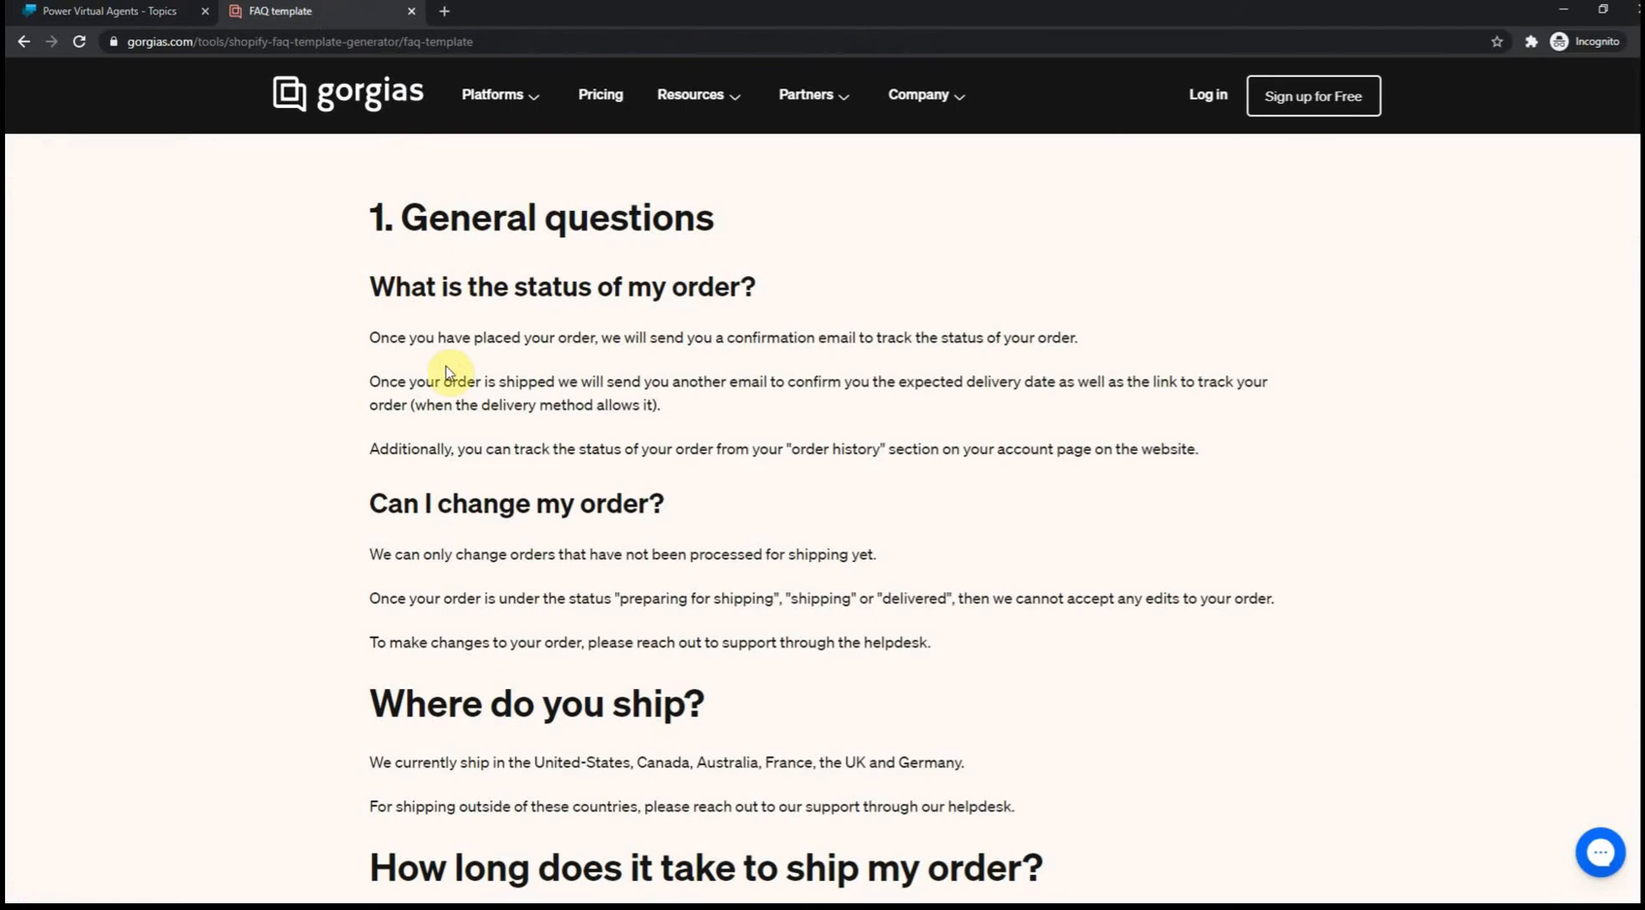
{"action": "mouse_move", "coordinate": [487, 317]}
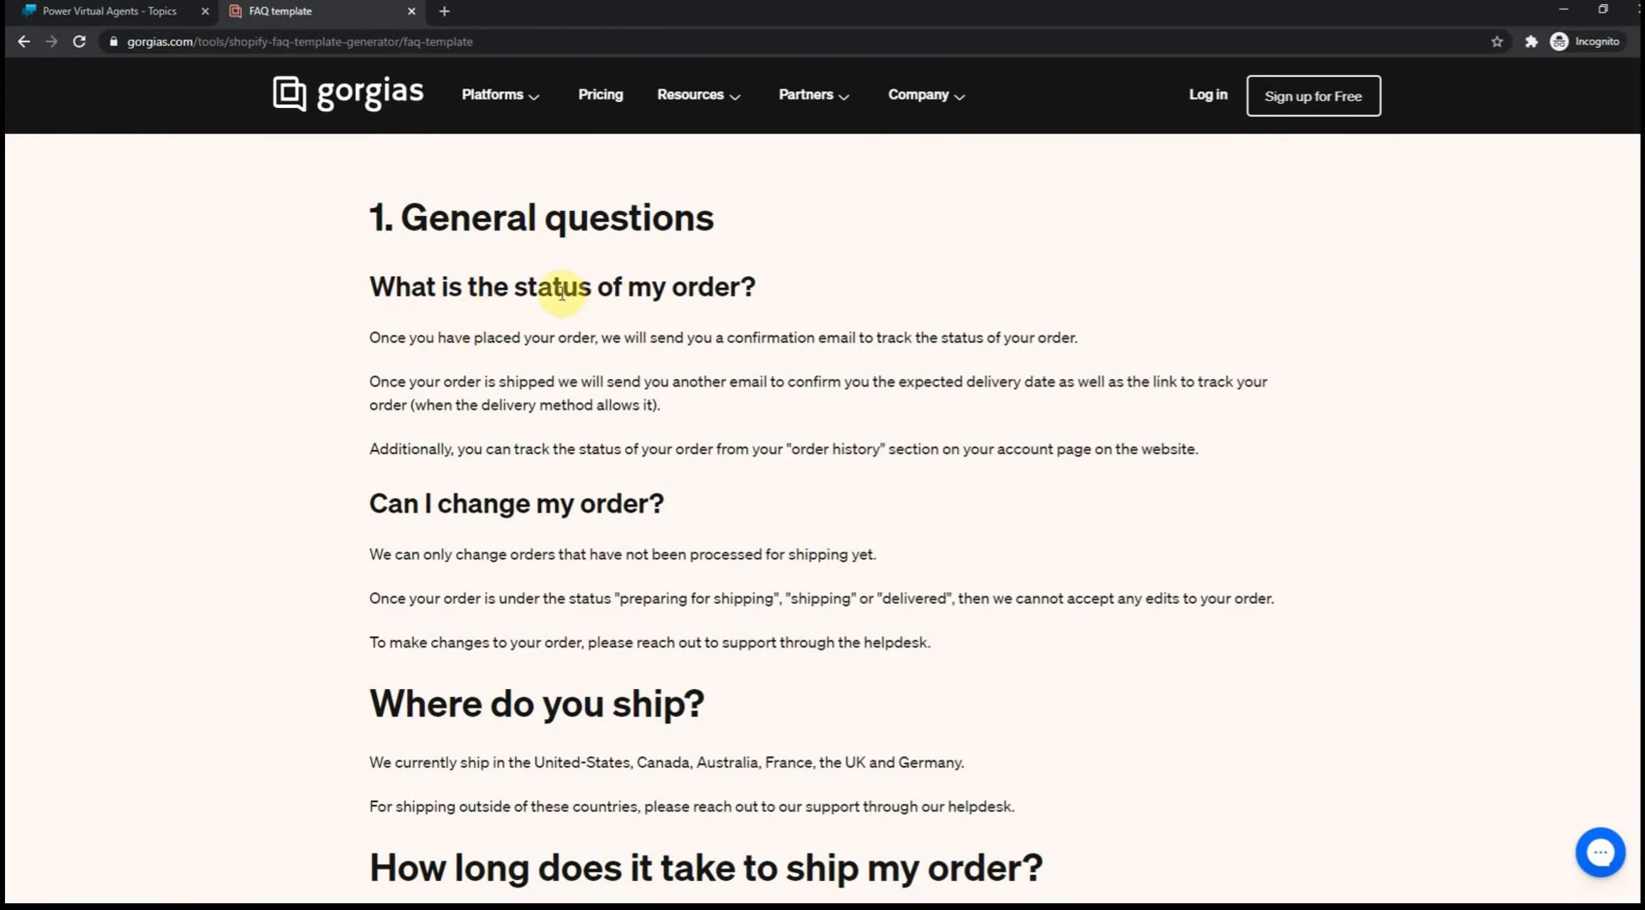
{"action": "left_click", "coordinate": [111, 12]}
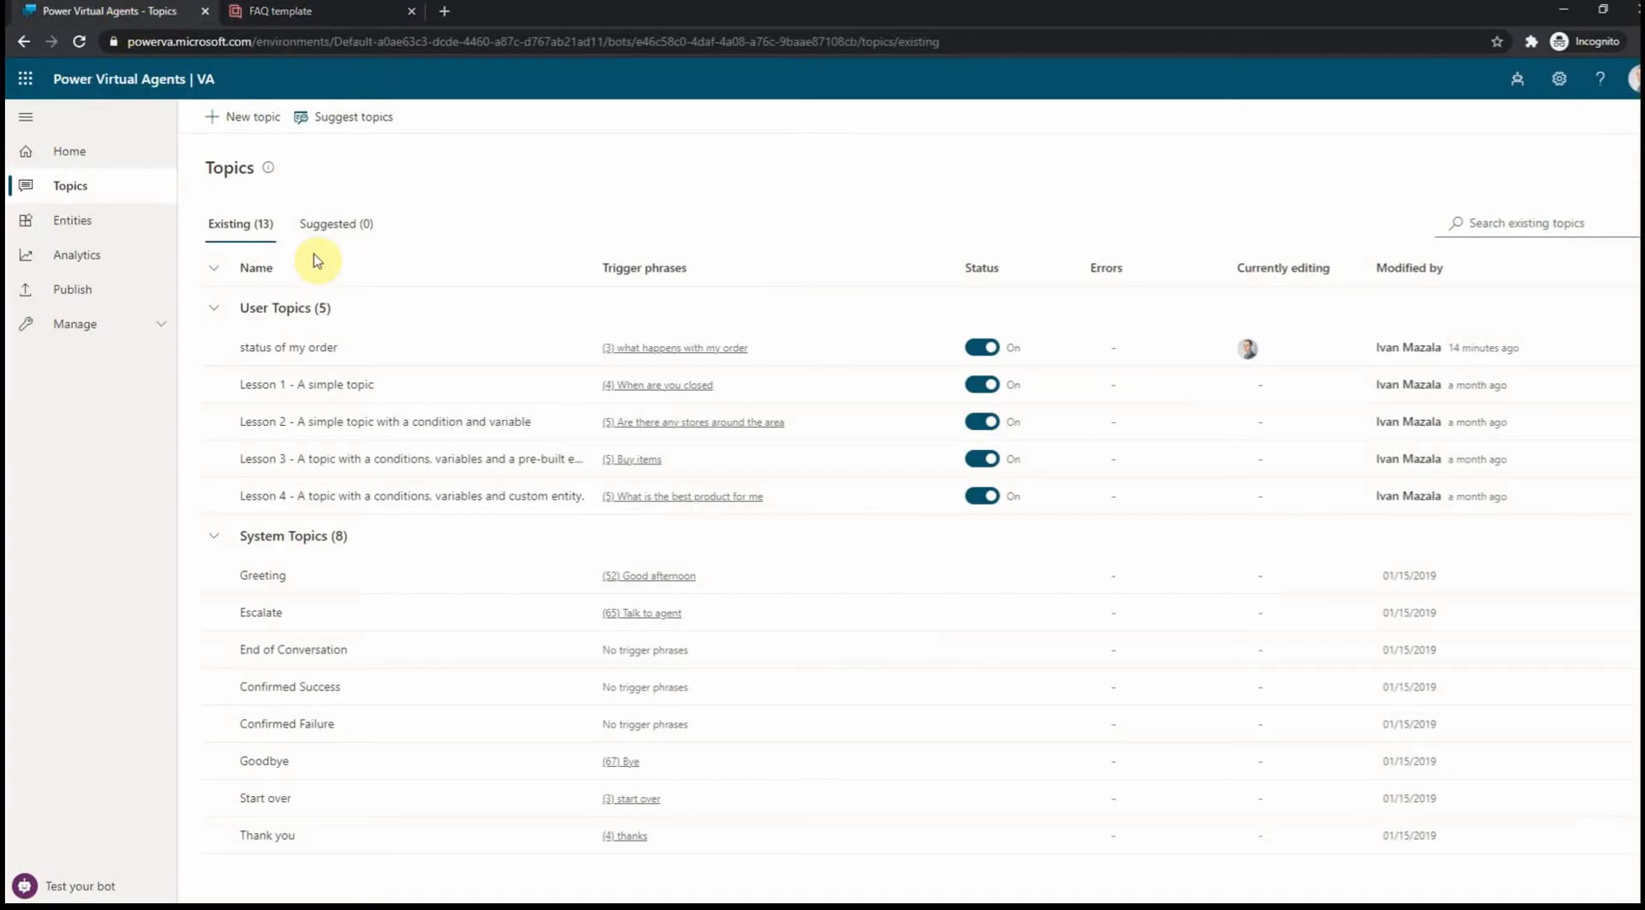
- Create a new topic named and described 'status of my order', copied from the FAQ question
{"action": "left_click", "coordinate": [247, 118]}
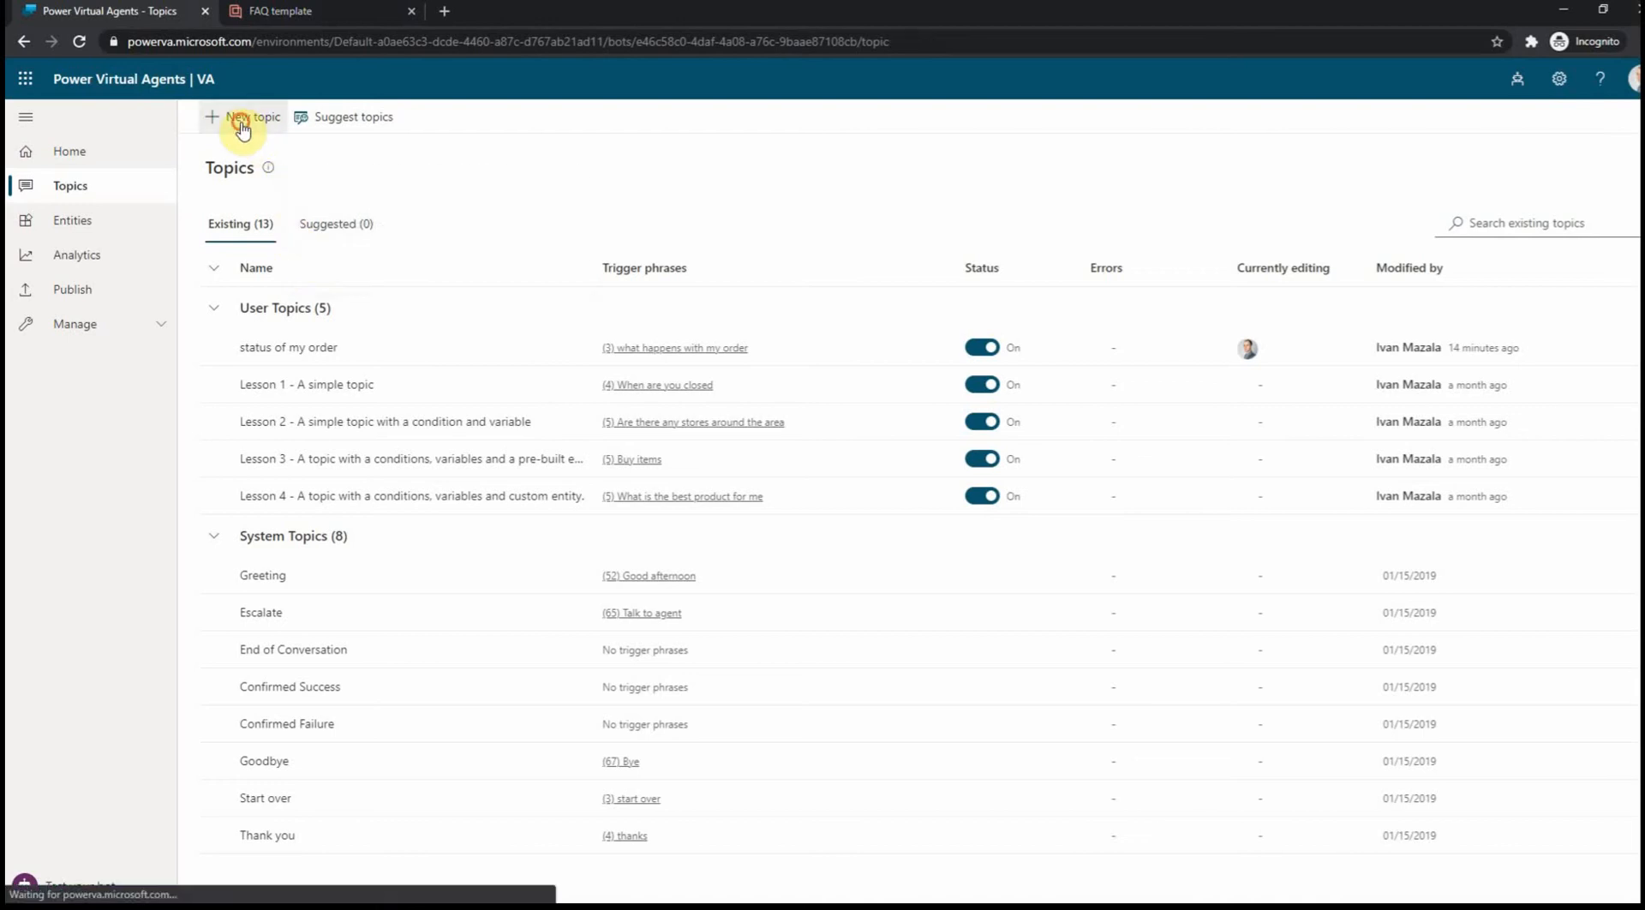
{"action": "left_click", "coordinate": [243, 119]}
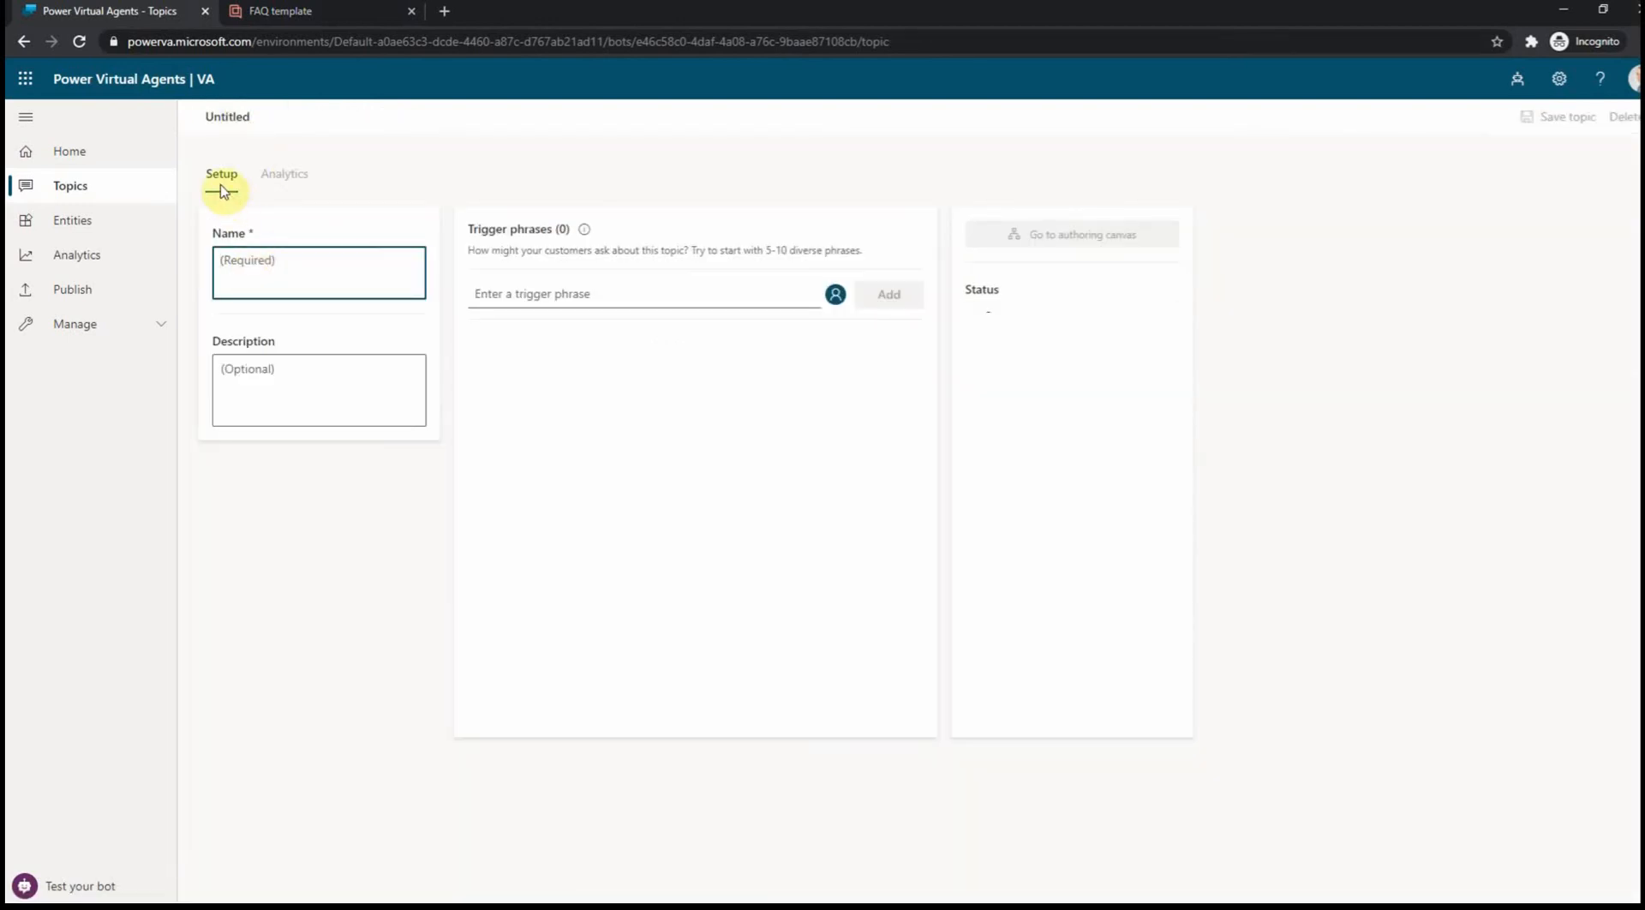
{"action": "left_click", "coordinate": [284, 12]}
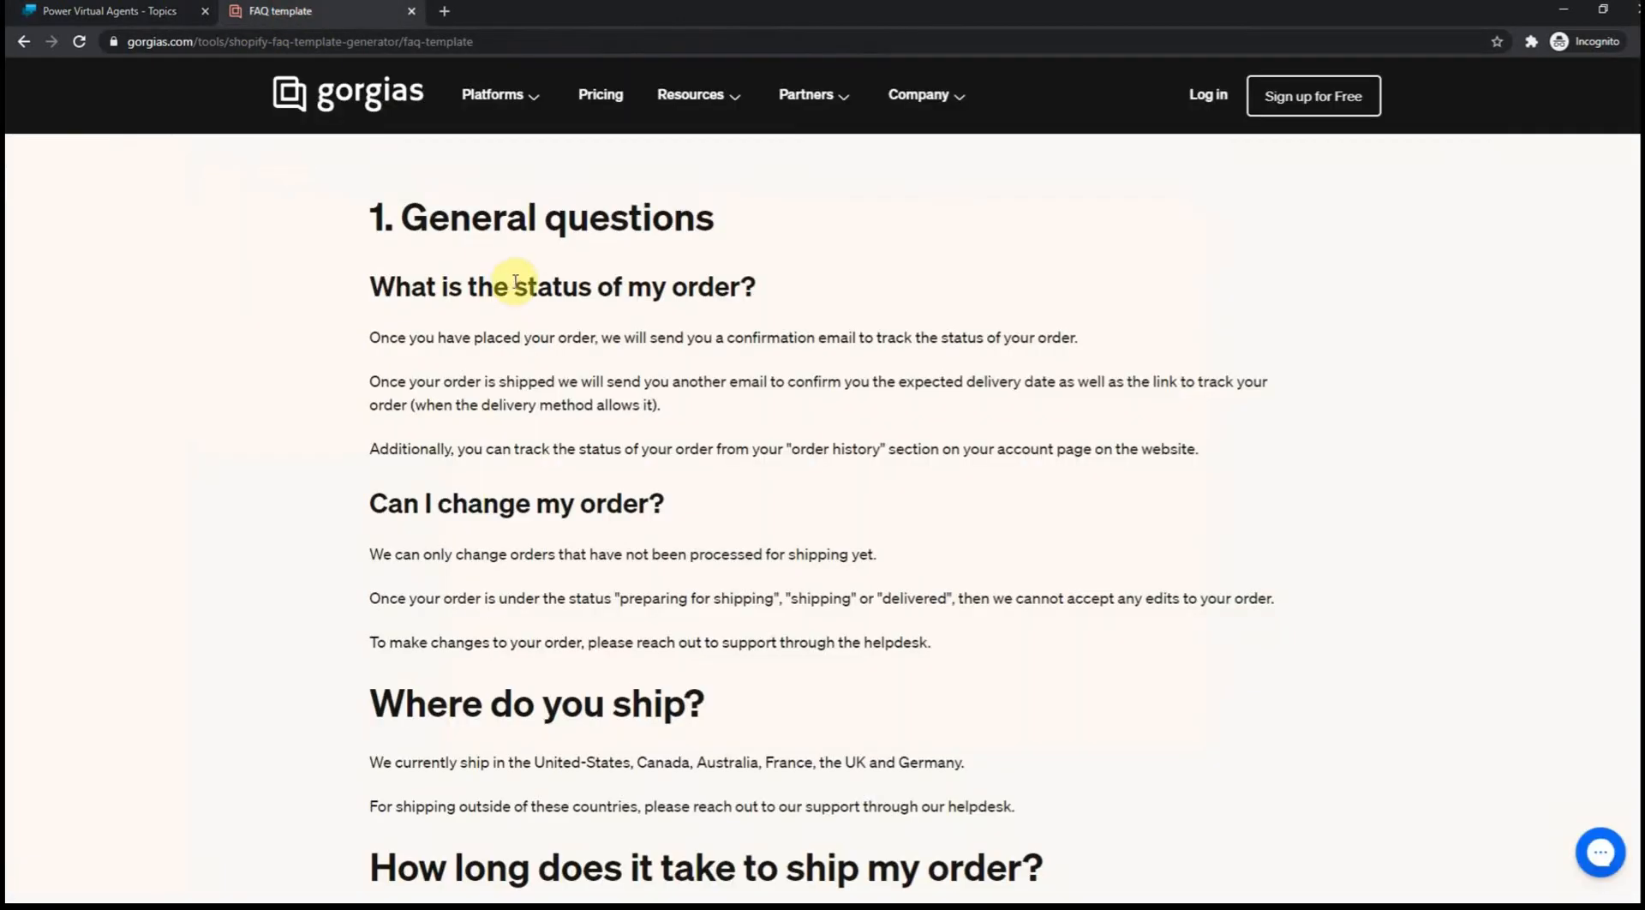
{"action": "left_click_drag", "start_coordinate": [514, 287], "coordinate": [678, 286]}
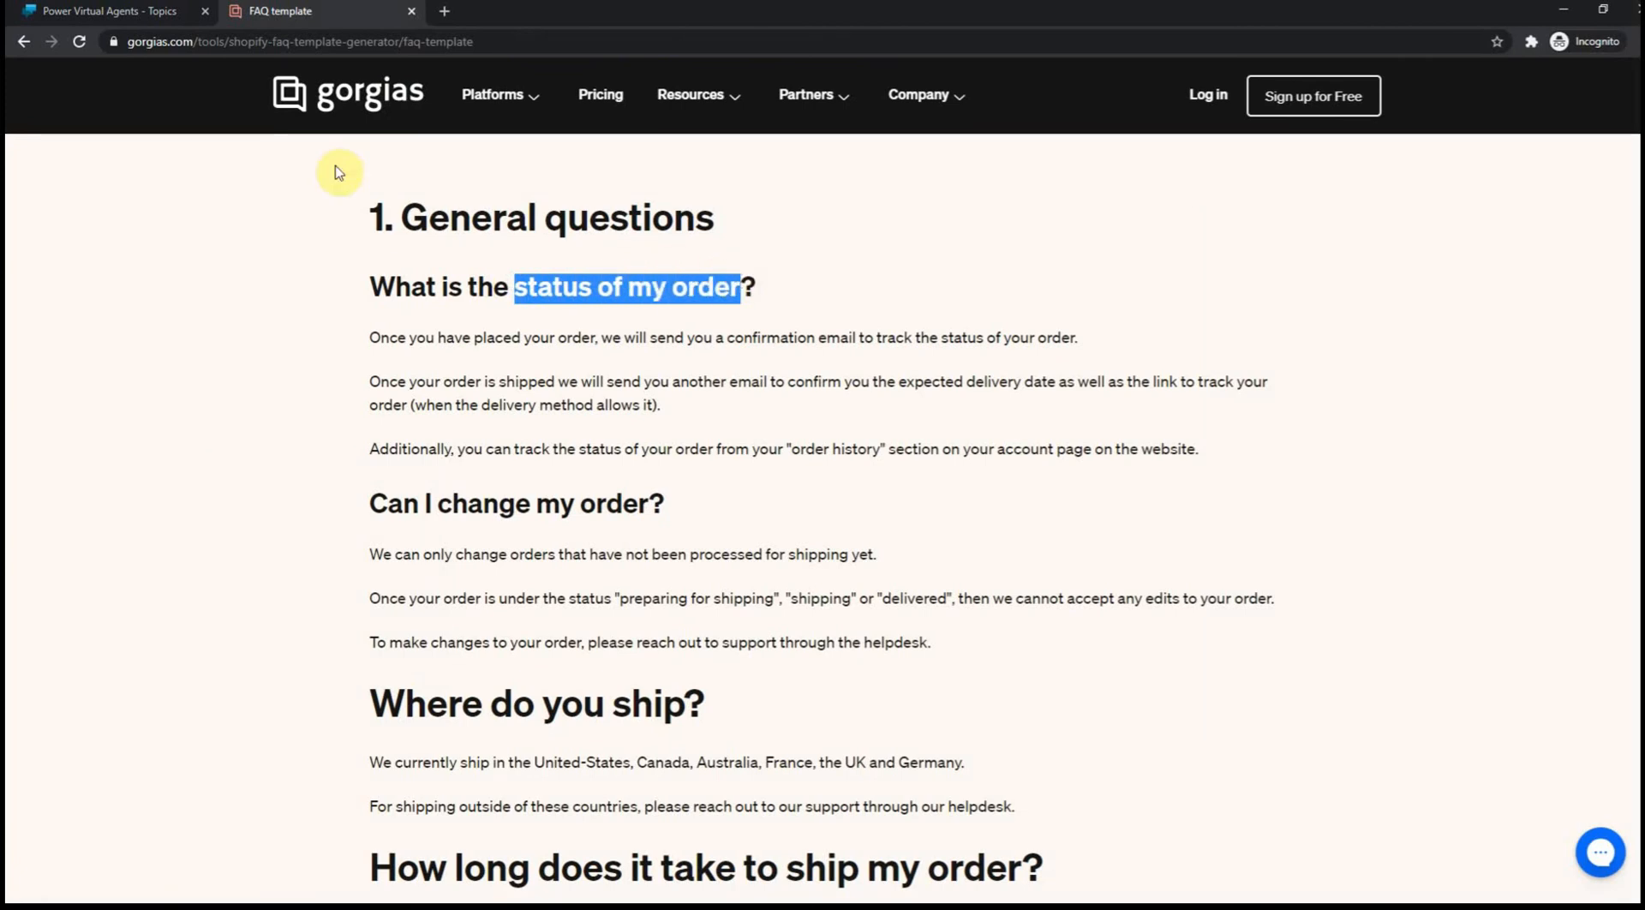
{"action": "left_click", "coordinate": [111, 12]}
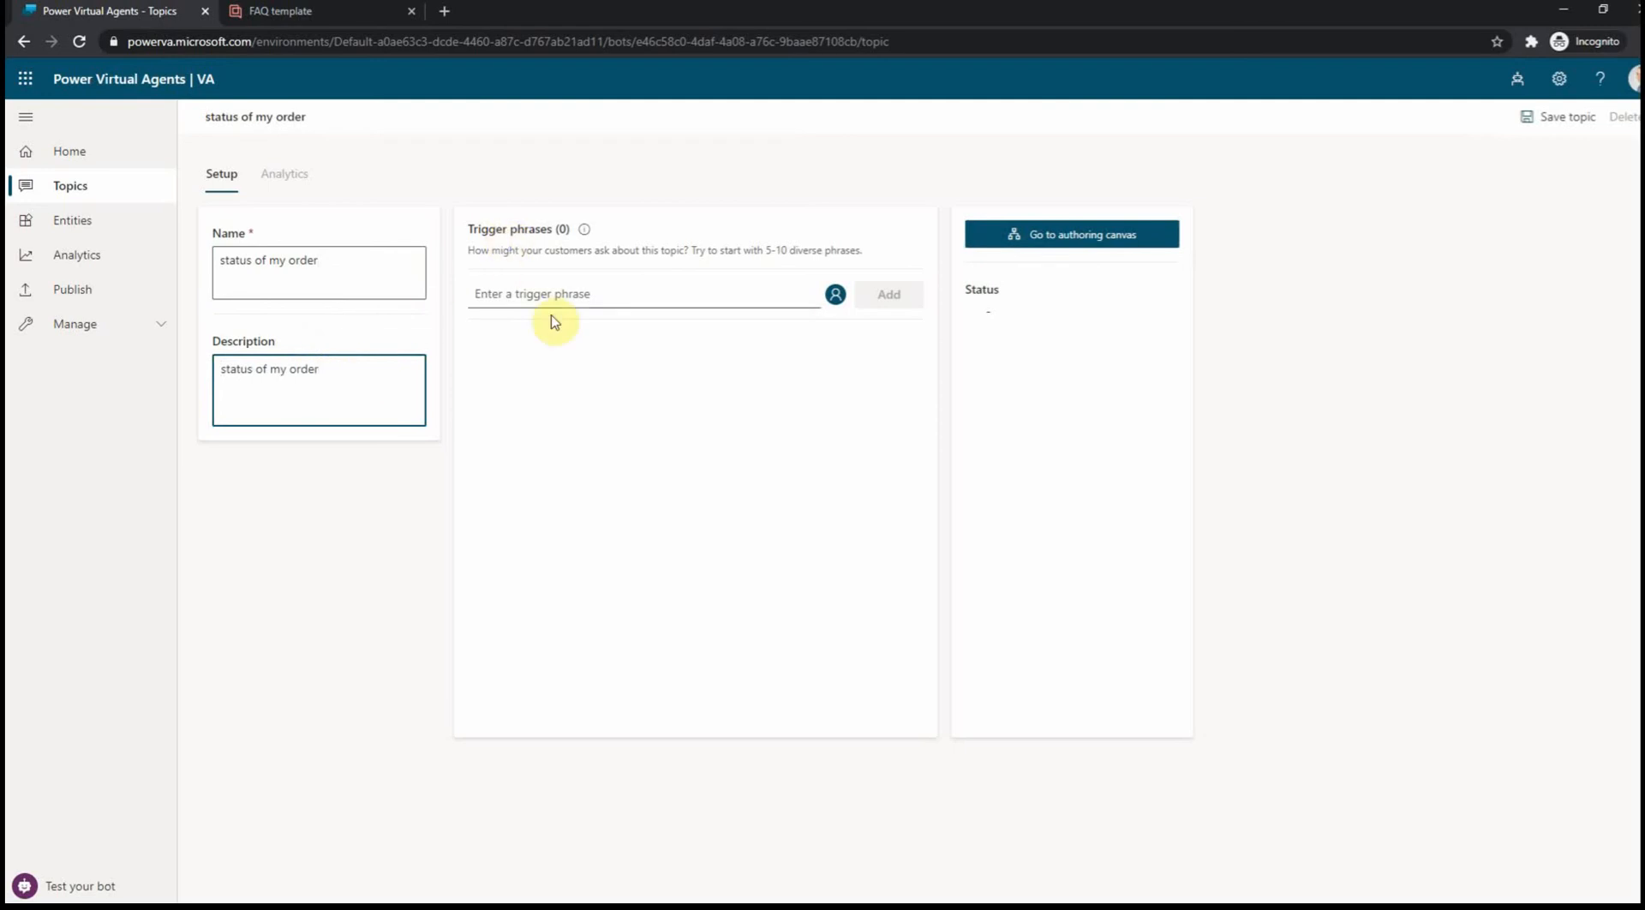
{"action": "mouse_move", "coordinate": [521, 295]}
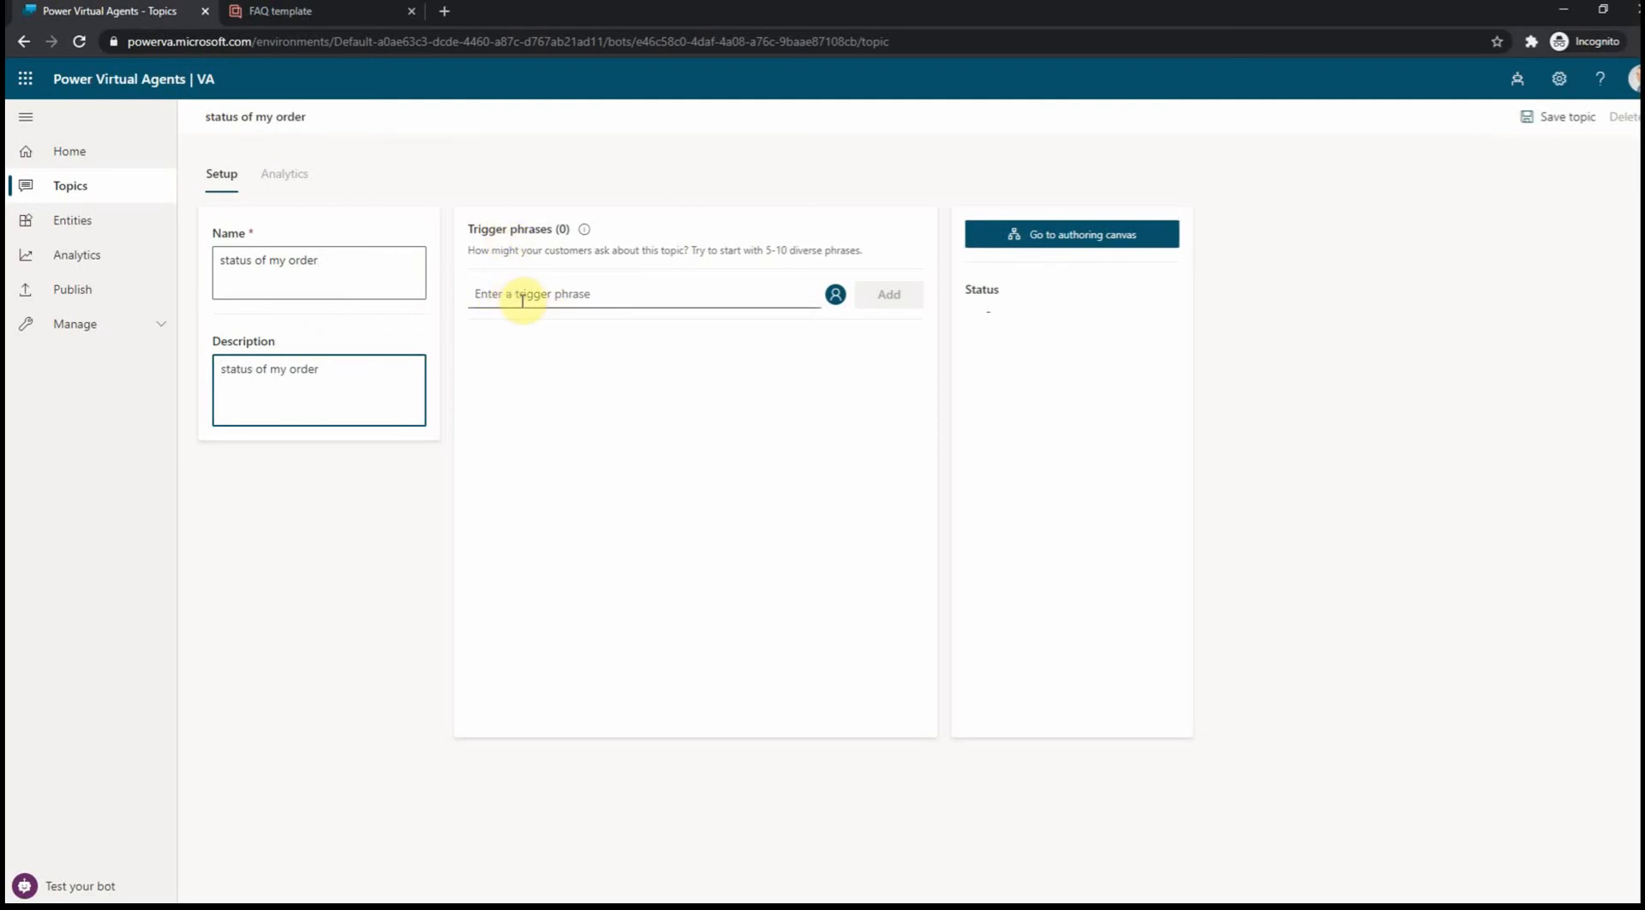
{"action": "type", "text": "status of my order"}
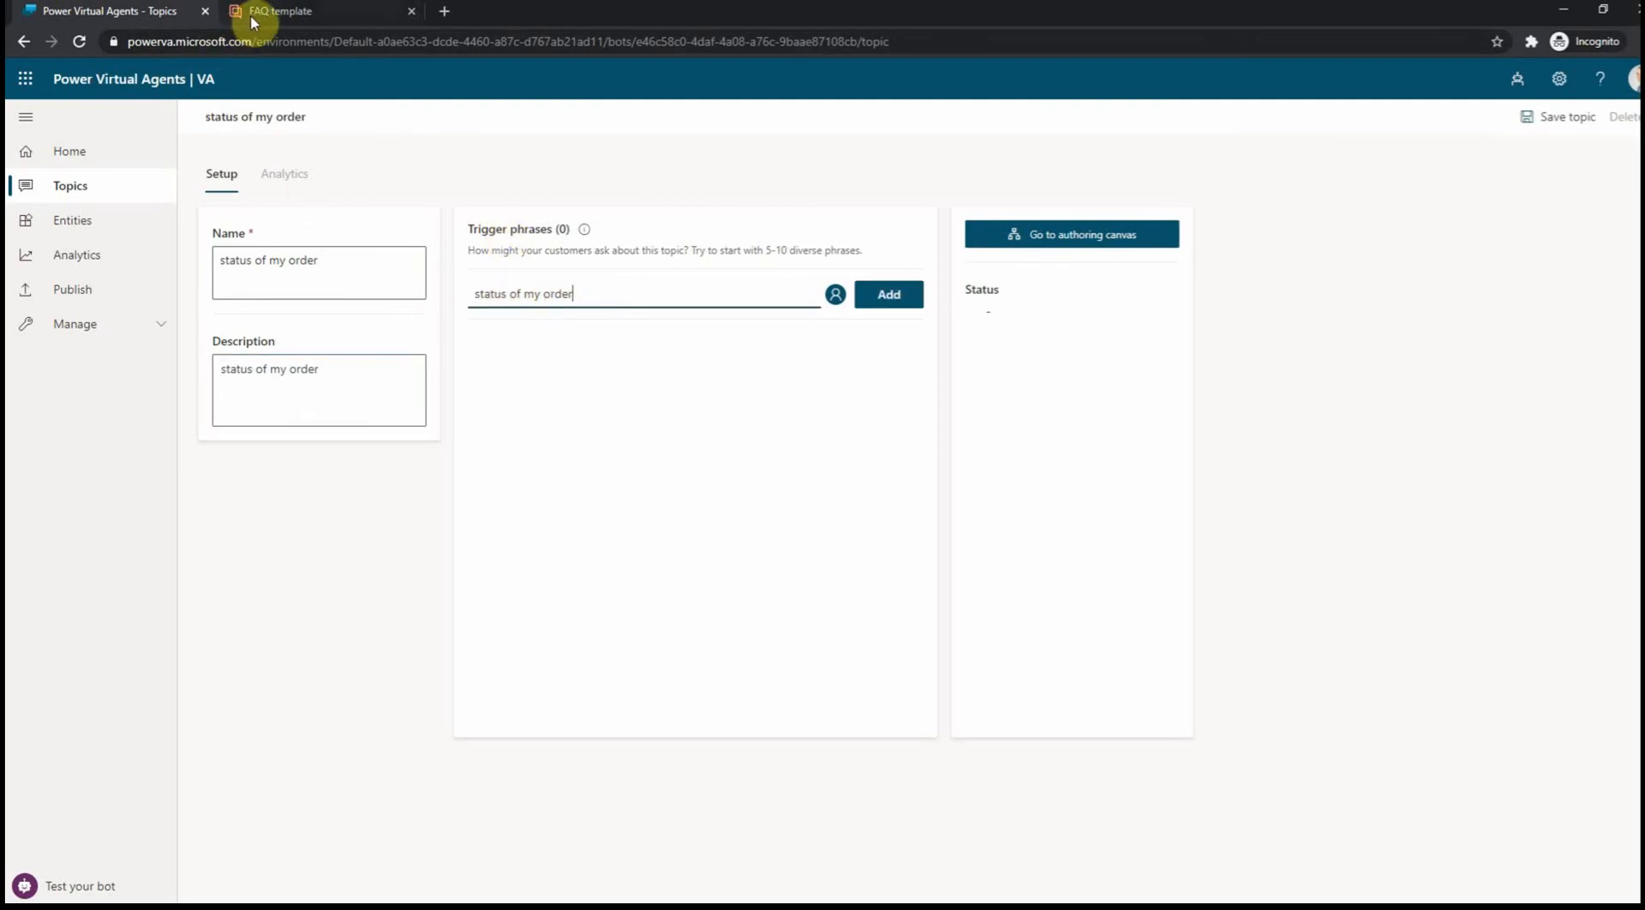
{"action": "left_click", "coordinate": [283, 12]}
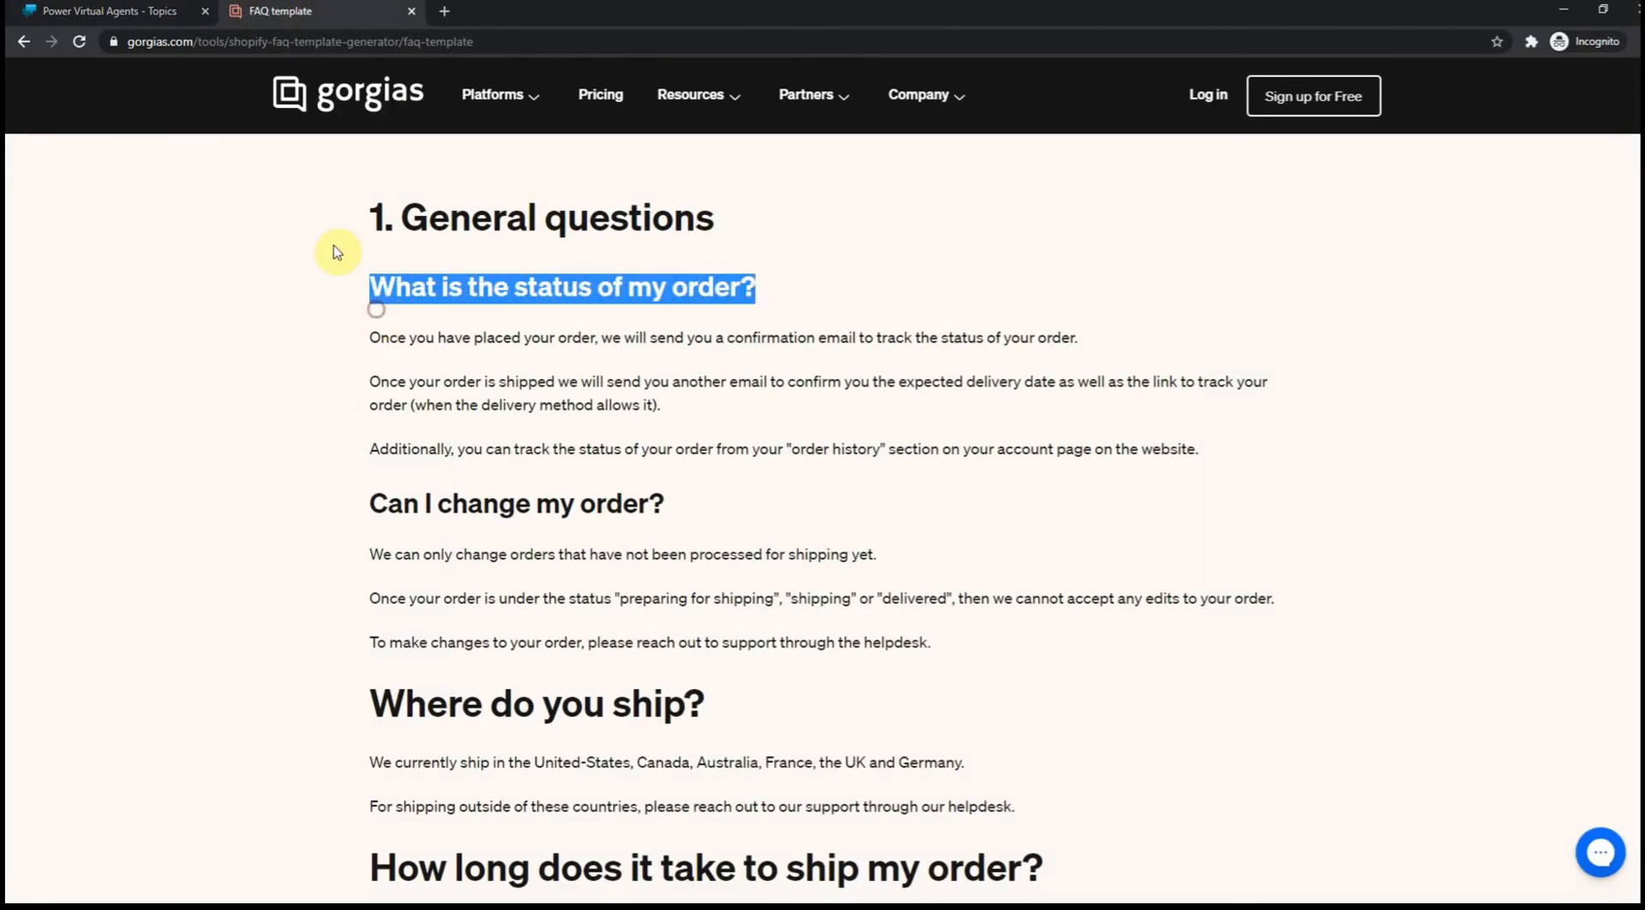
{"action": "left_click", "coordinate": [111, 12]}
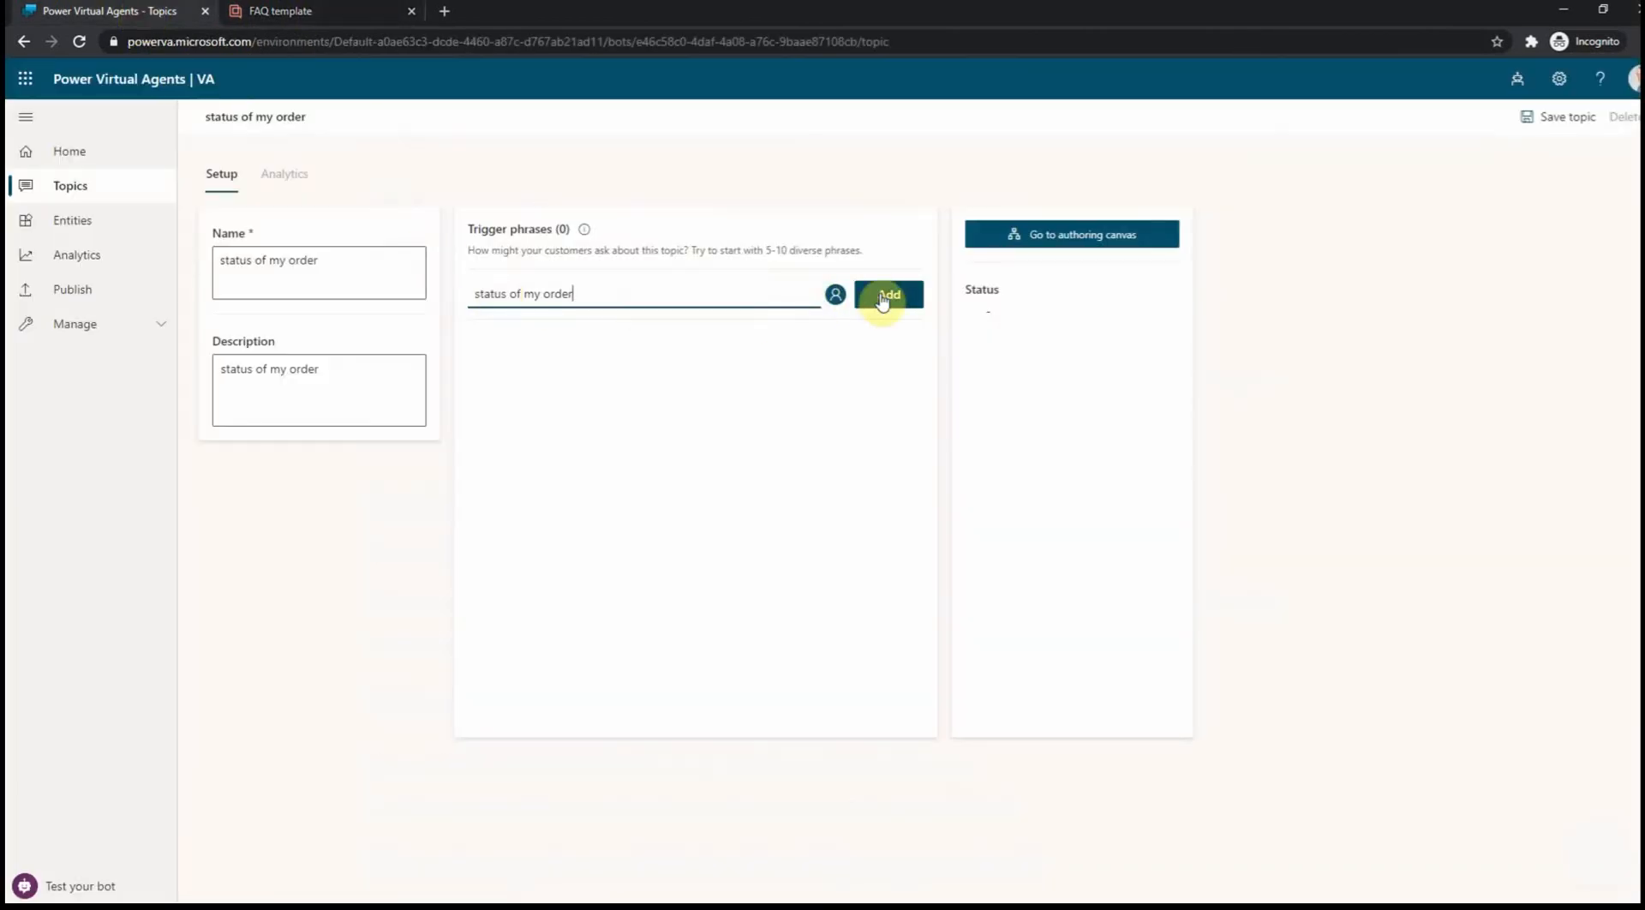
- Add trigger phrases 'status of my order', 'What is the status of my order?' and 'what is with my order'
{"action": "left_click", "coordinate": [888, 294]}
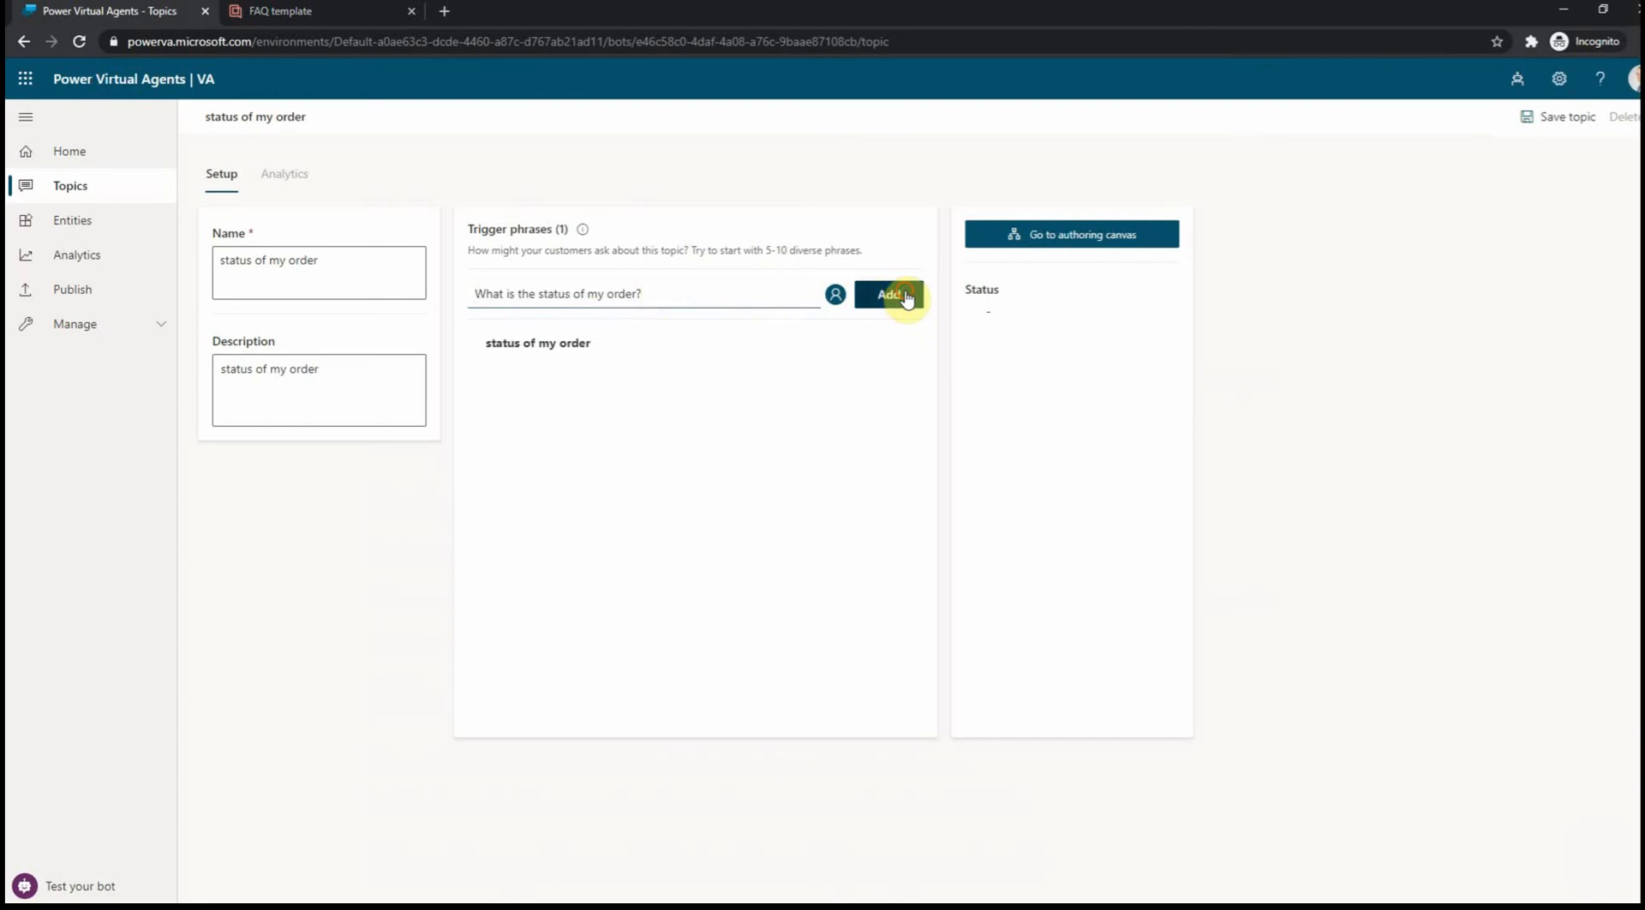
{"action": "left_click", "coordinate": [888, 294]}
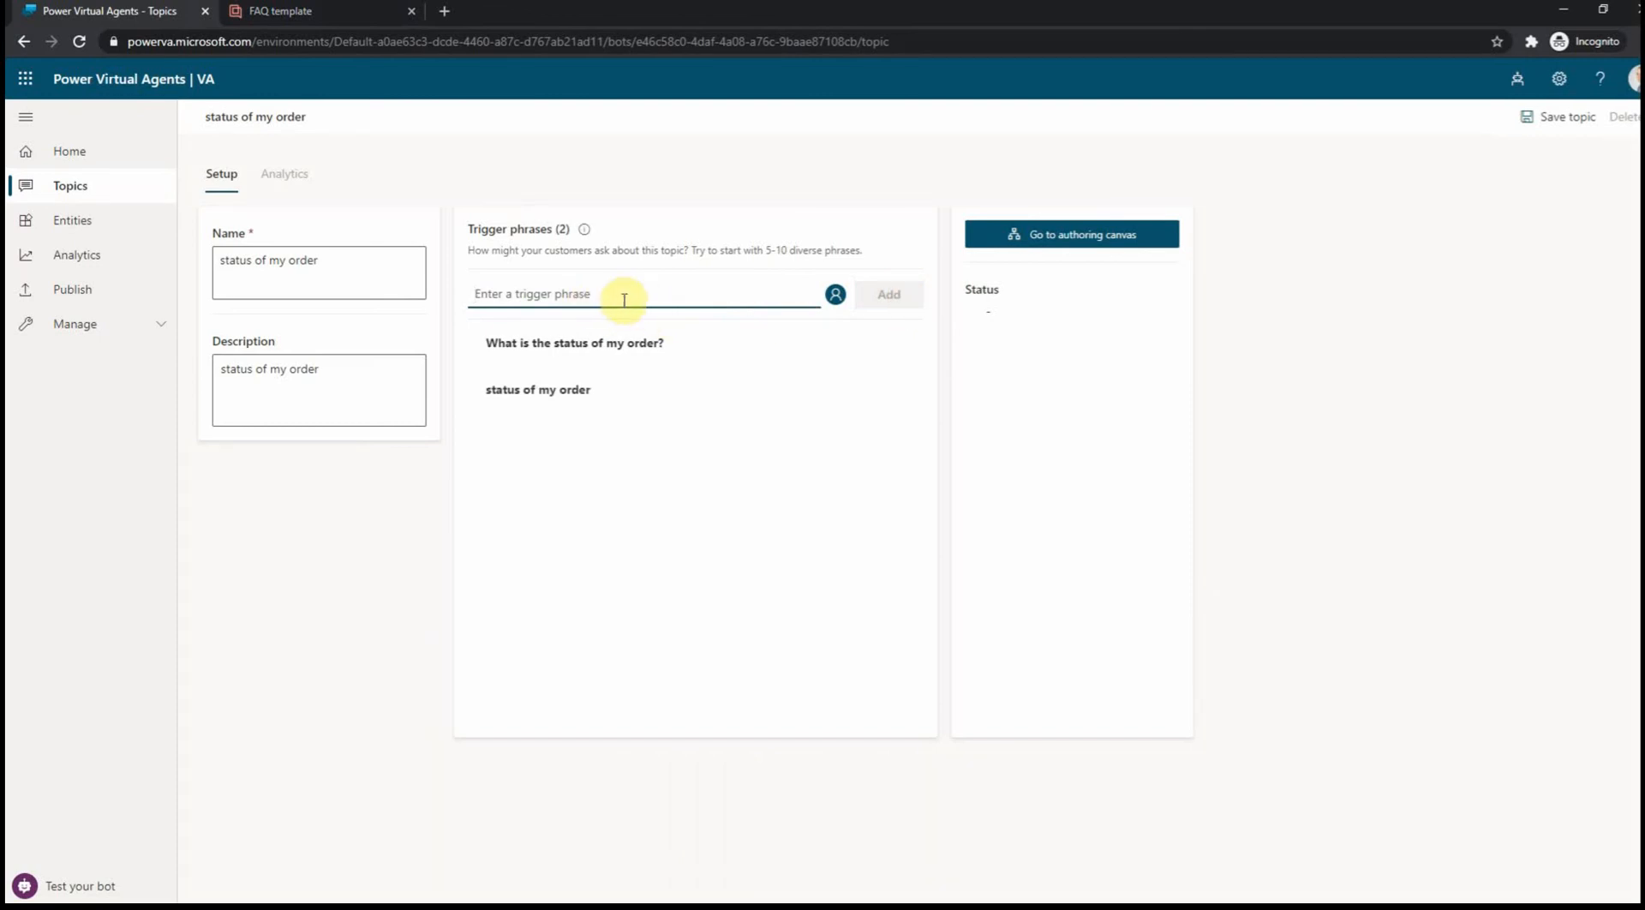
{"action": "type", "text": "what is"}
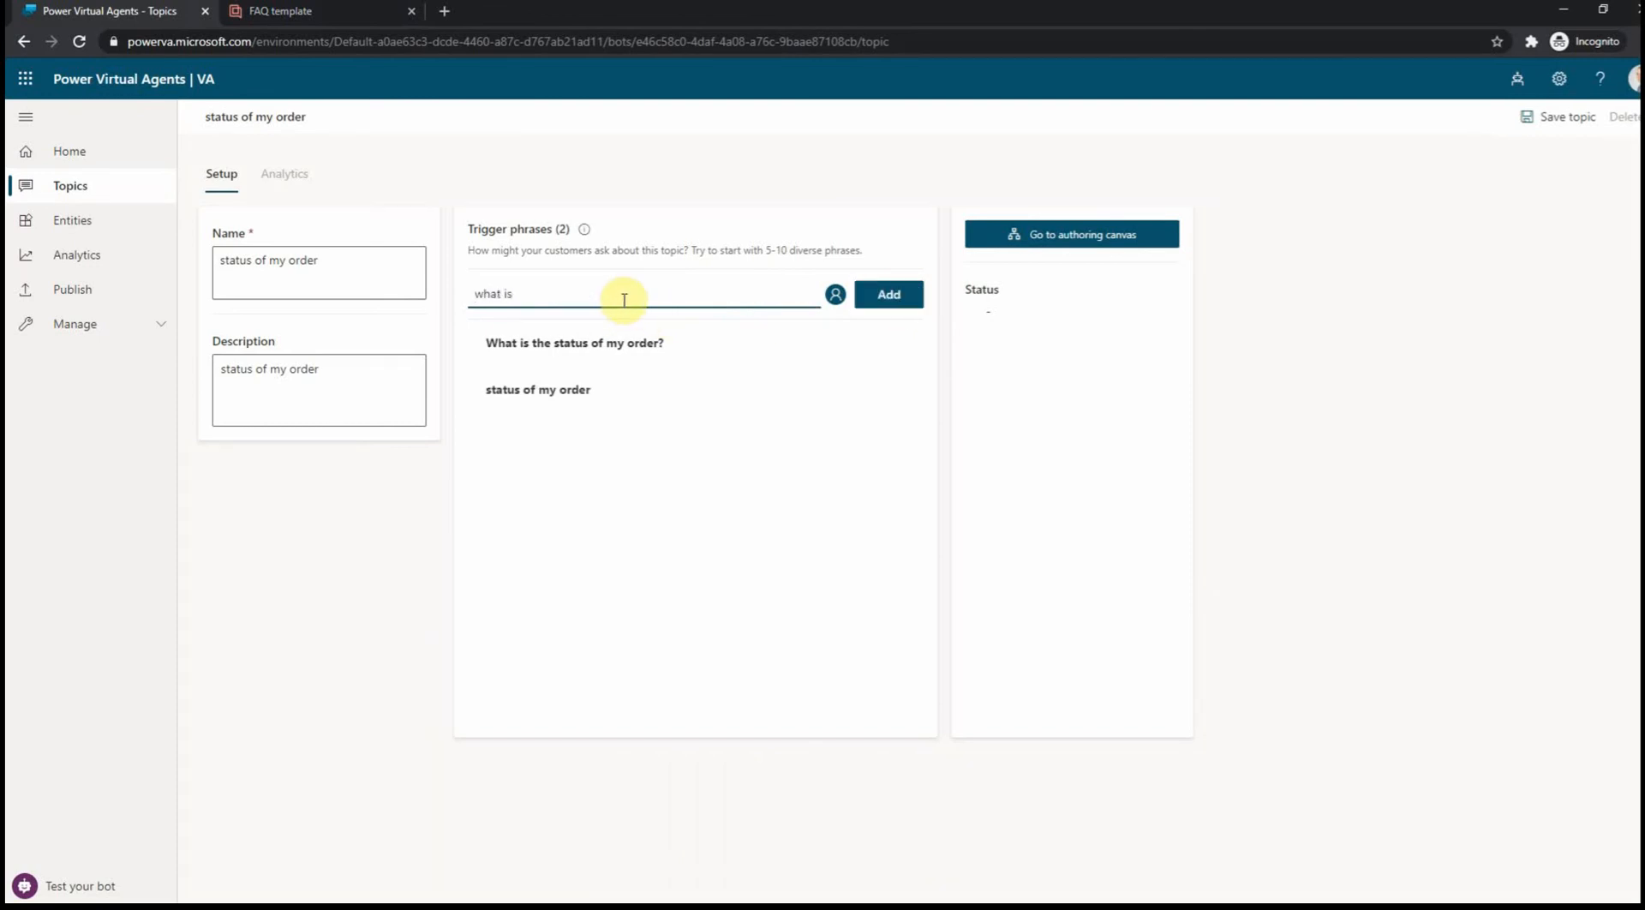
{"action": "type", "text": "with my order"}
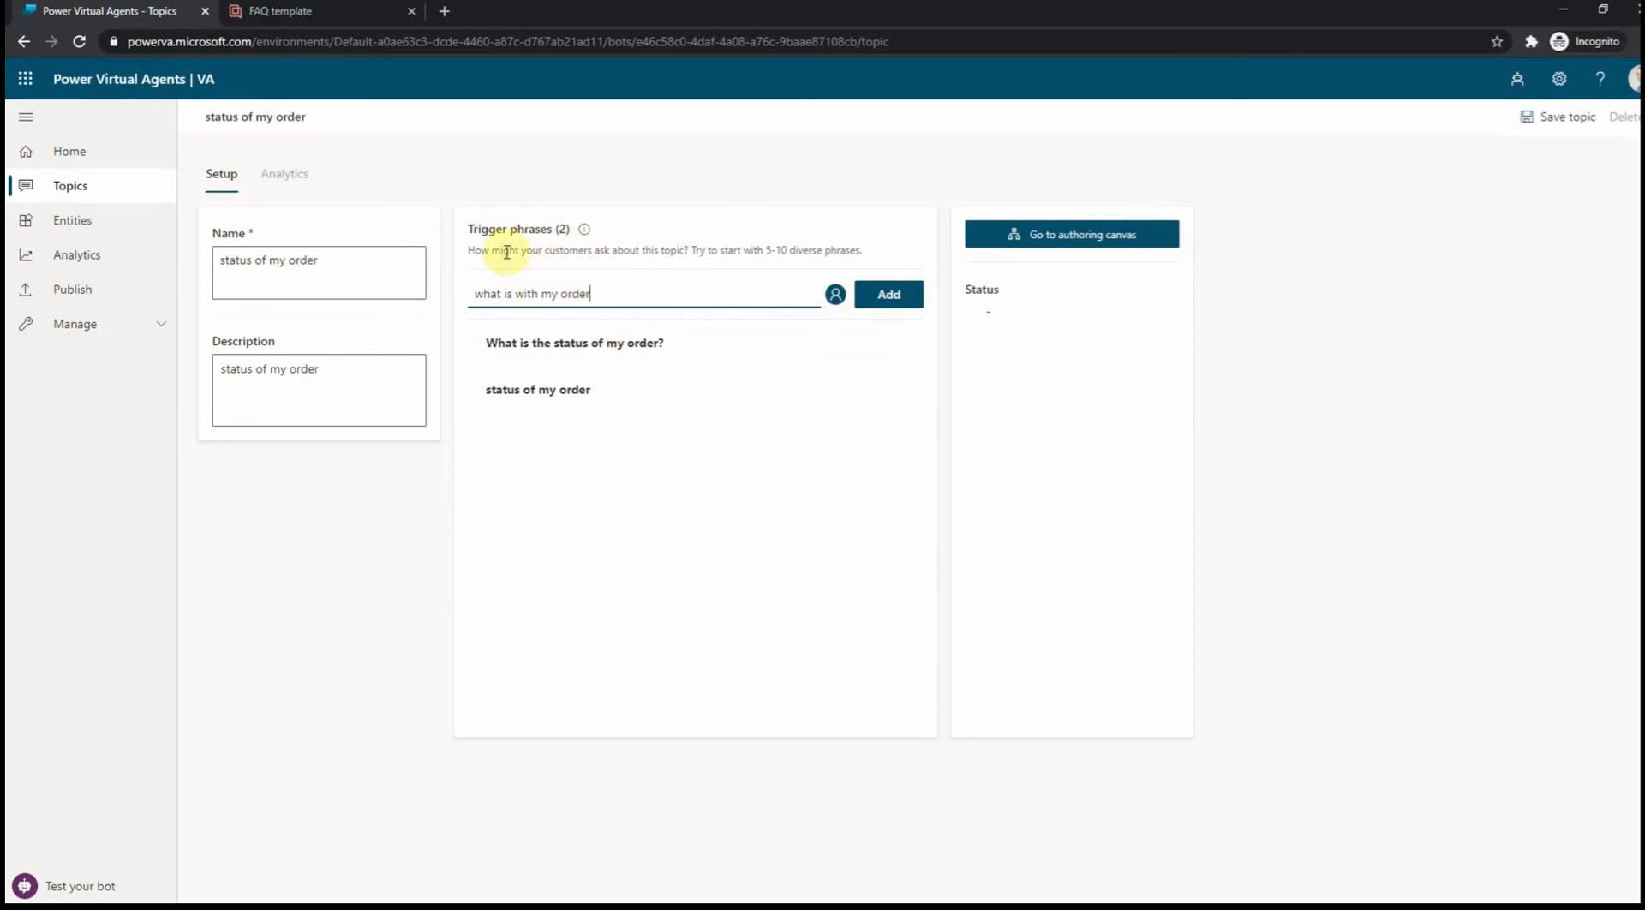
{"action": "left_click", "coordinate": [888, 295]}
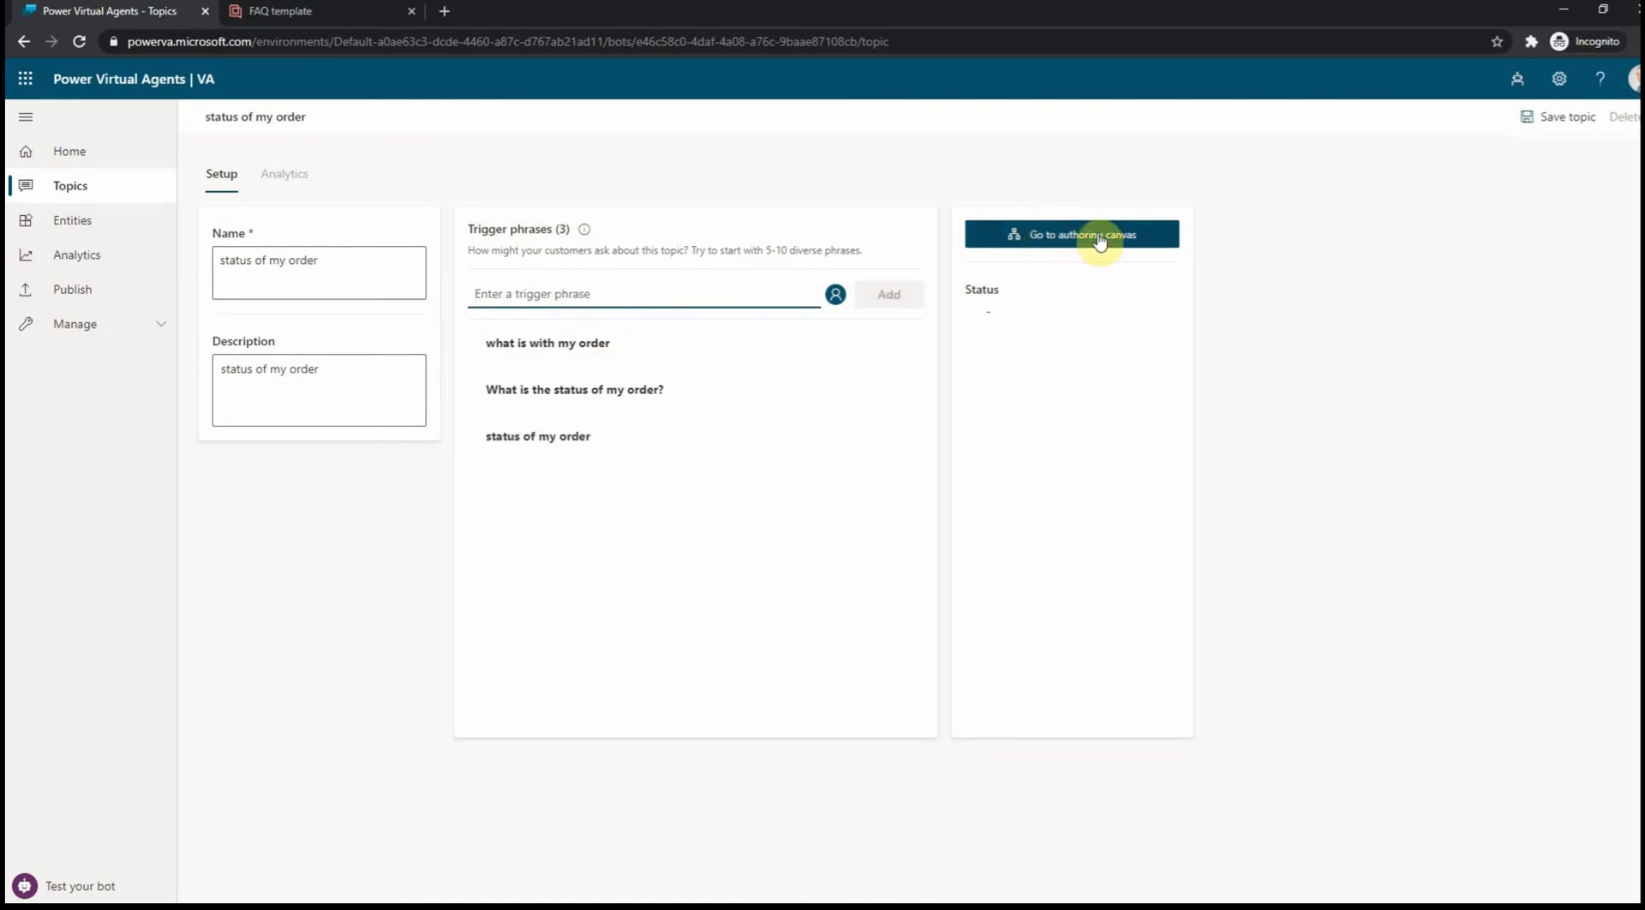
- Paste the FAQ's three-paragraph order-status answer into the Message node and save the dialog
{"action": "left_click", "coordinate": [1072, 235]}
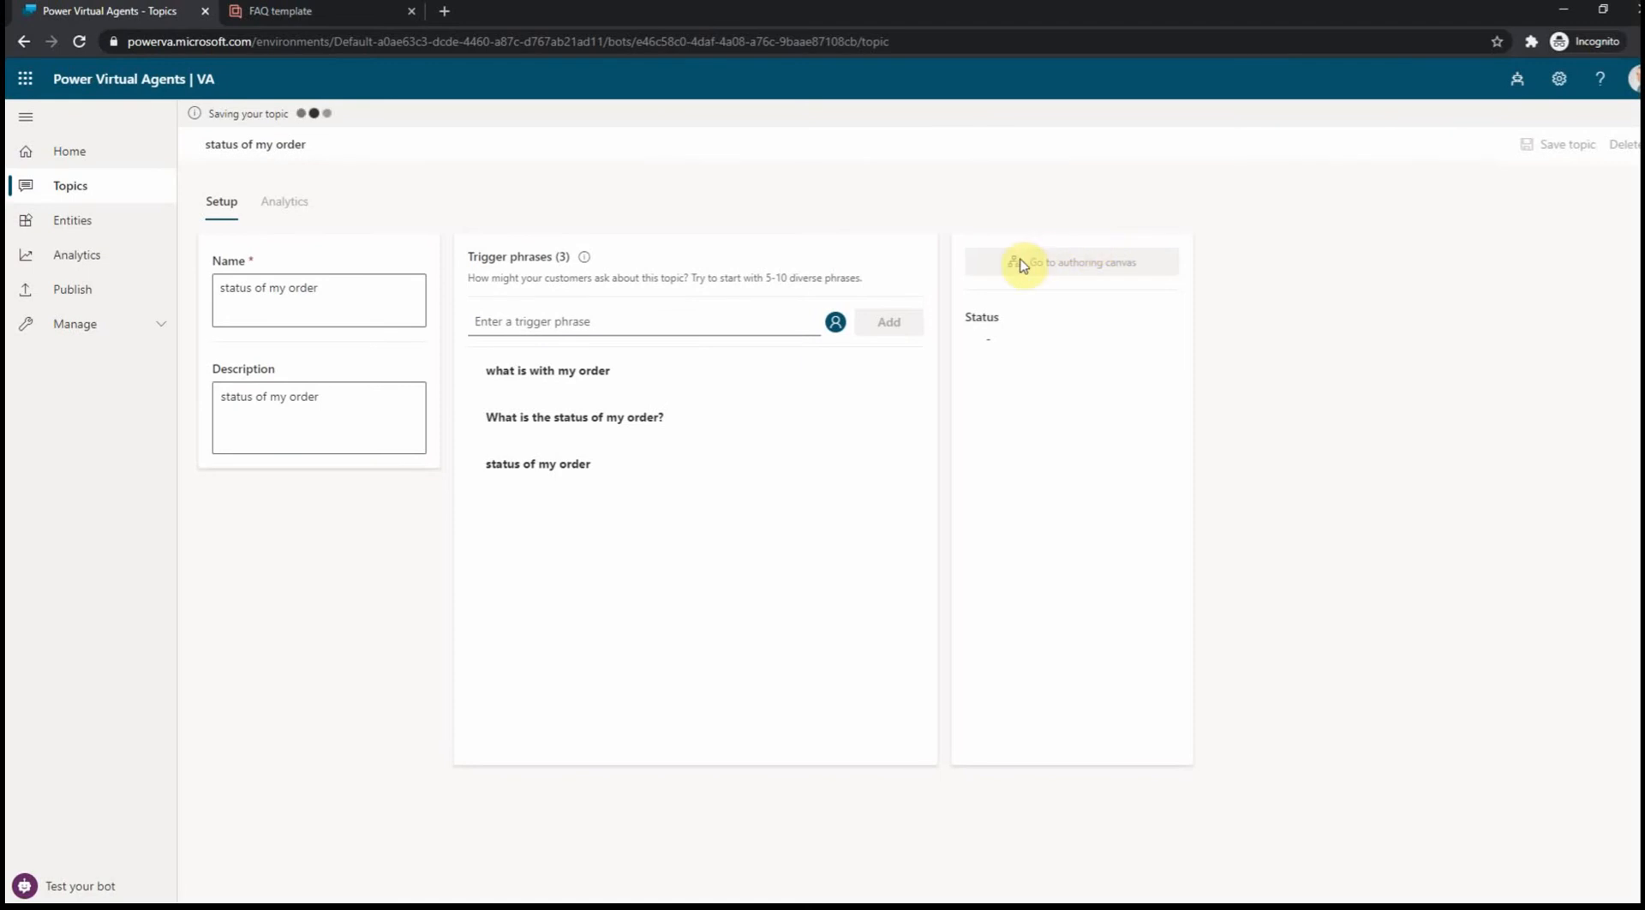
{"action": "left_click", "coordinate": [1071, 262]}
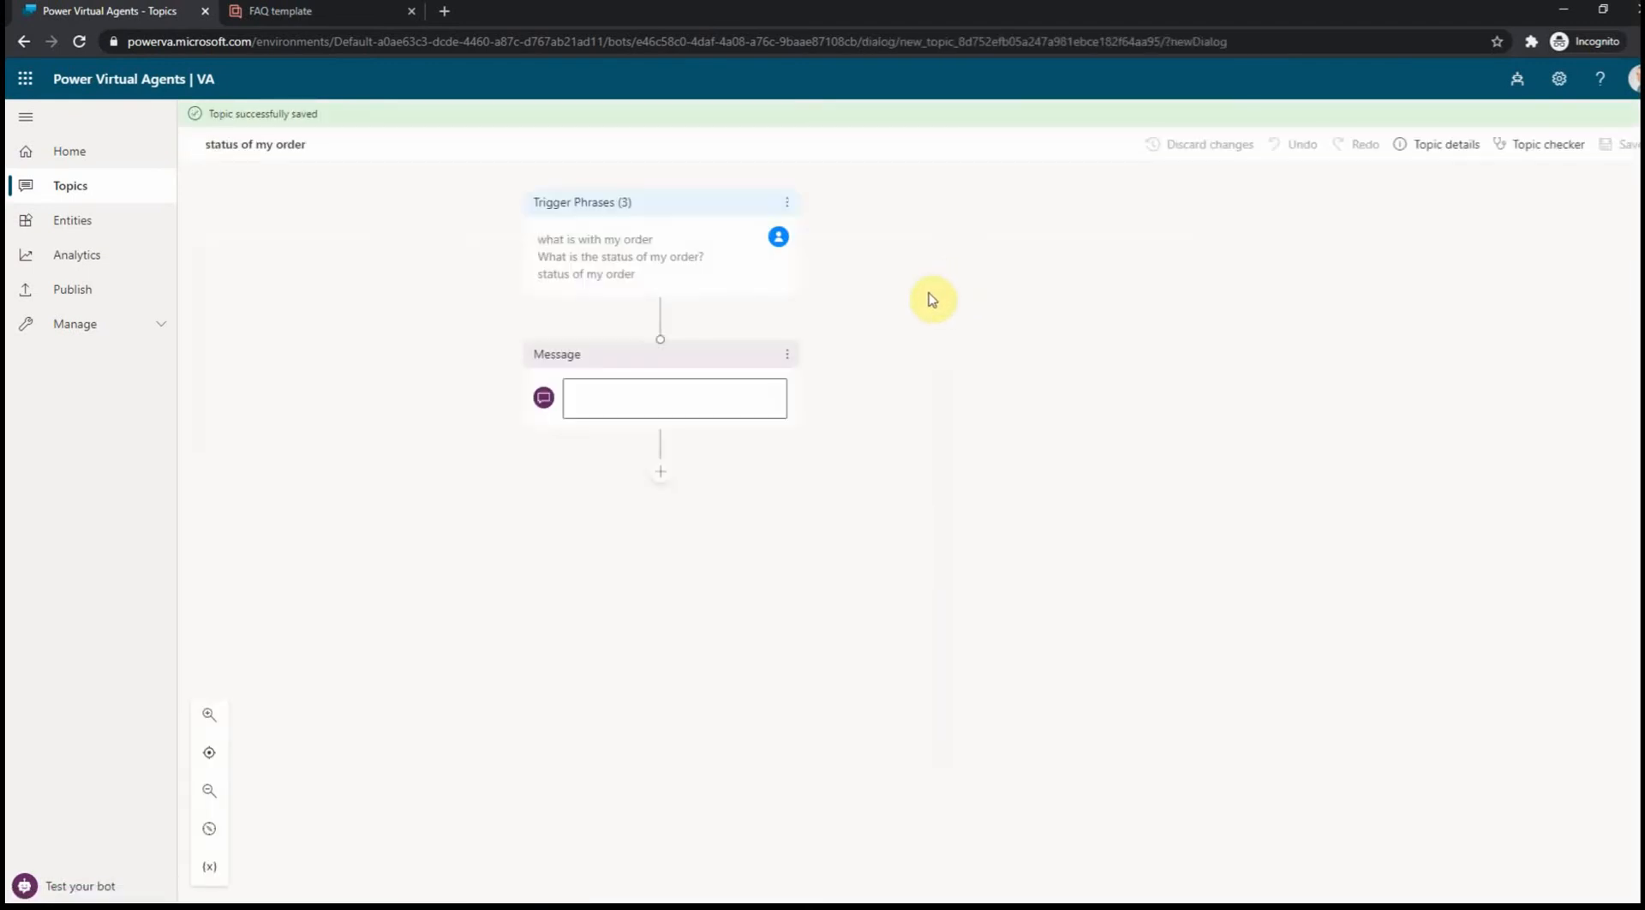
{"action": "left_click", "coordinate": [675, 400]}
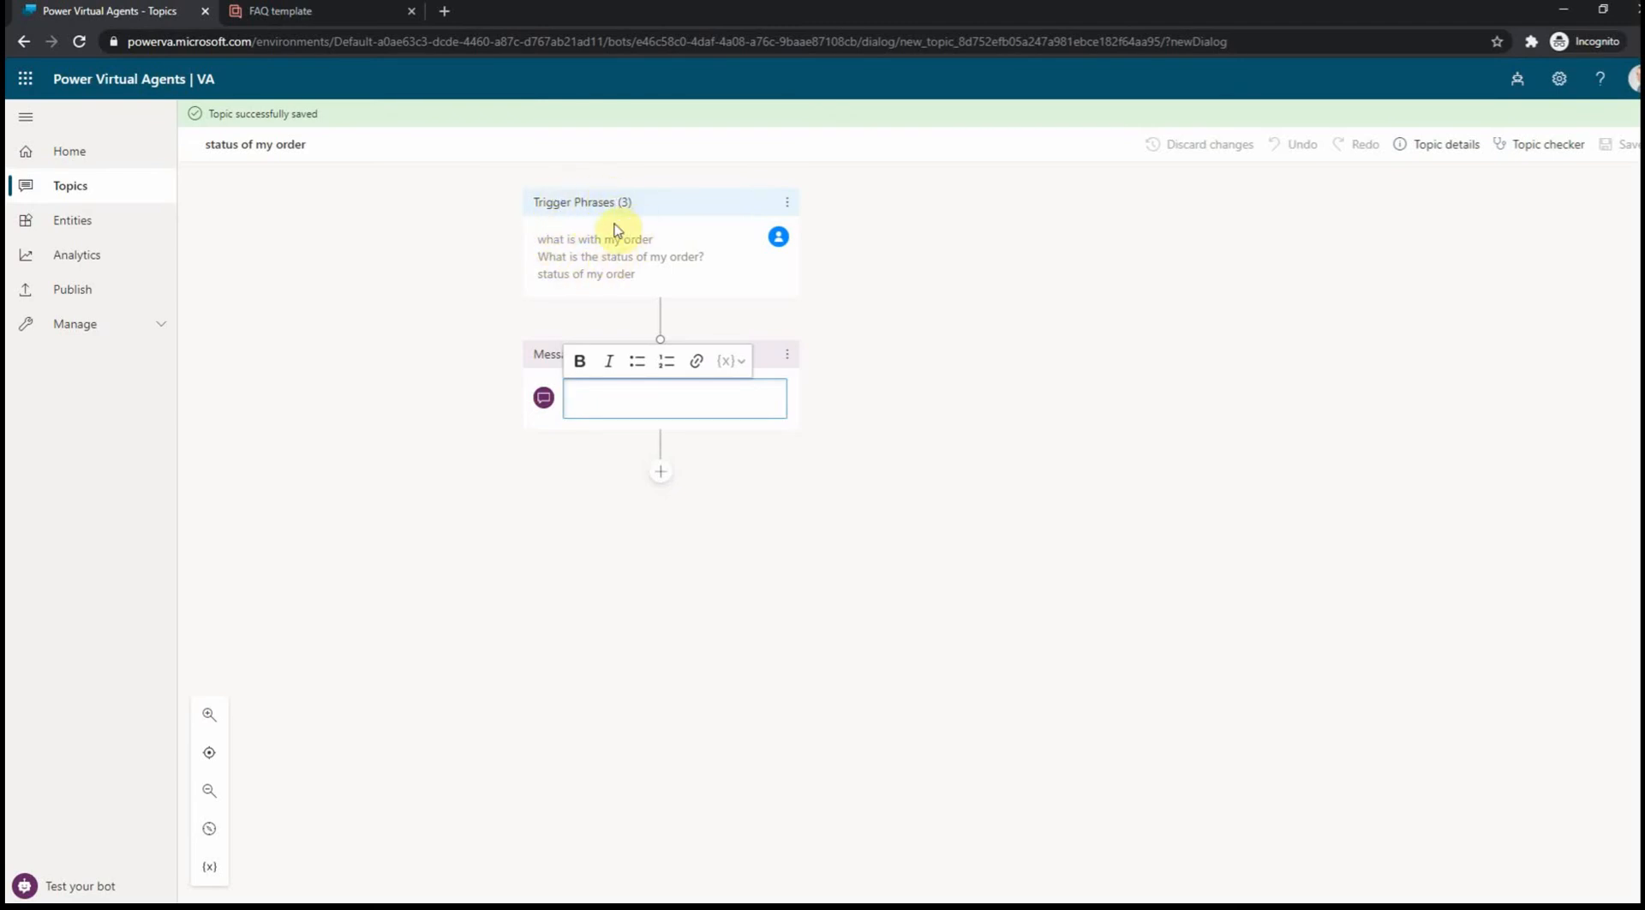
{"action": "left_click", "coordinate": [673, 399]}
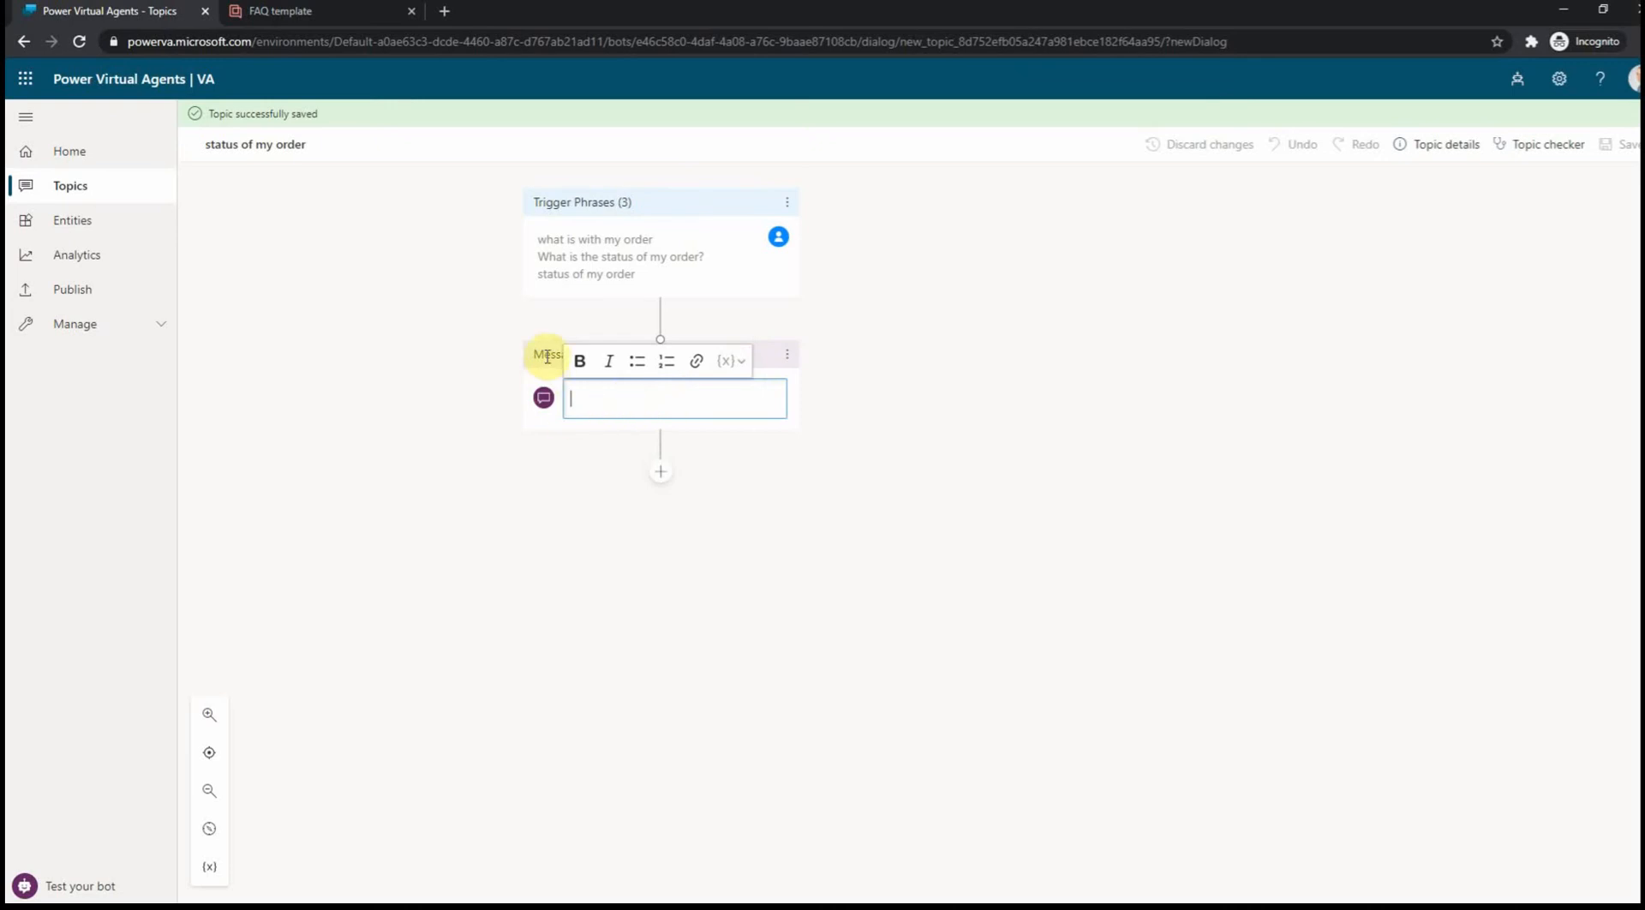
{"action": "left_click", "coordinate": [283, 12]}
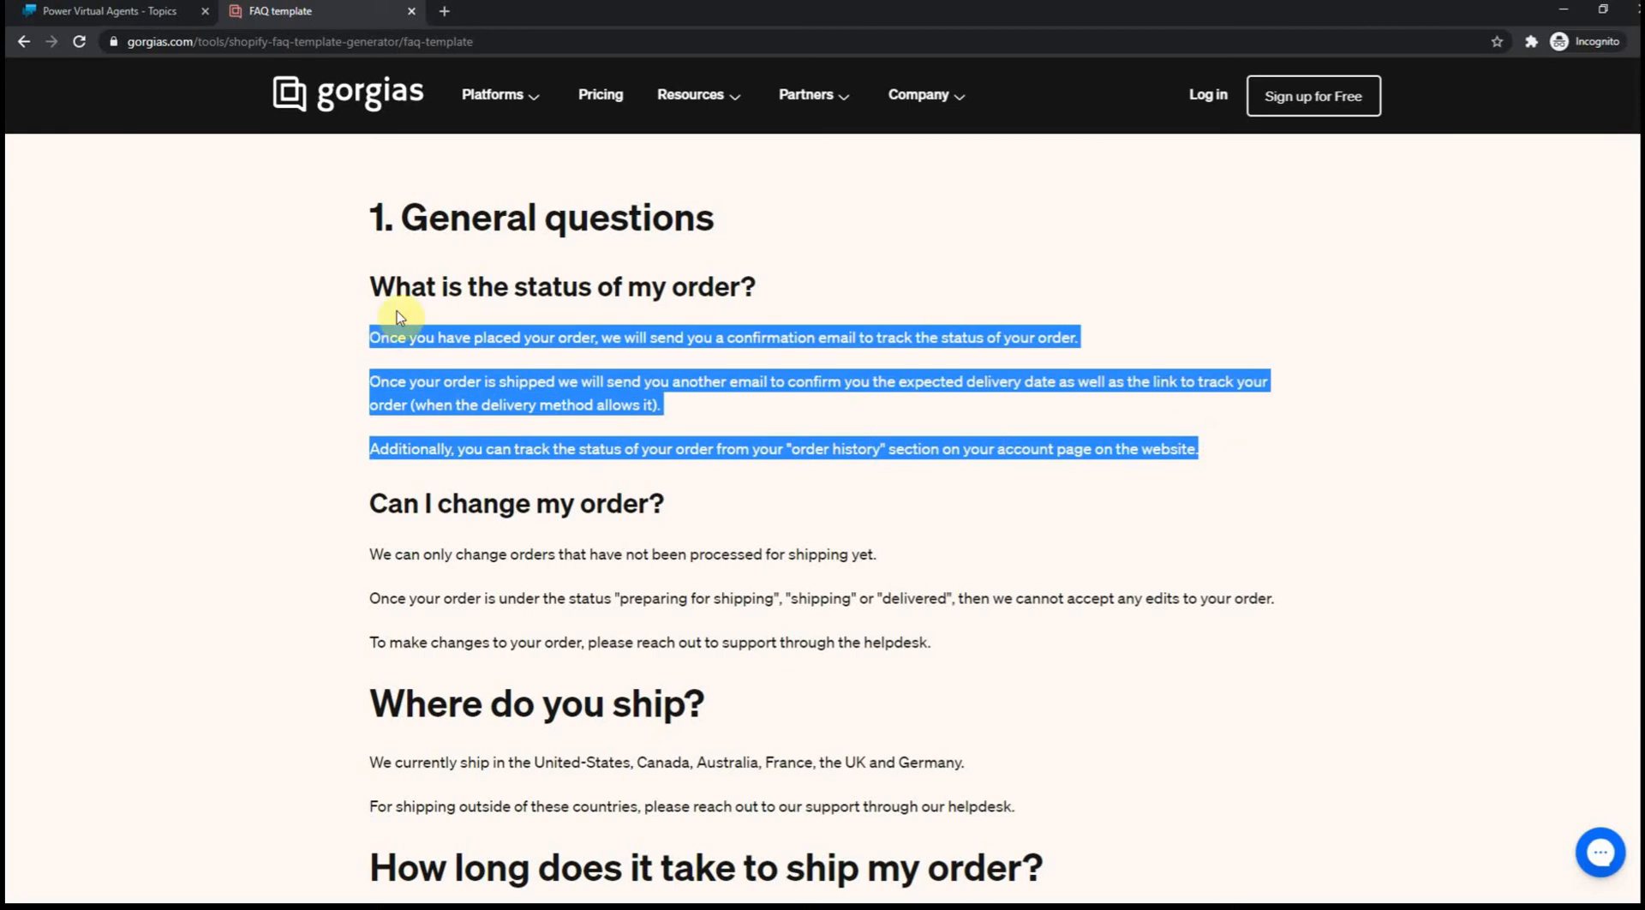
{"action": "left_click", "coordinate": [112, 12]}
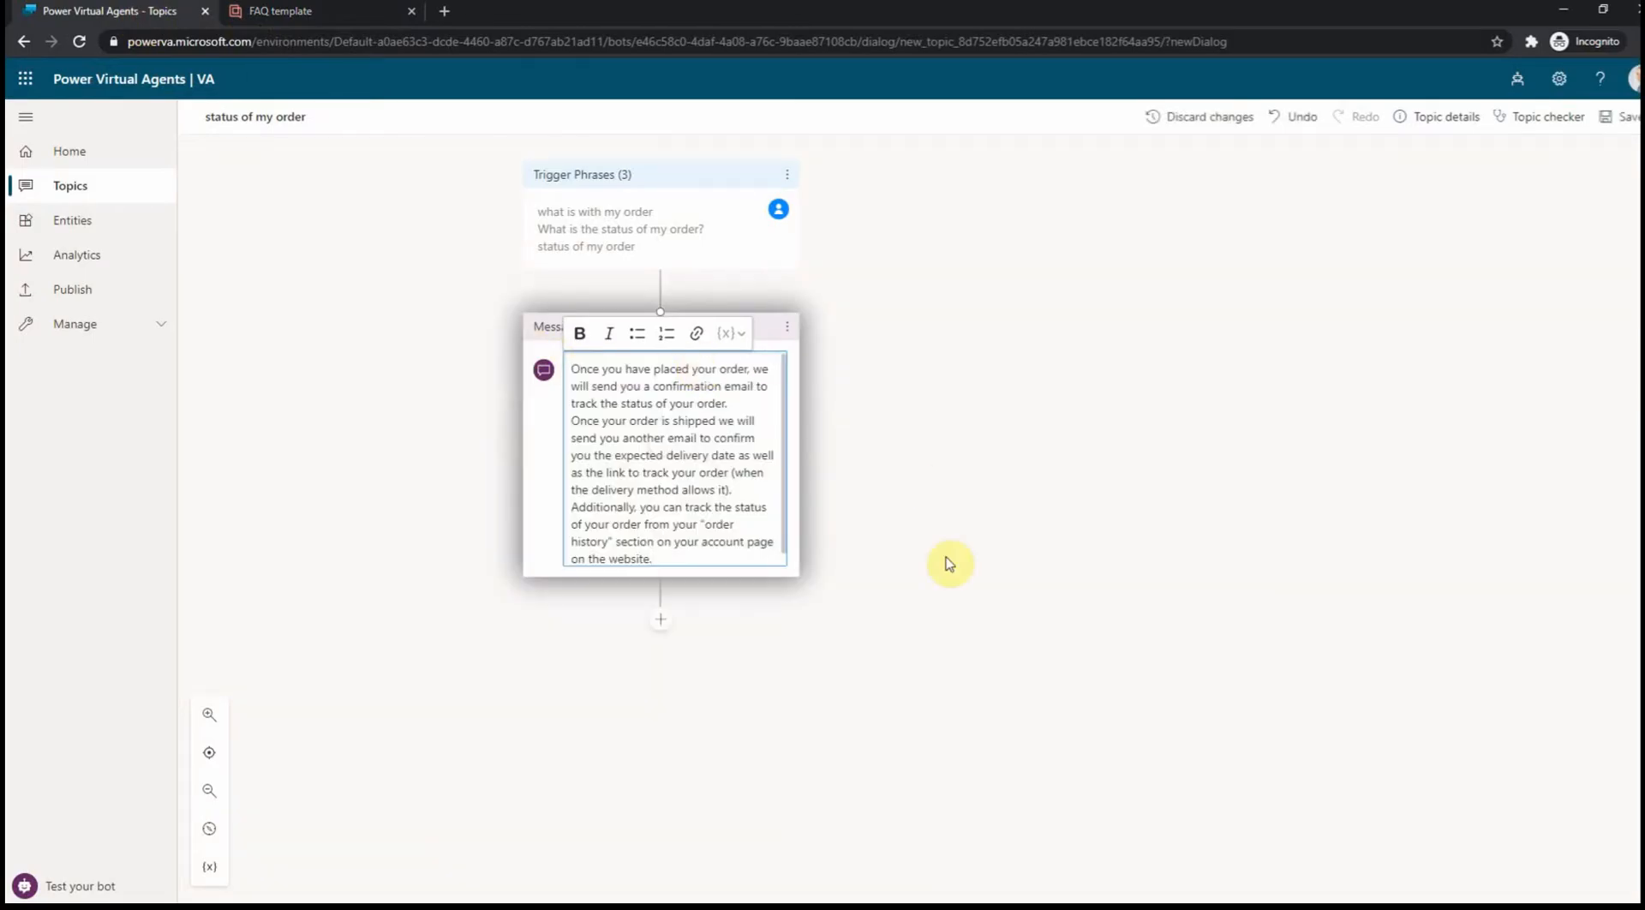
{"action": "left_click", "coordinate": [1621, 119]}
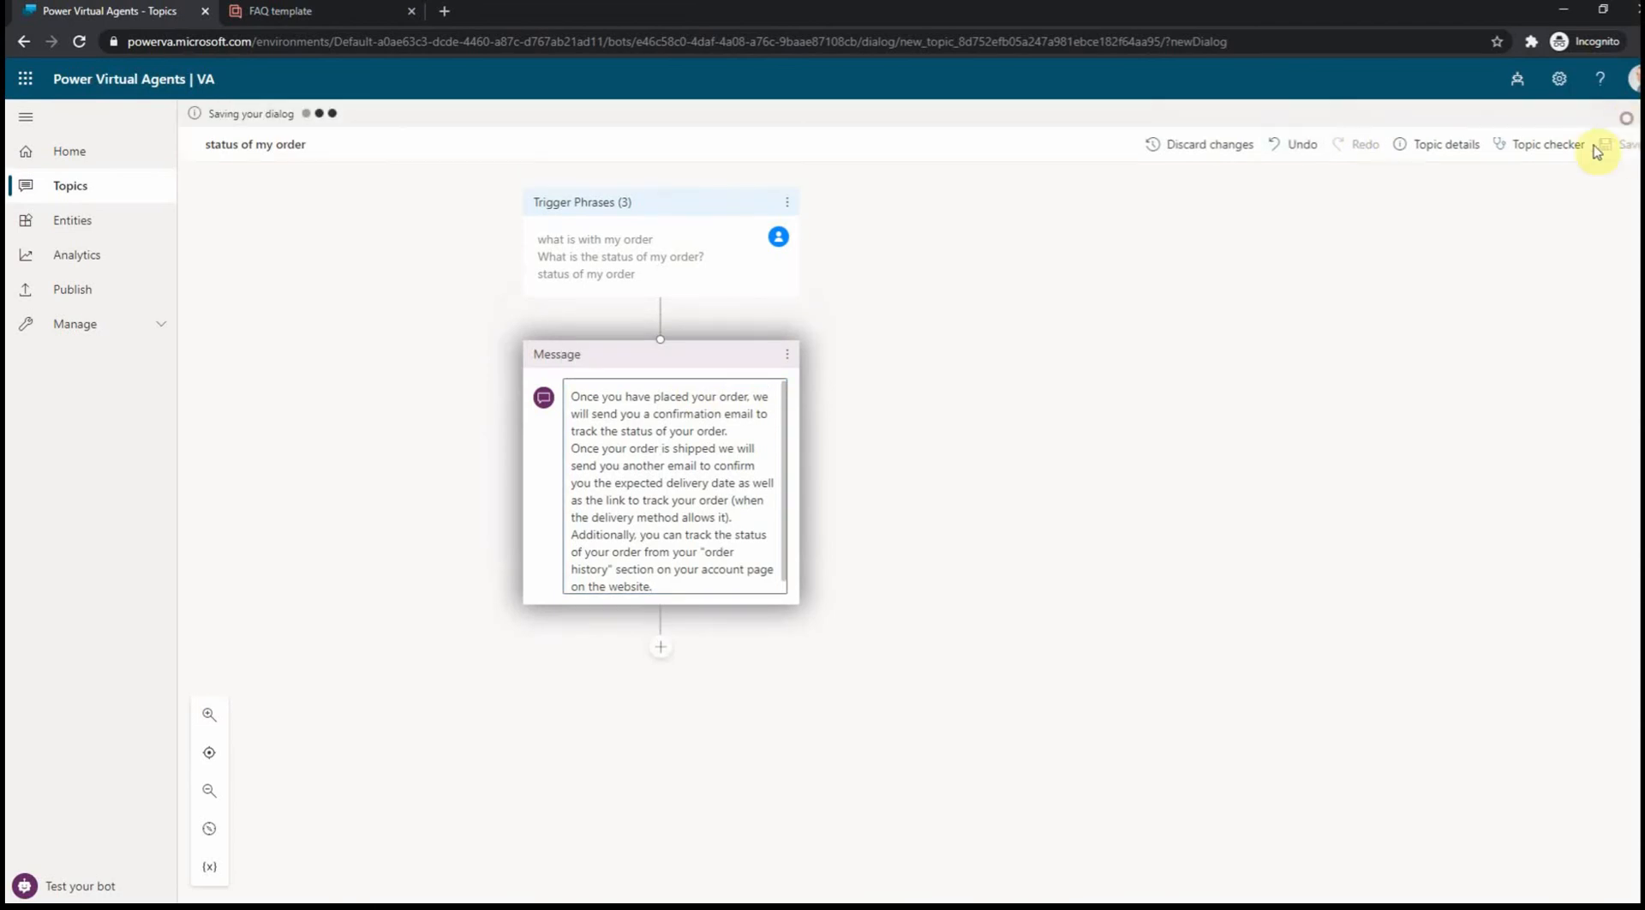
{"action": "left_click", "coordinate": [1608, 144]}
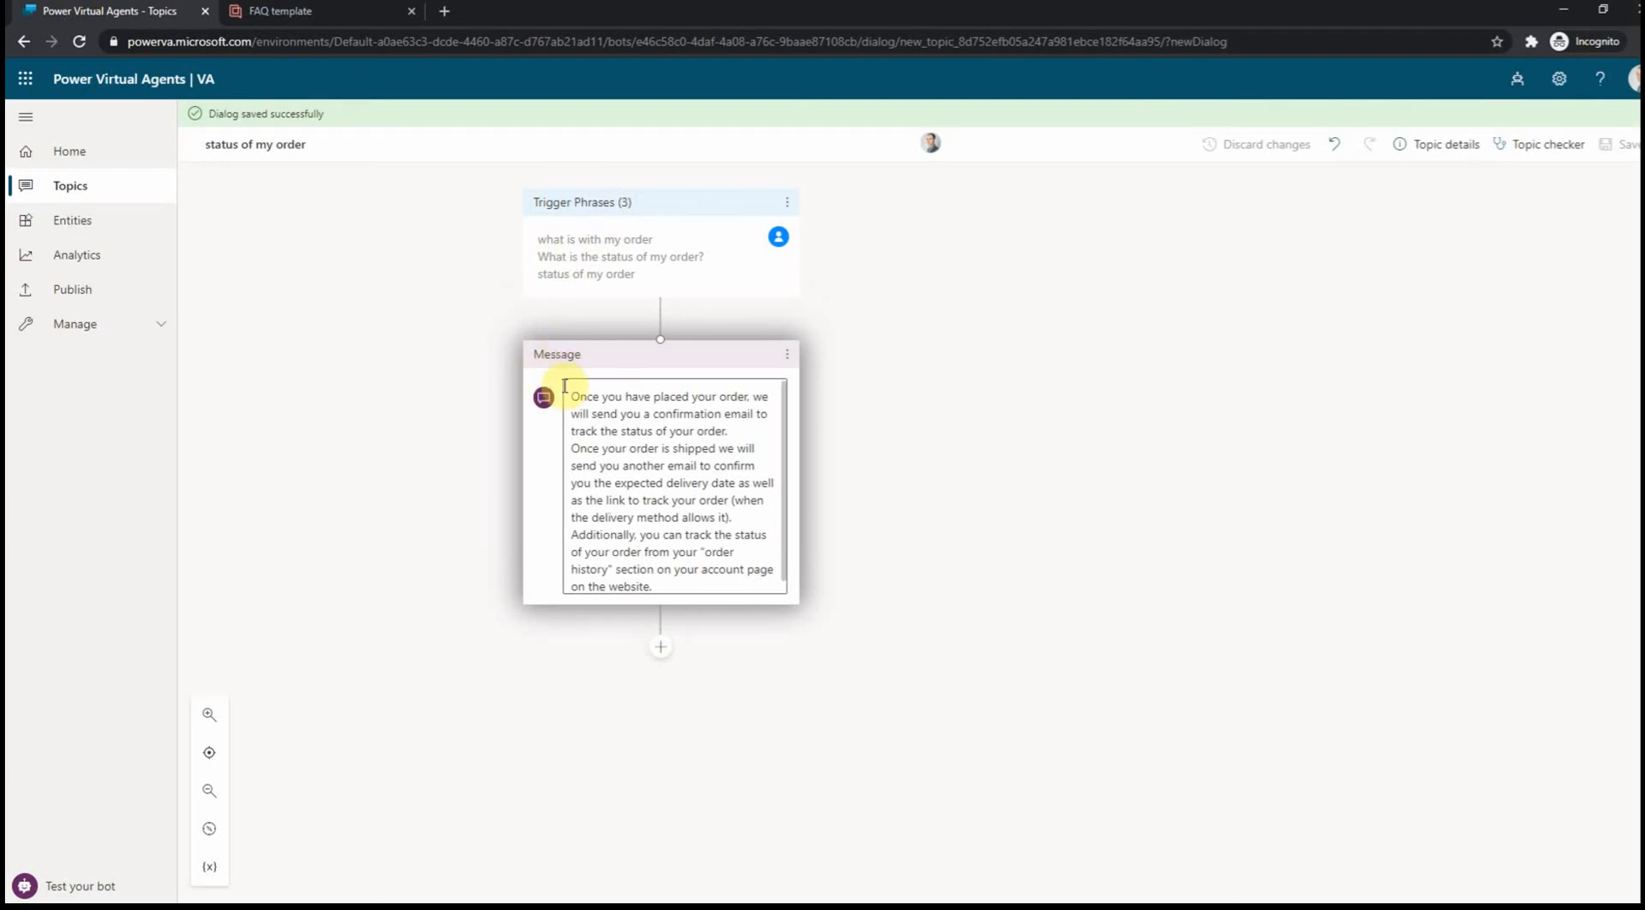
{"action": "mouse_move", "coordinate": [249, 246]}
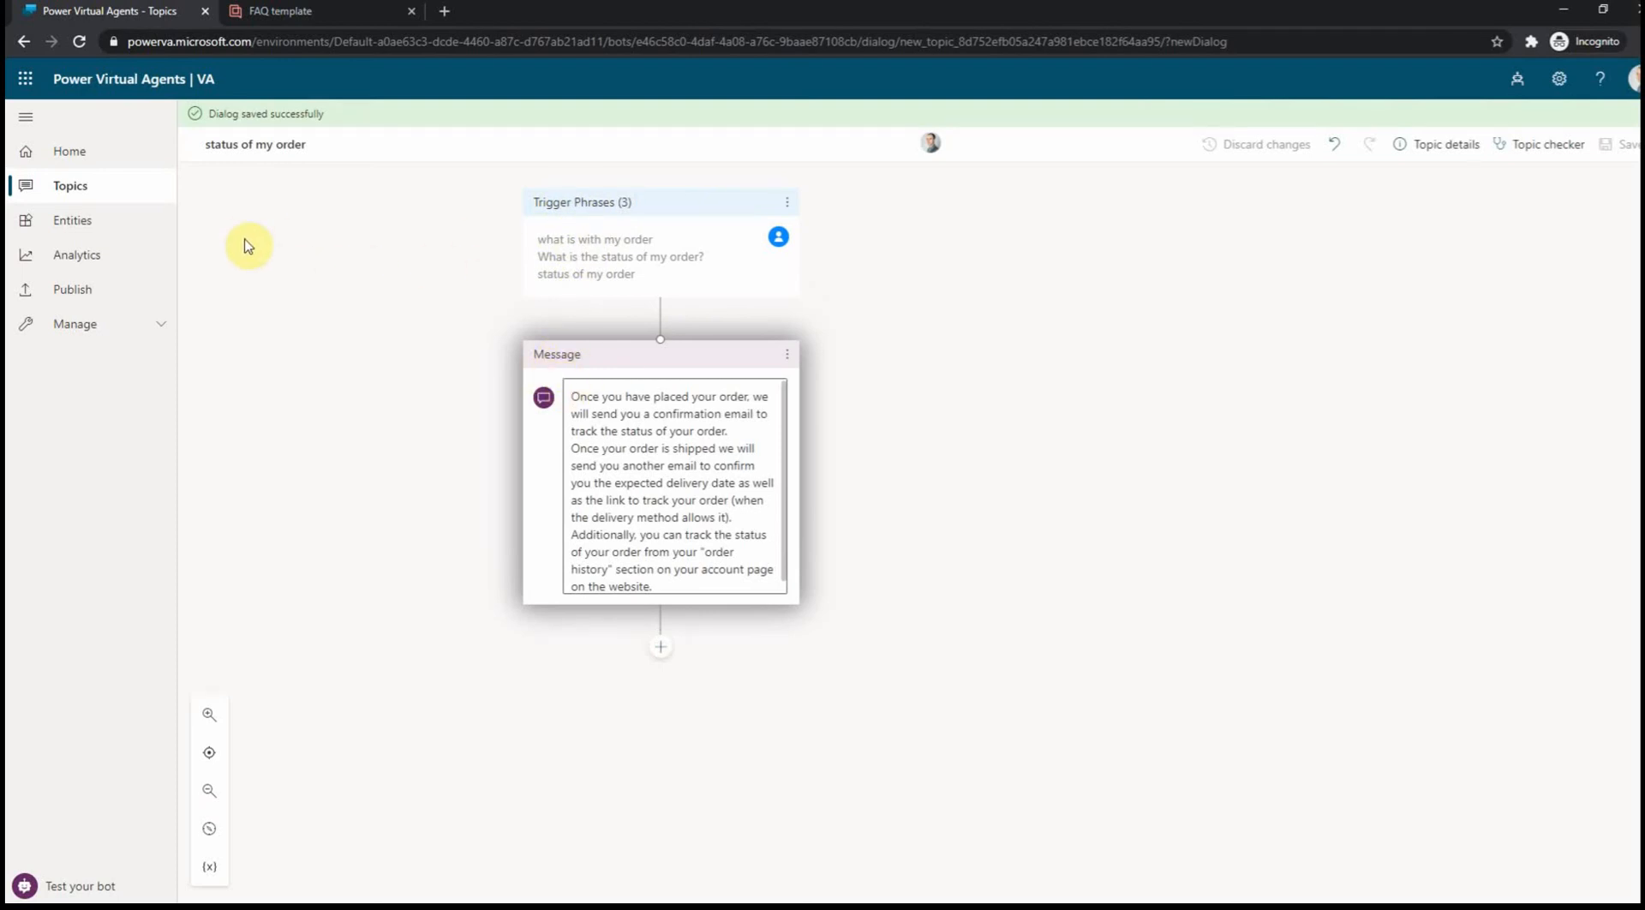
- Turn off the older duplicate 'status of my order' topic, leaving the new one active
{"action": "left_click", "coordinate": [69, 187]}
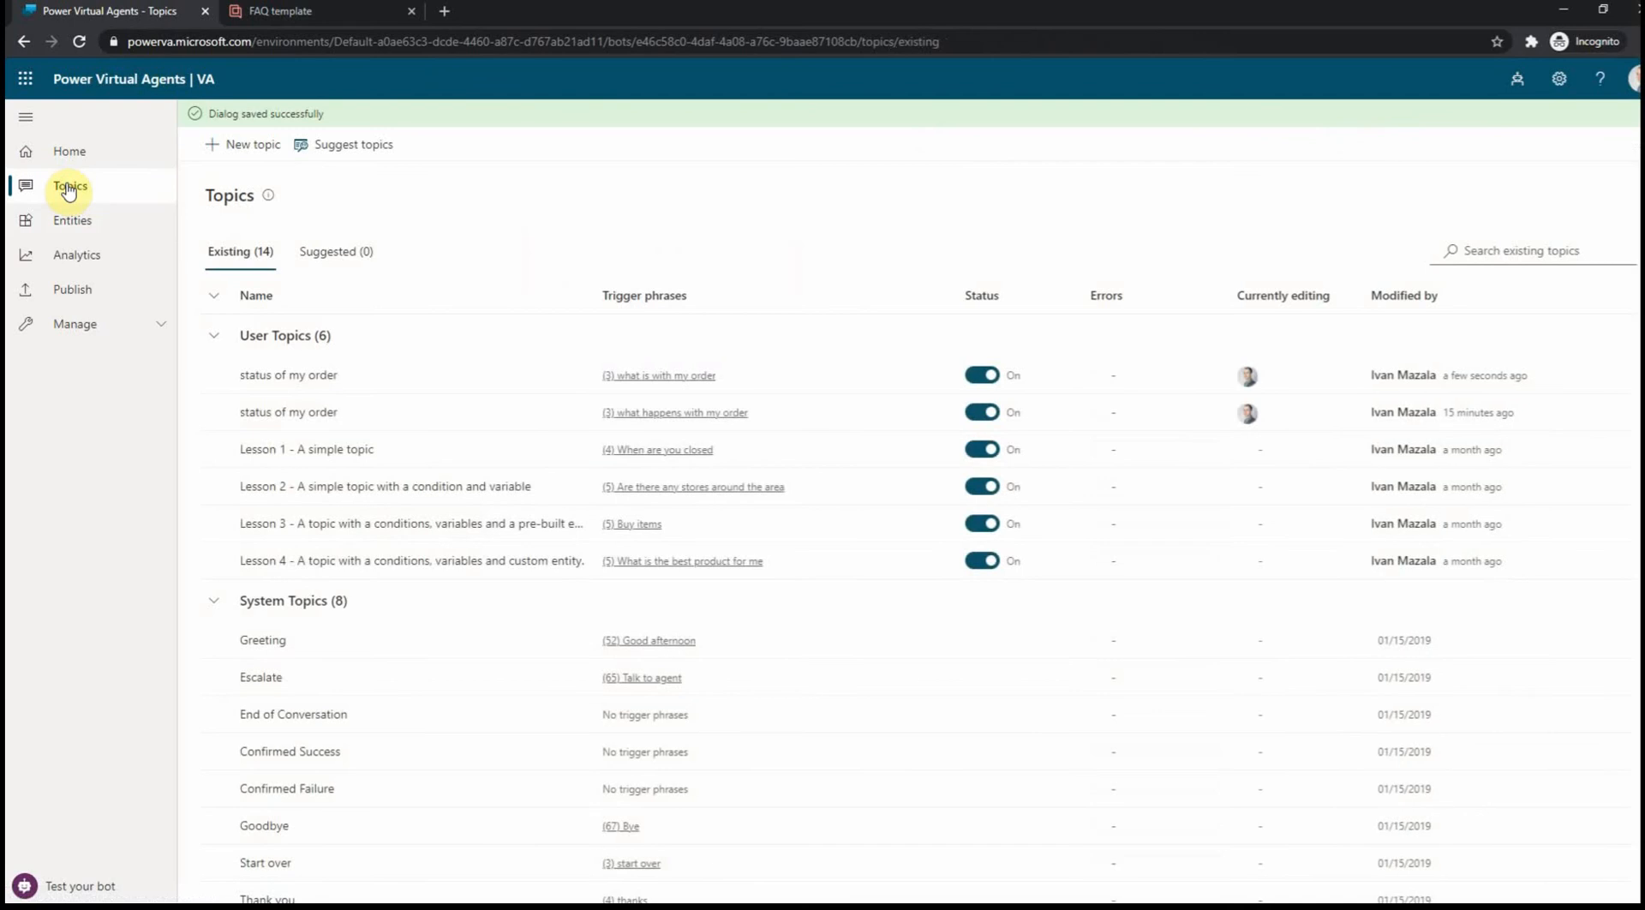
{"action": "mouse_move", "coordinate": [260, 381]}
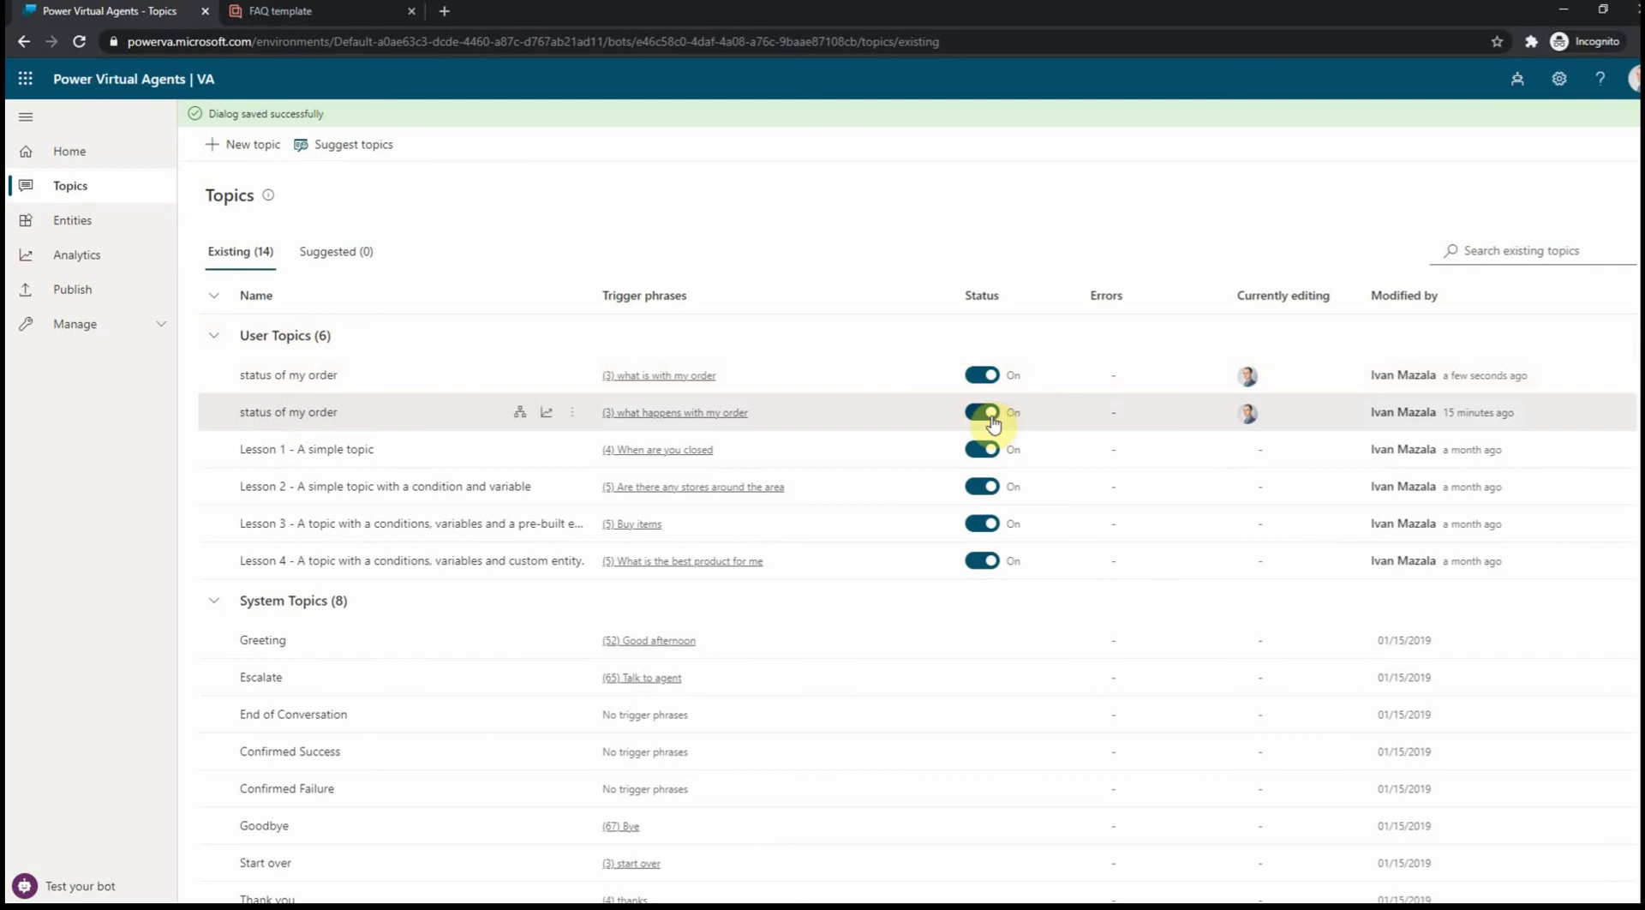
{"action": "left_click", "coordinate": [980, 413]}
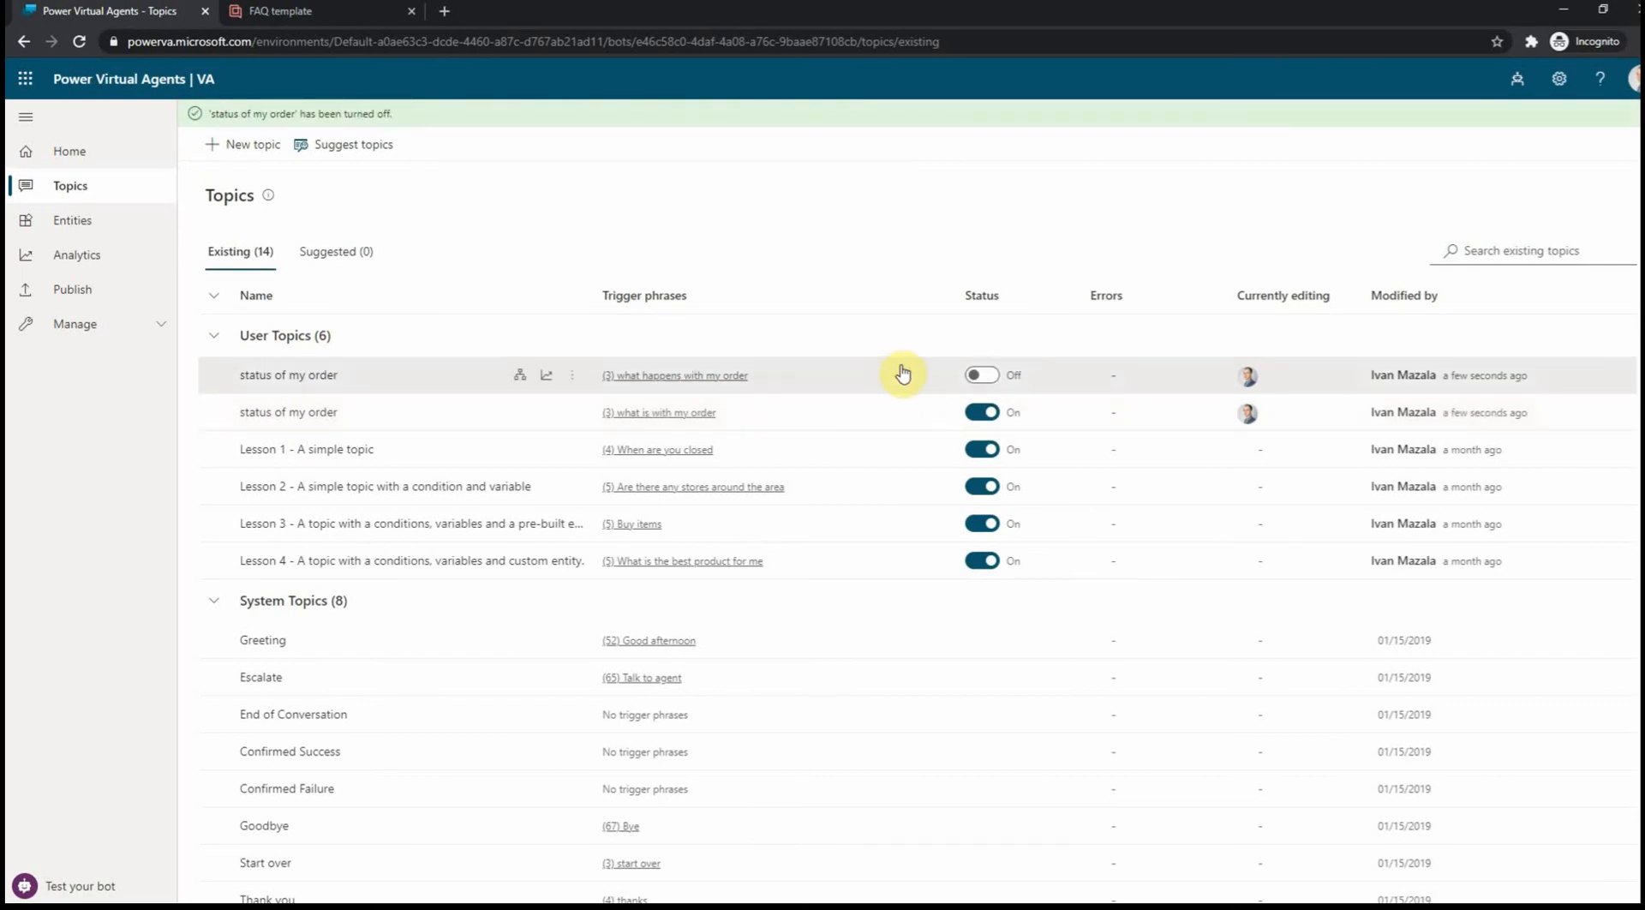
{"action": "mouse_move", "coordinate": [775, 451]}
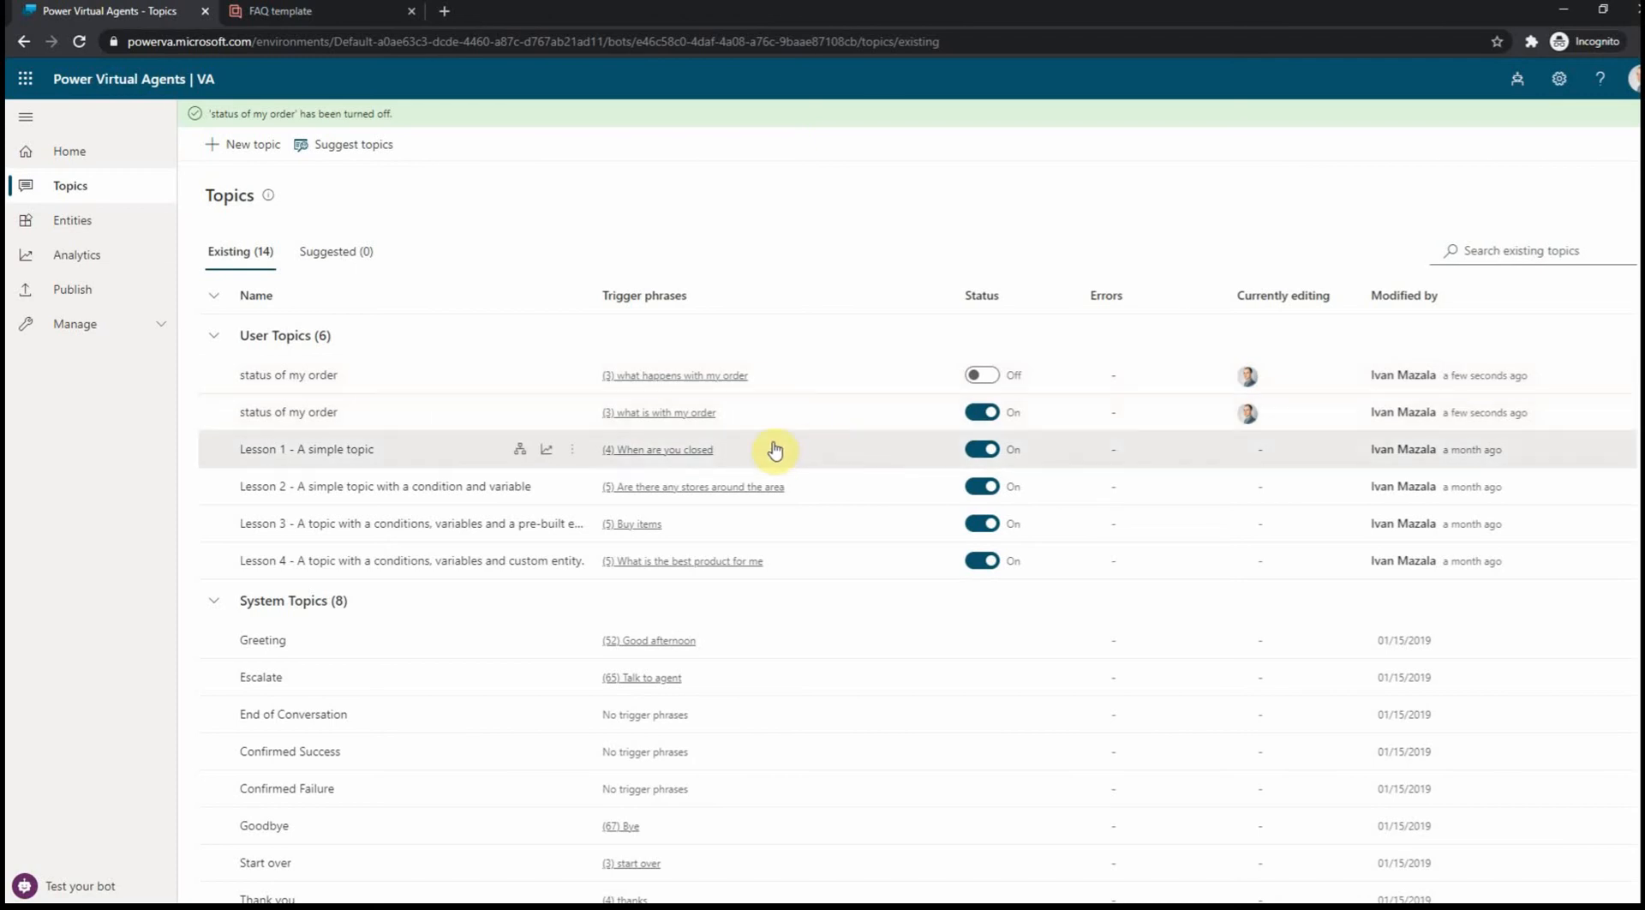
{"action": "mouse_move", "coordinate": [647, 435]}
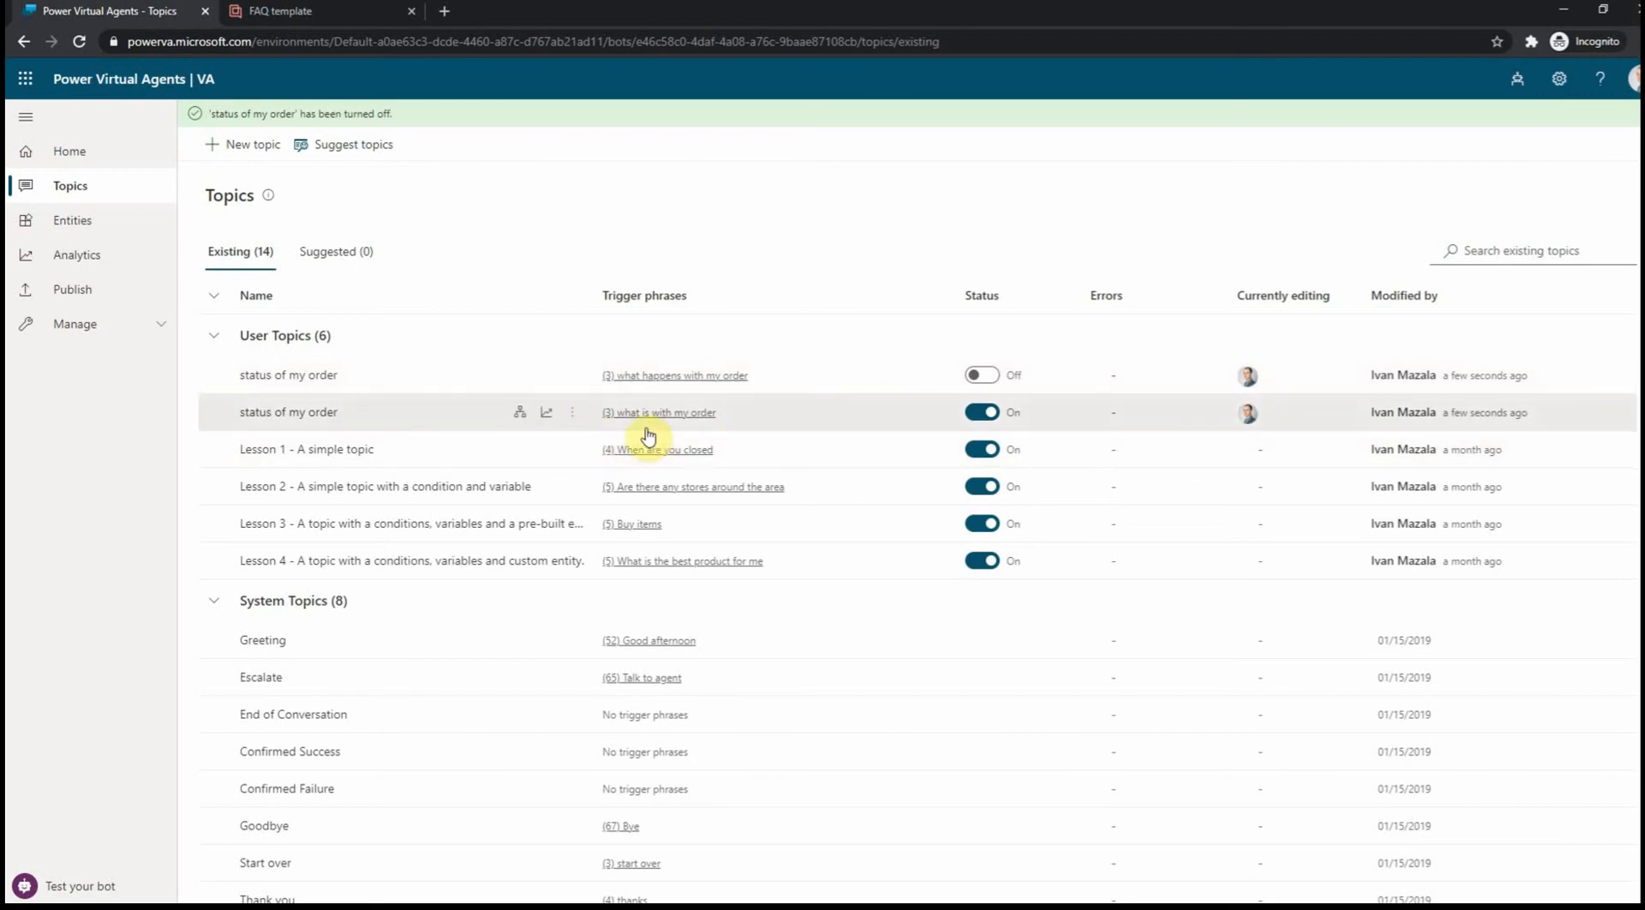
{"action": "mouse_move", "coordinate": [363, 422]}
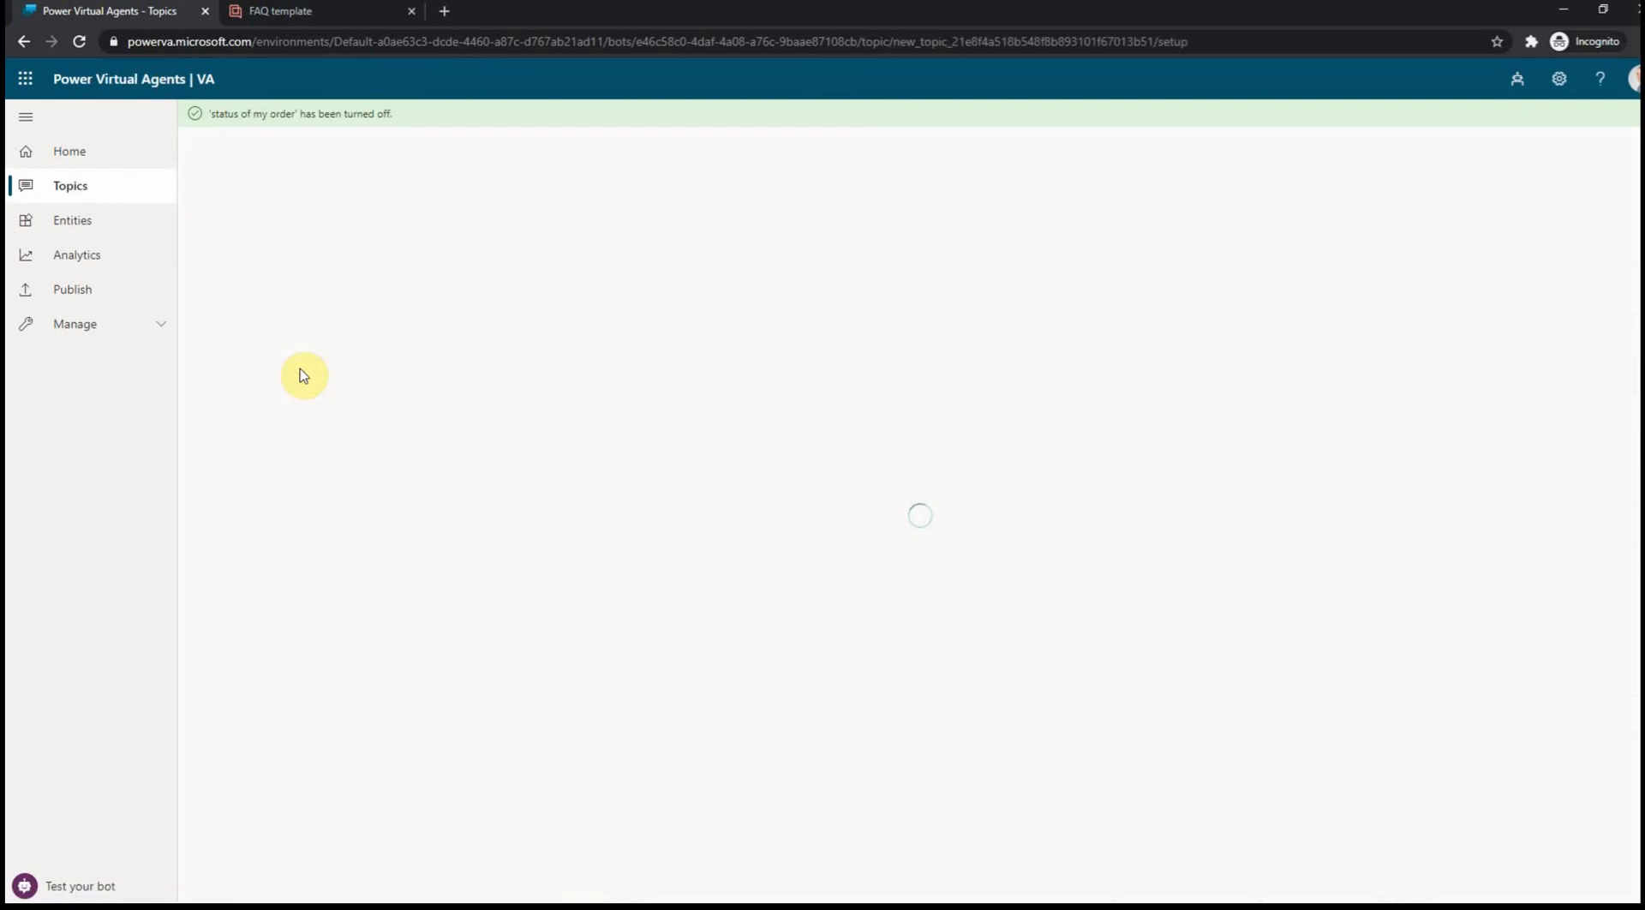
{"action": "left_click", "coordinate": [26, 67]}
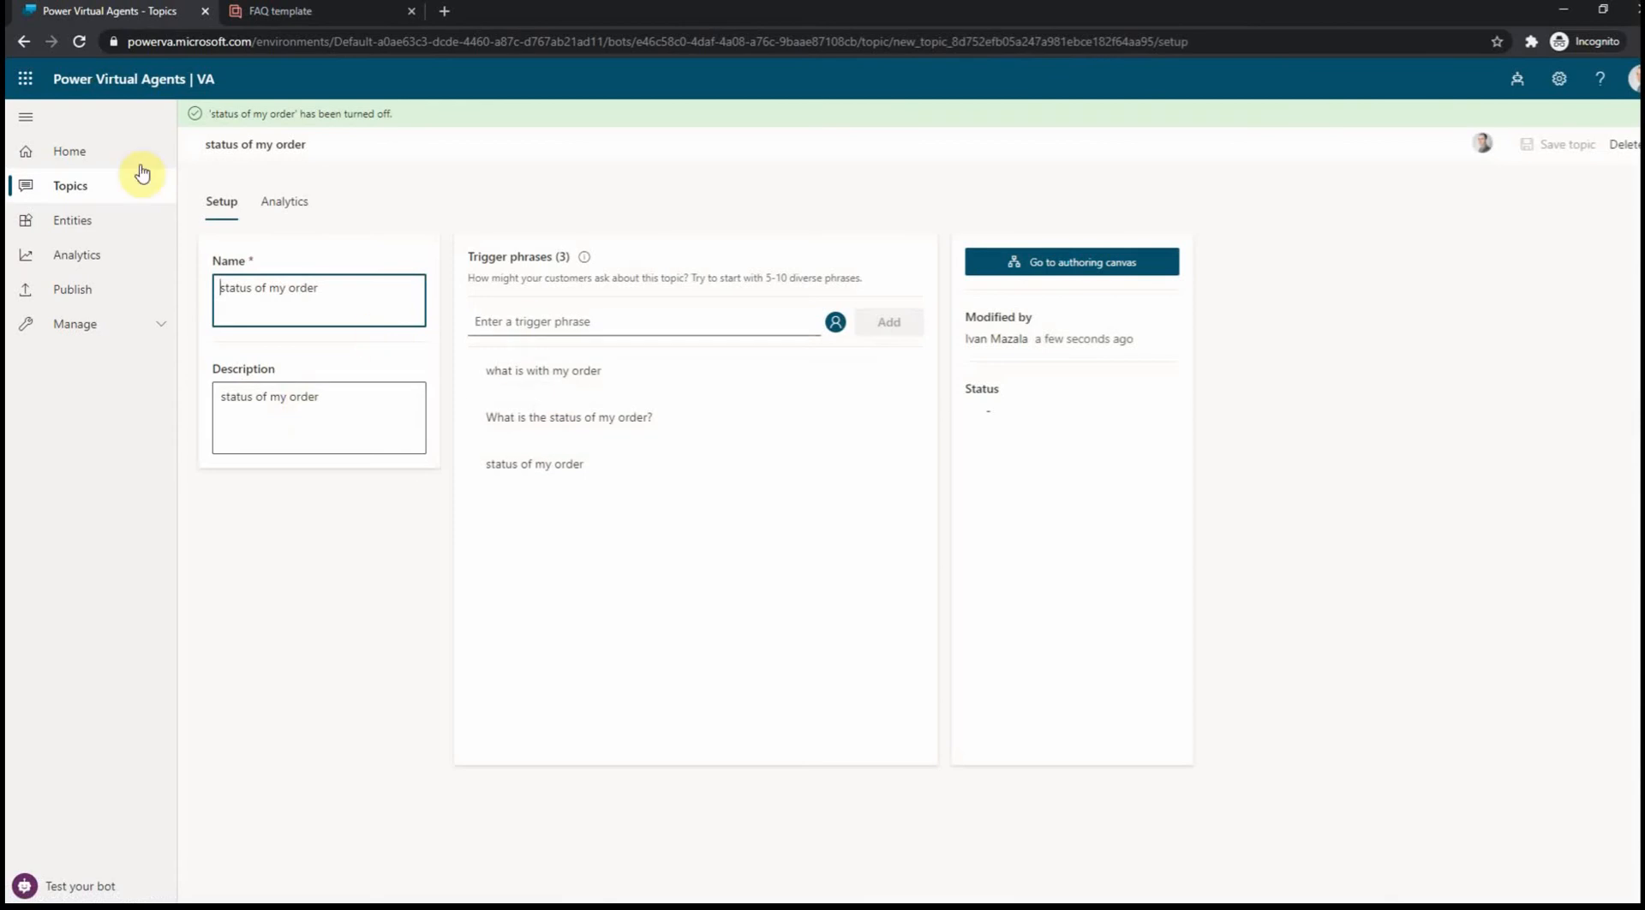
{"action": "left_click", "coordinate": [68, 185]}
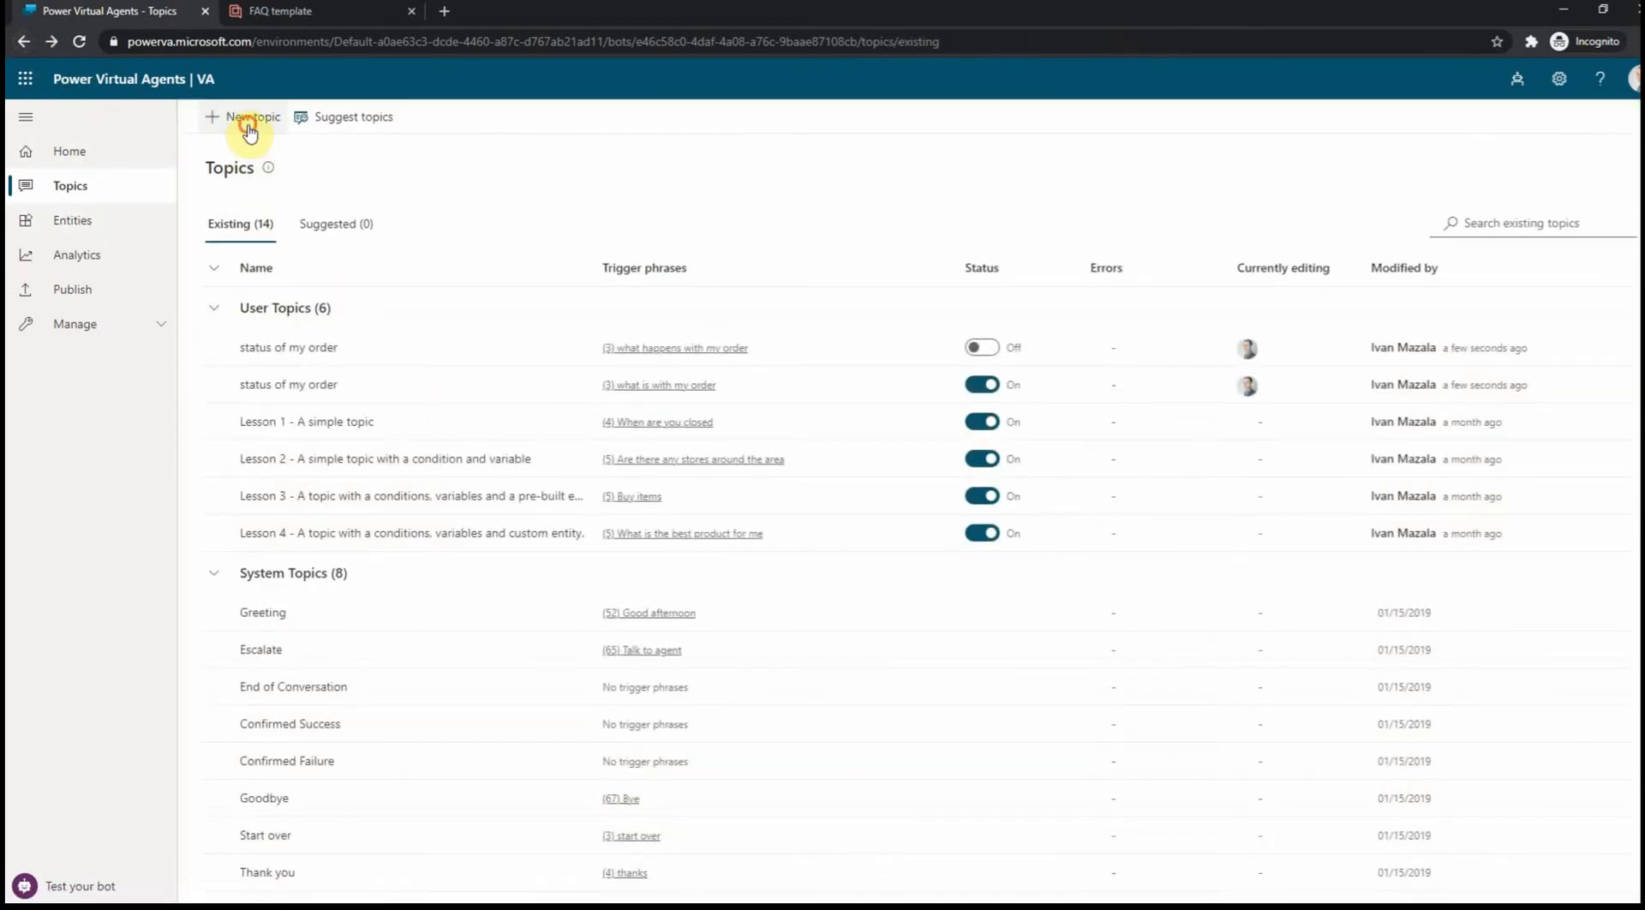
- Create a topic named 'change my order' with description 'Can I change my order?'
{"action": "left_click", "coordinate": [249, 118]}
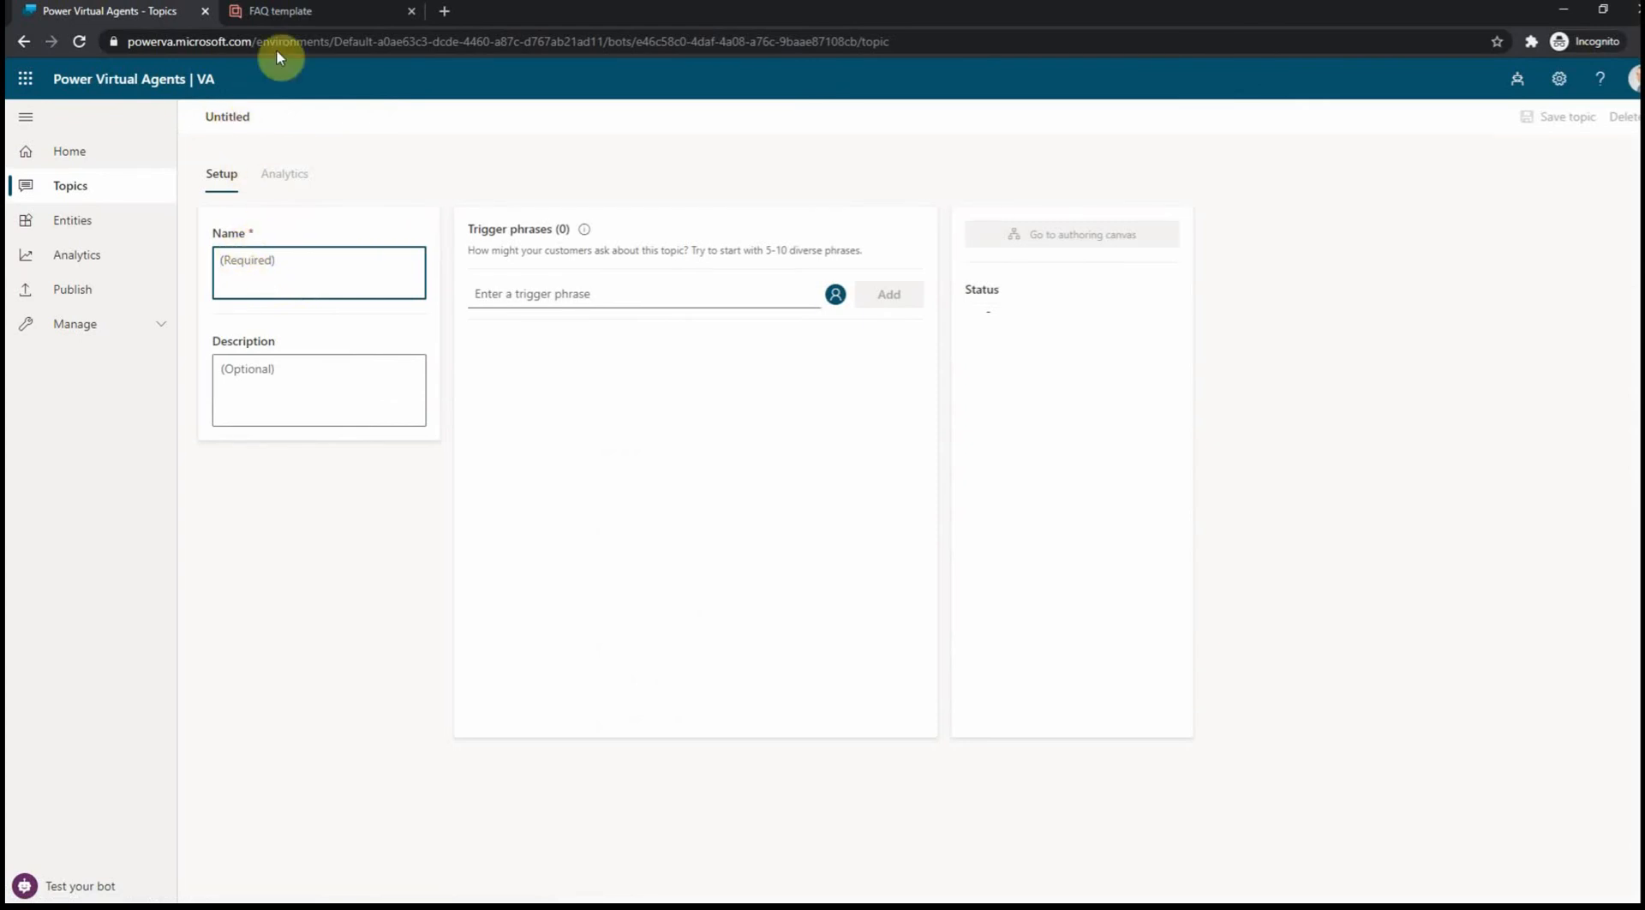
{"action": "left_click", "coordinate": [288, 12]}
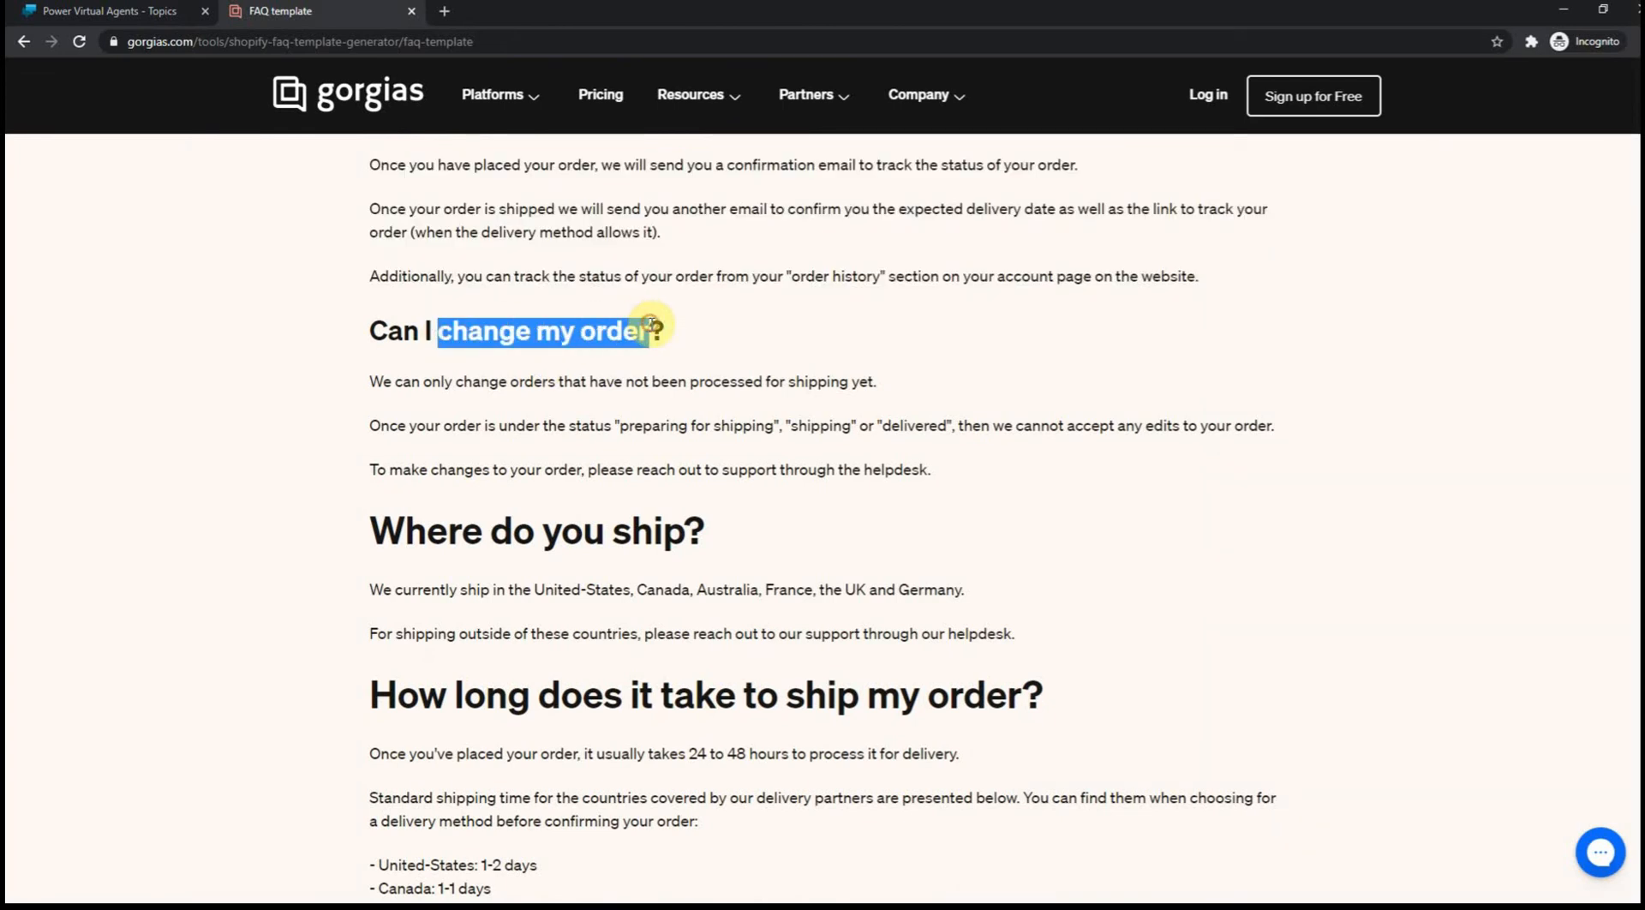
{"action": "left_click", "coordinate": [112, 12]}
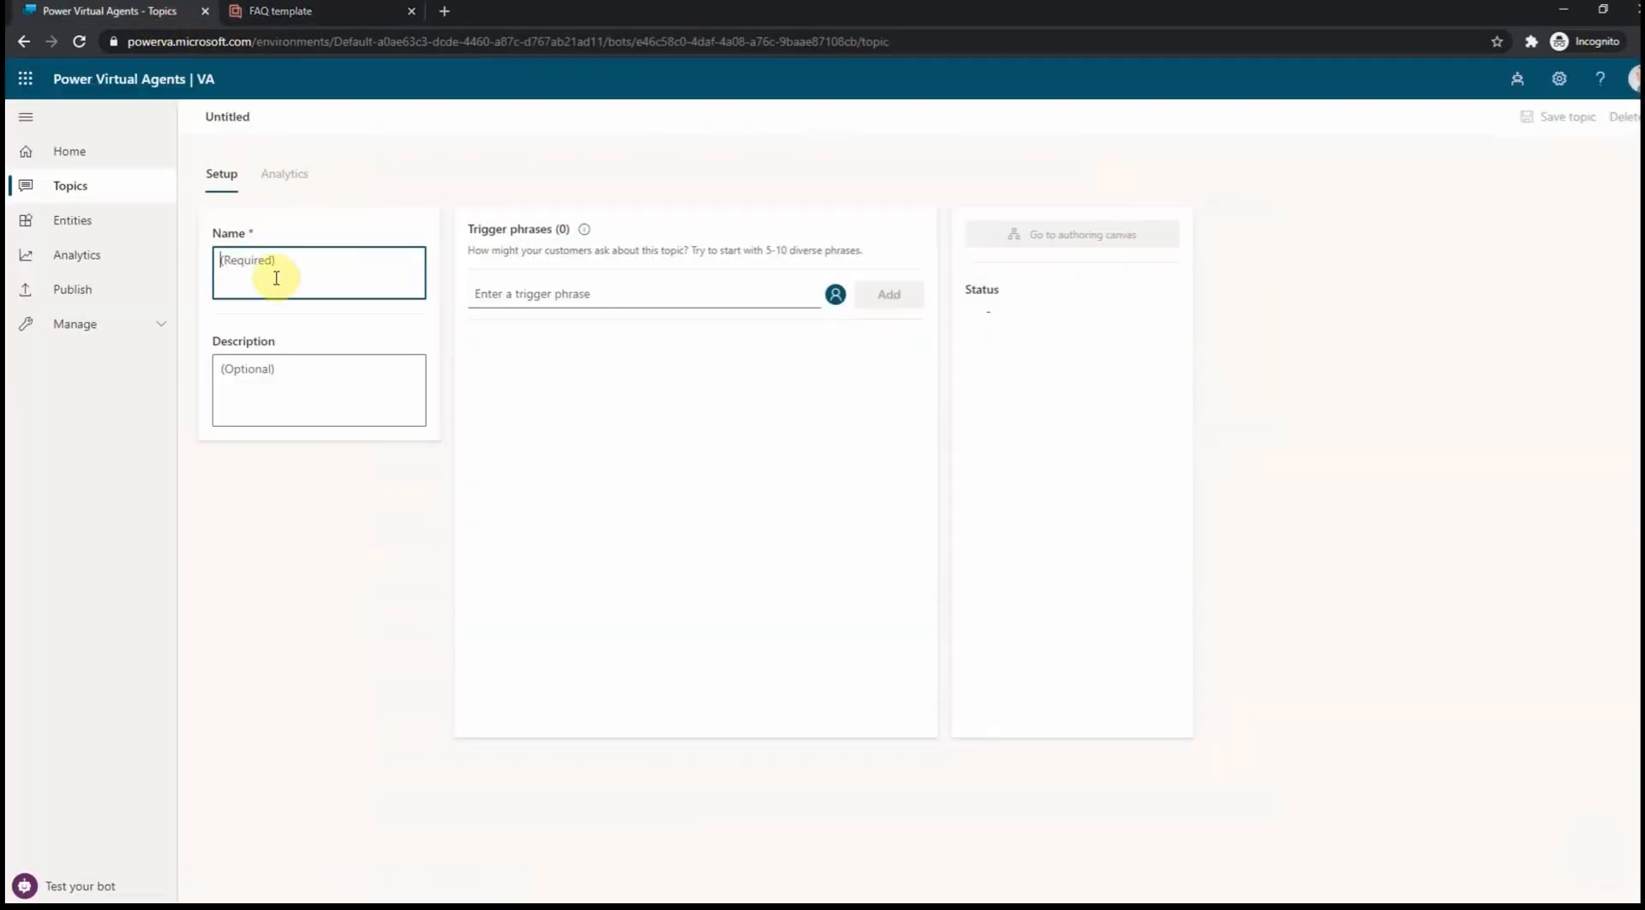
{"action": "type", "text": "change my order"}
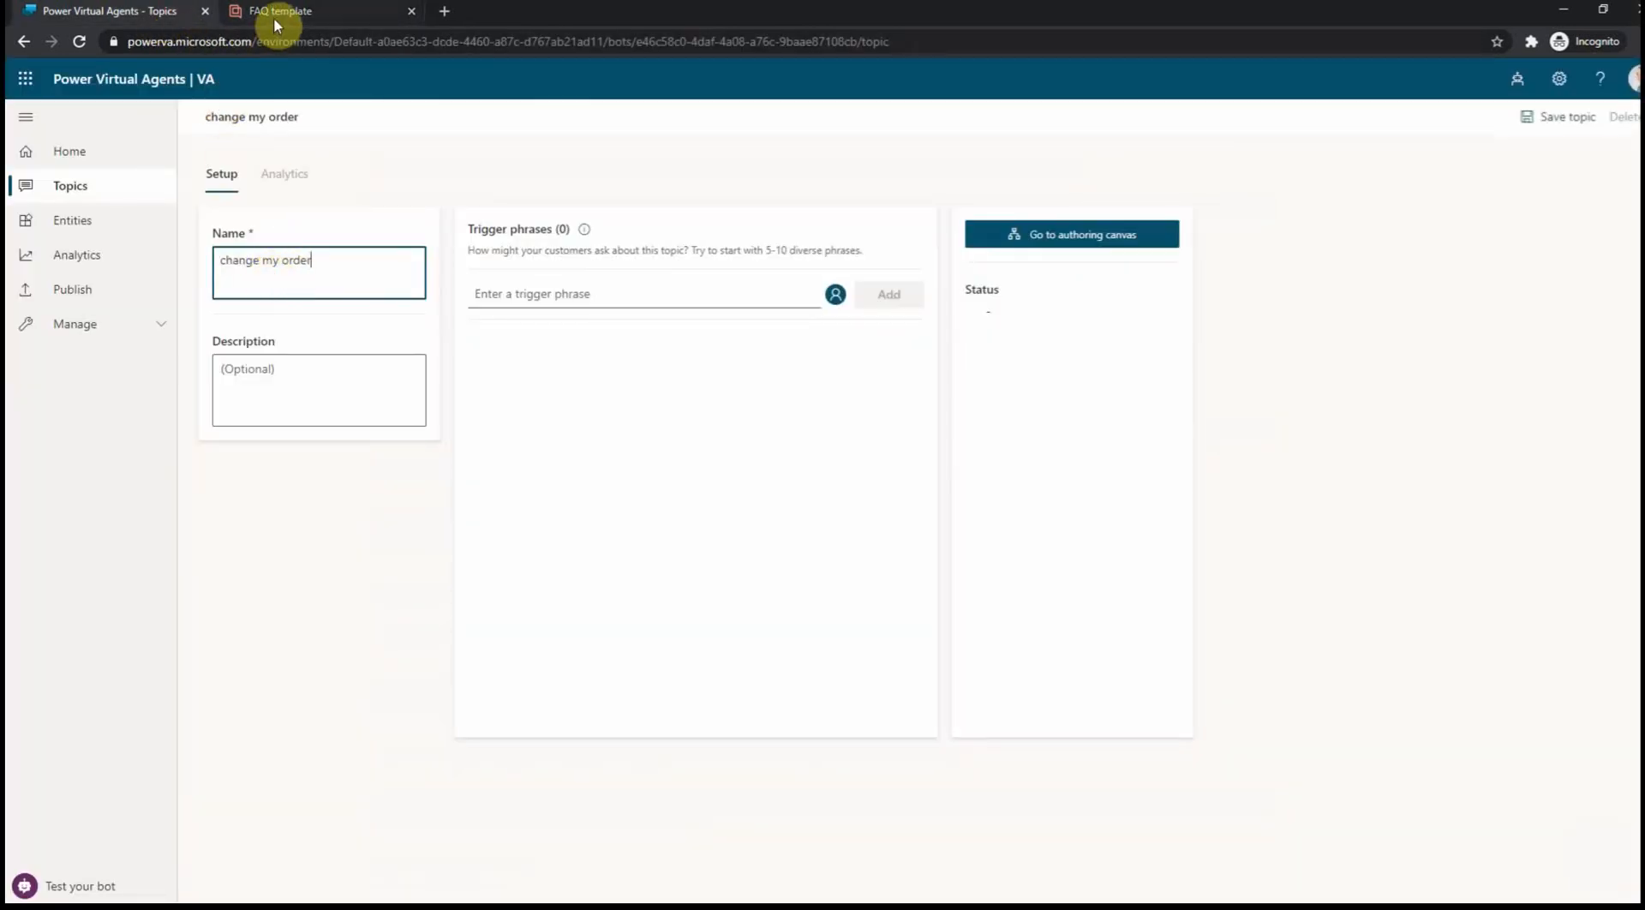
{"action": "left_click", "coordinate": [278, 12]}
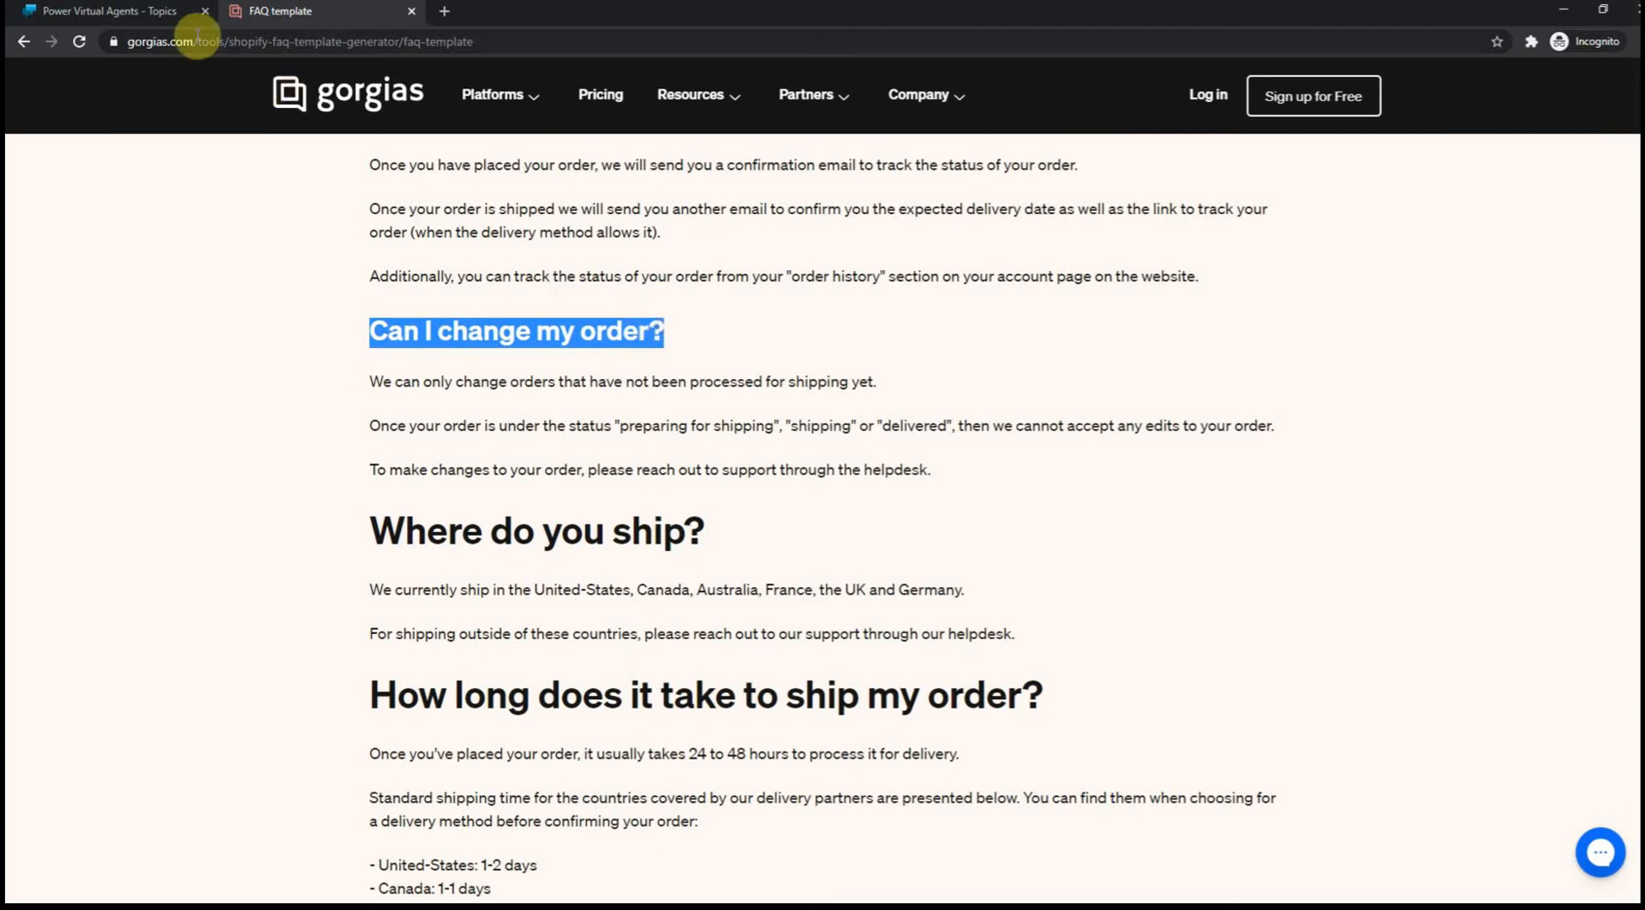
{"action": "left_click", "coordinate": [111, 10]}
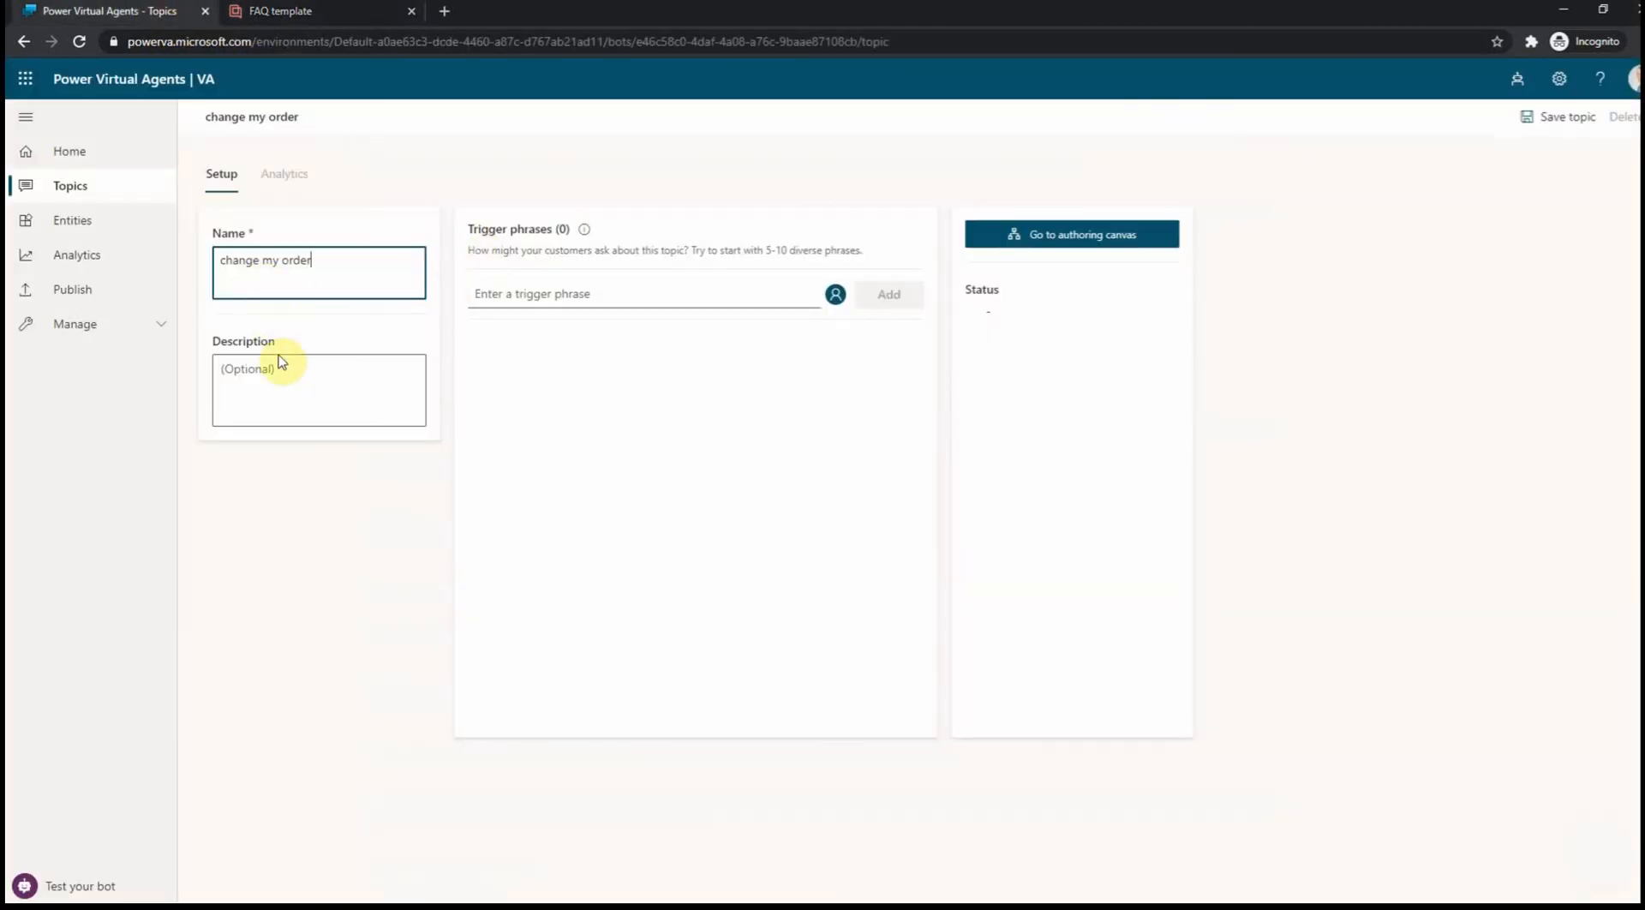
{"action": "type", "text": "Can I change my order?"}
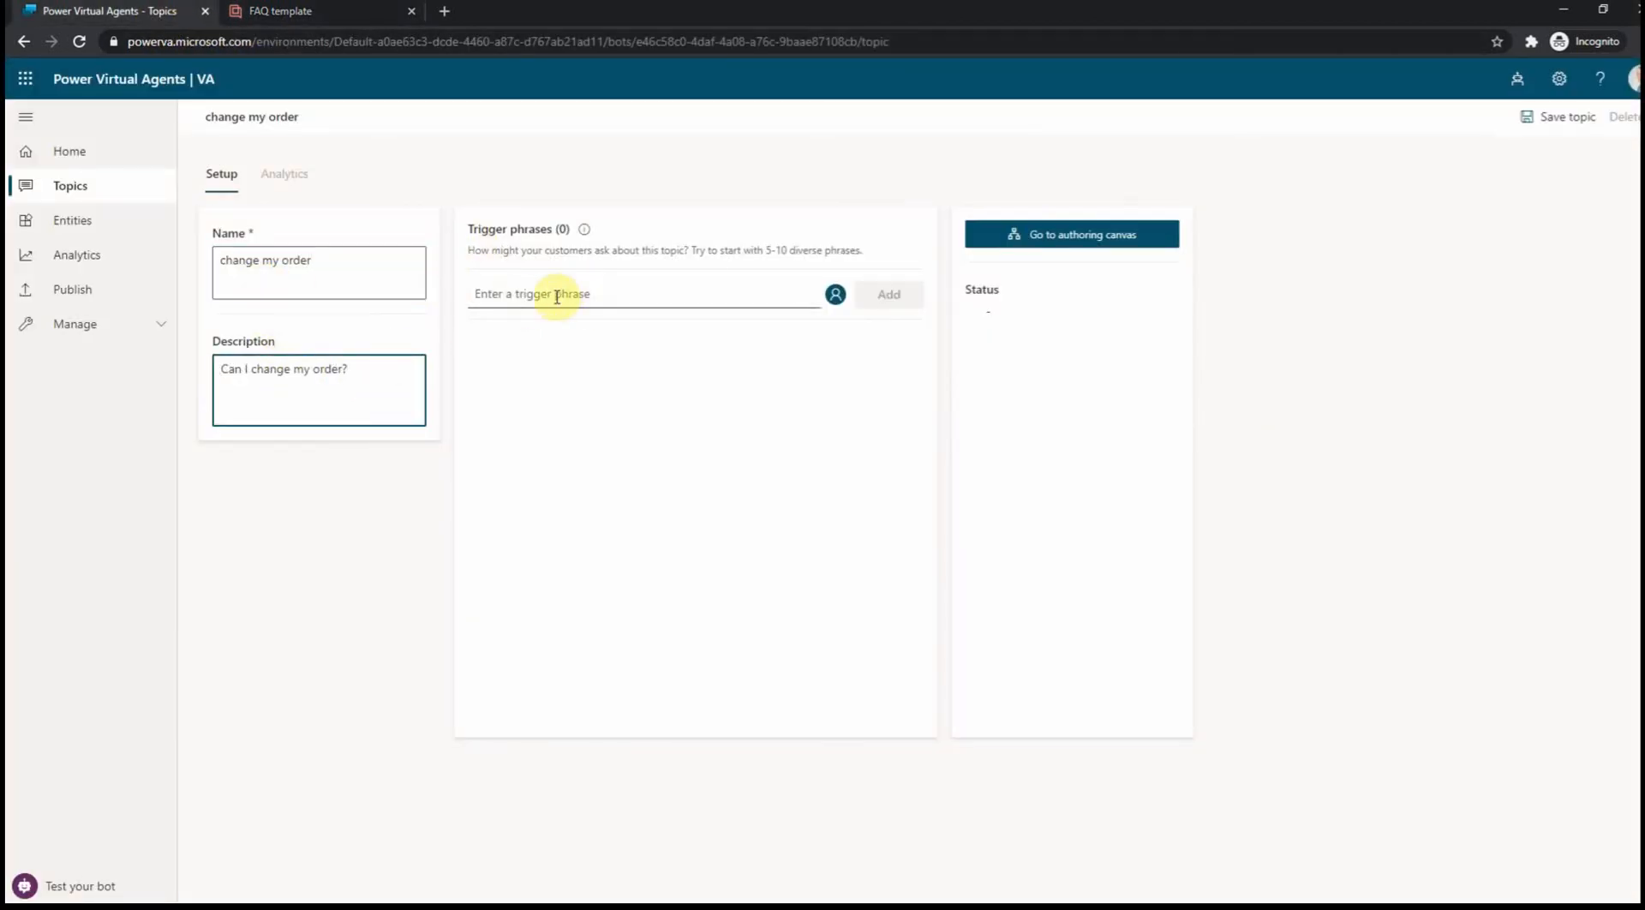
{"action": "type", "text": "Can I change my order?"}
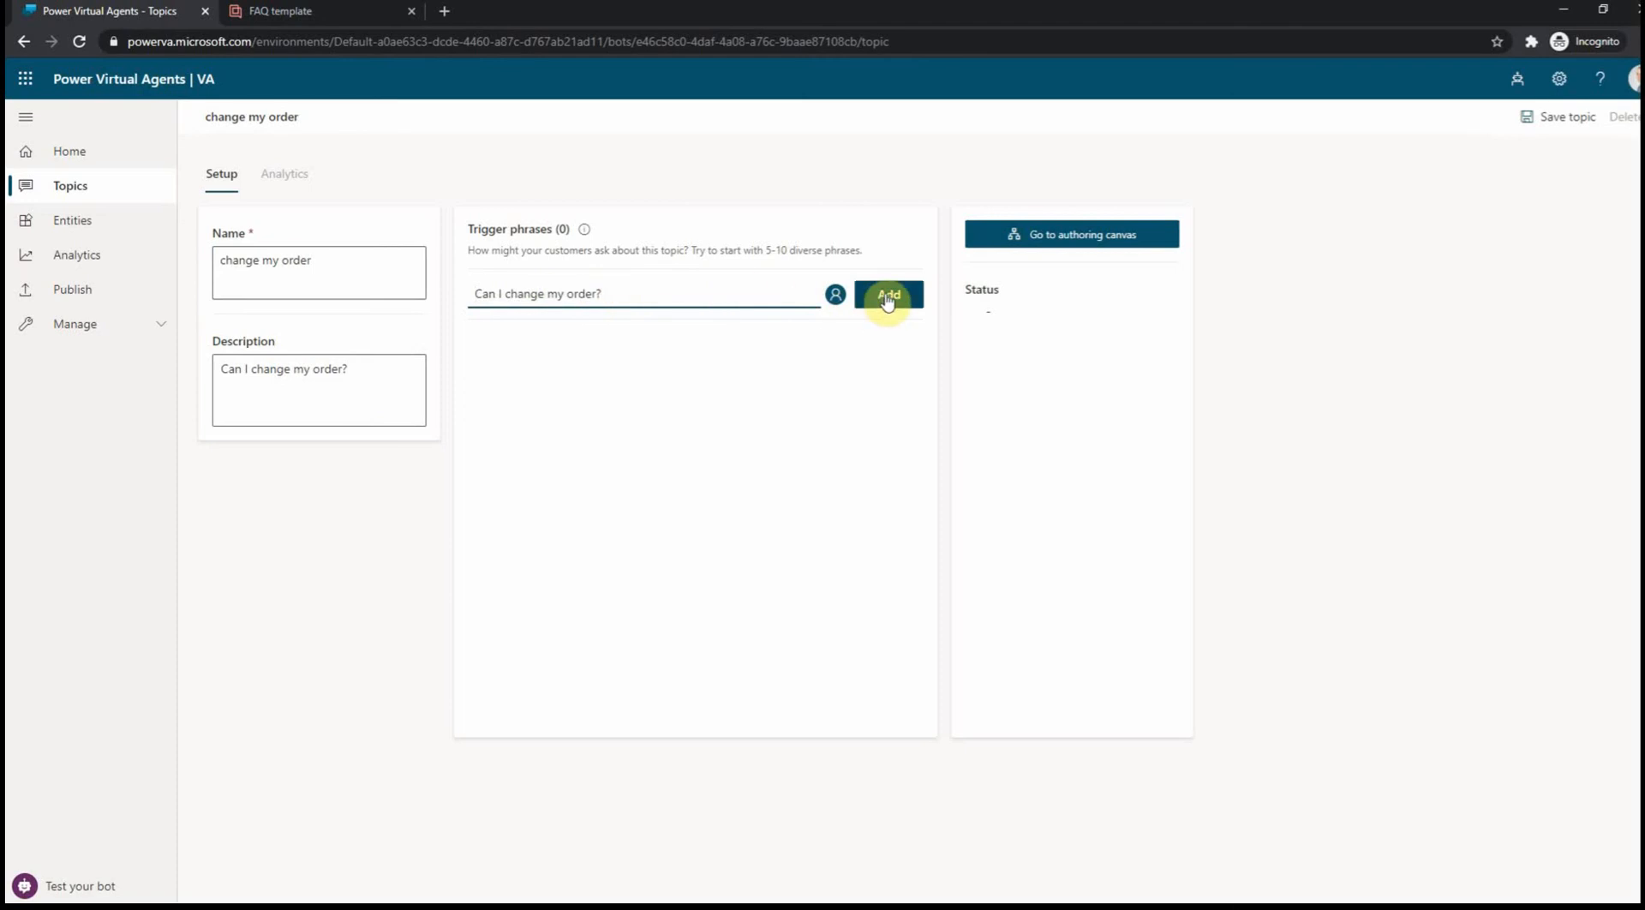
- Add trigger phrases 'Can I change my order?', 'changer order' and 'change oder', then save to the canvas
{"action": "left_click", "coordinate": [888, 295]}
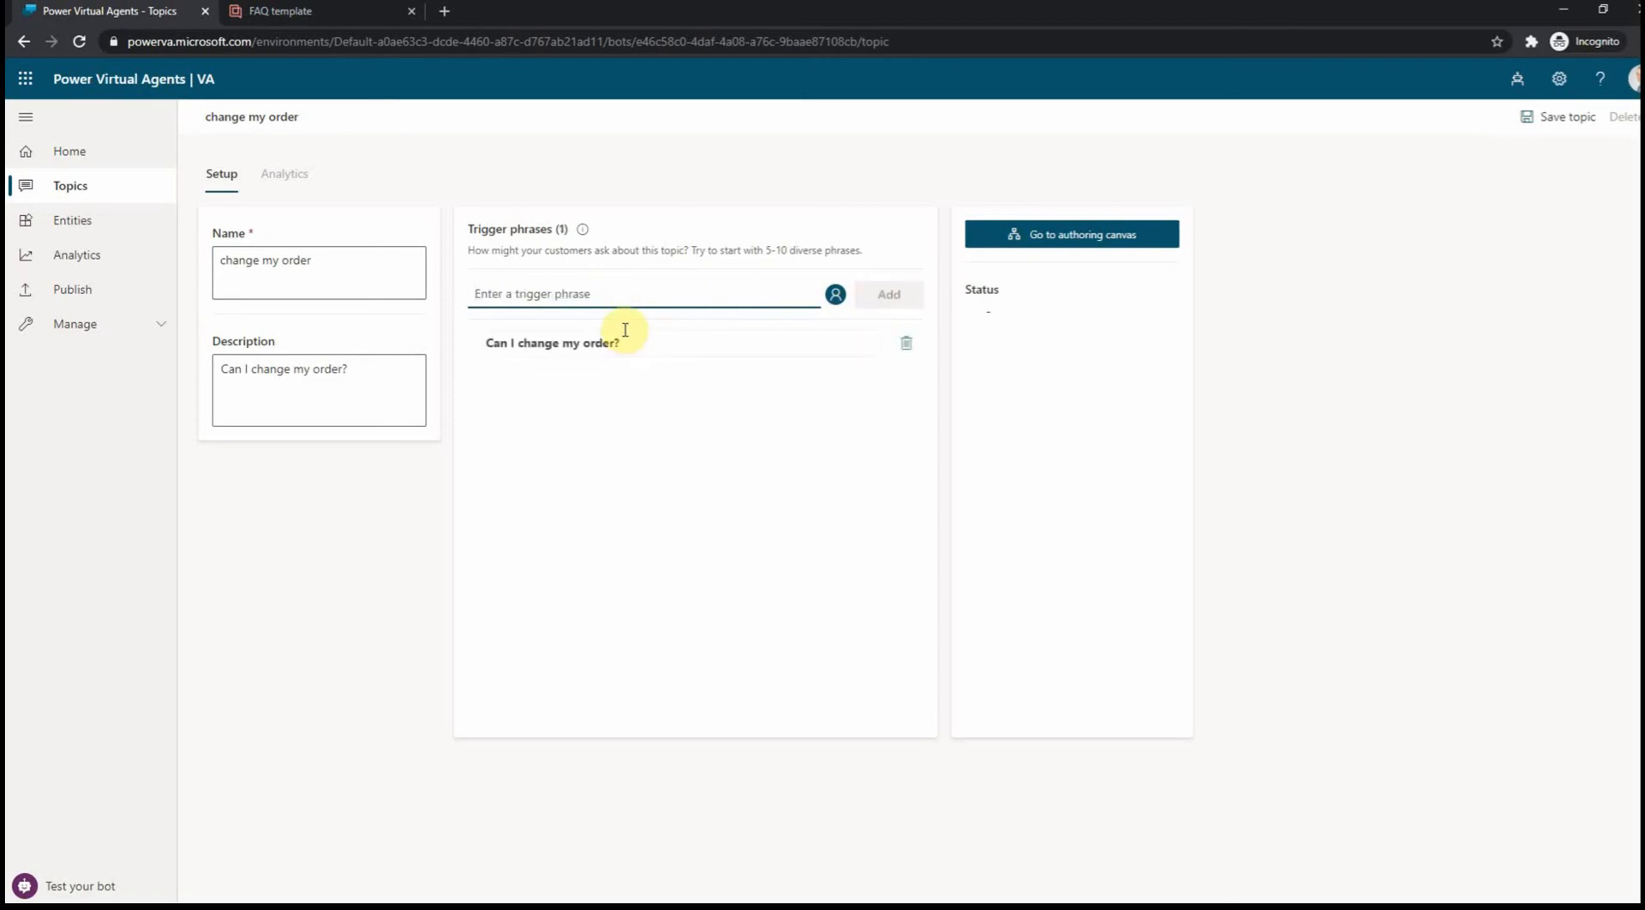
{"action": "type", "text": "changer order"}
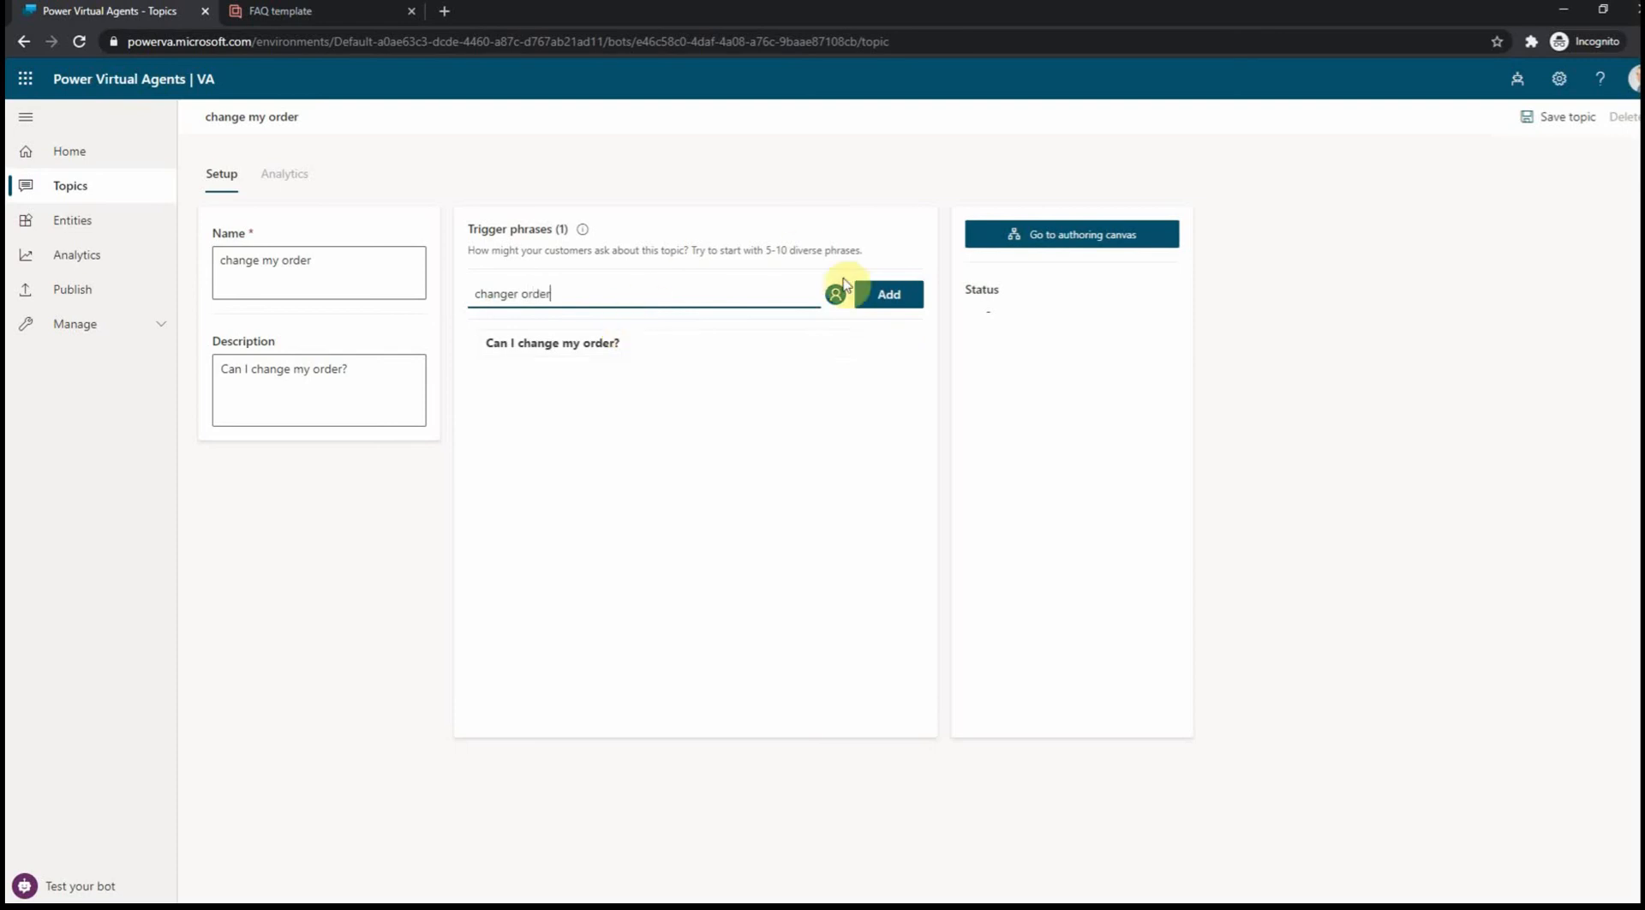
{"action": "left_click", "coordinate": [887, 295]}
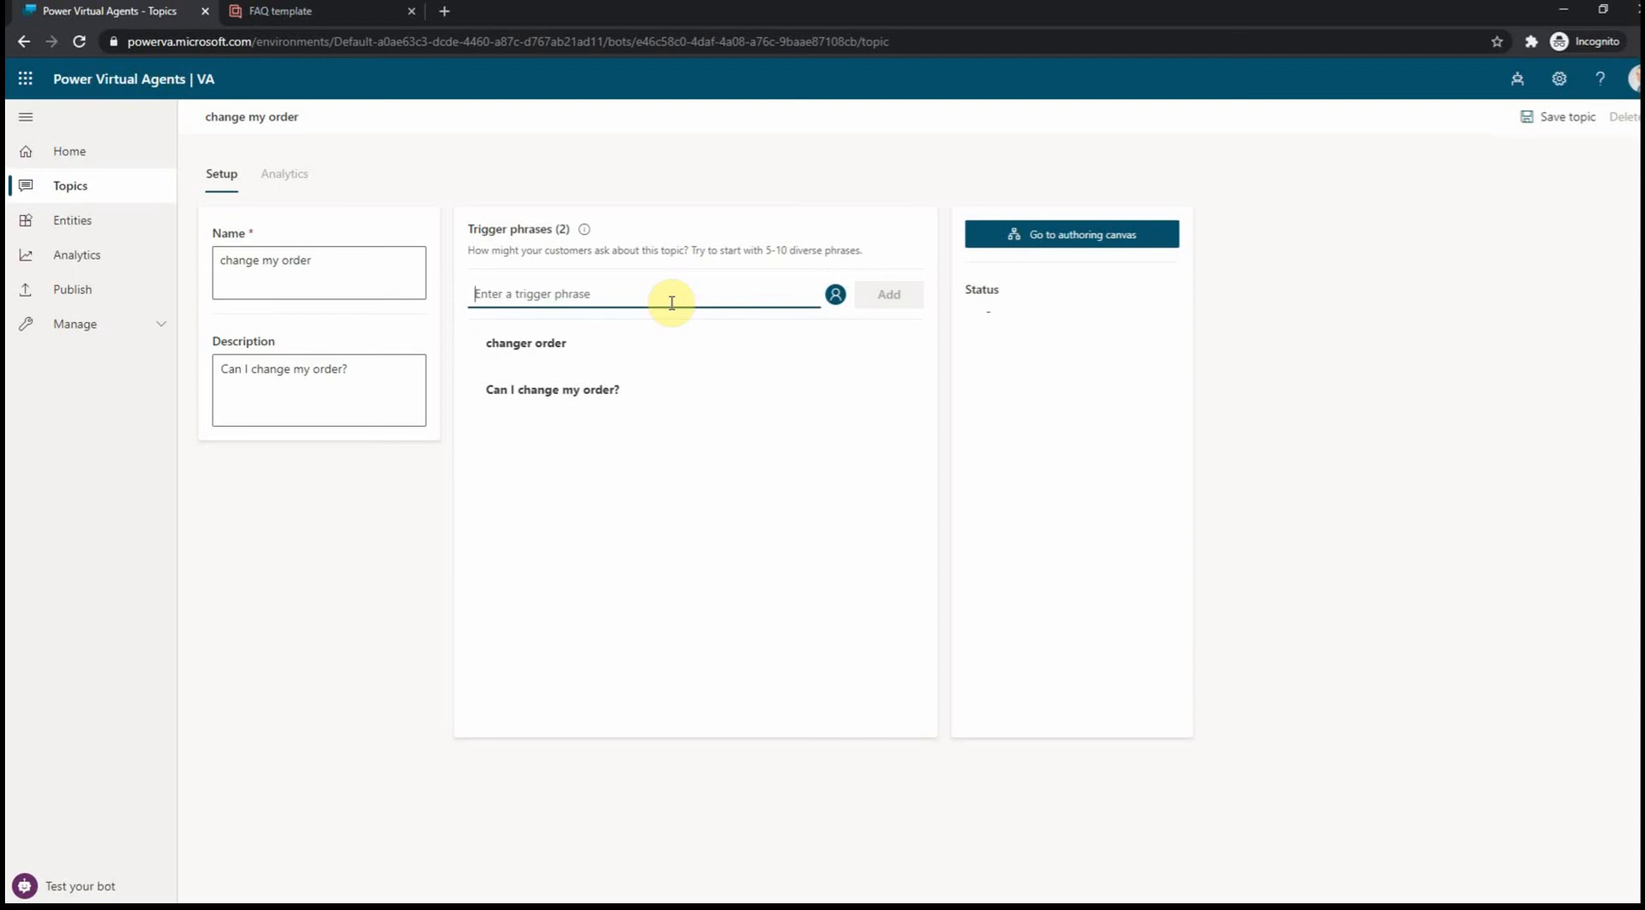
{"action": "type", "text": "change oder"}
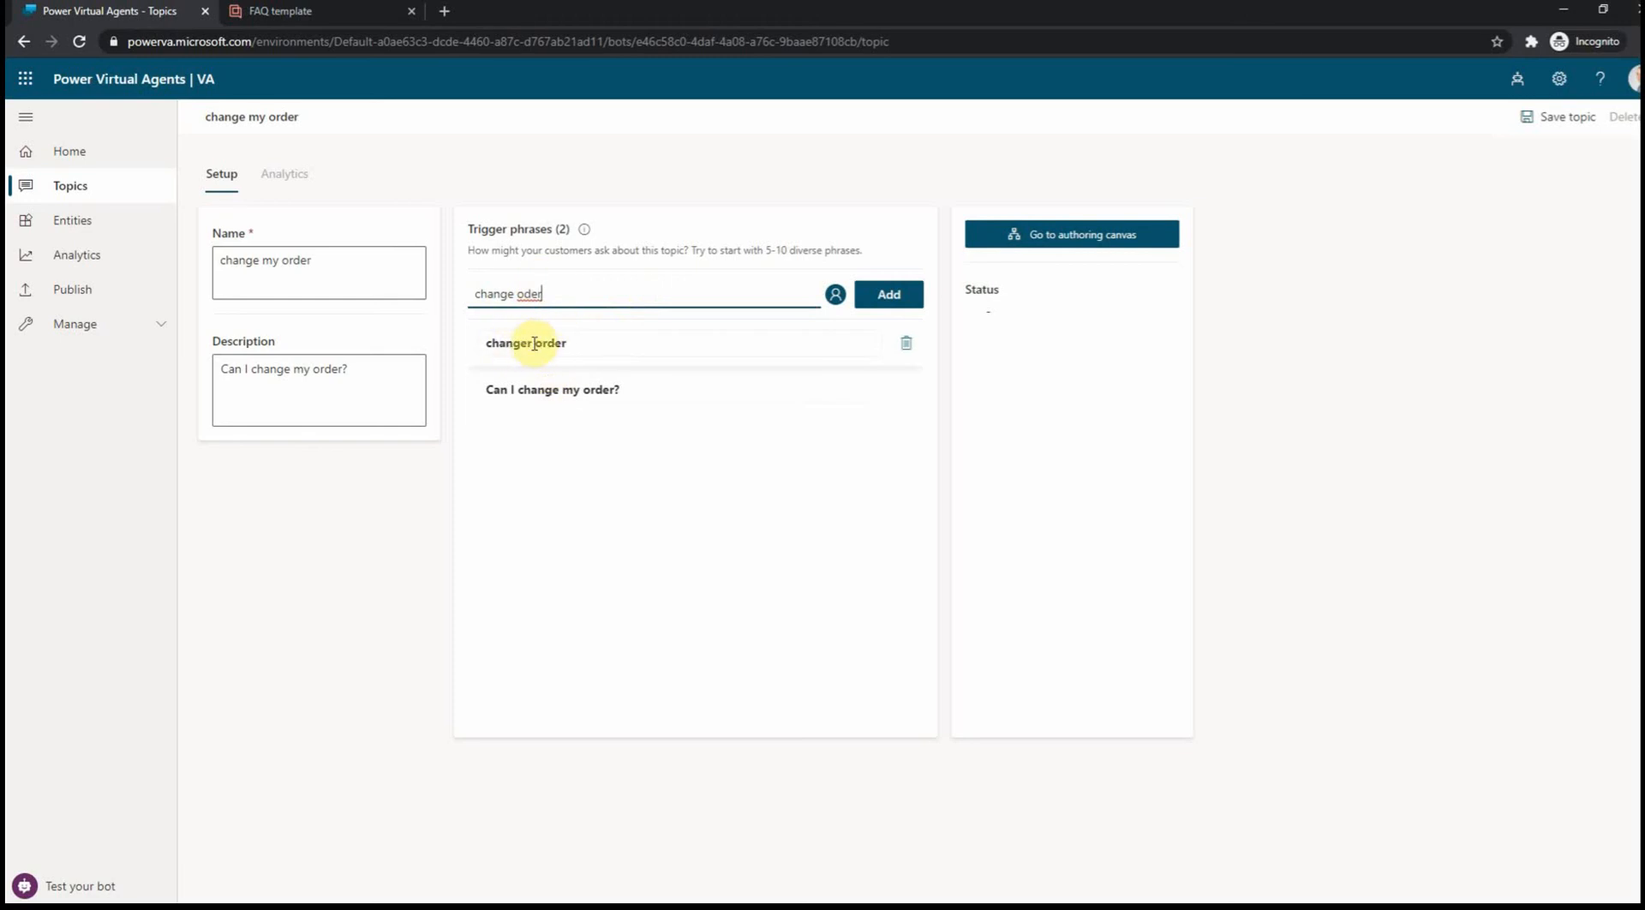
{"action": "left_click", "coordinate": [887, 295]}
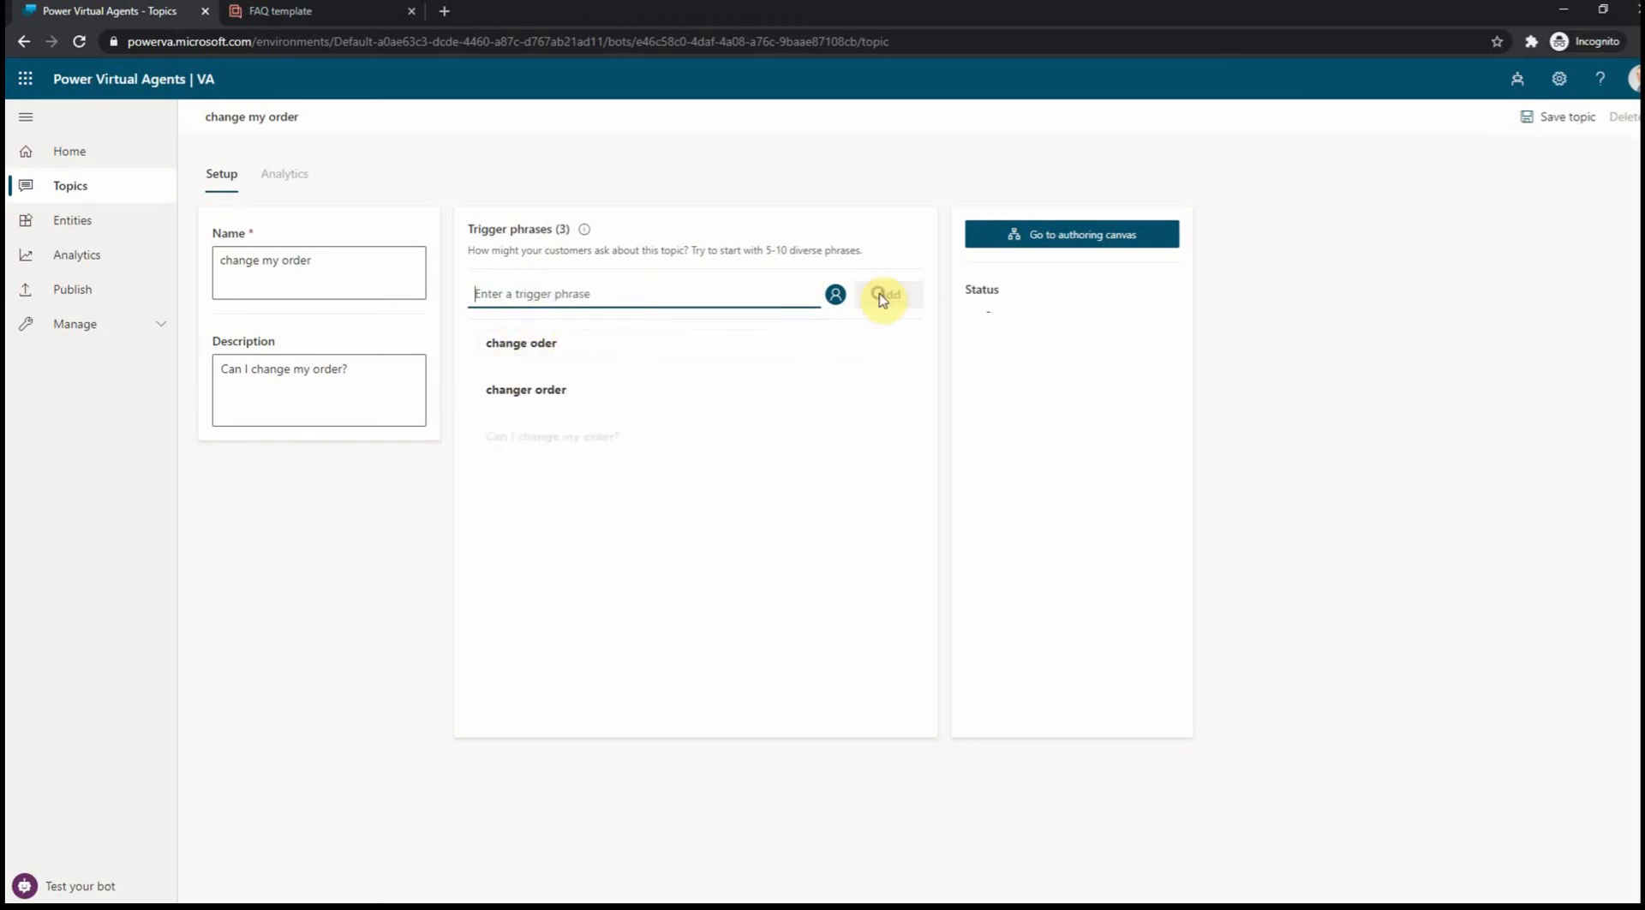
{"action": "left_click", "coordinate": [887, 295]}
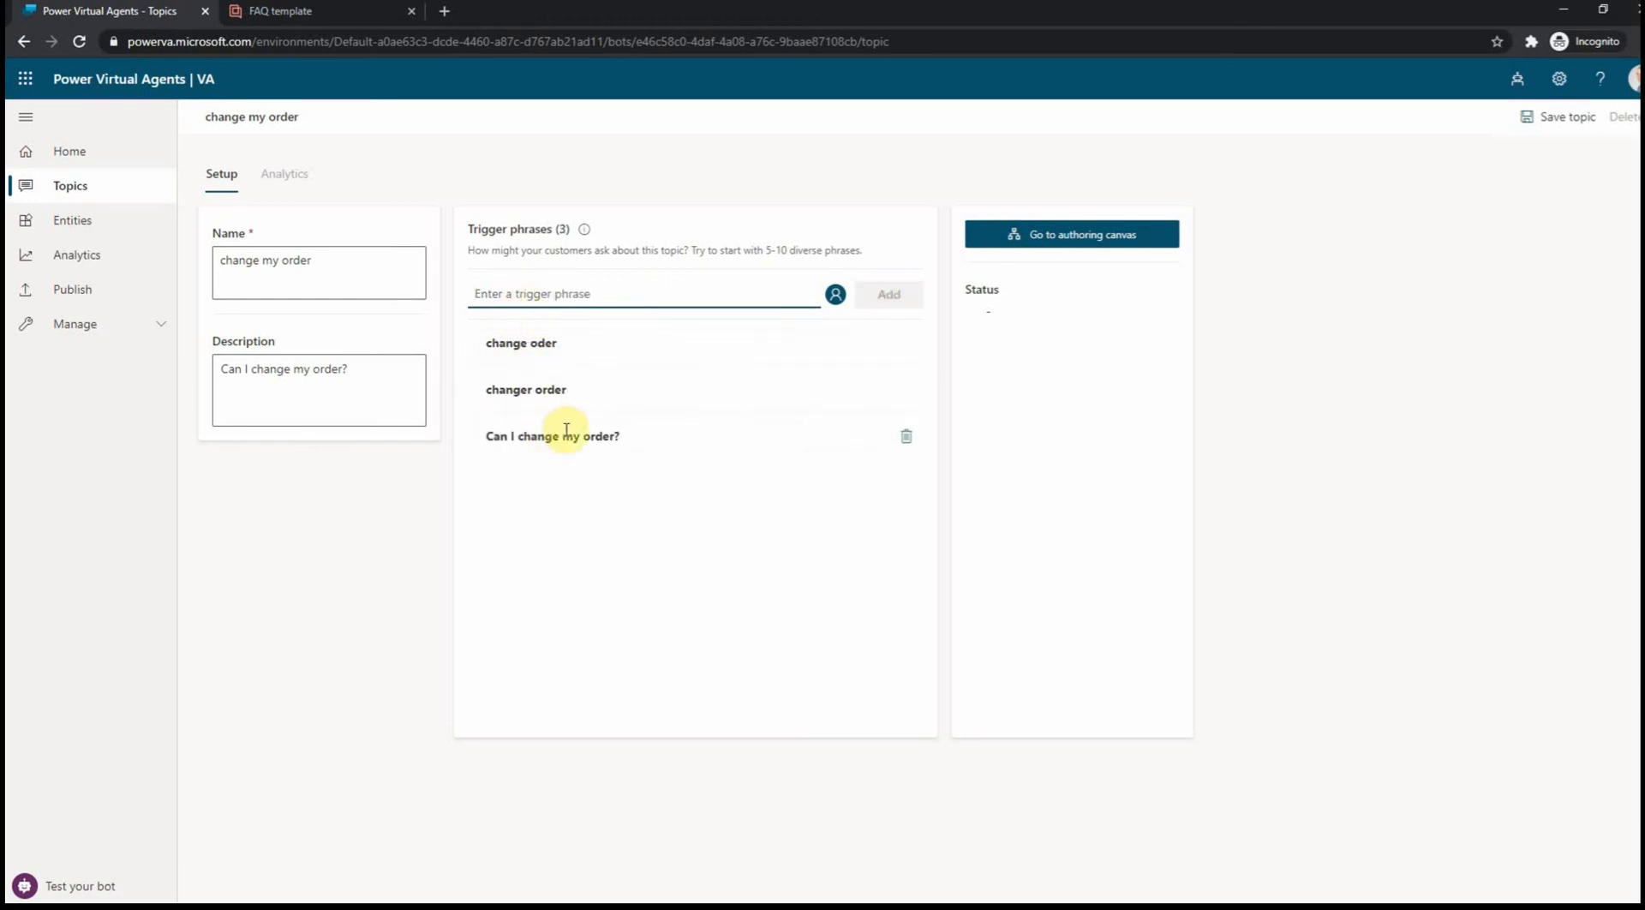
{"action": "left_click", "coordinate": [1071, 235]}
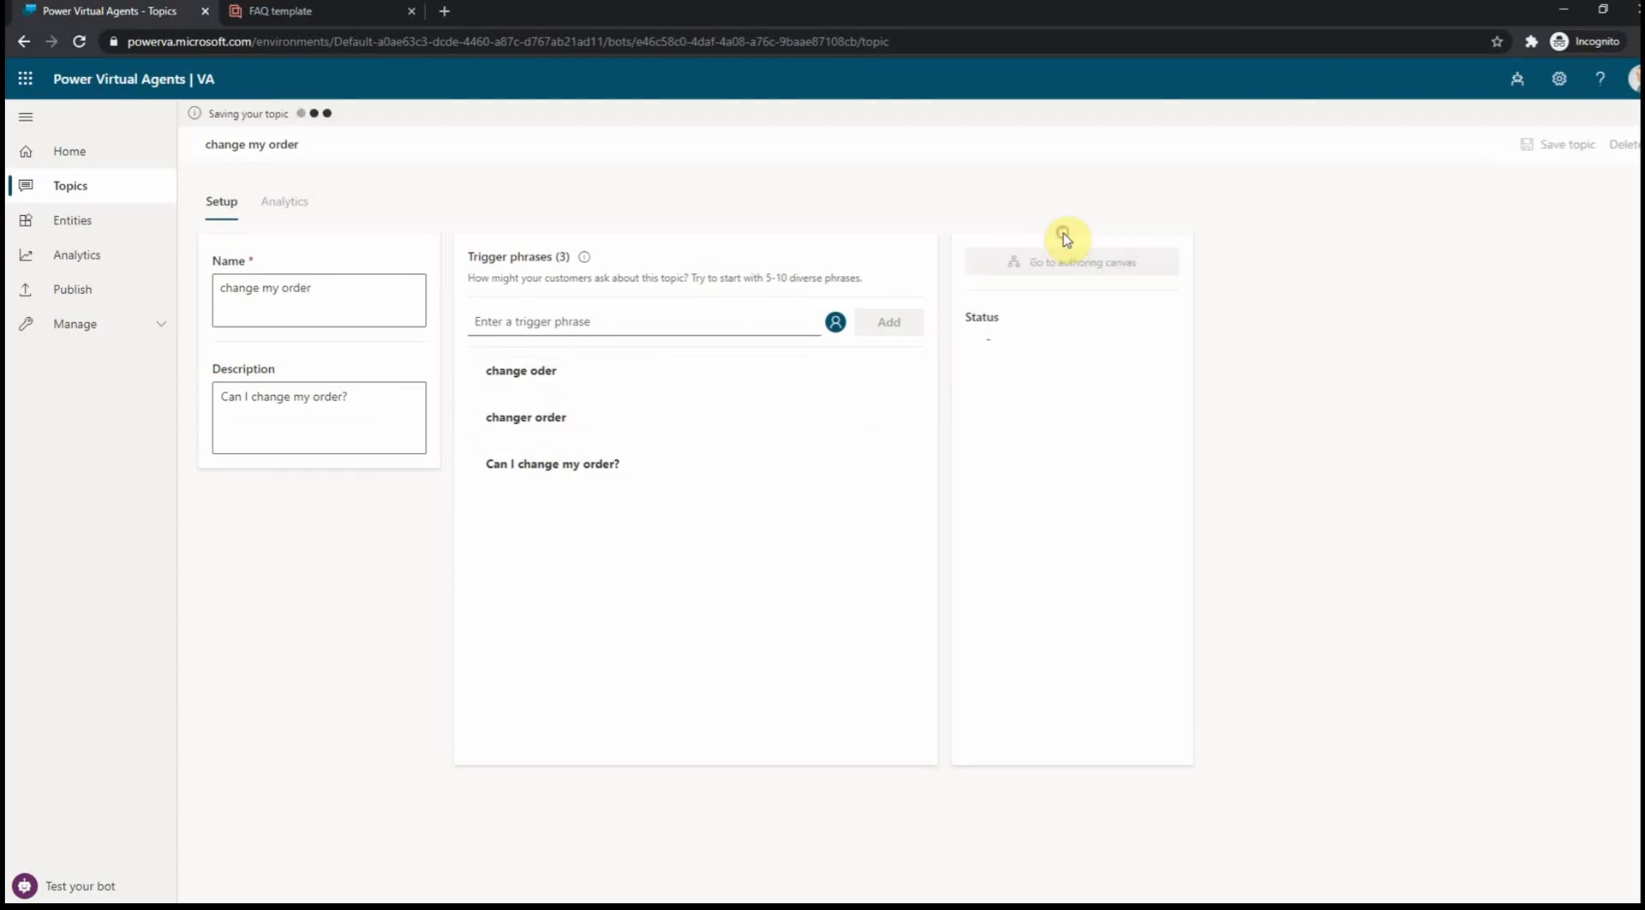
- Paste the FAQ answer 'We can only change orders that have not been processed…' into the Message node and save
{"action": "left_click", "coordinate": [1071, 262]}
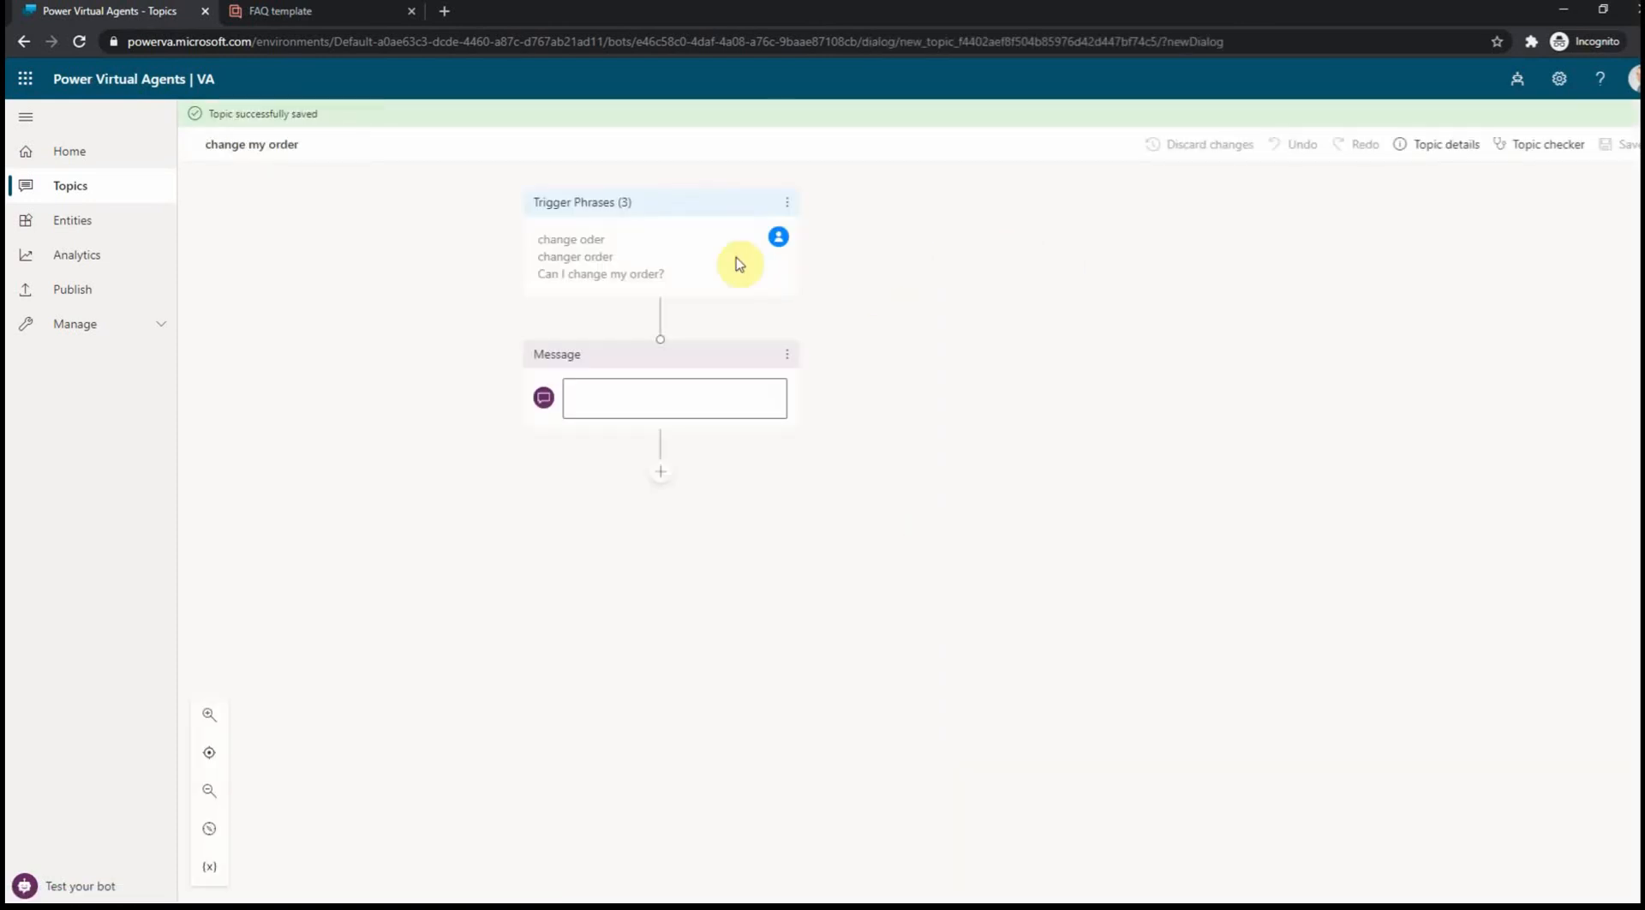
{"action": "left_click", "coordinate": [675, 397]}
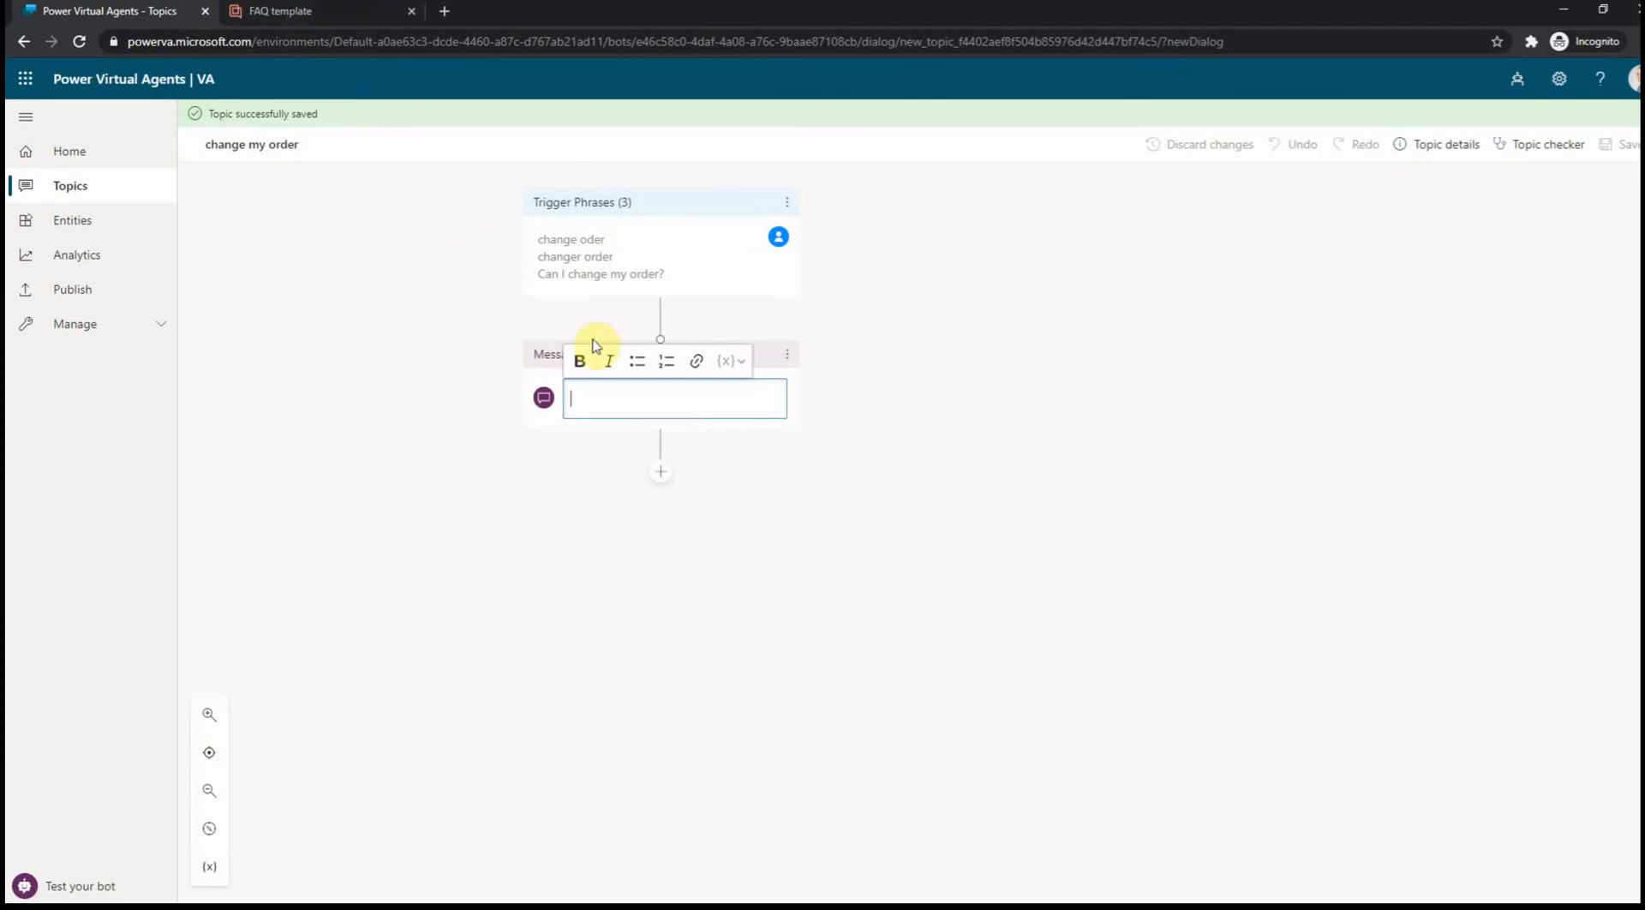
{"action": "left_click", "coordinate": [282, 12]}
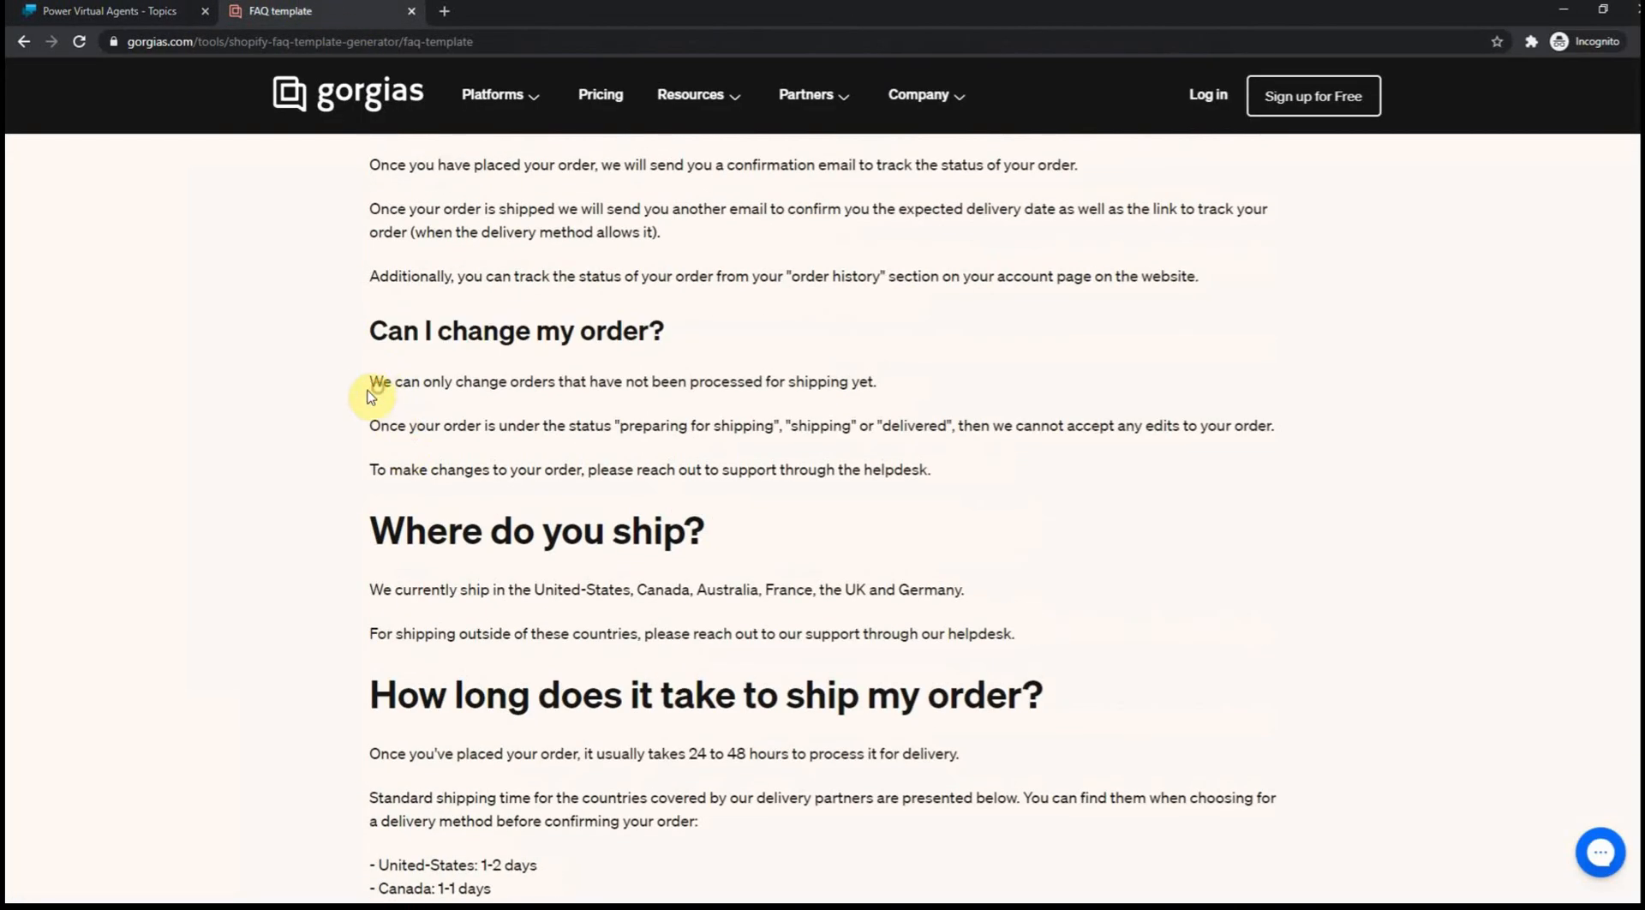
{"action": "left_click_drag", "start_coordinate": [370, 380], "coordinate": [930, 470]}
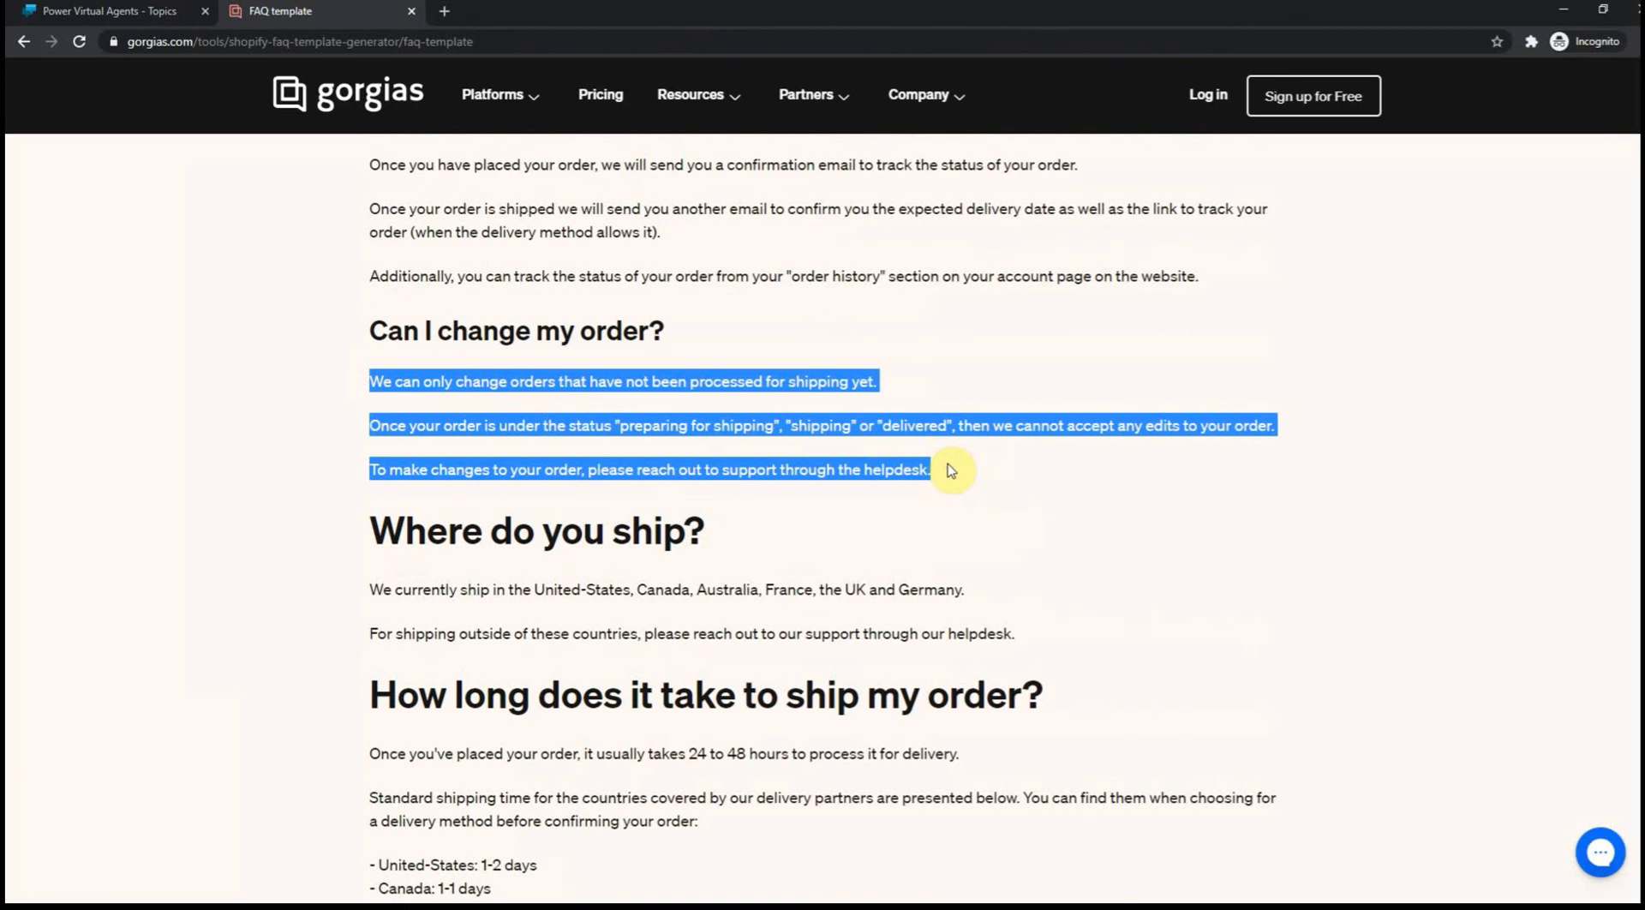
{"action": "left_click", "coordinate": [120, 12]}
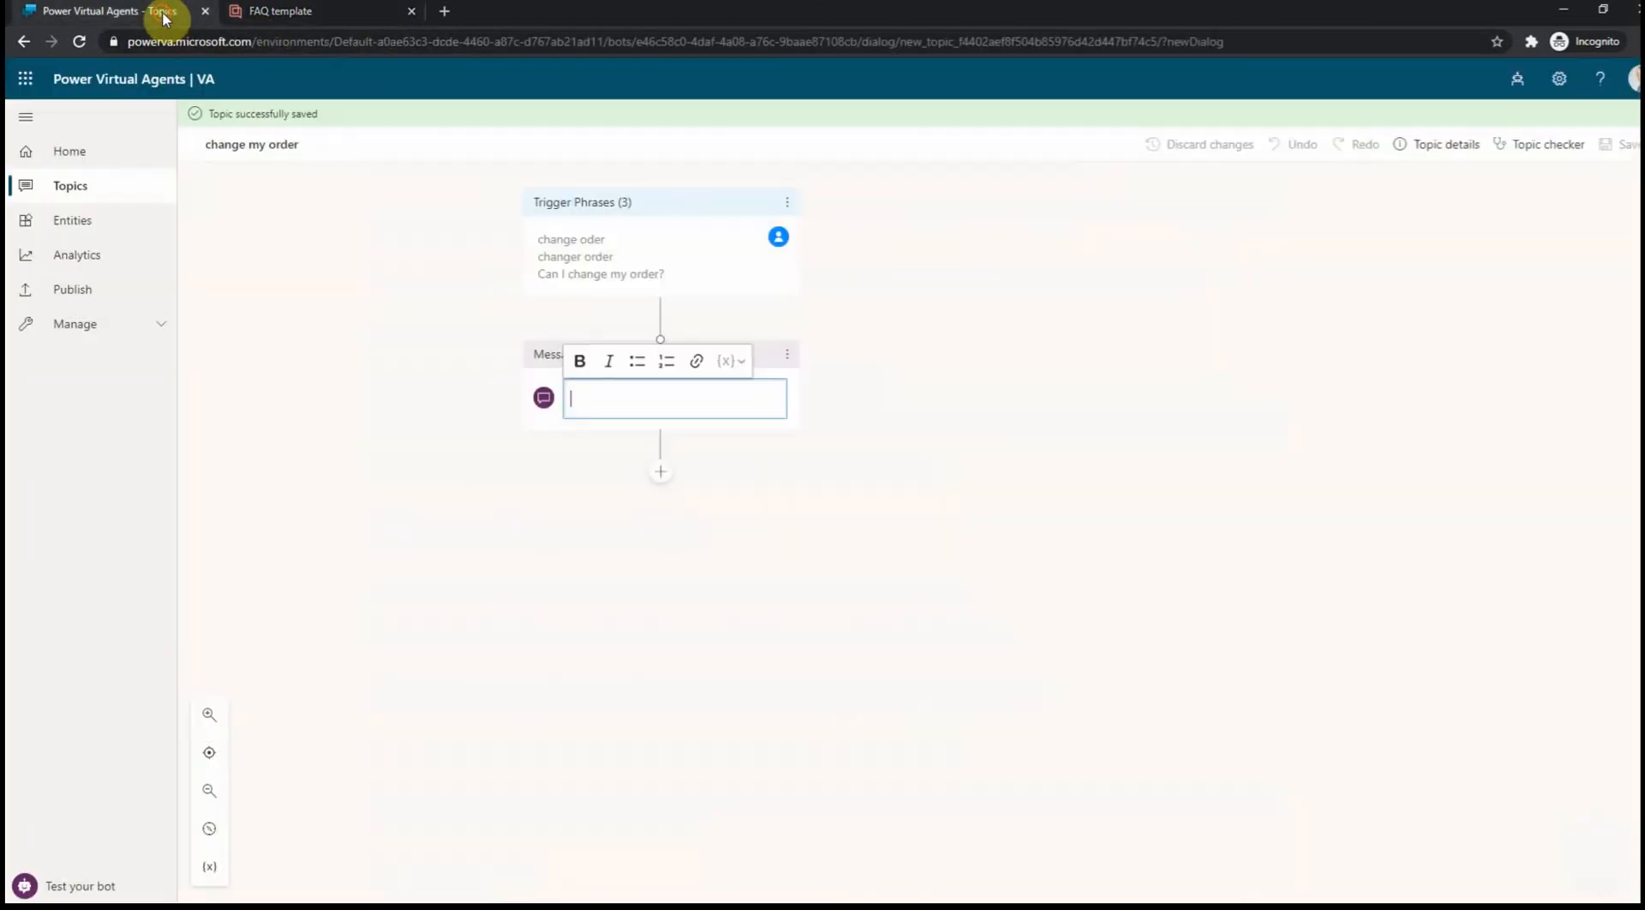
{"action": "type", "text": "We can only change orders that have not been processed for shipping yet. Once your order is under the status \"preparing for shipping\", \"shipping\" or \"delivered\", then we cannot accept any edits to your order. To make changes to your order, please reach out to support through the helpdesk."}
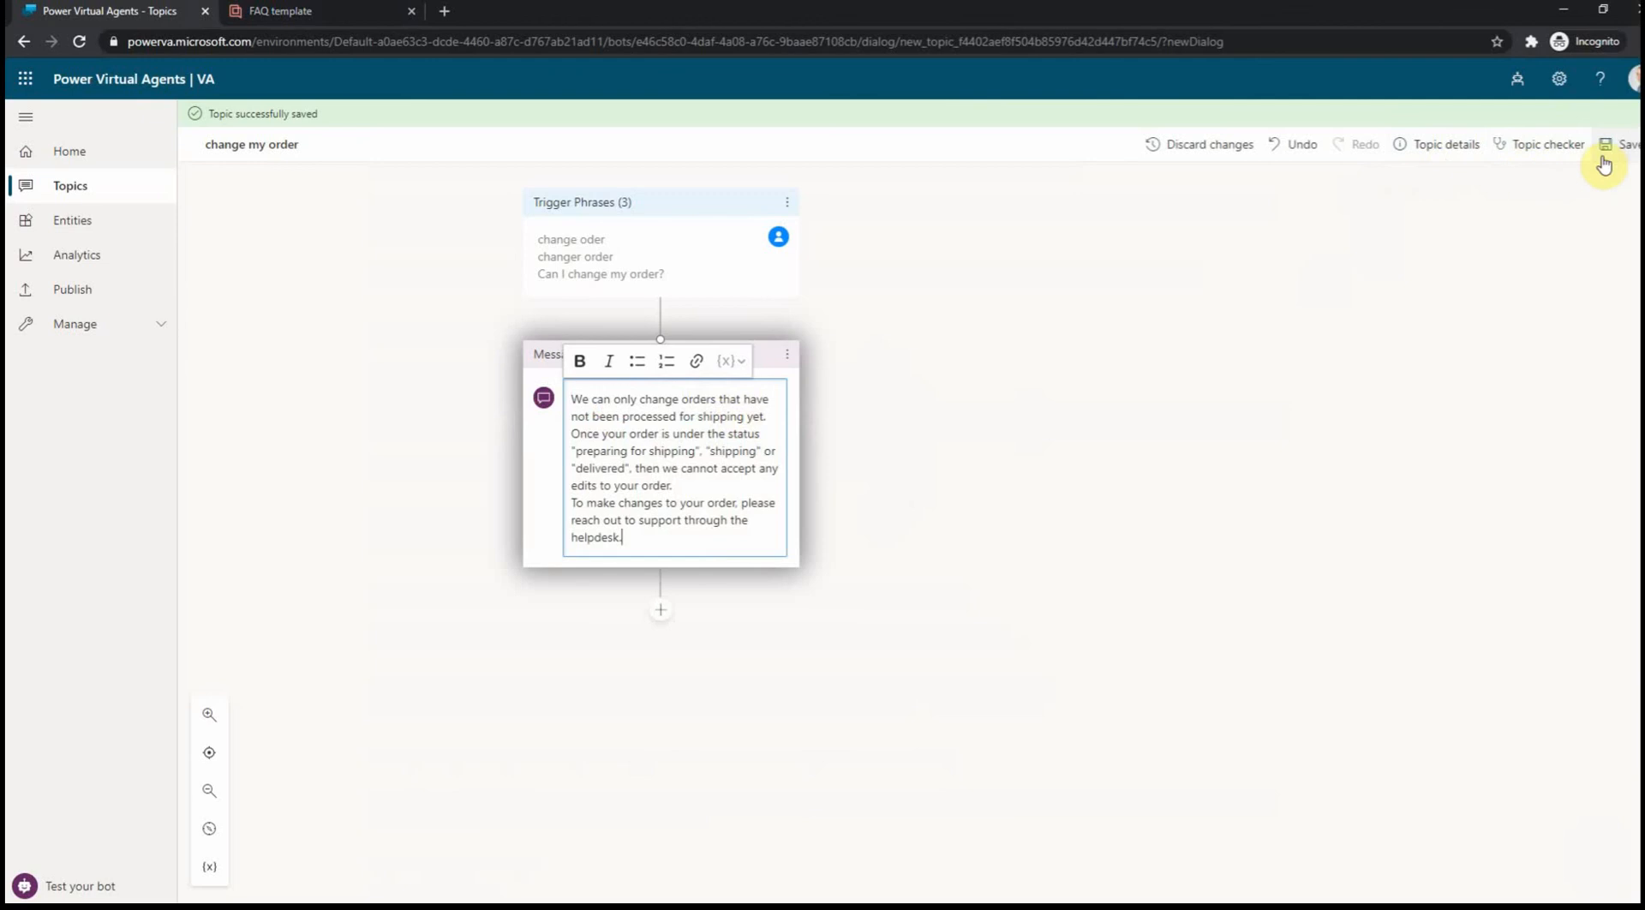
{"action": "left_click", "coordinate": [1625, 144]}
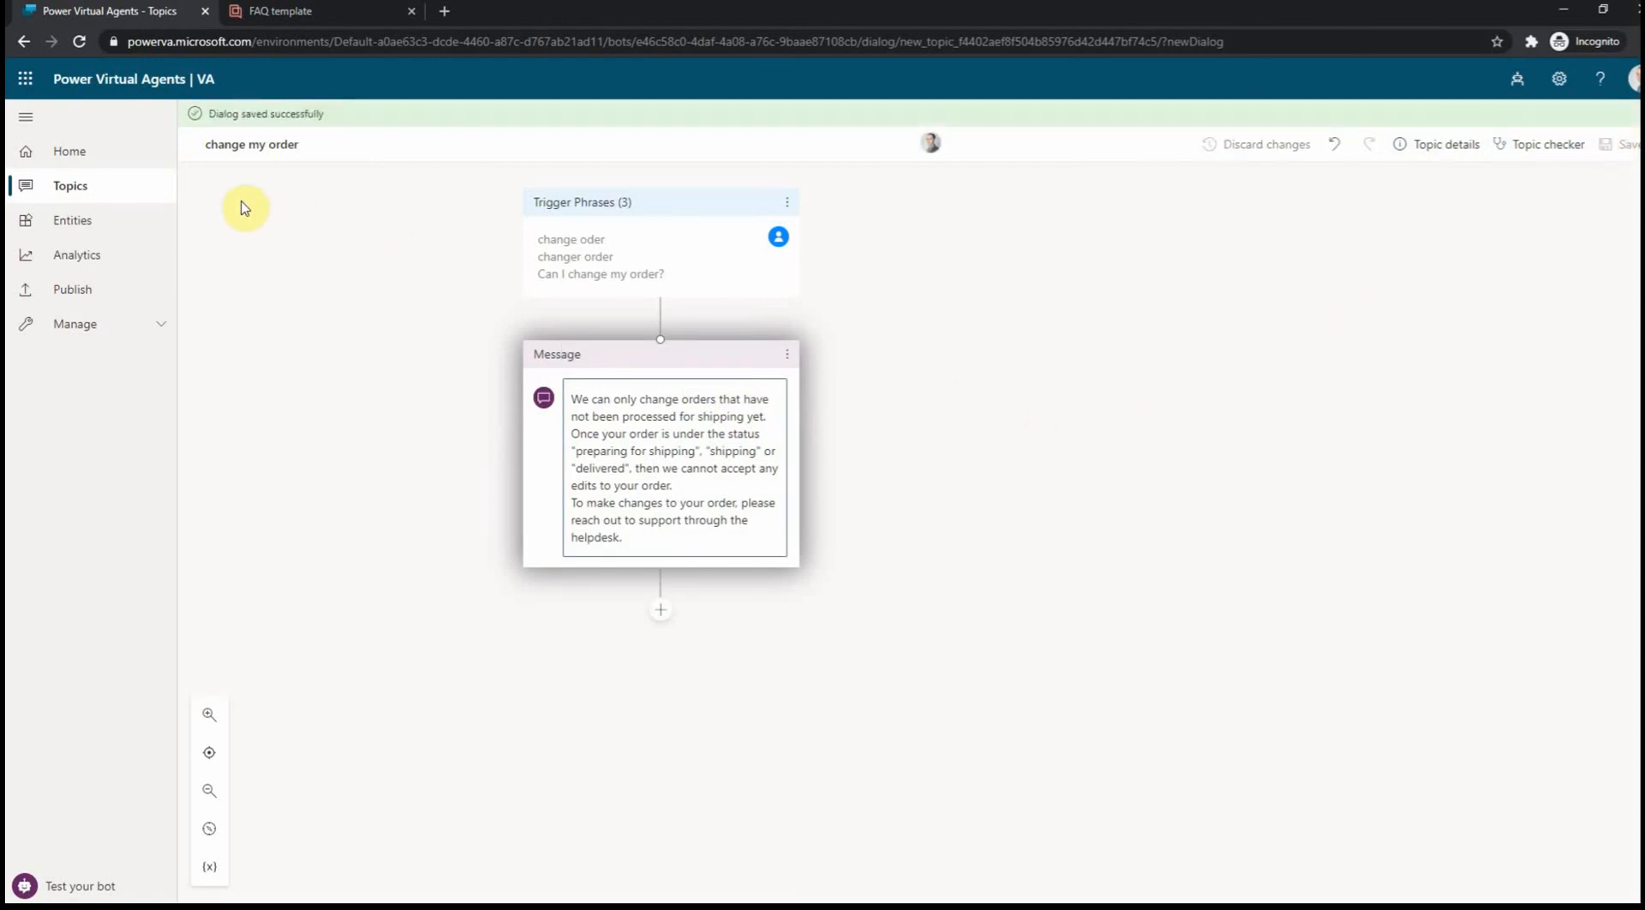
{"action": "left_click", "coordinate": [70, 185]}
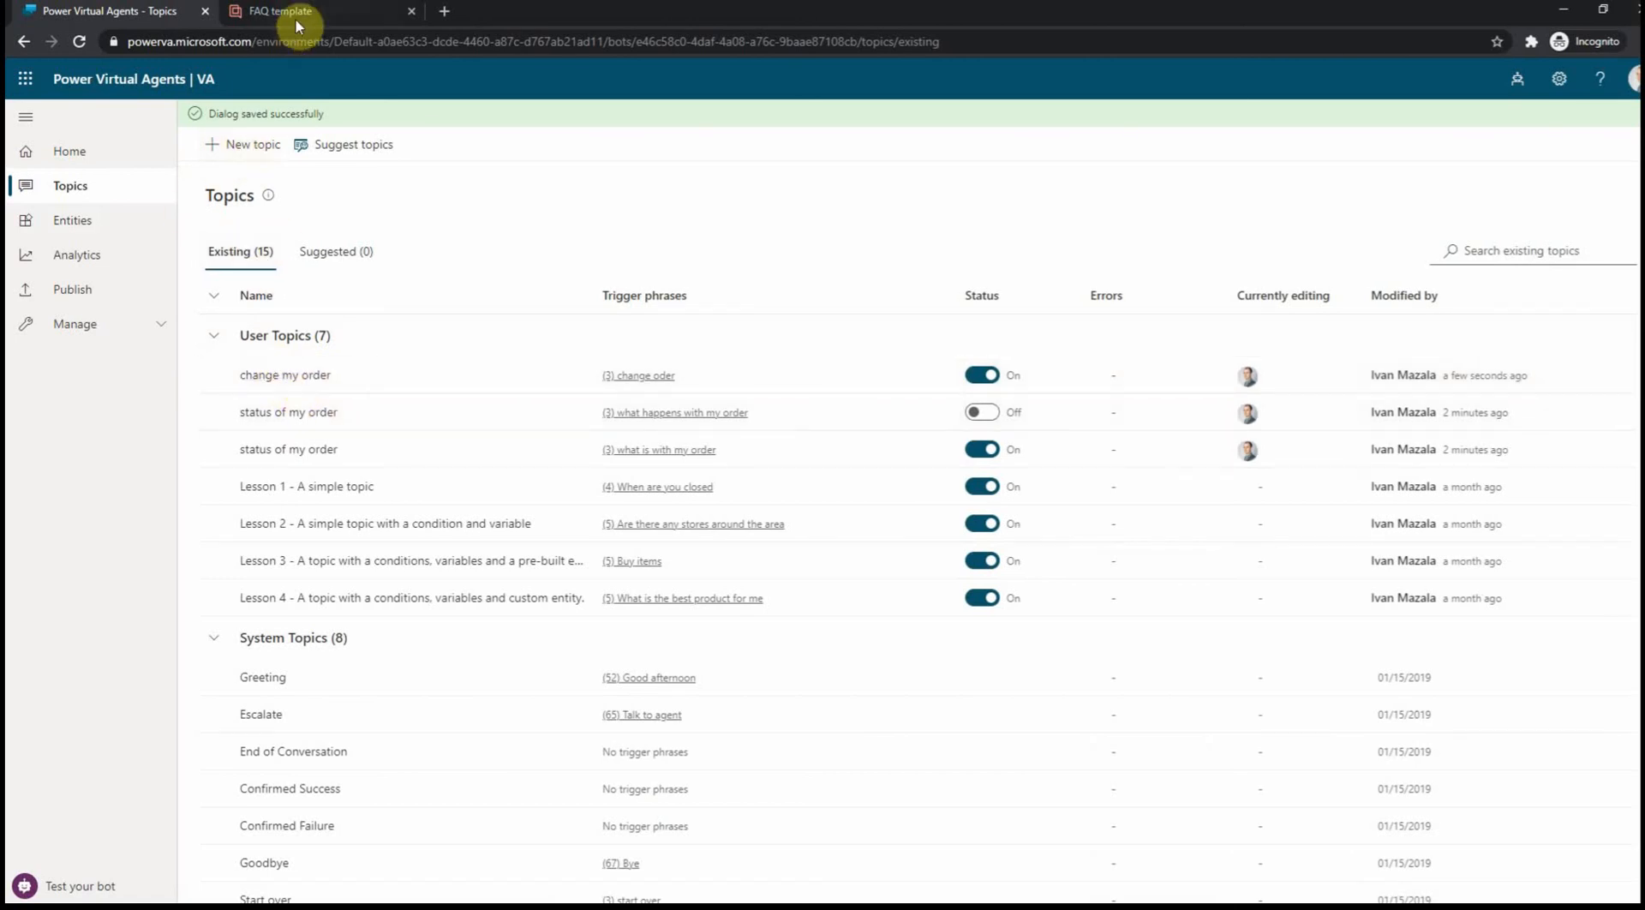
- Scroll through the FAQ template's shipping and returns questions and back to General questions
{"action": "left_click", "coordinate": [282, 12]}
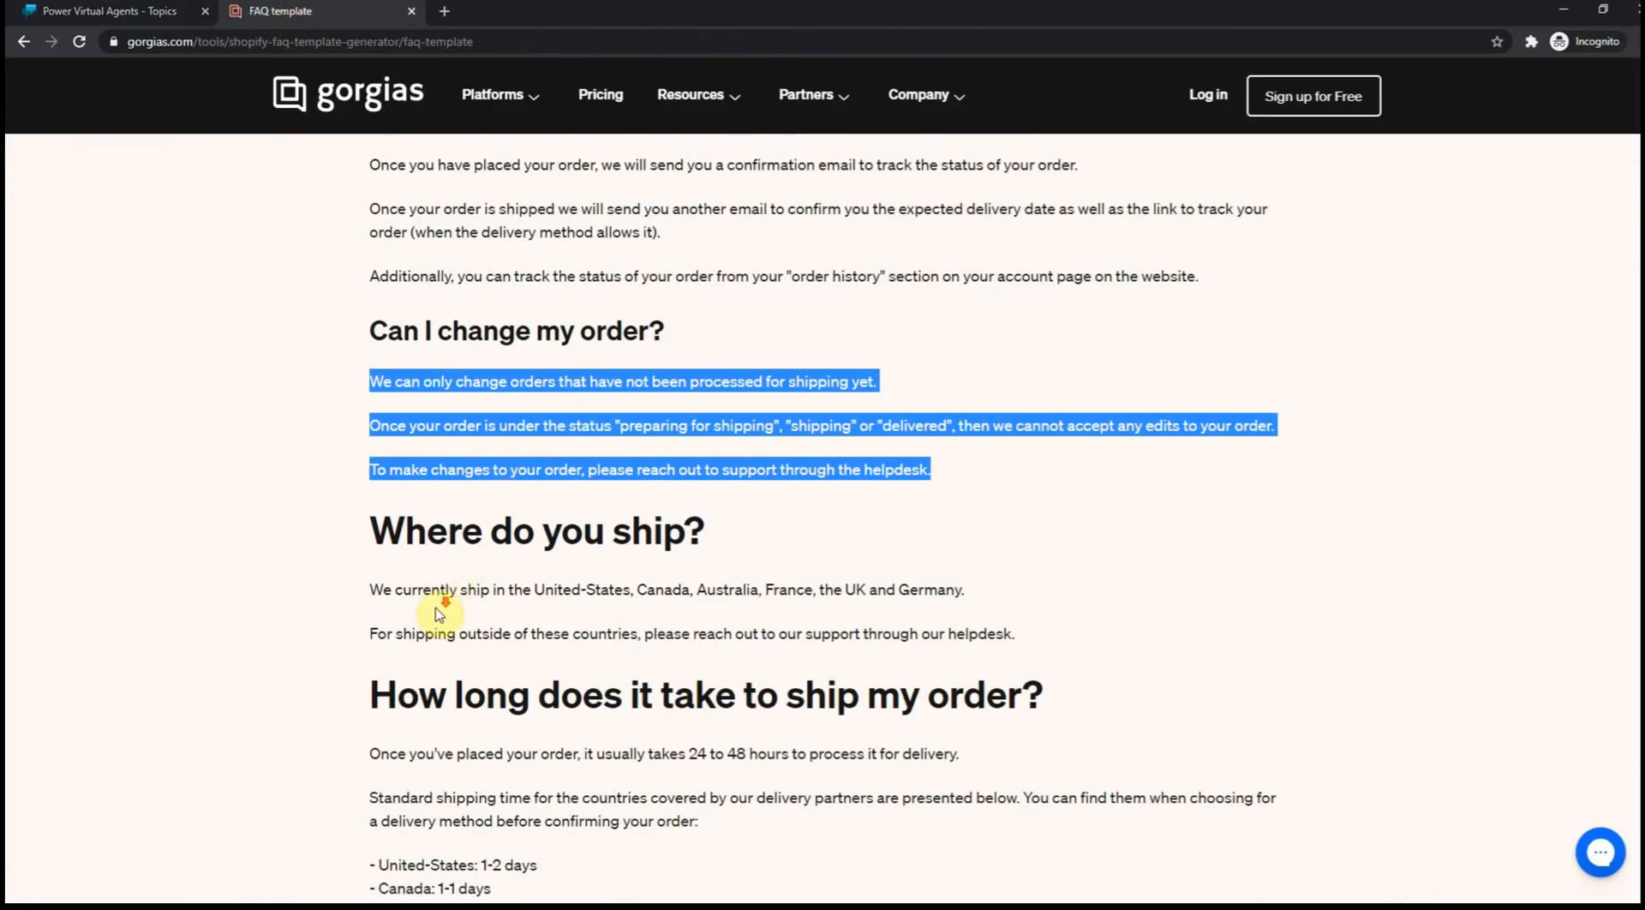
{"action": "scroll", "scroll_direction": "up", "scroll_amount": 3}
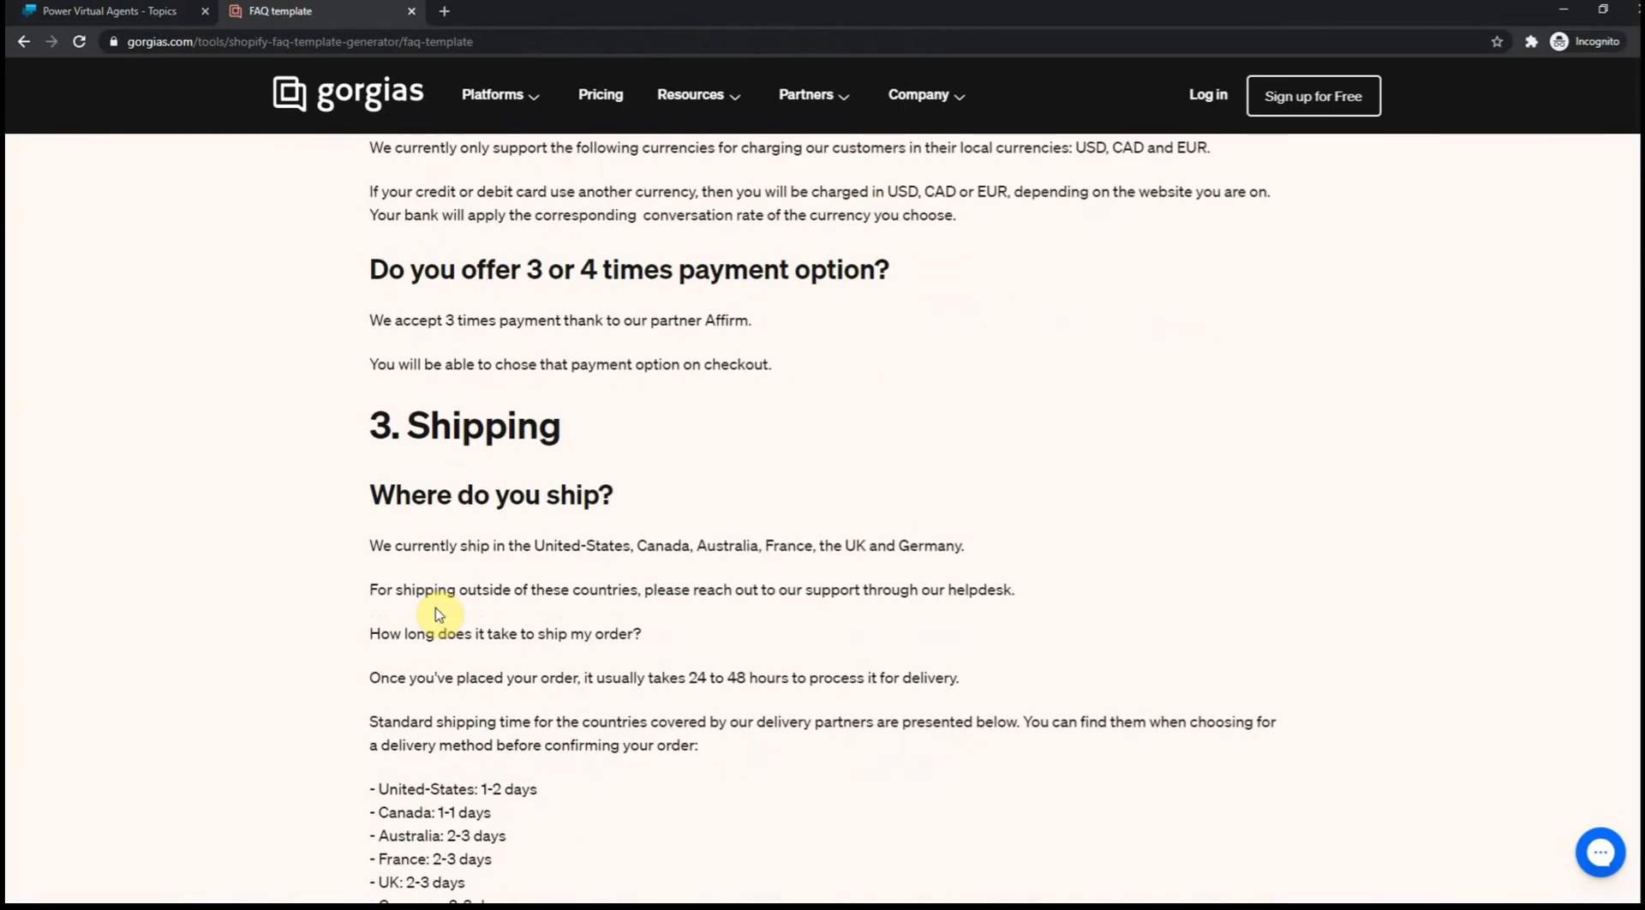
{"action": "scroll", "scroll_direction": "down", "scroll_amount": 3}
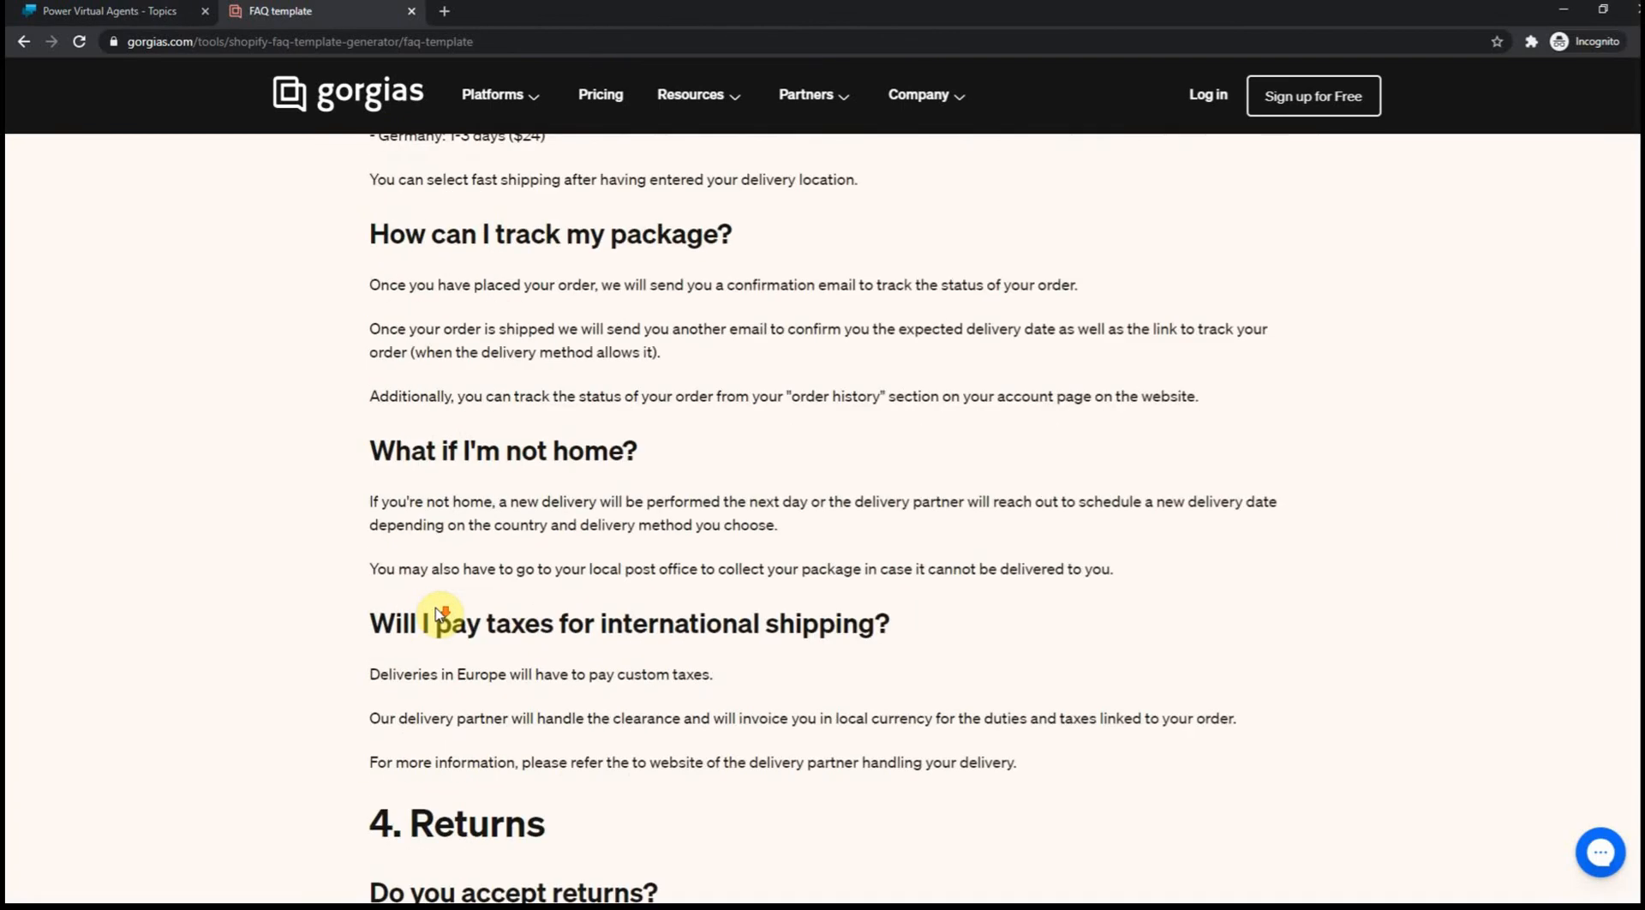
{"action": "scroll", "scroll_direction": "down", "scroll_amount": 3}
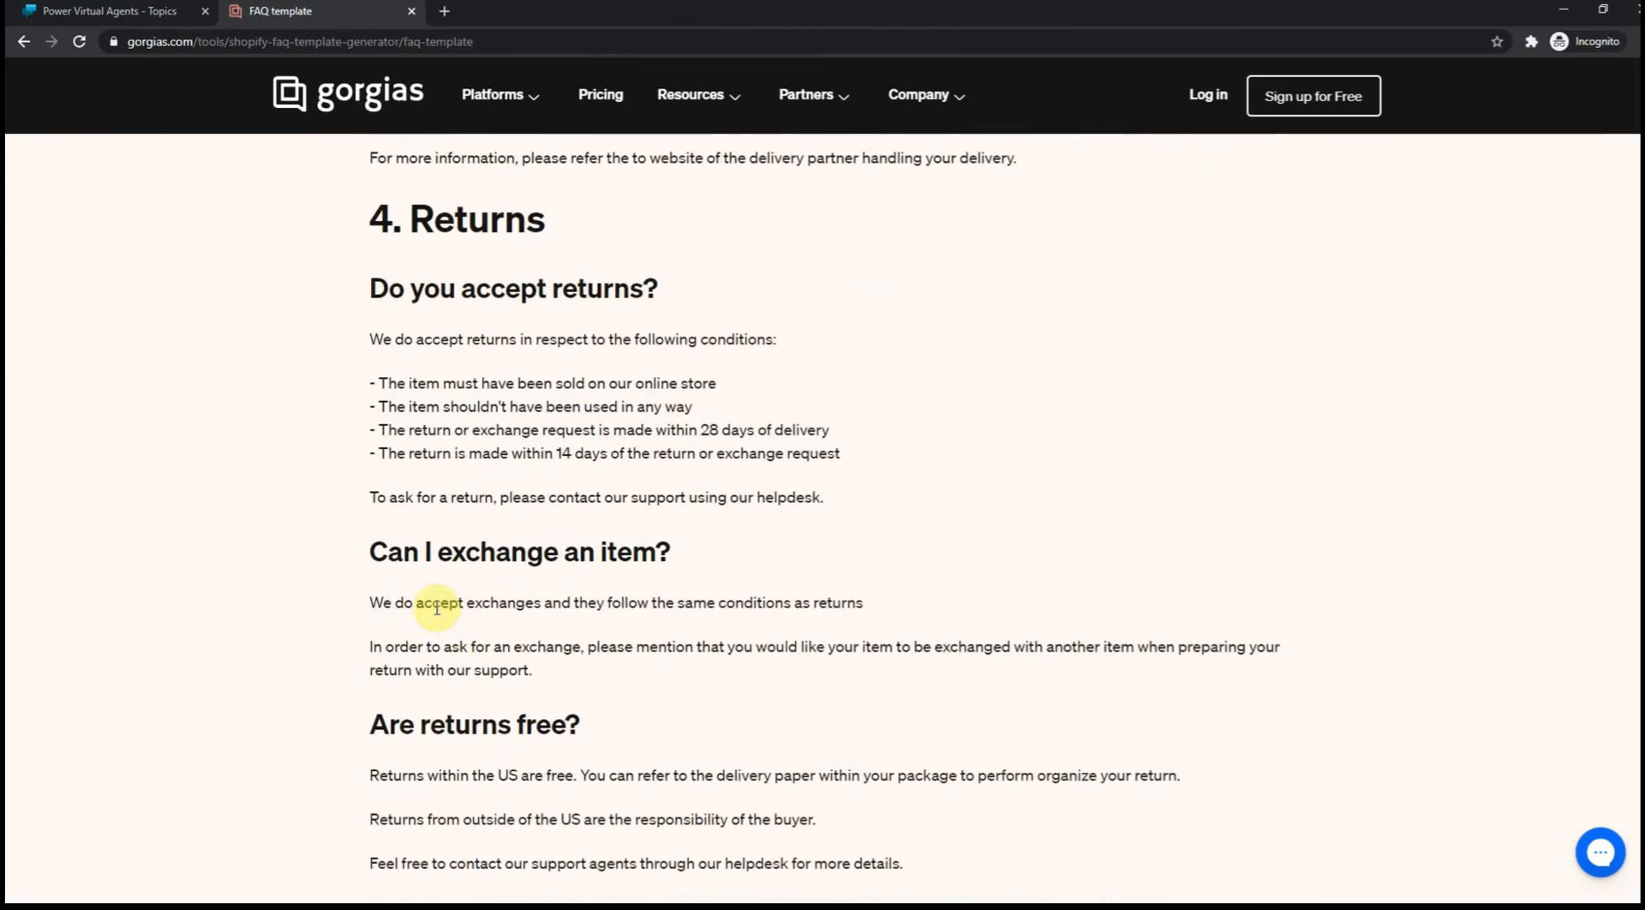
{"action": "scroll", "scroll_direction": "up", "scroll_amount": 3}
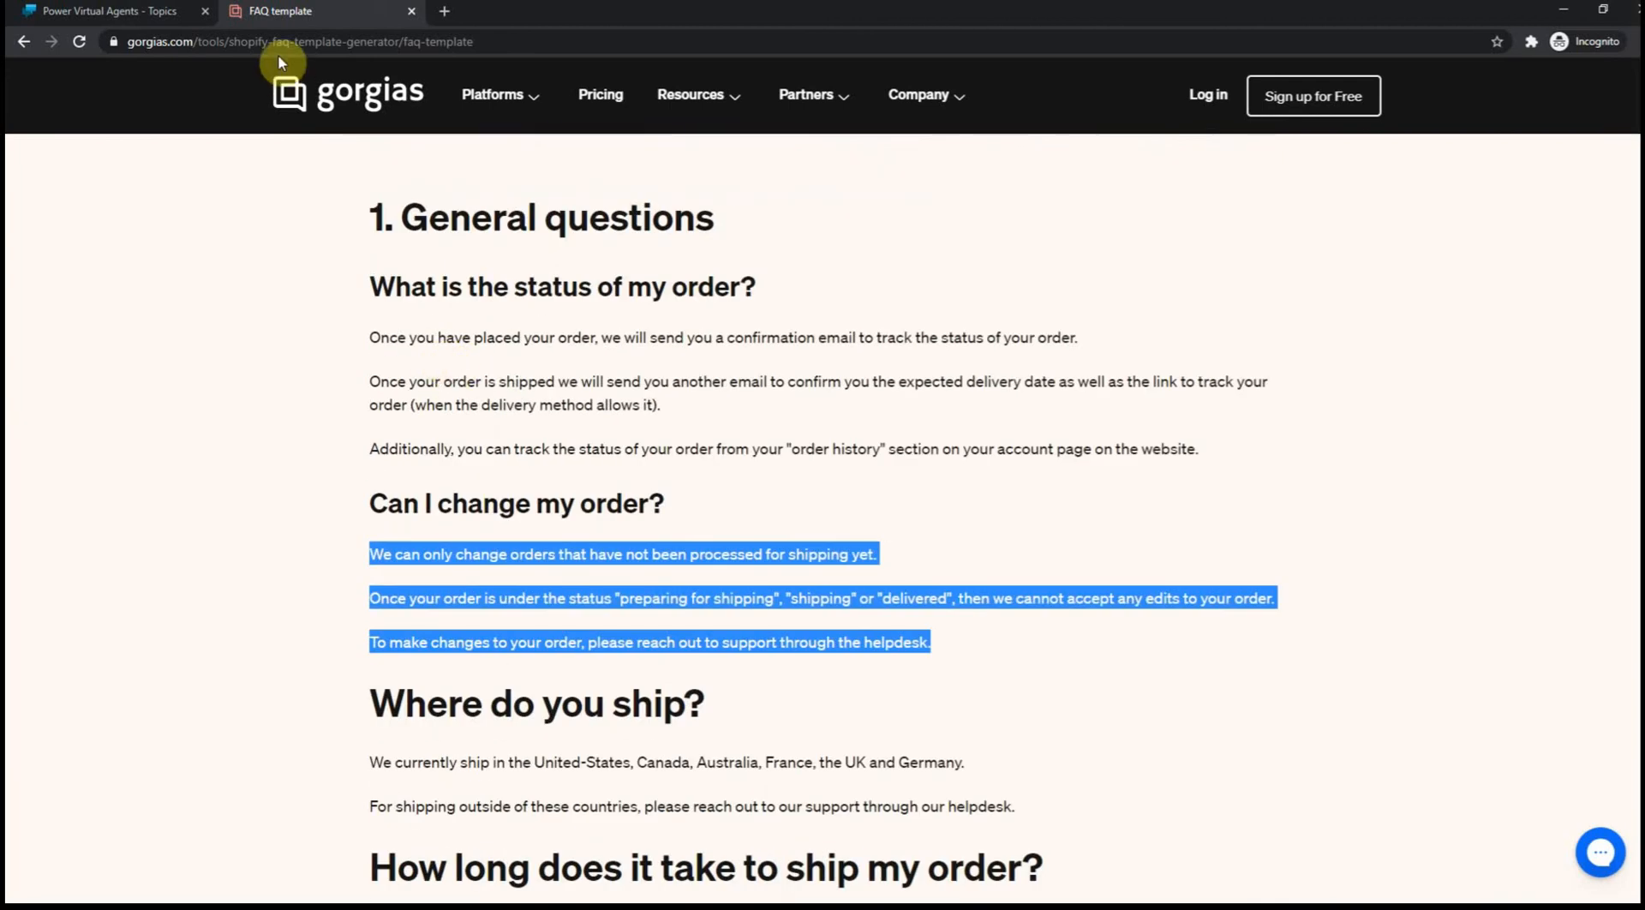
{"action": "left_click", "coordinate": [111, 12]}
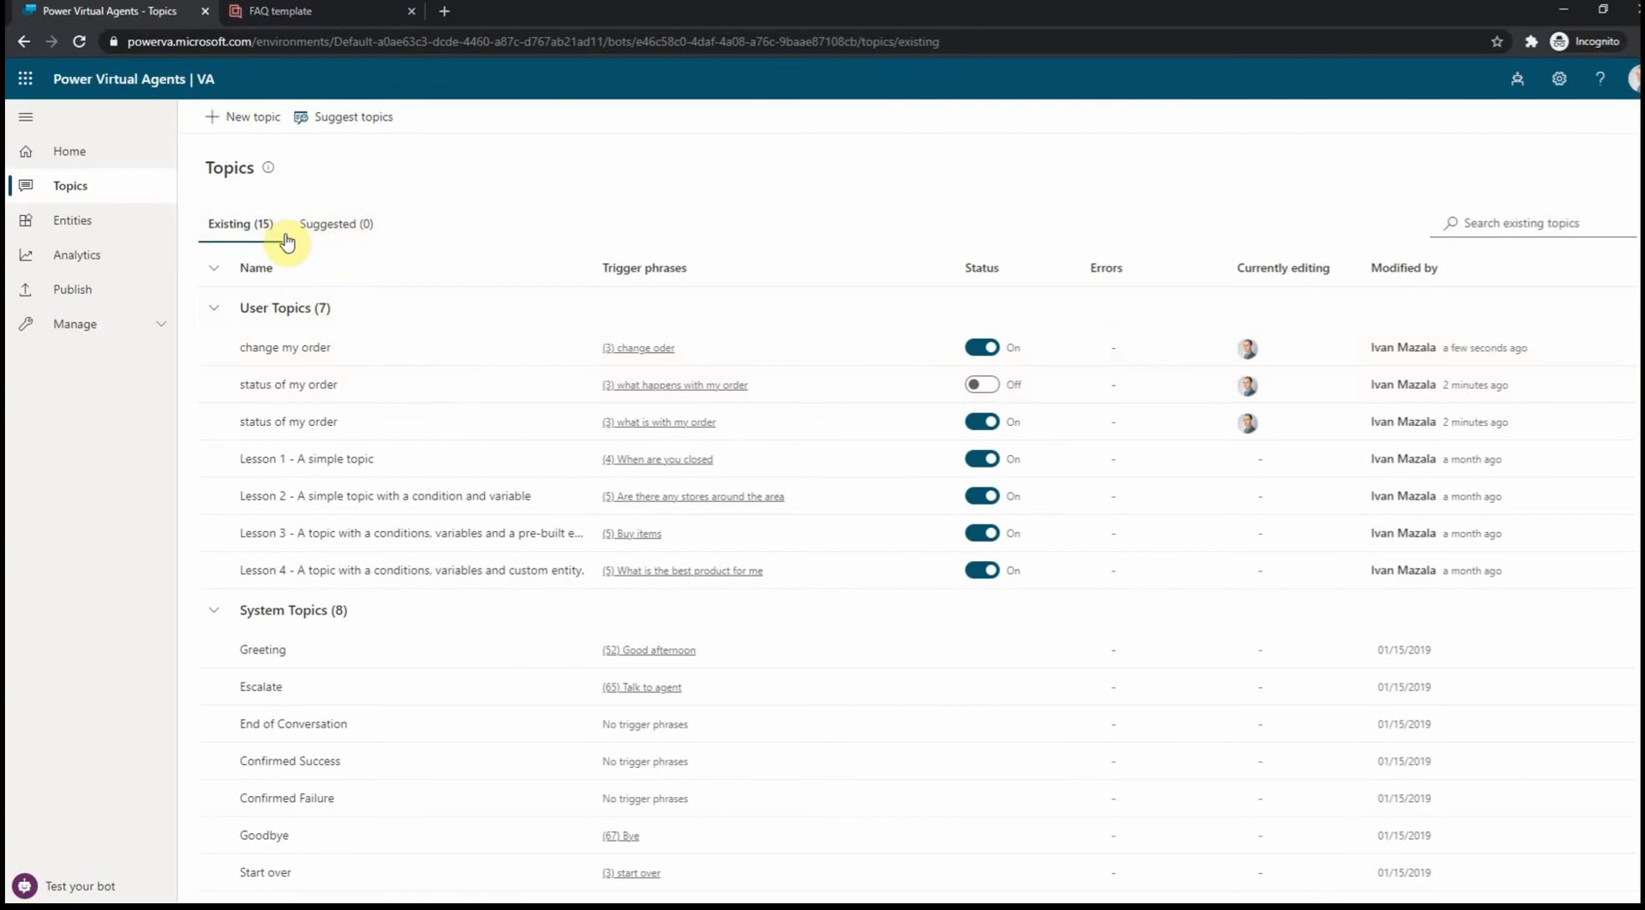
{"action": "mouse_move", "coordinate": [975, 348]}
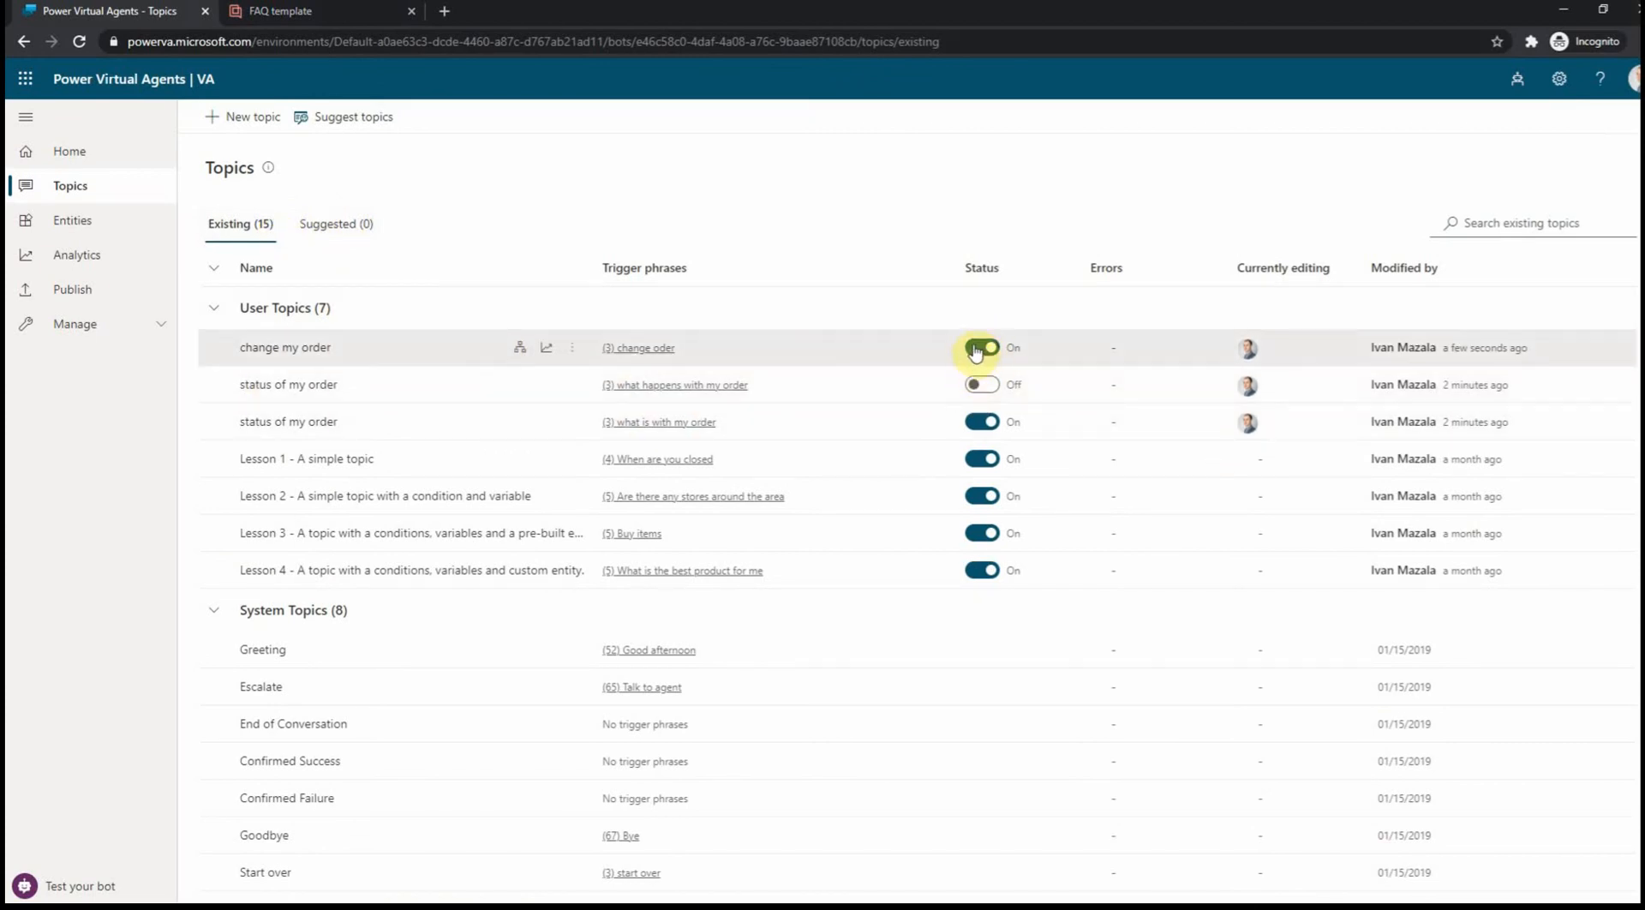
{"action": "left_click", "coordinate": [982, 348]}
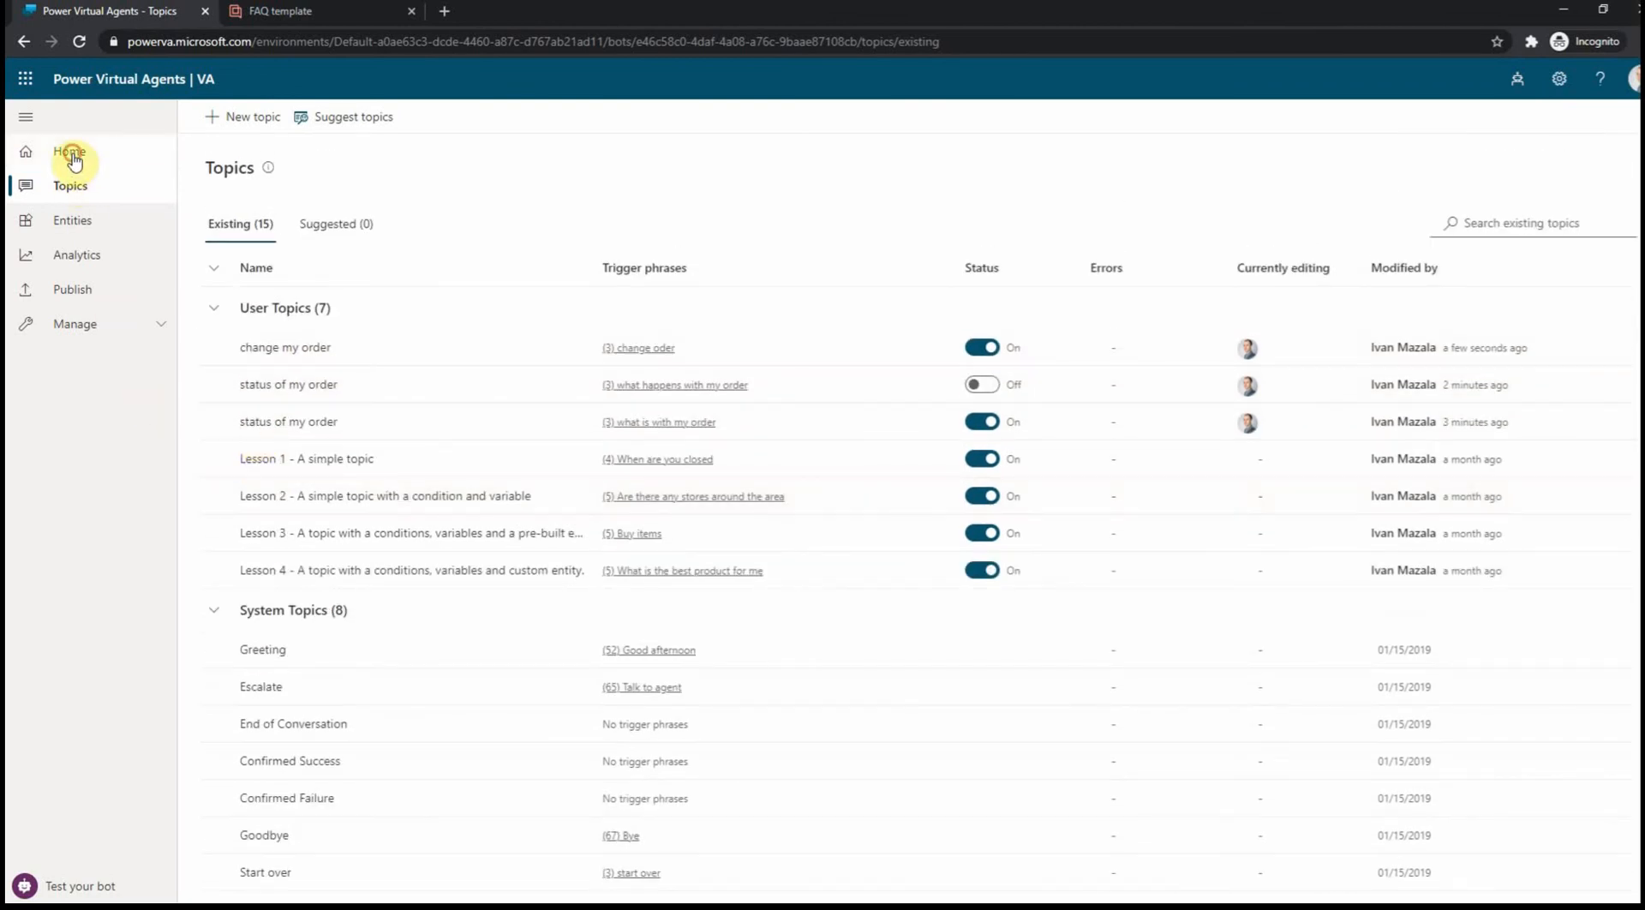
- Send 'order status' in the test bot chat from the home page
{"action": "left_click", "coordinate": [68, 151]}
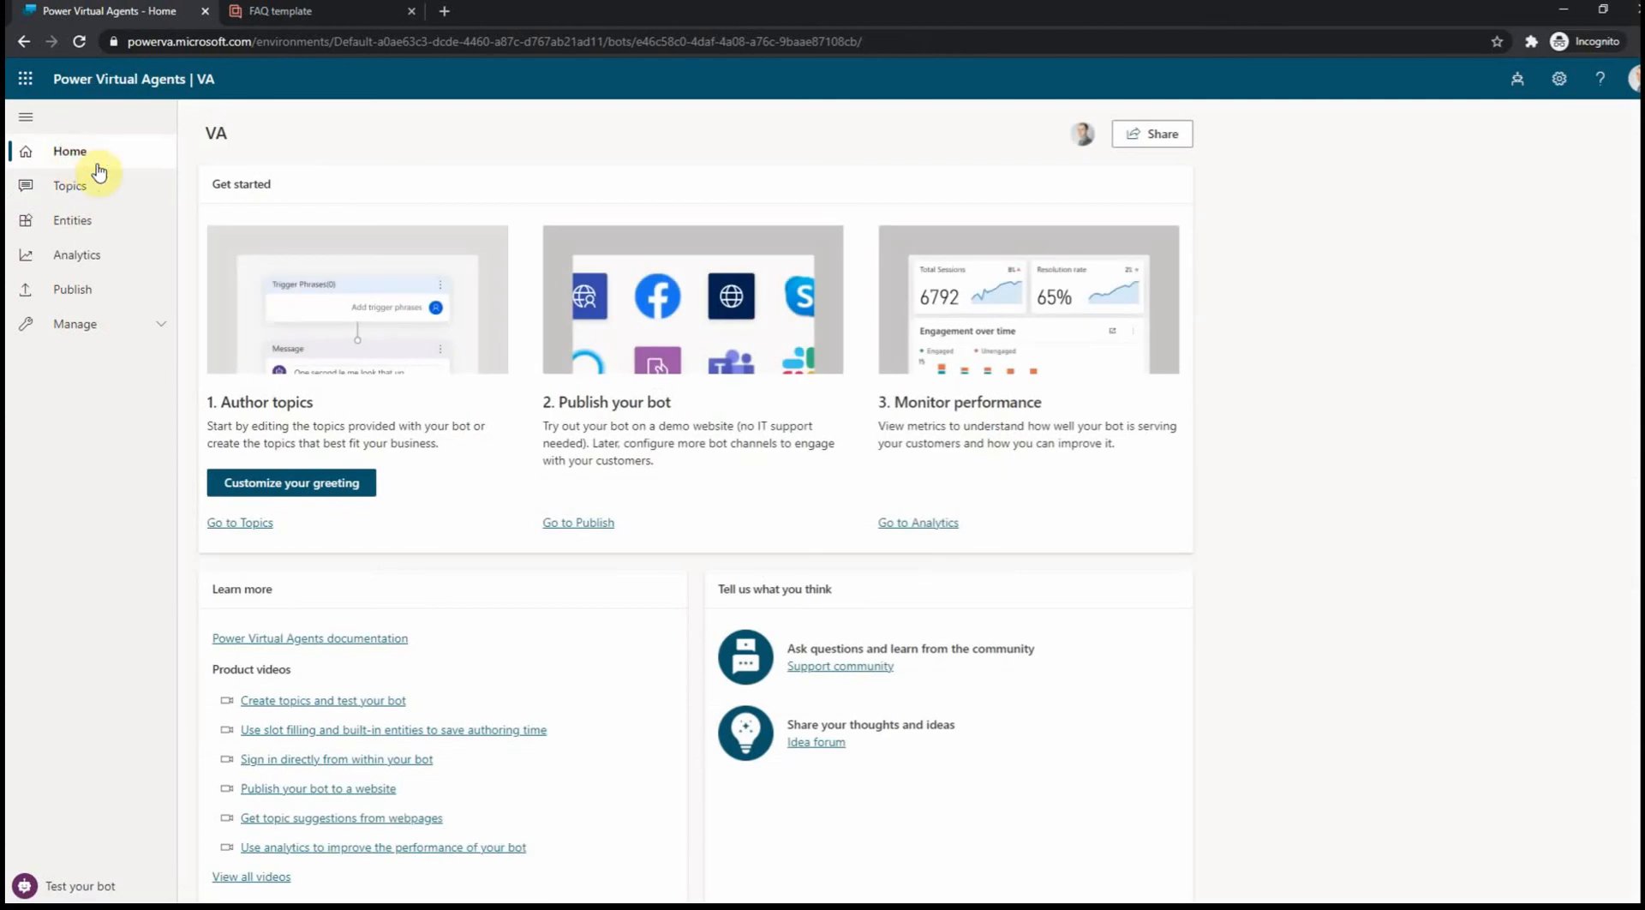
{"action": "mouse_move", "coordinate": [58, 888]}
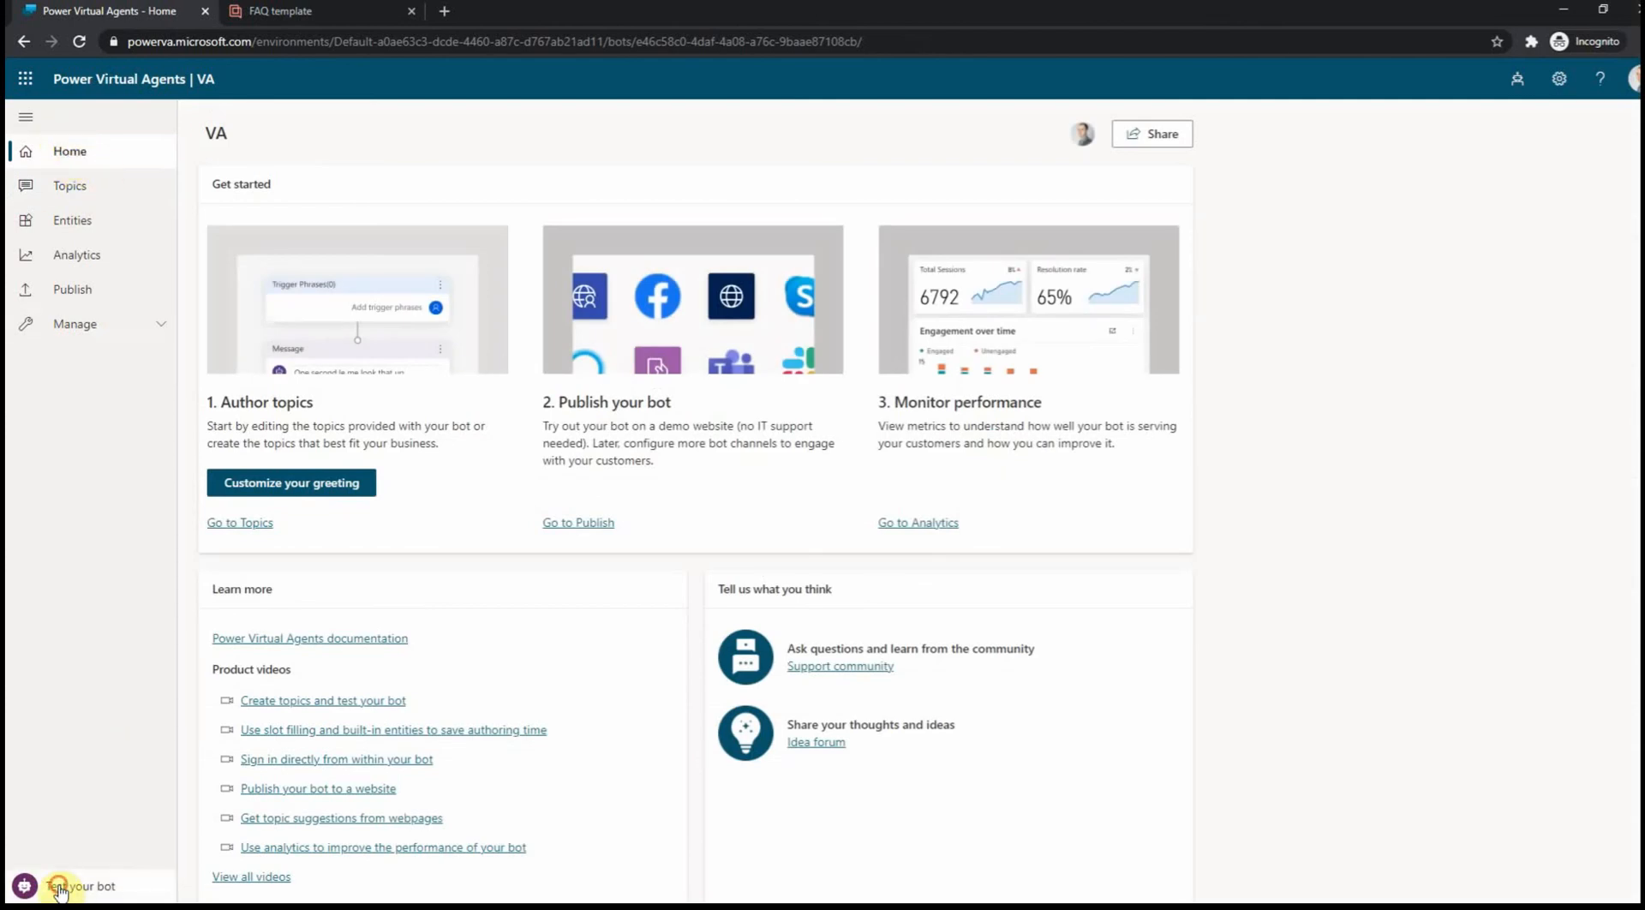
{"action": "left_click", "coordinate": [58, 886]}
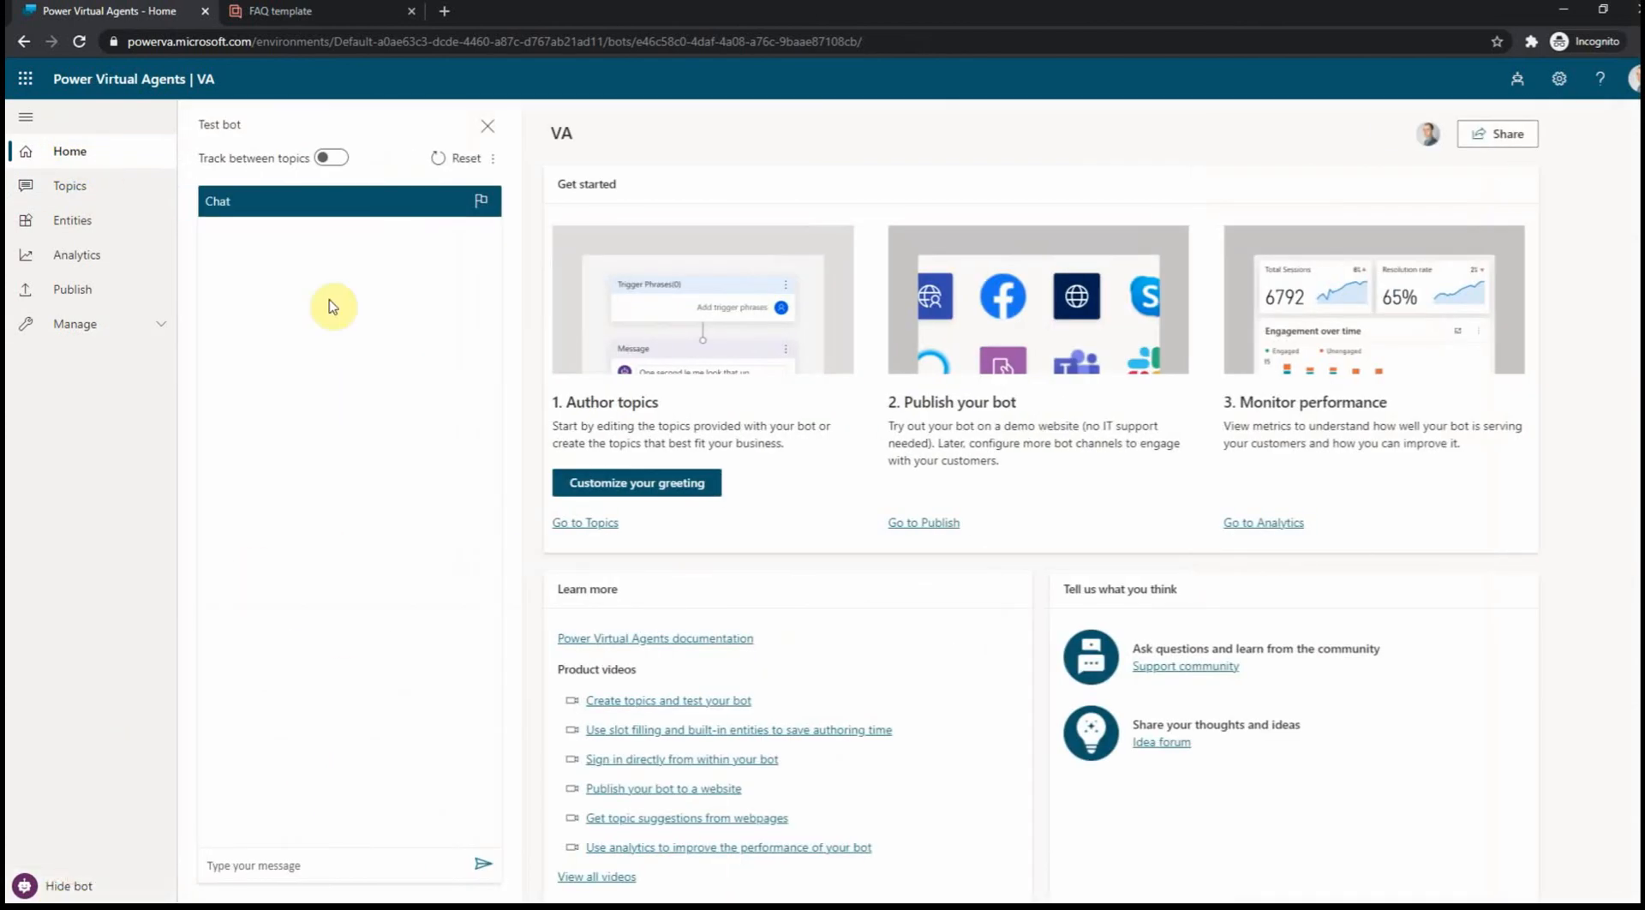
{"action": "left_click", "coordinate": [254, 865]}
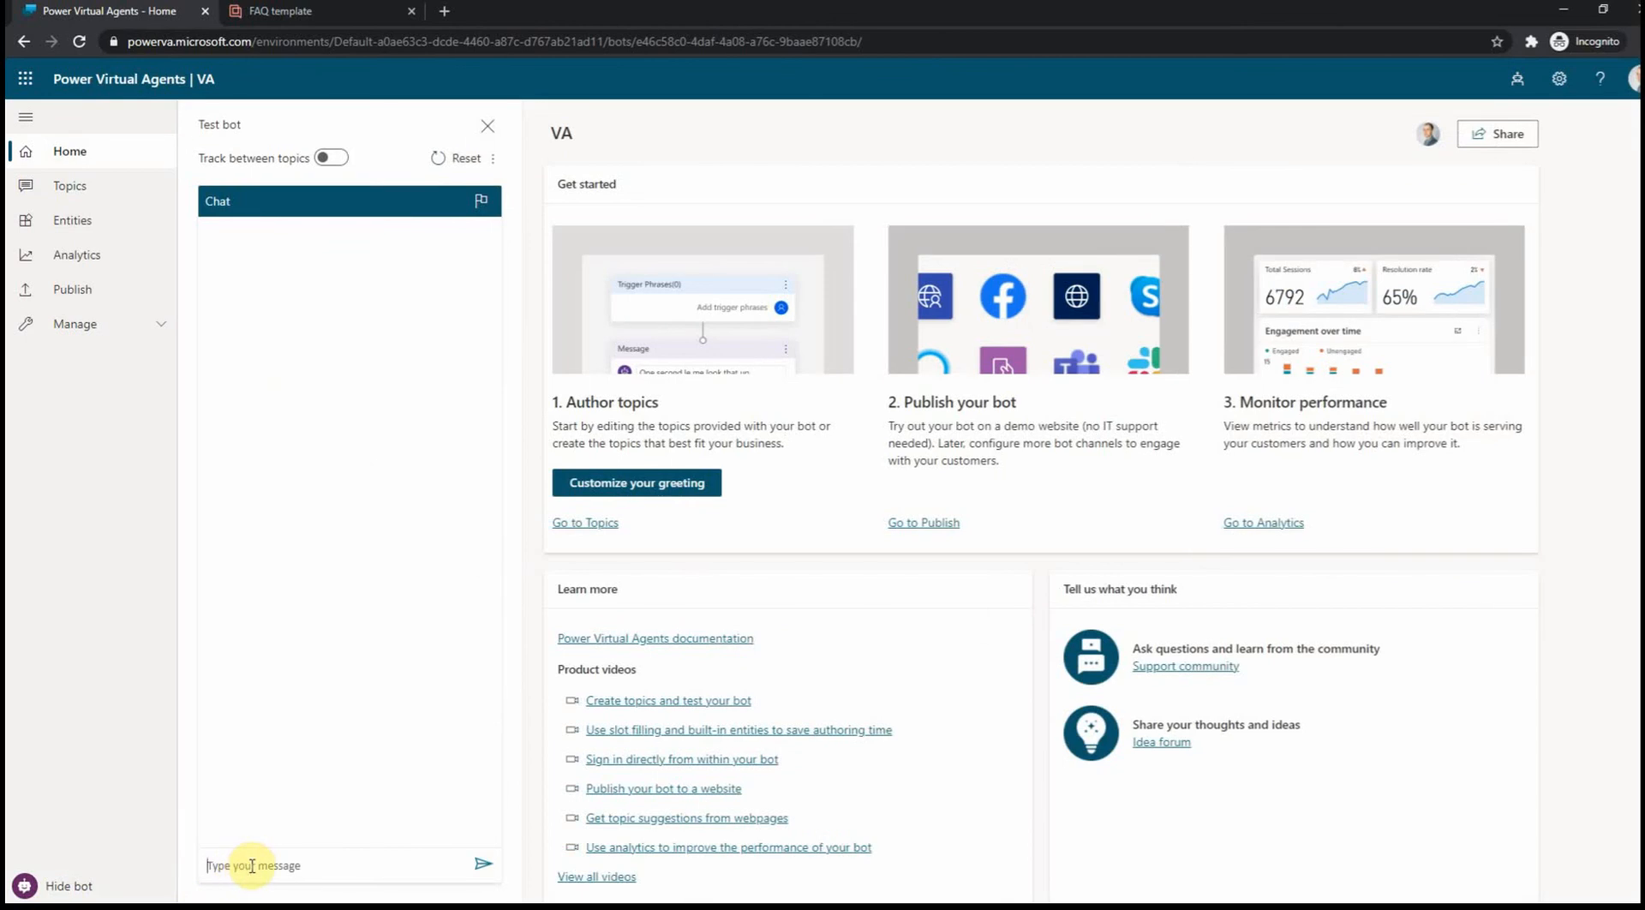
{"action": "type", "text": "order"}
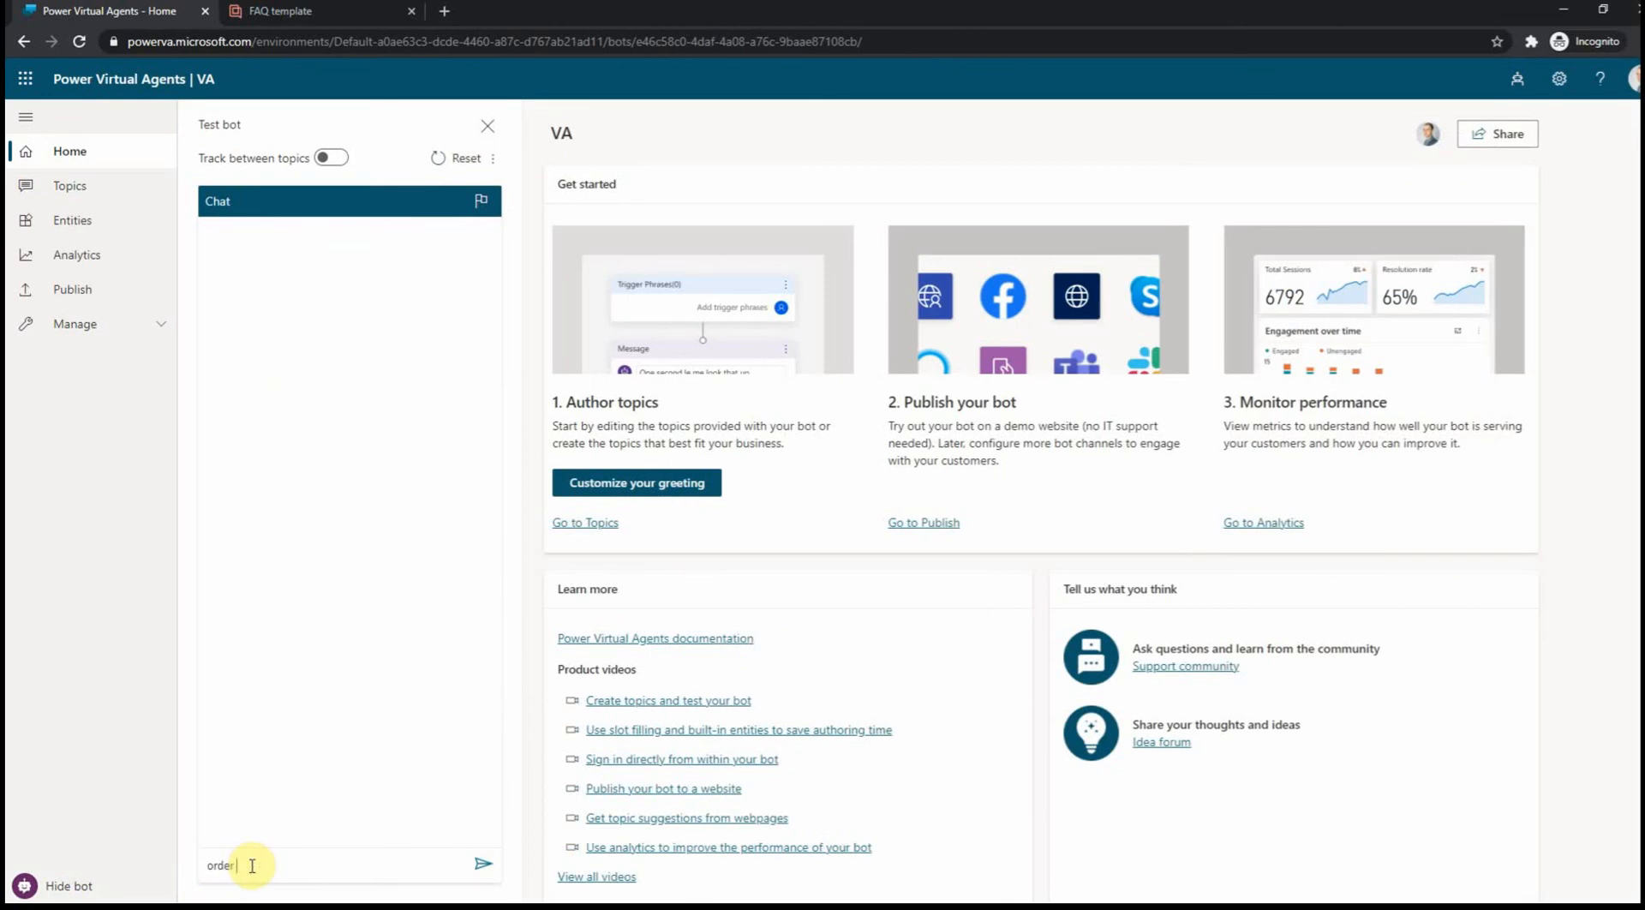
{"action": "left_click", "coordinate": [483, 865]}
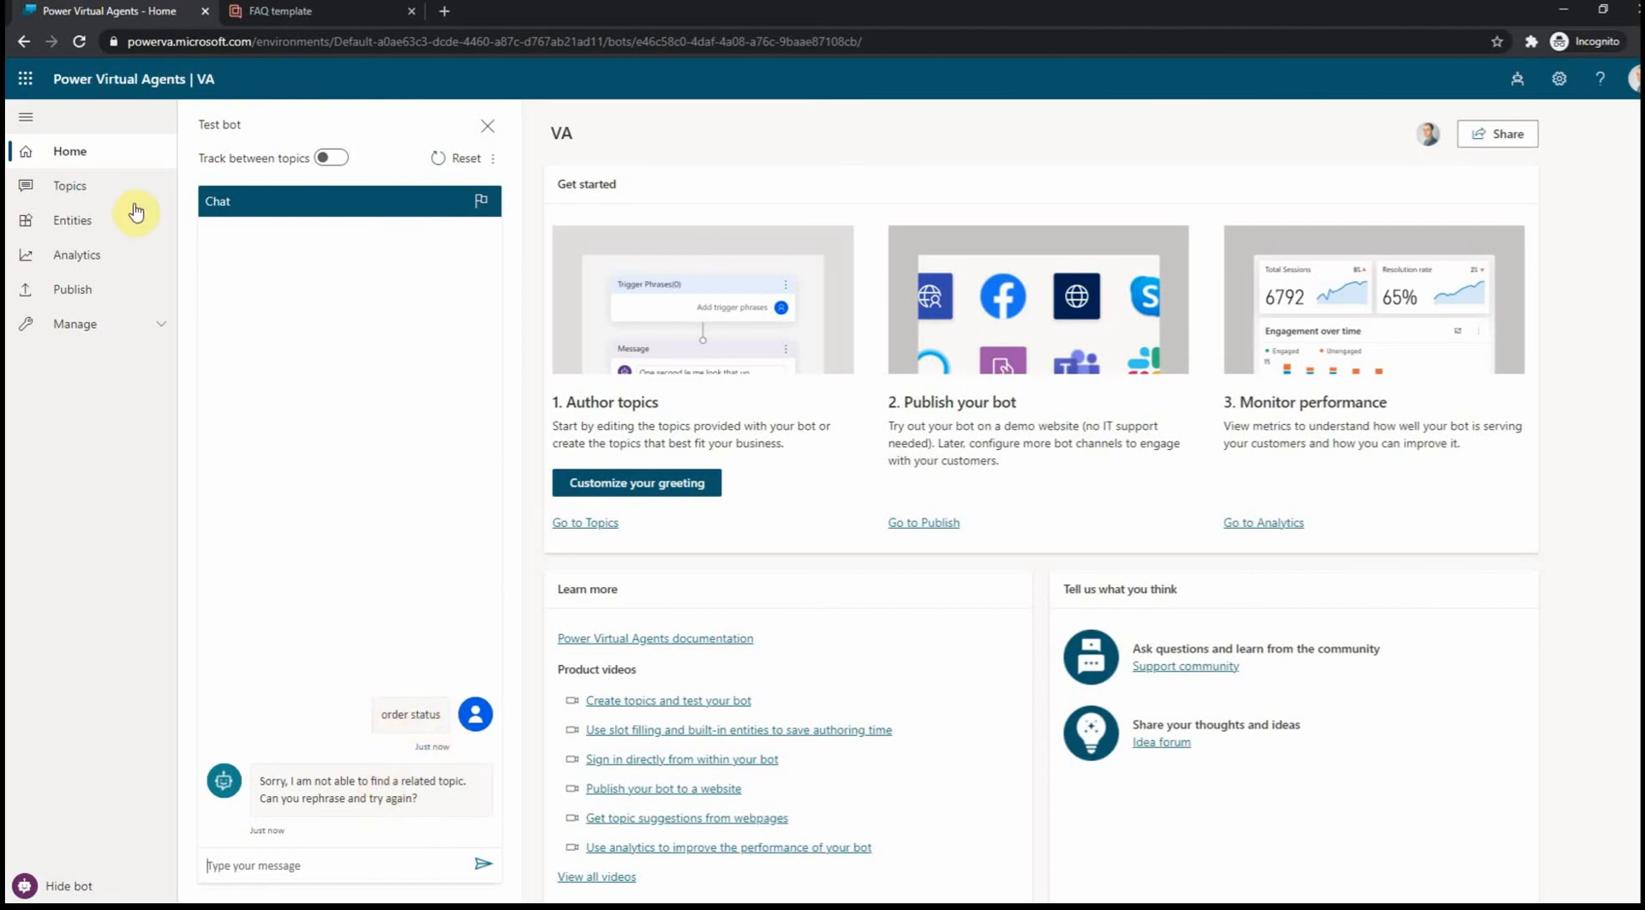
- Send 'What is the status of my order?' and 'status of my oder' to confirm the FAQ order-status reply
{"action": "left_click", "coordinate": [282, 12]}
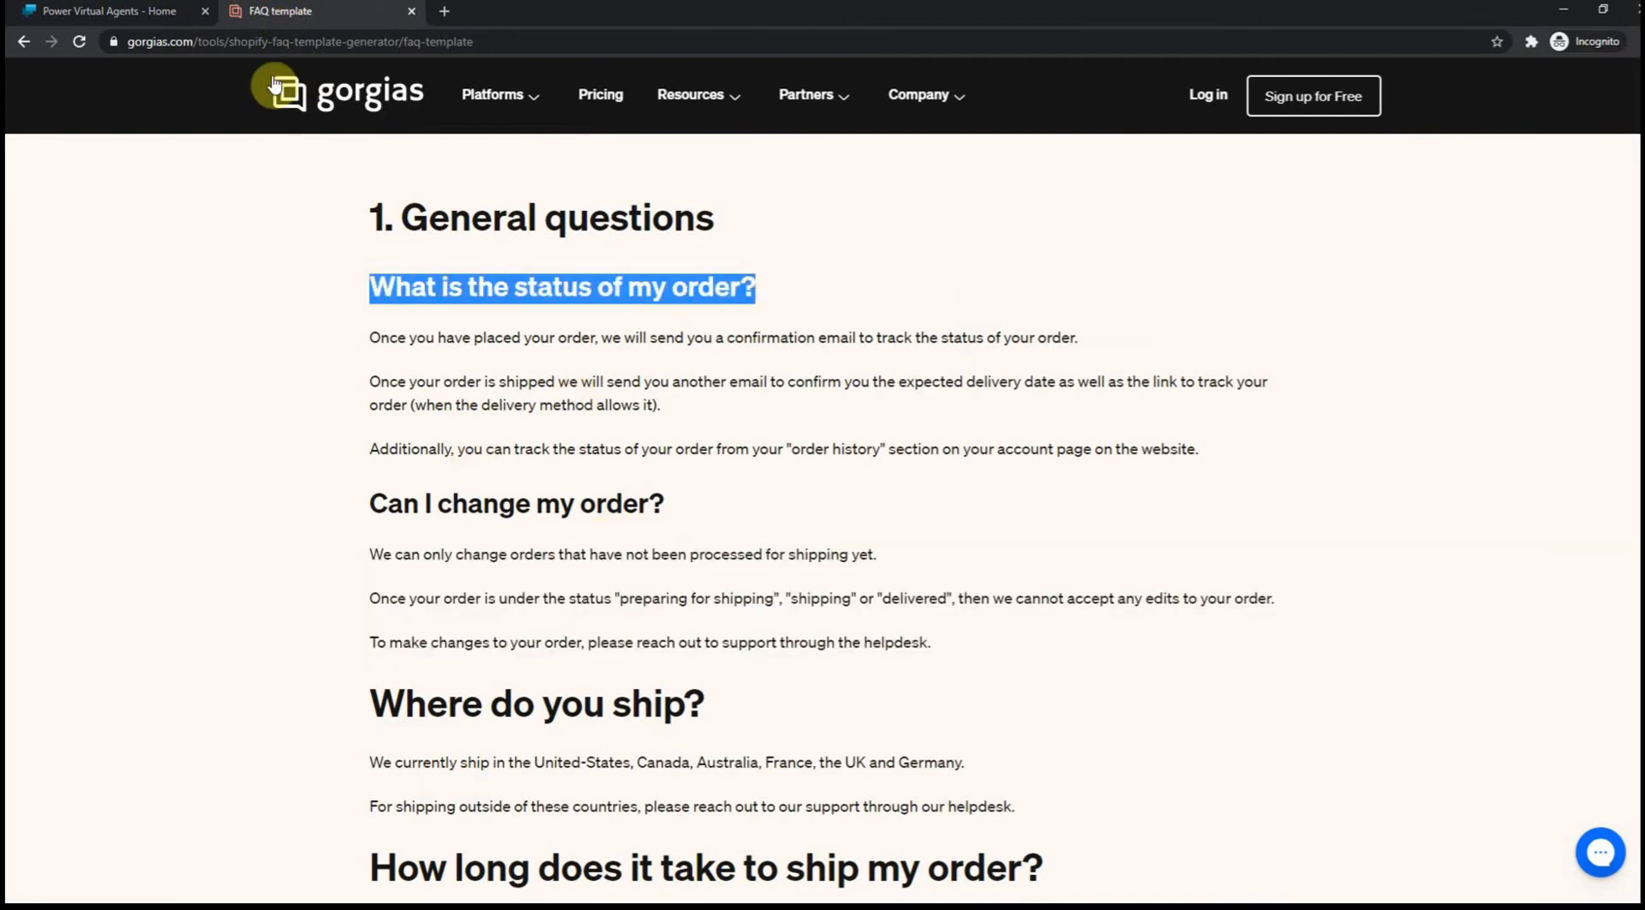
{"action": "left_click", "coordinate": [103, 12]}
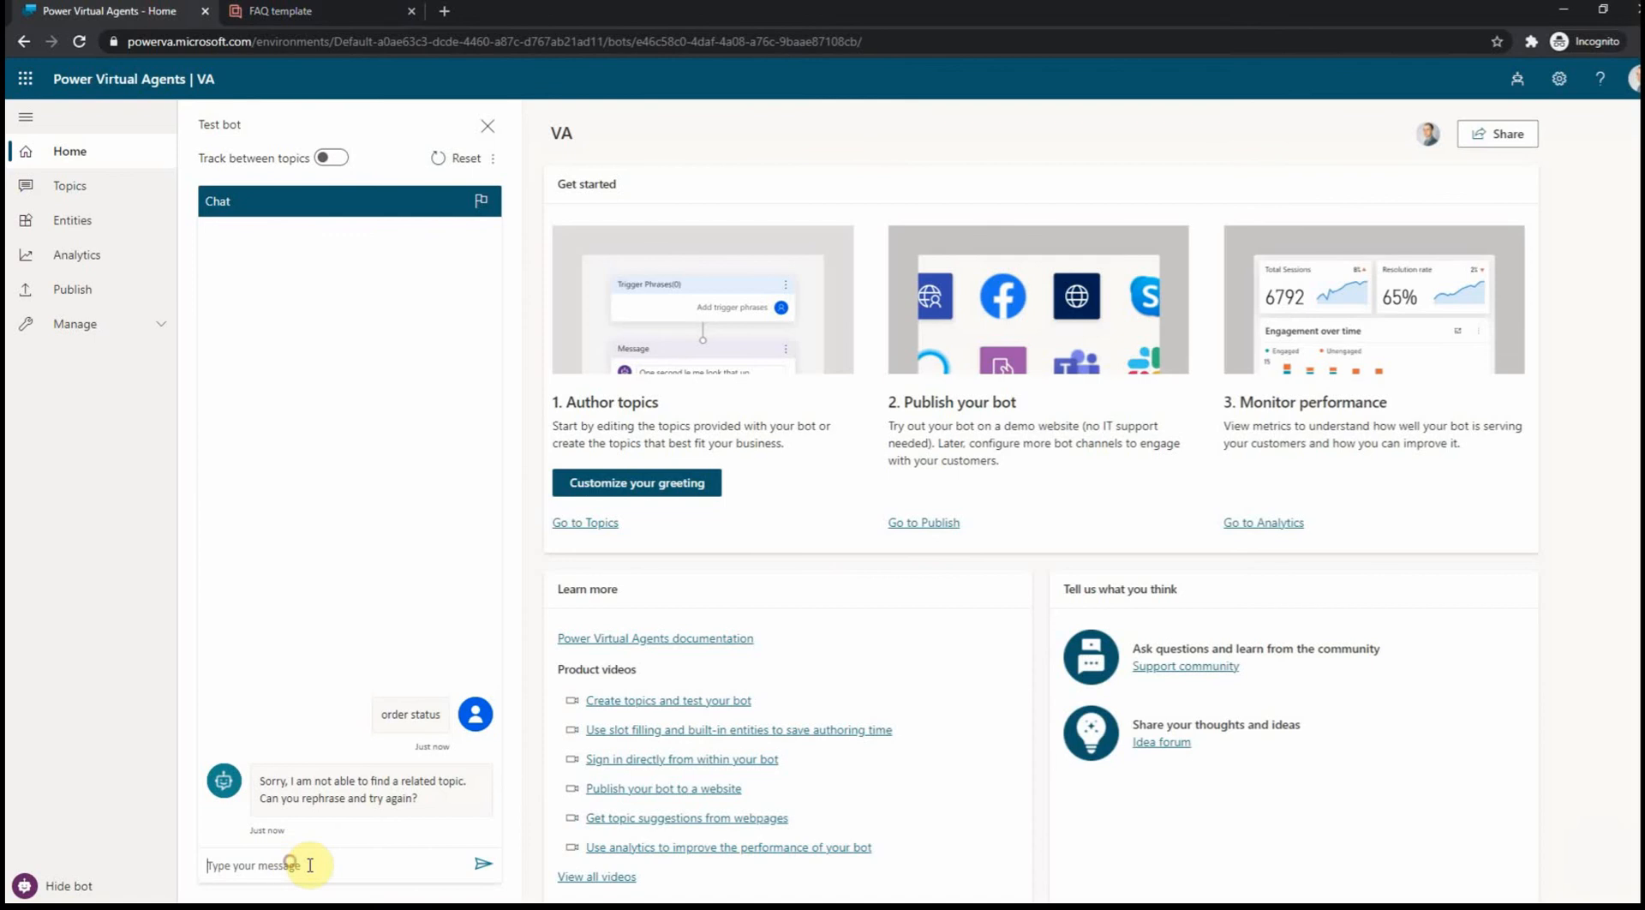
{"action": "type", "text": "What is the status of my order?"}
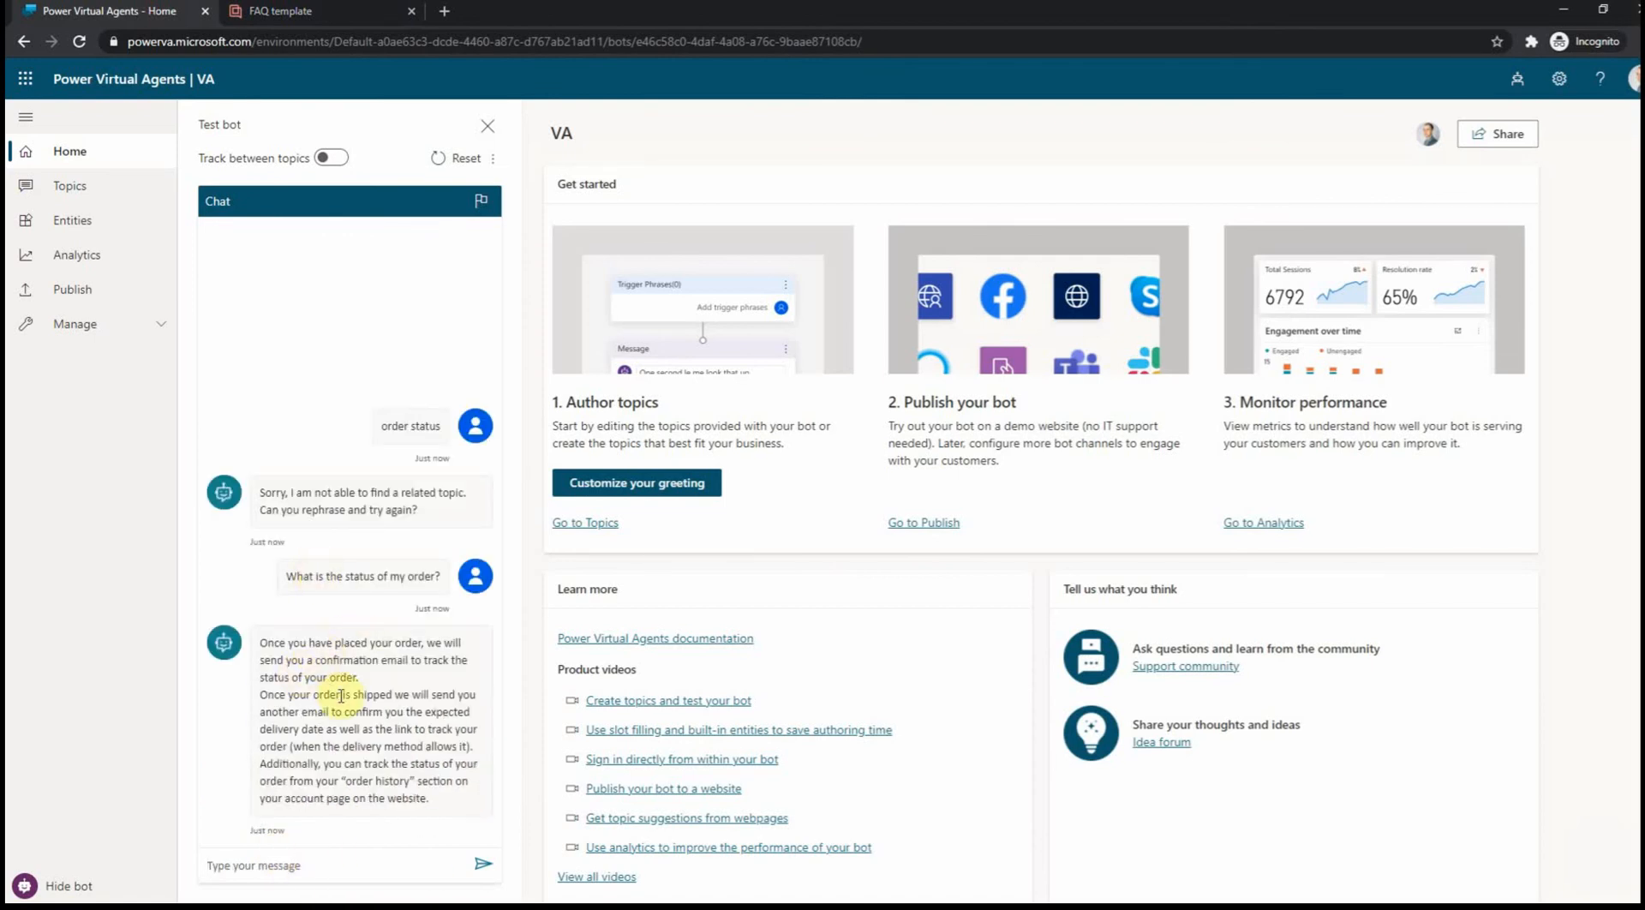
{"action": "type", "text": "status of my"}
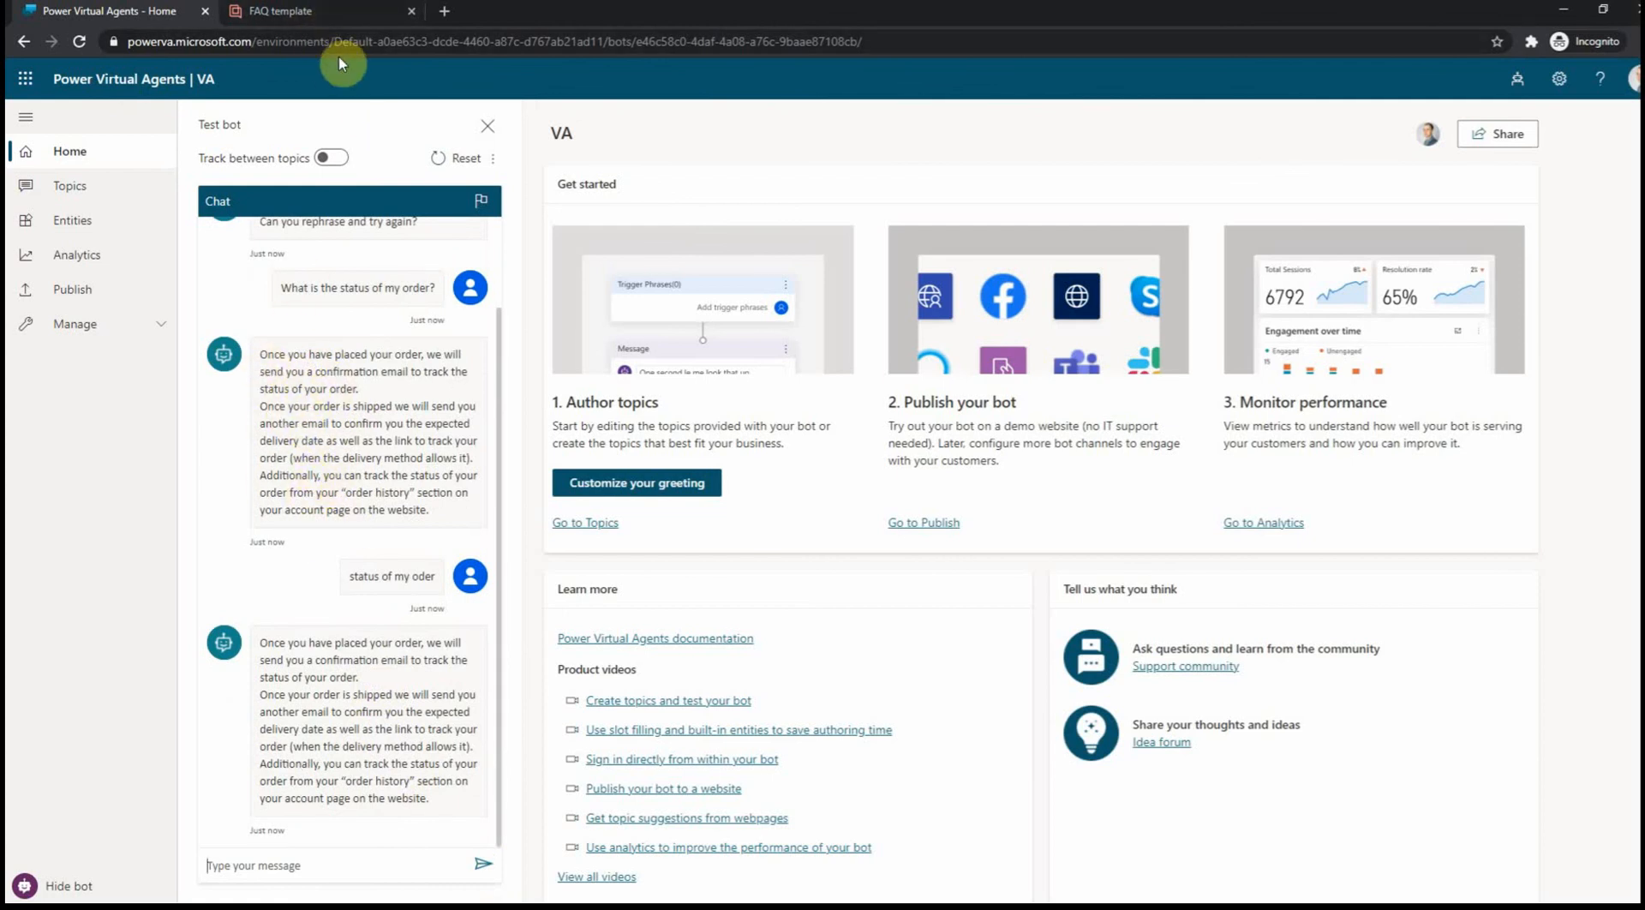
- Send 'Can I change my order?' and 'order change' in the test bot and read the order-change reply
{"action": "left_click", "coordinate": [282, 12]}
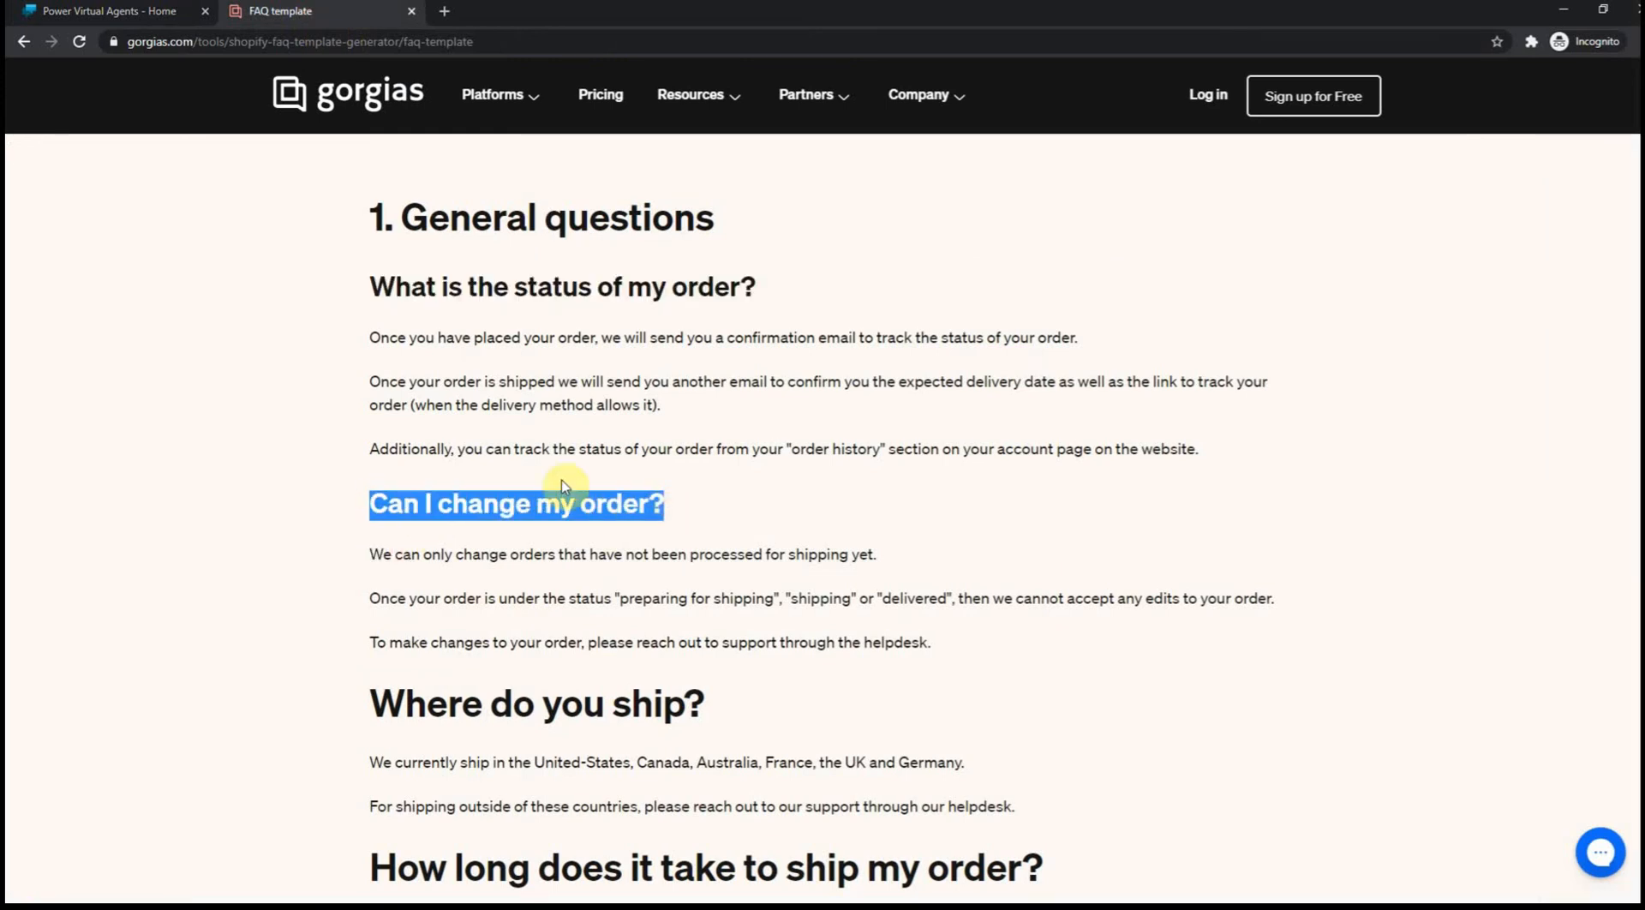
{"action": "left_click", "coordinate": [103, 12]}
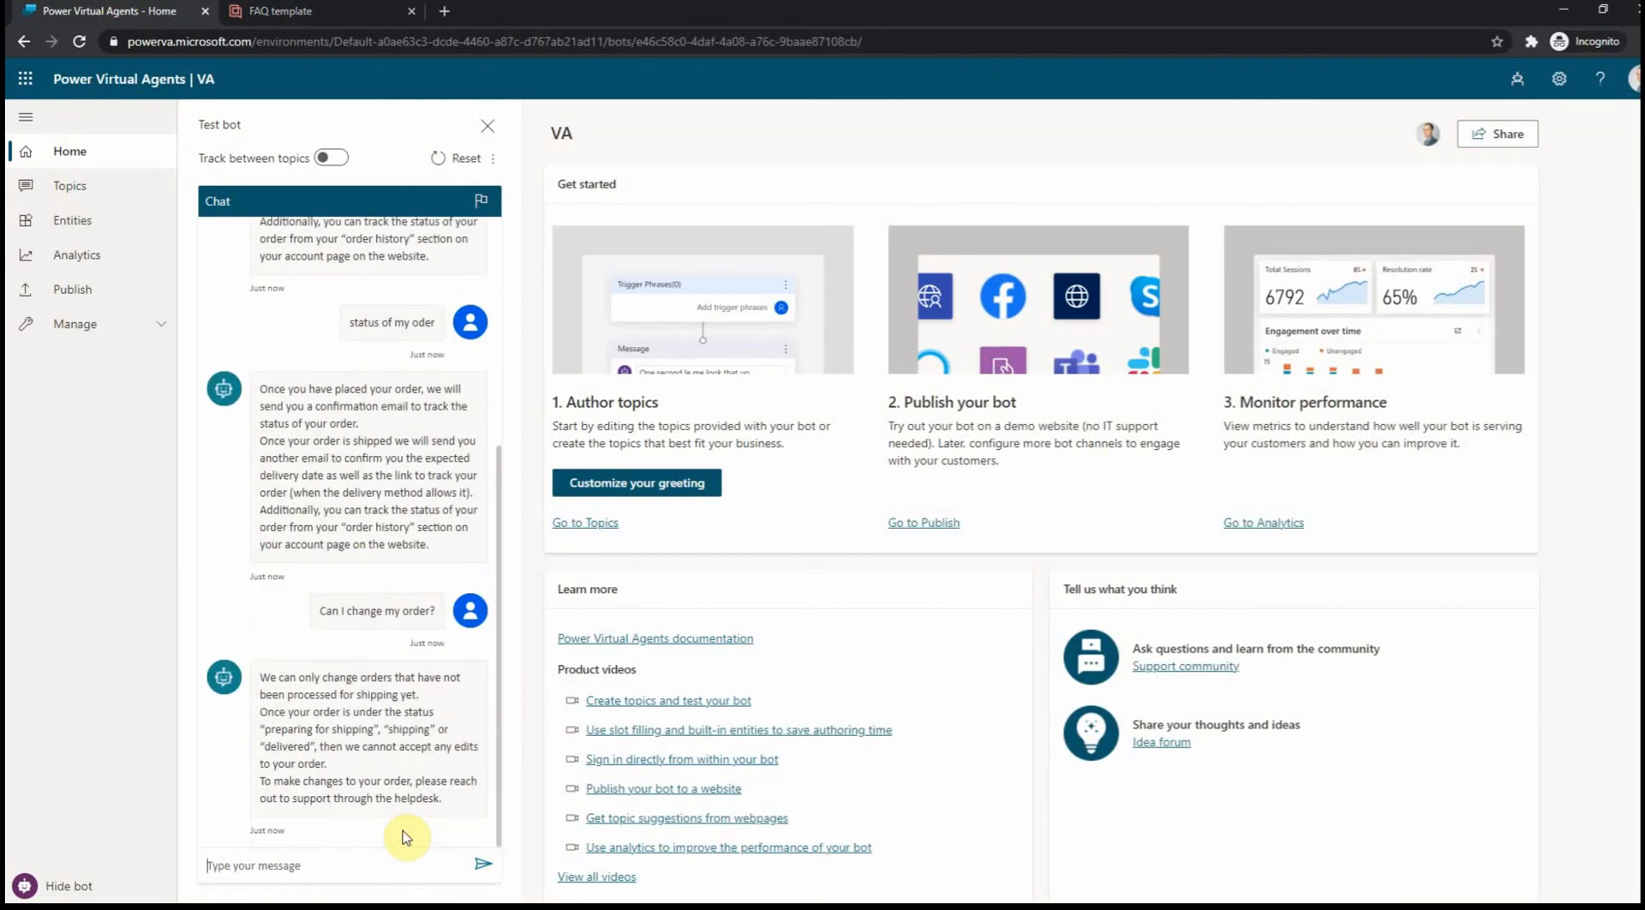
{"action": "type", "text": "order"}
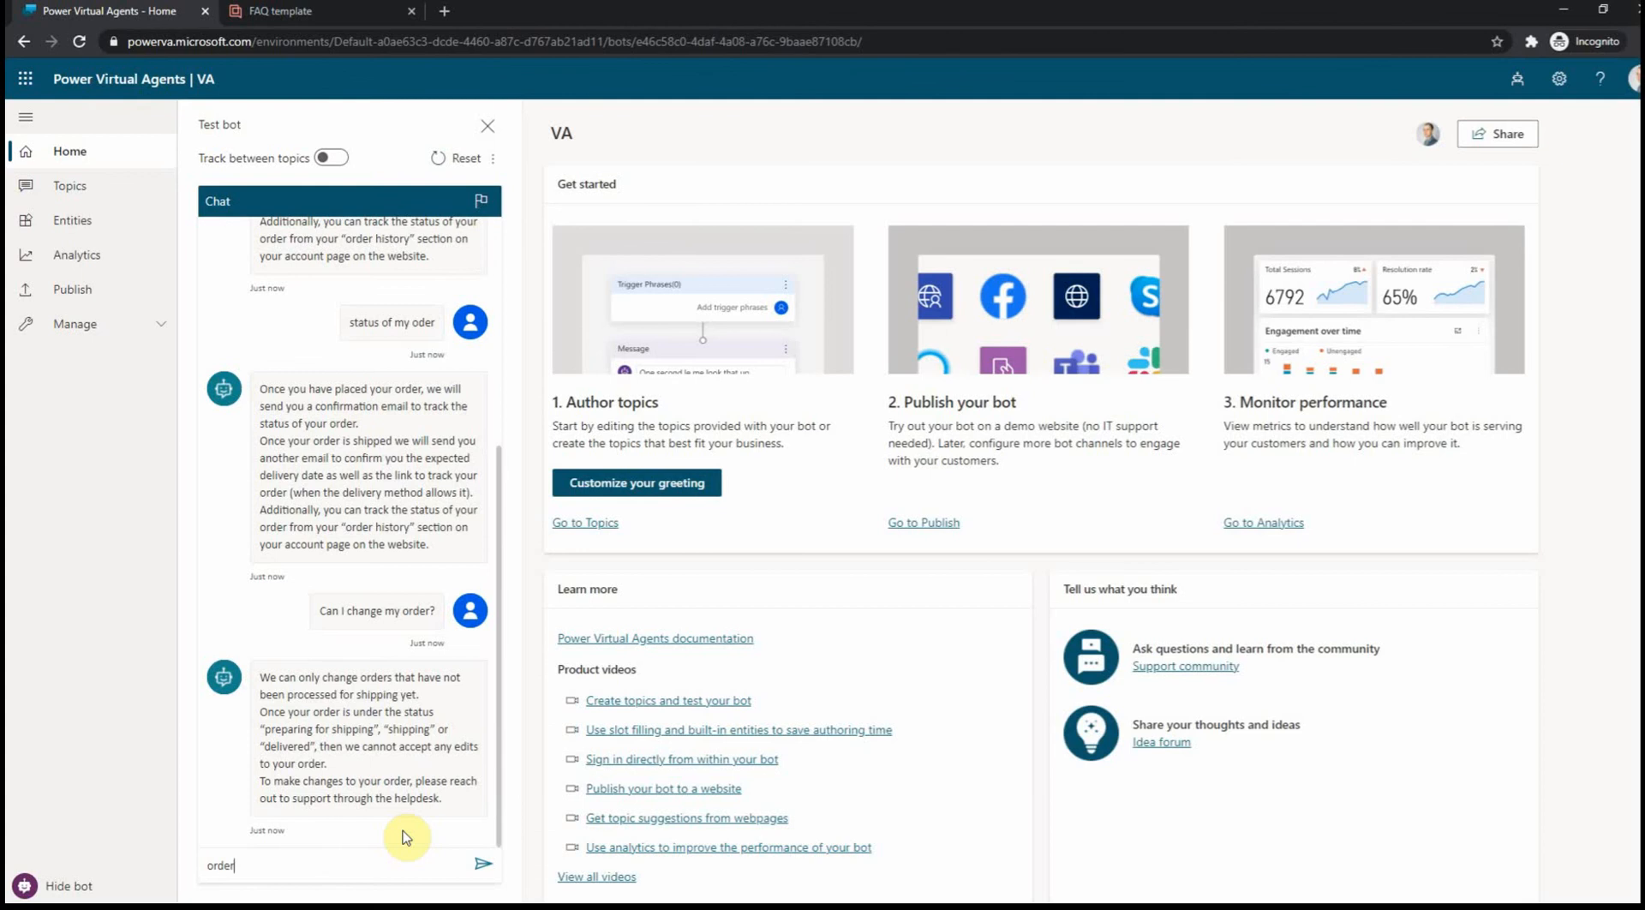
{"action": "left_click", "coordinate": [483, 866]}
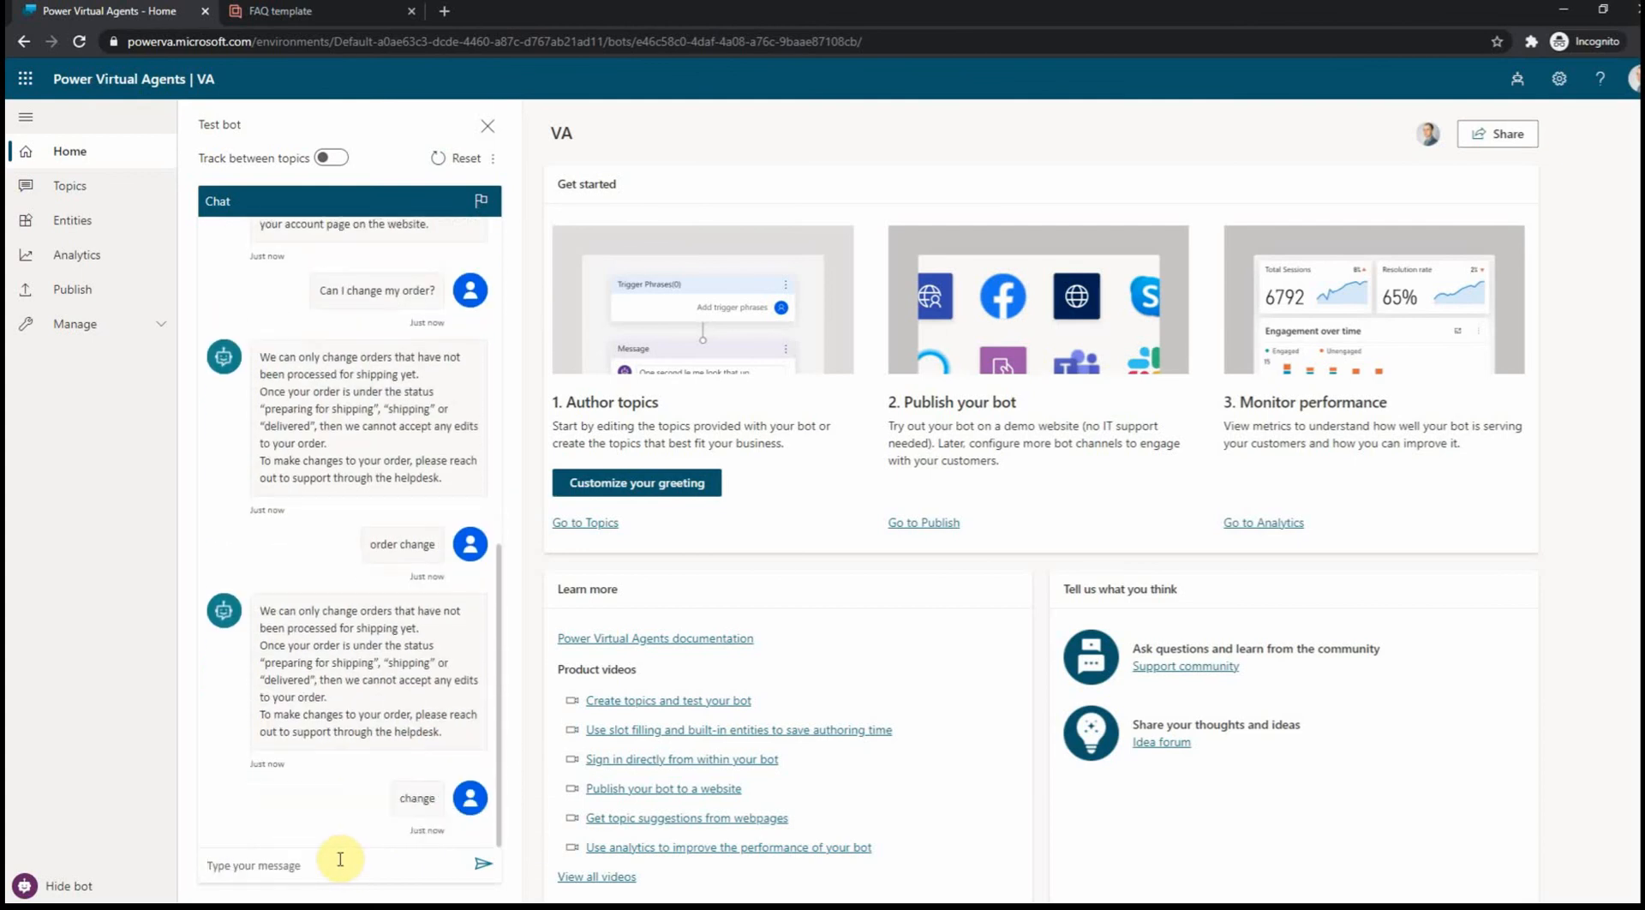
{"action": "scroll", "scroll_direction": "down", "scroll_amount": 3}
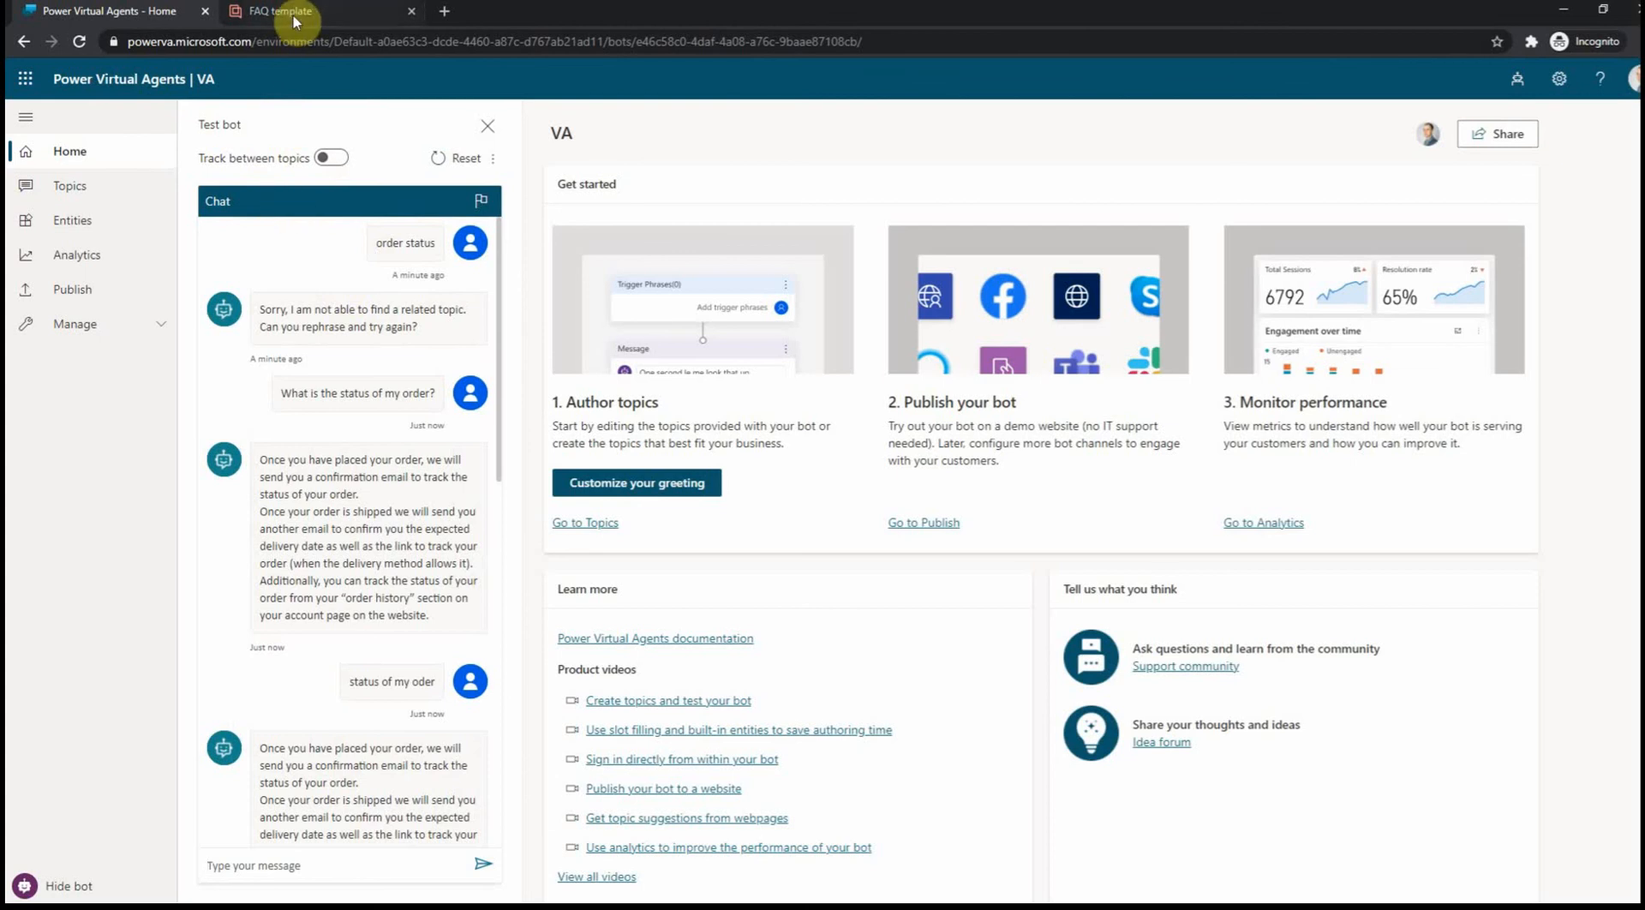
{"action": "left_click", "coordinate": [294, 12]}
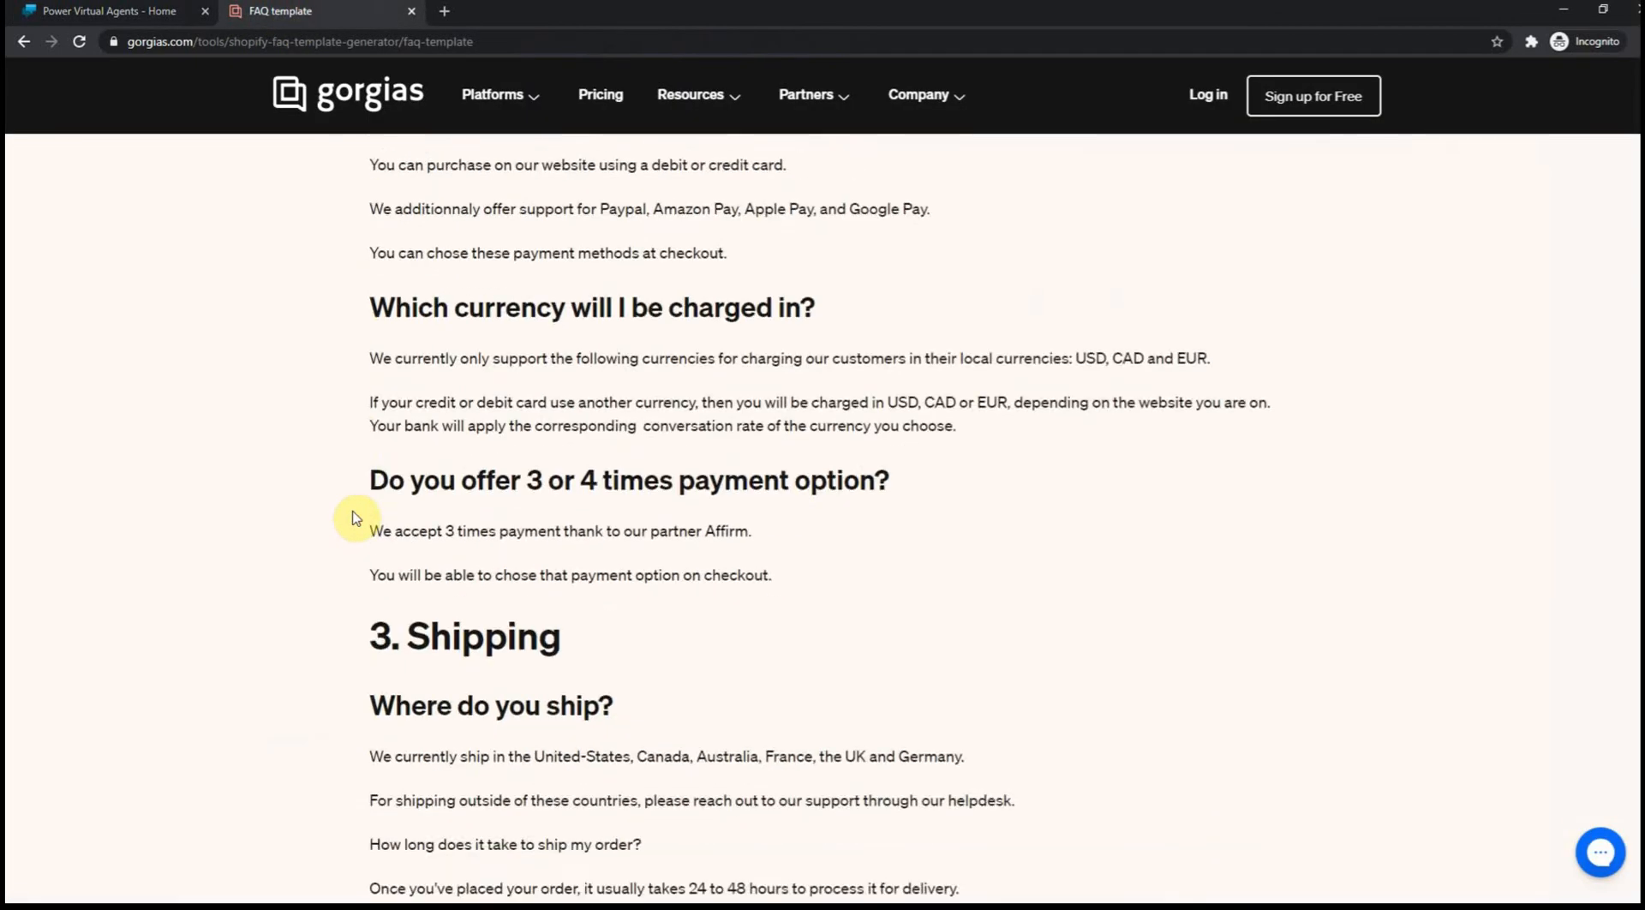
{"action": "left_click", "coordinate": [103, 12]}
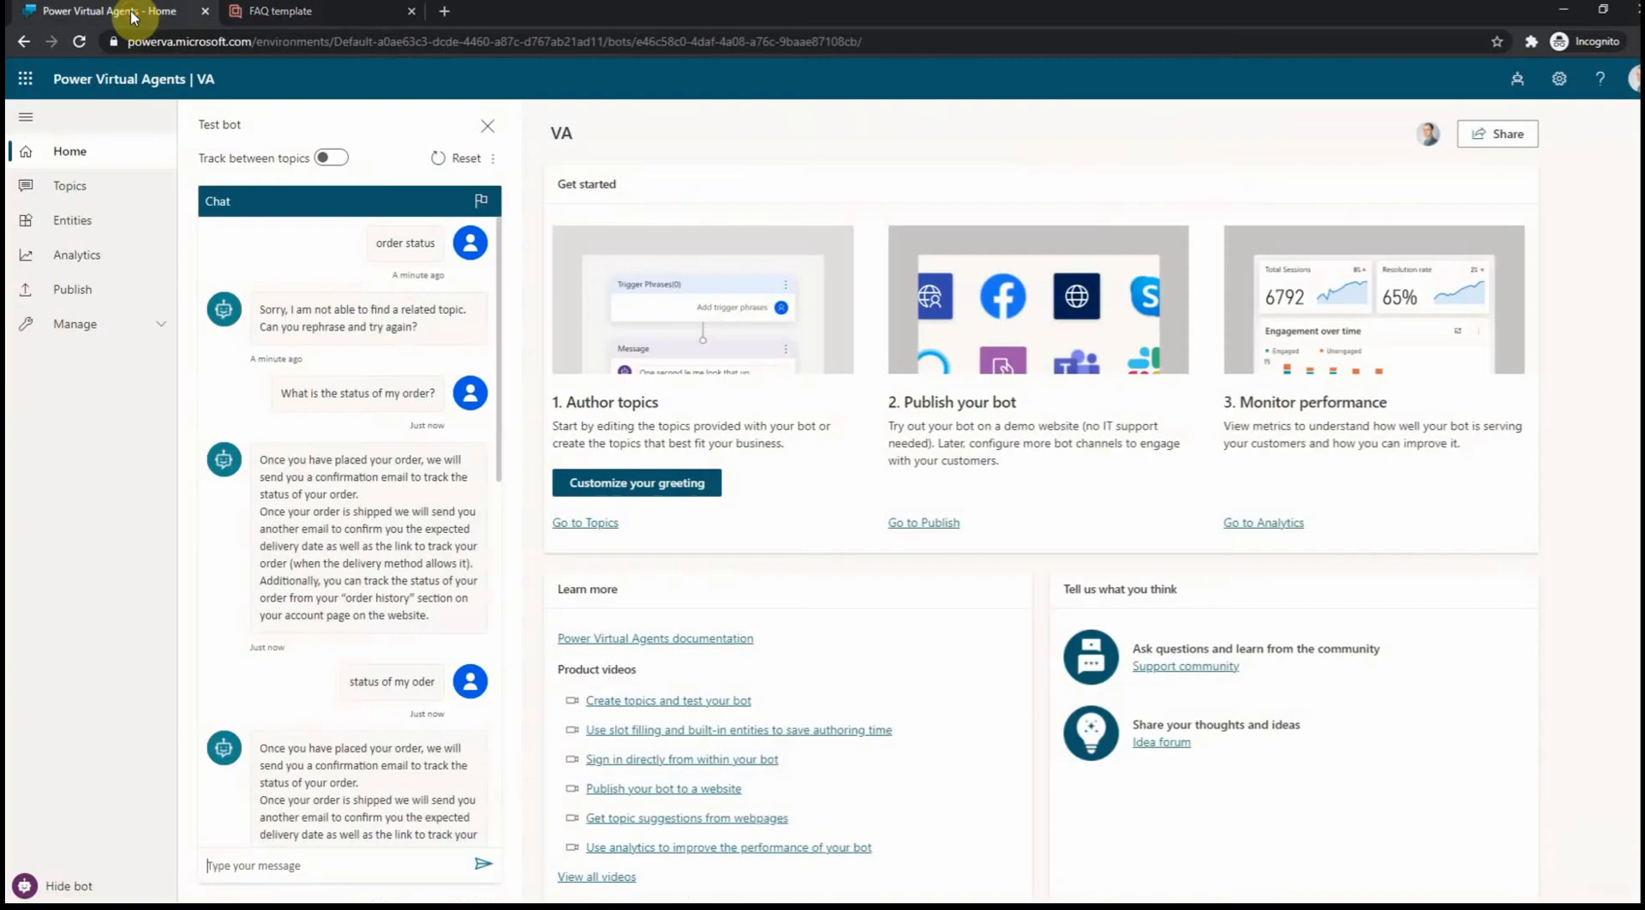
{"action": "mouse_move", "coordinate": [70, 190]}
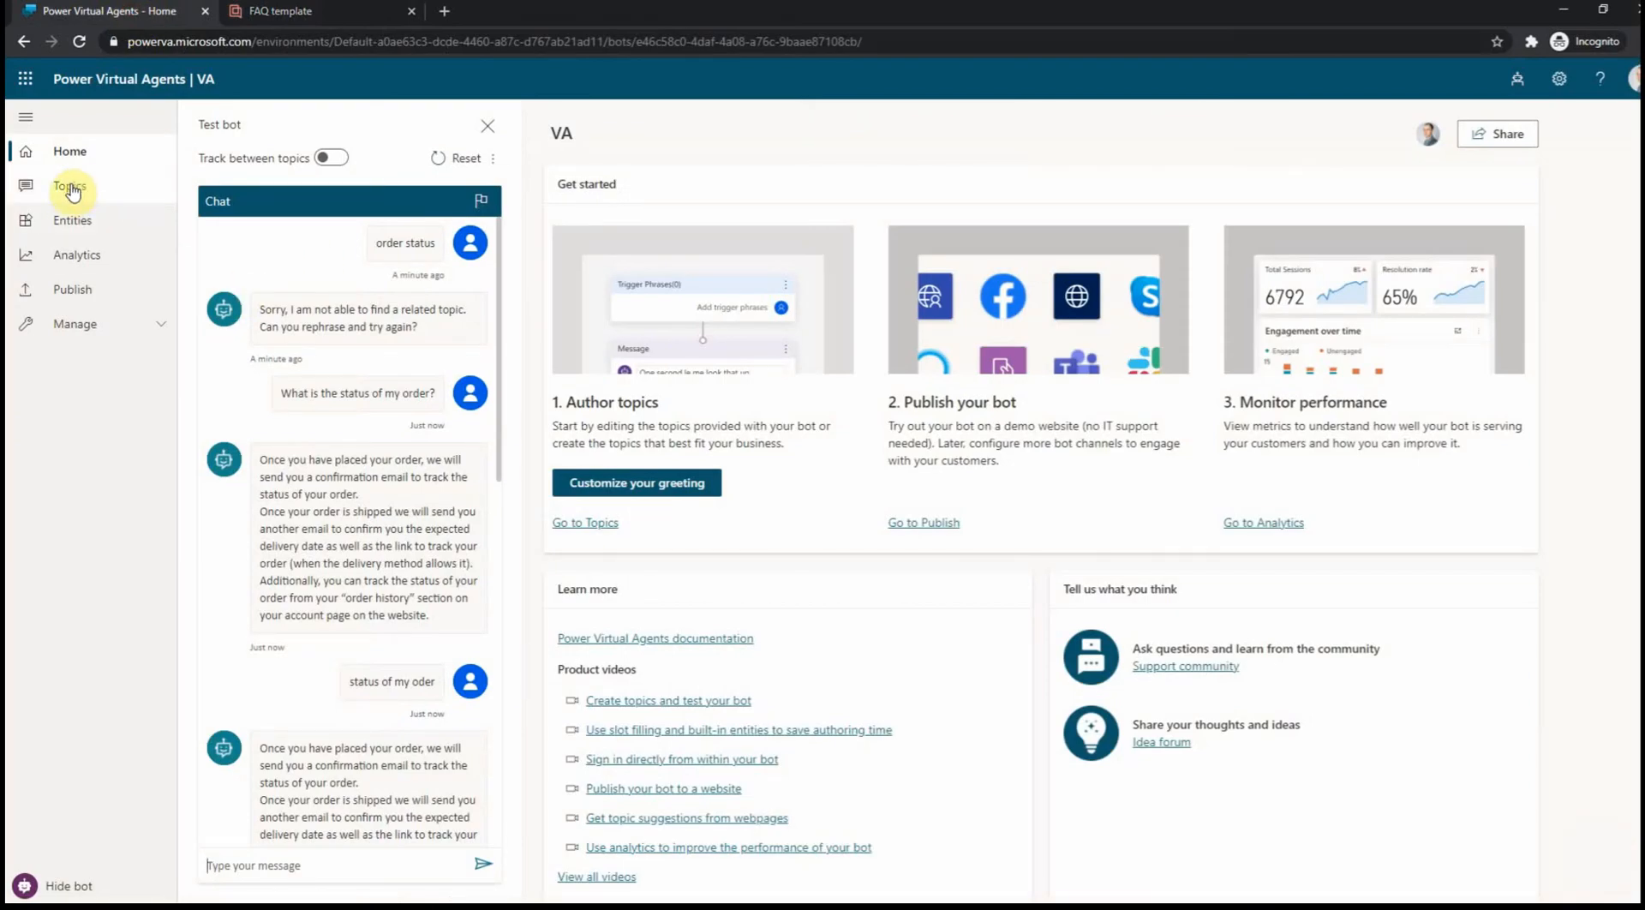
{"action": "mouse_move", "coordinate": [905, 113]}
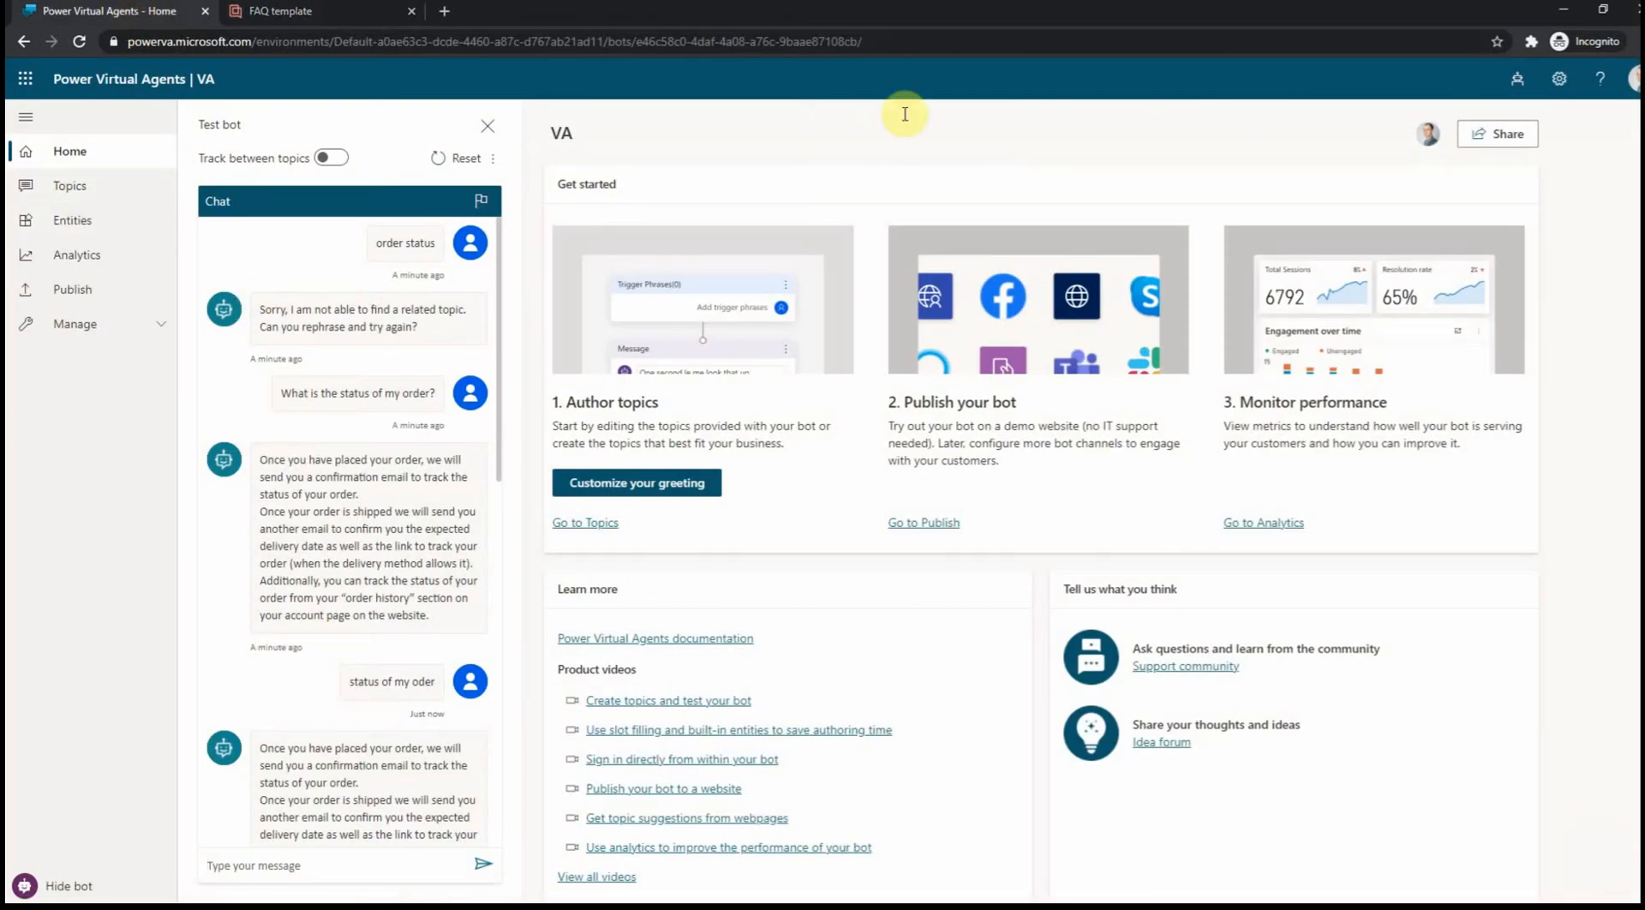
{"action": "mouse_move", "coordinate": [915, 343]}
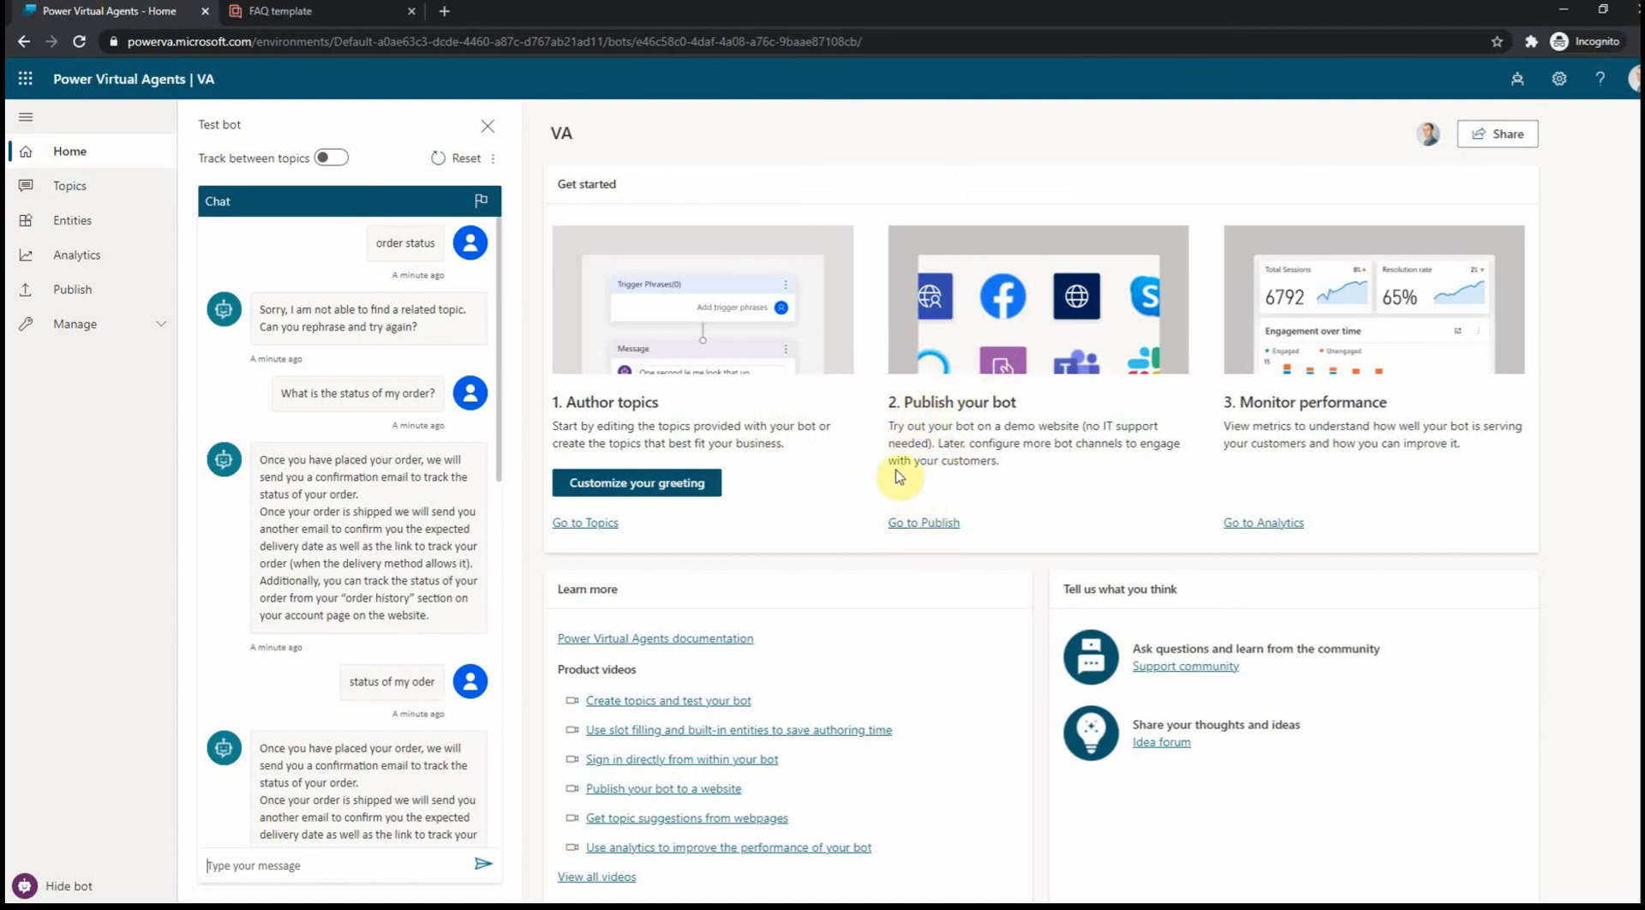
{"action": "mouse_move", "coordinate": [471, 639]}
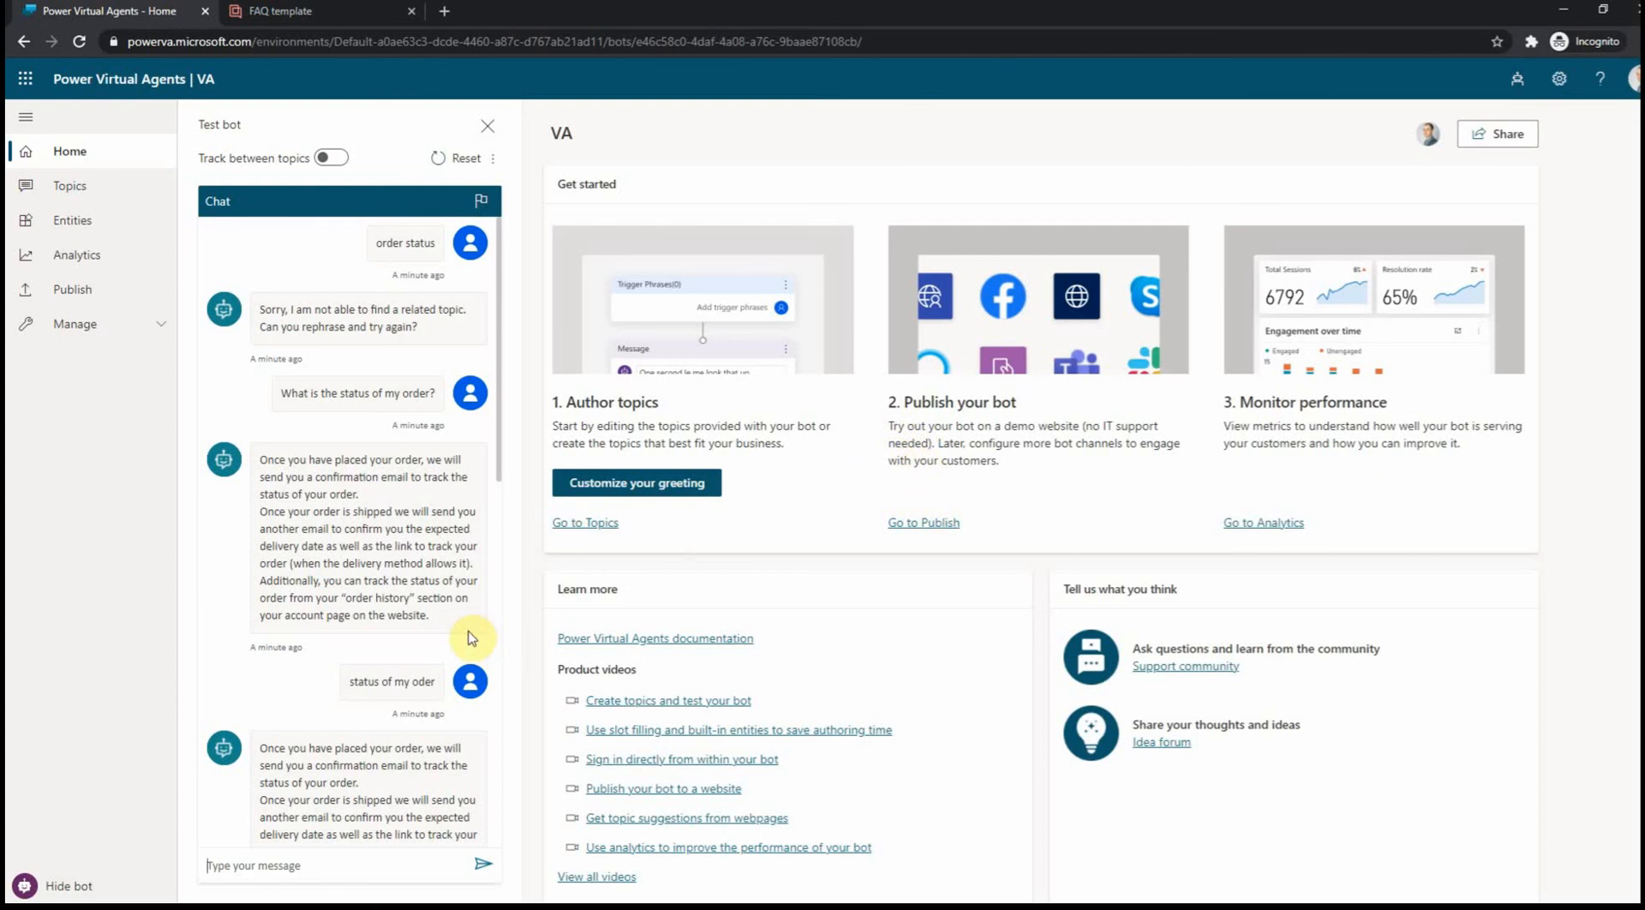
{"action": "mouse_move", "coordinate": [782, 156]}
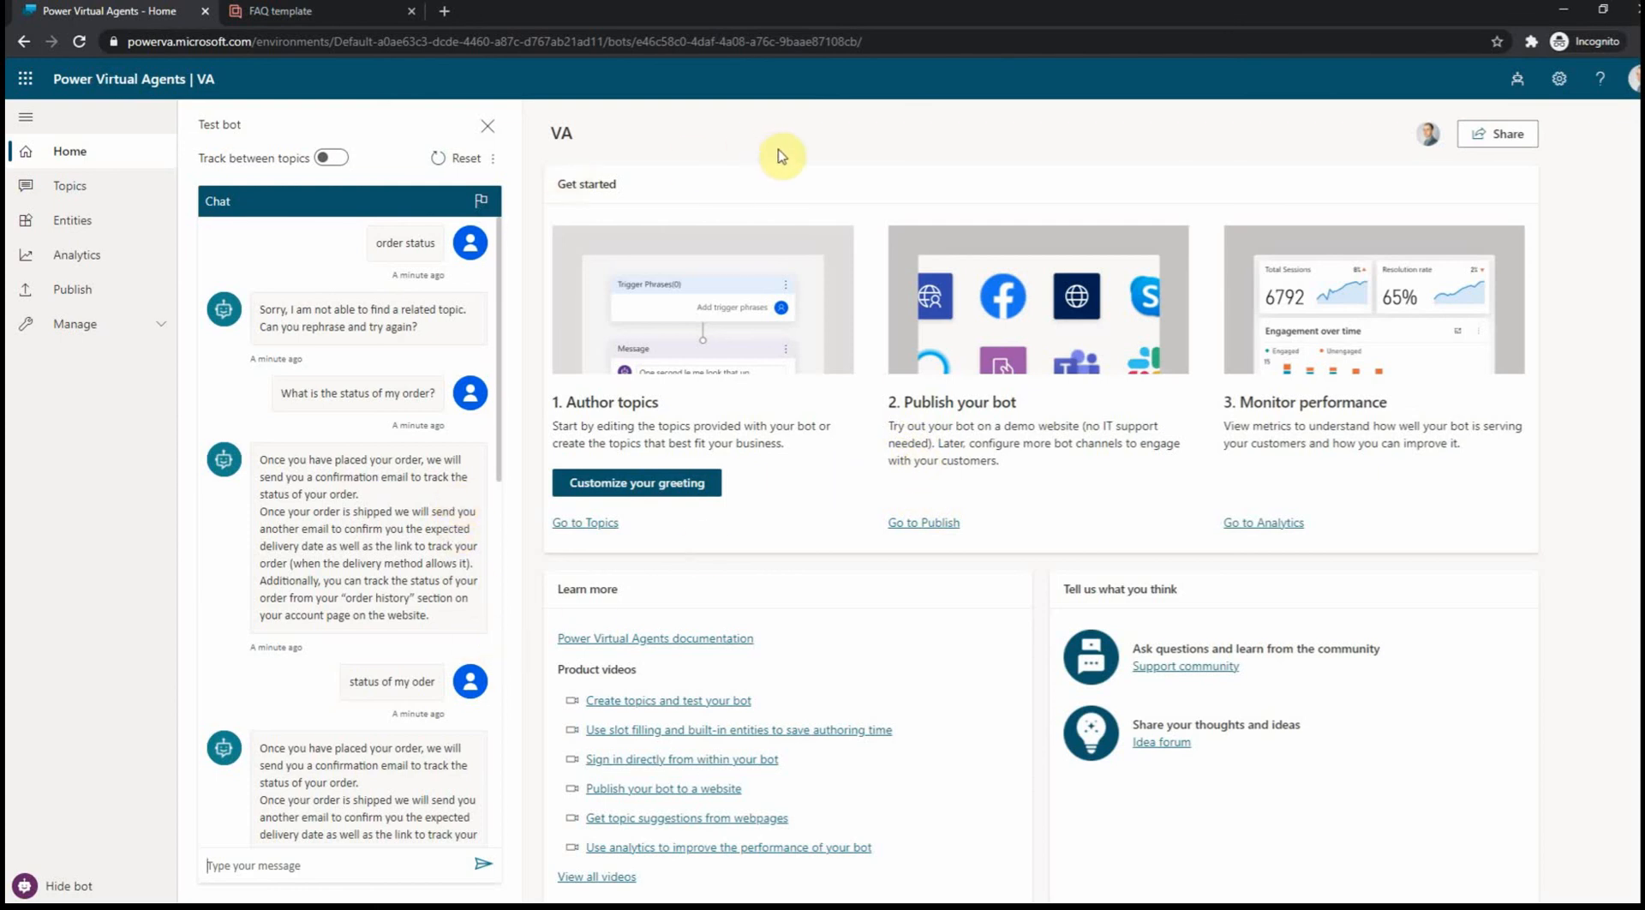
{"action": "mouse_move", "coordinate": [797, 145]}
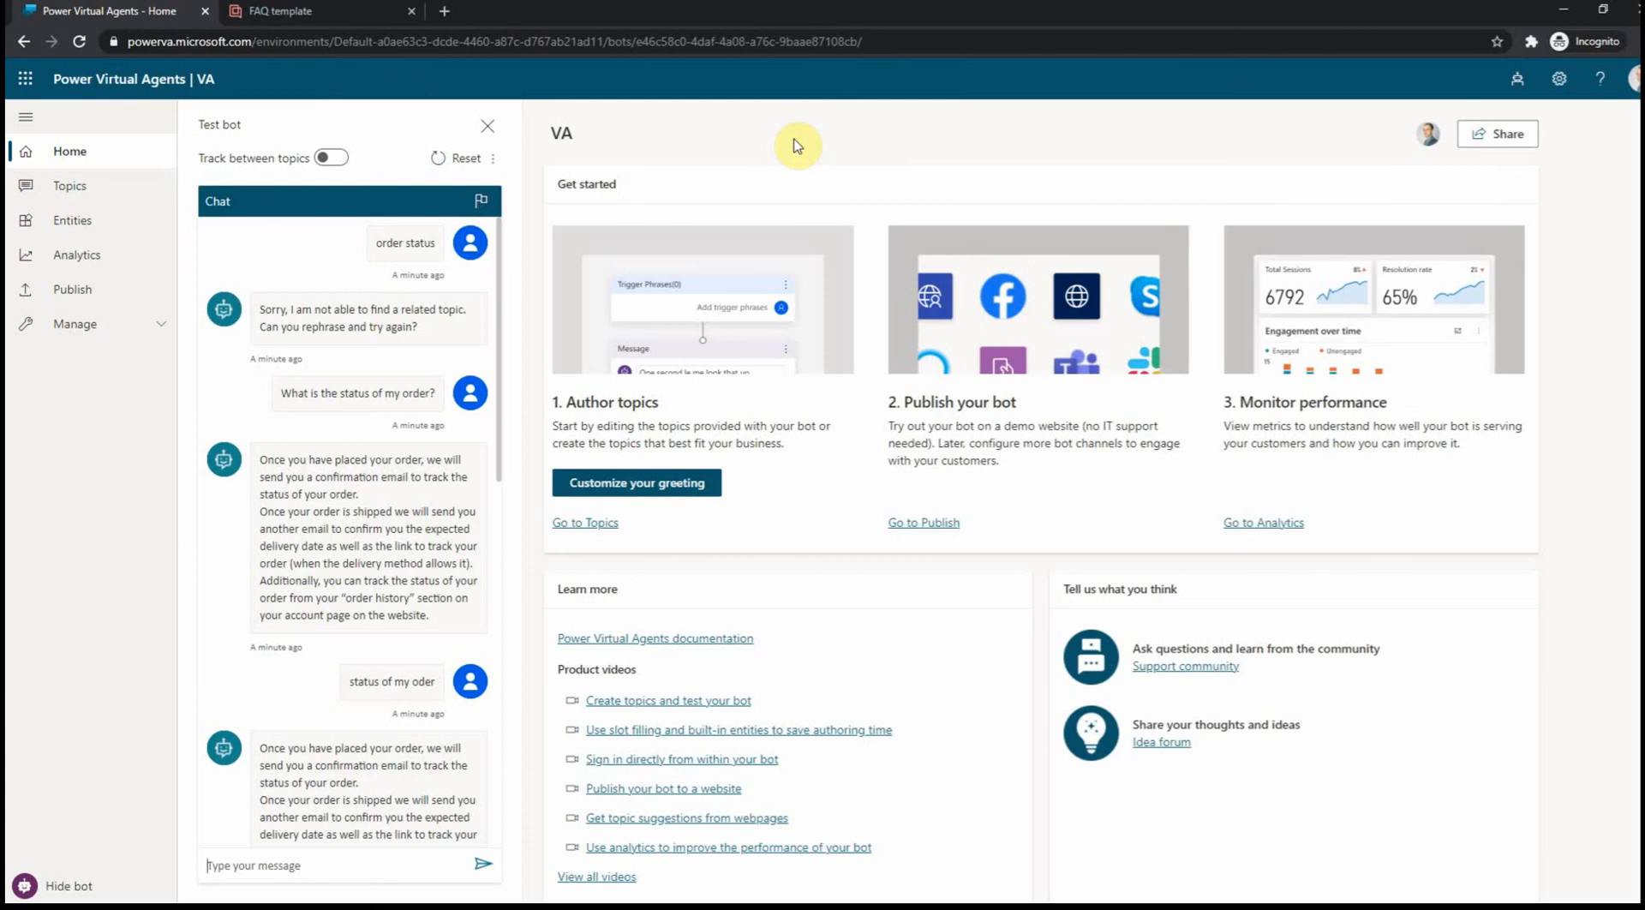
{"action": "mouse_move", "coordinate": [891, 141]}
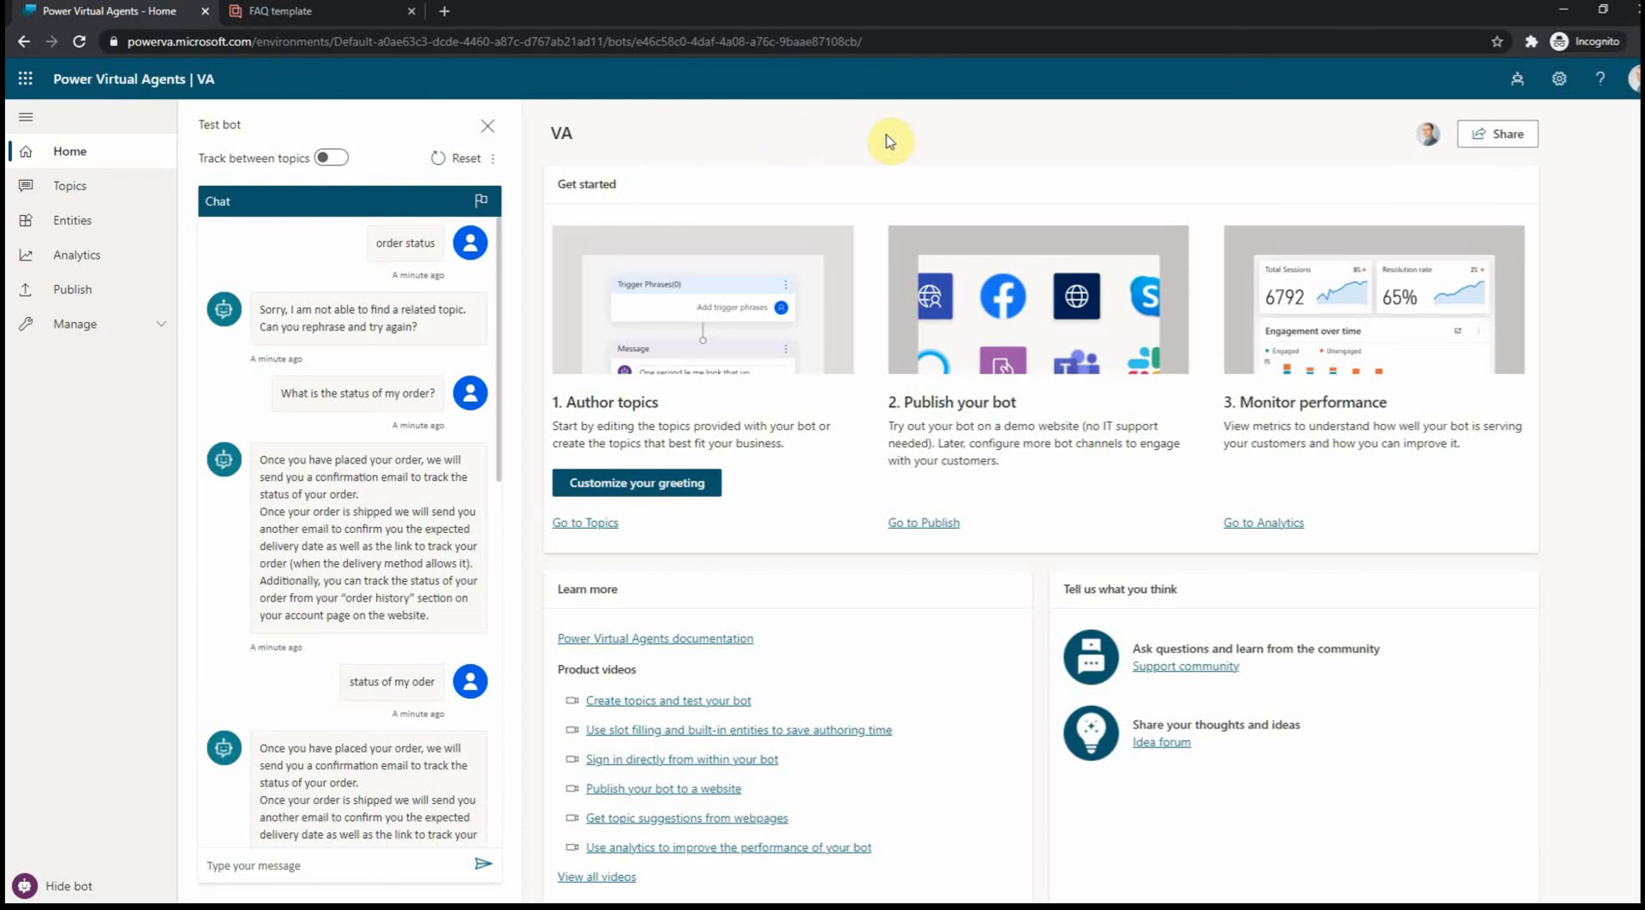
{"action": "mouse_move", "coordinate": [792, 187]}
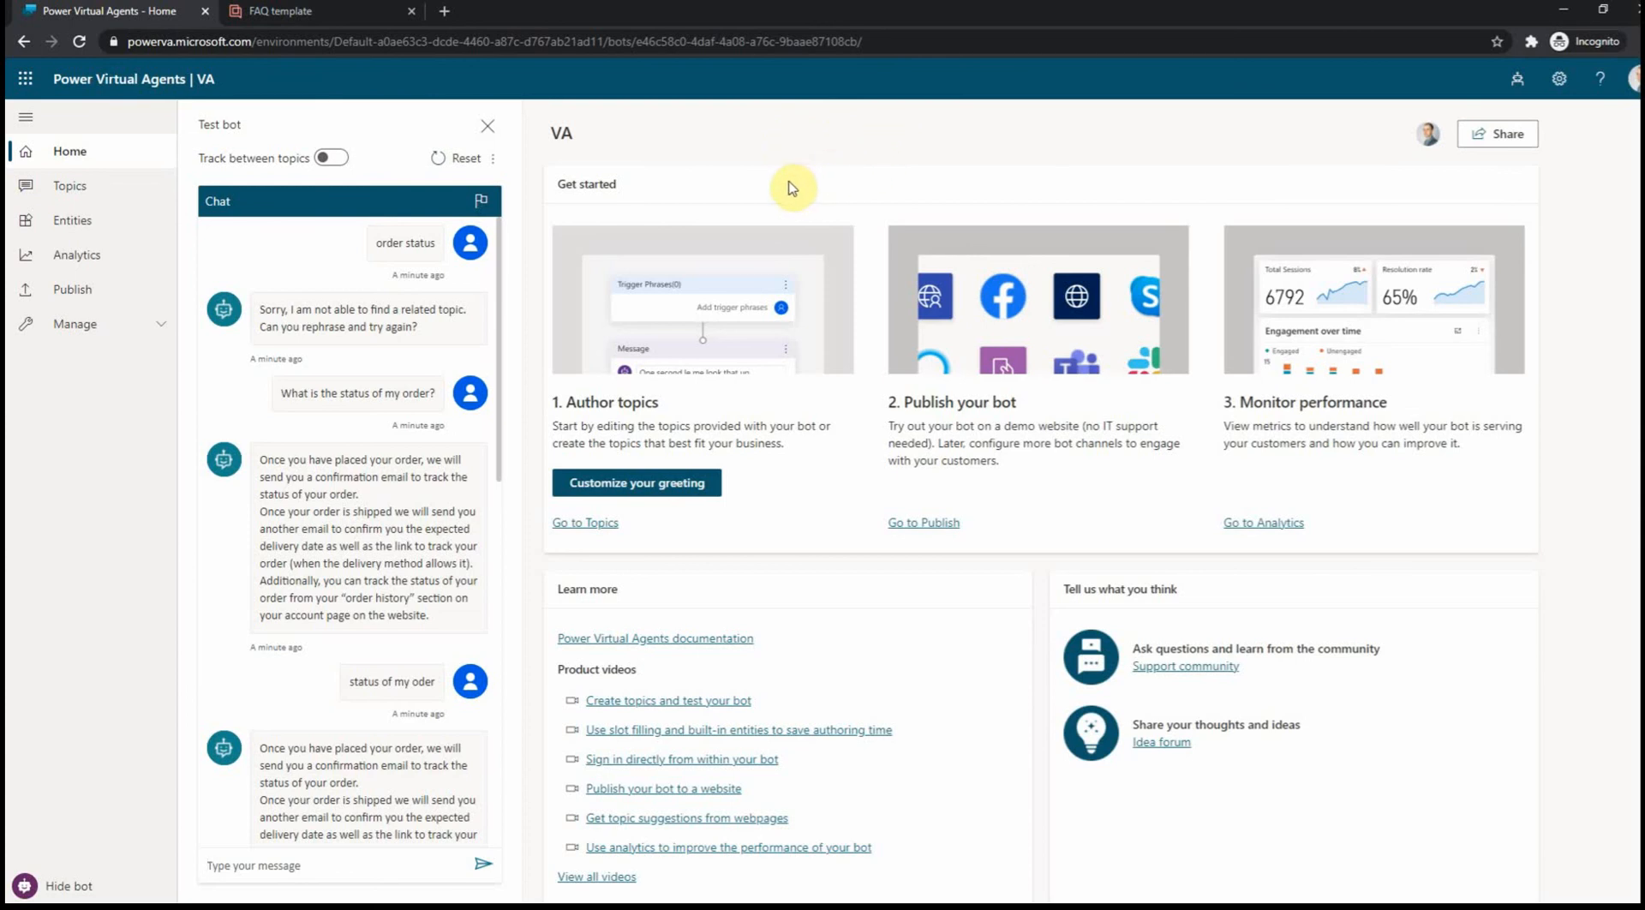